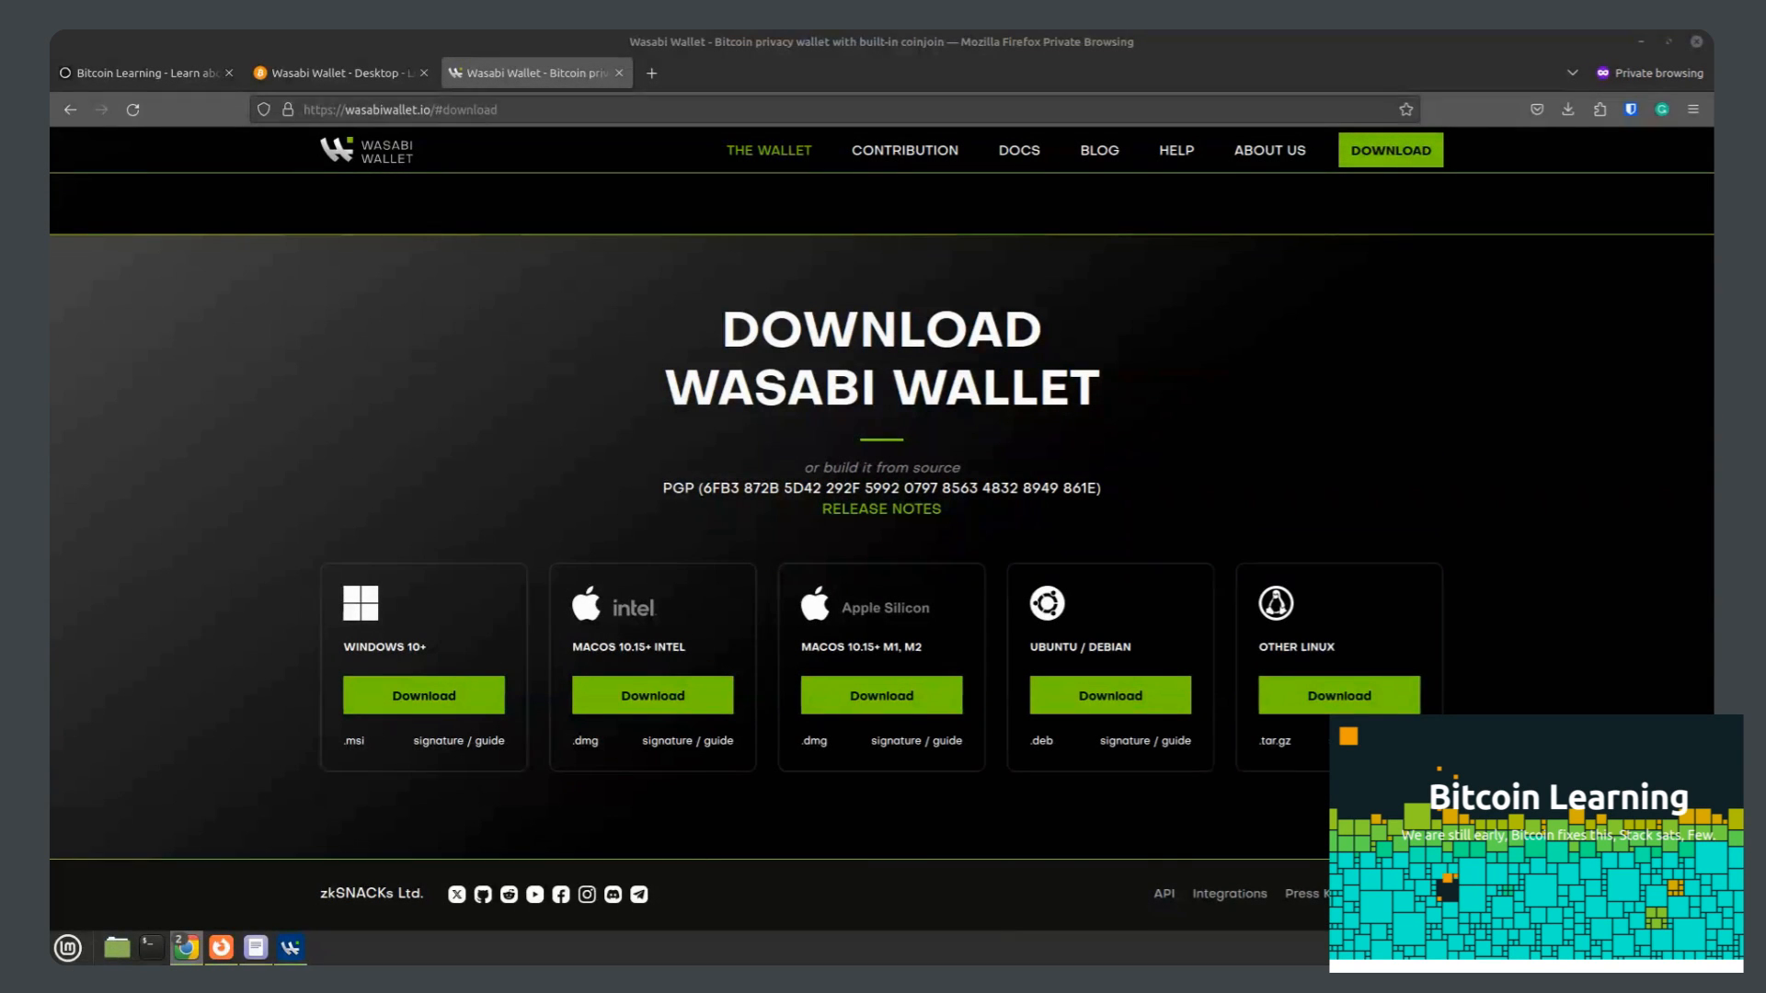
# - Review bitcoin.org's Wasabi Wallet page, scrolling through its feature and privacy ratings
pyautogui.click(338, 71)
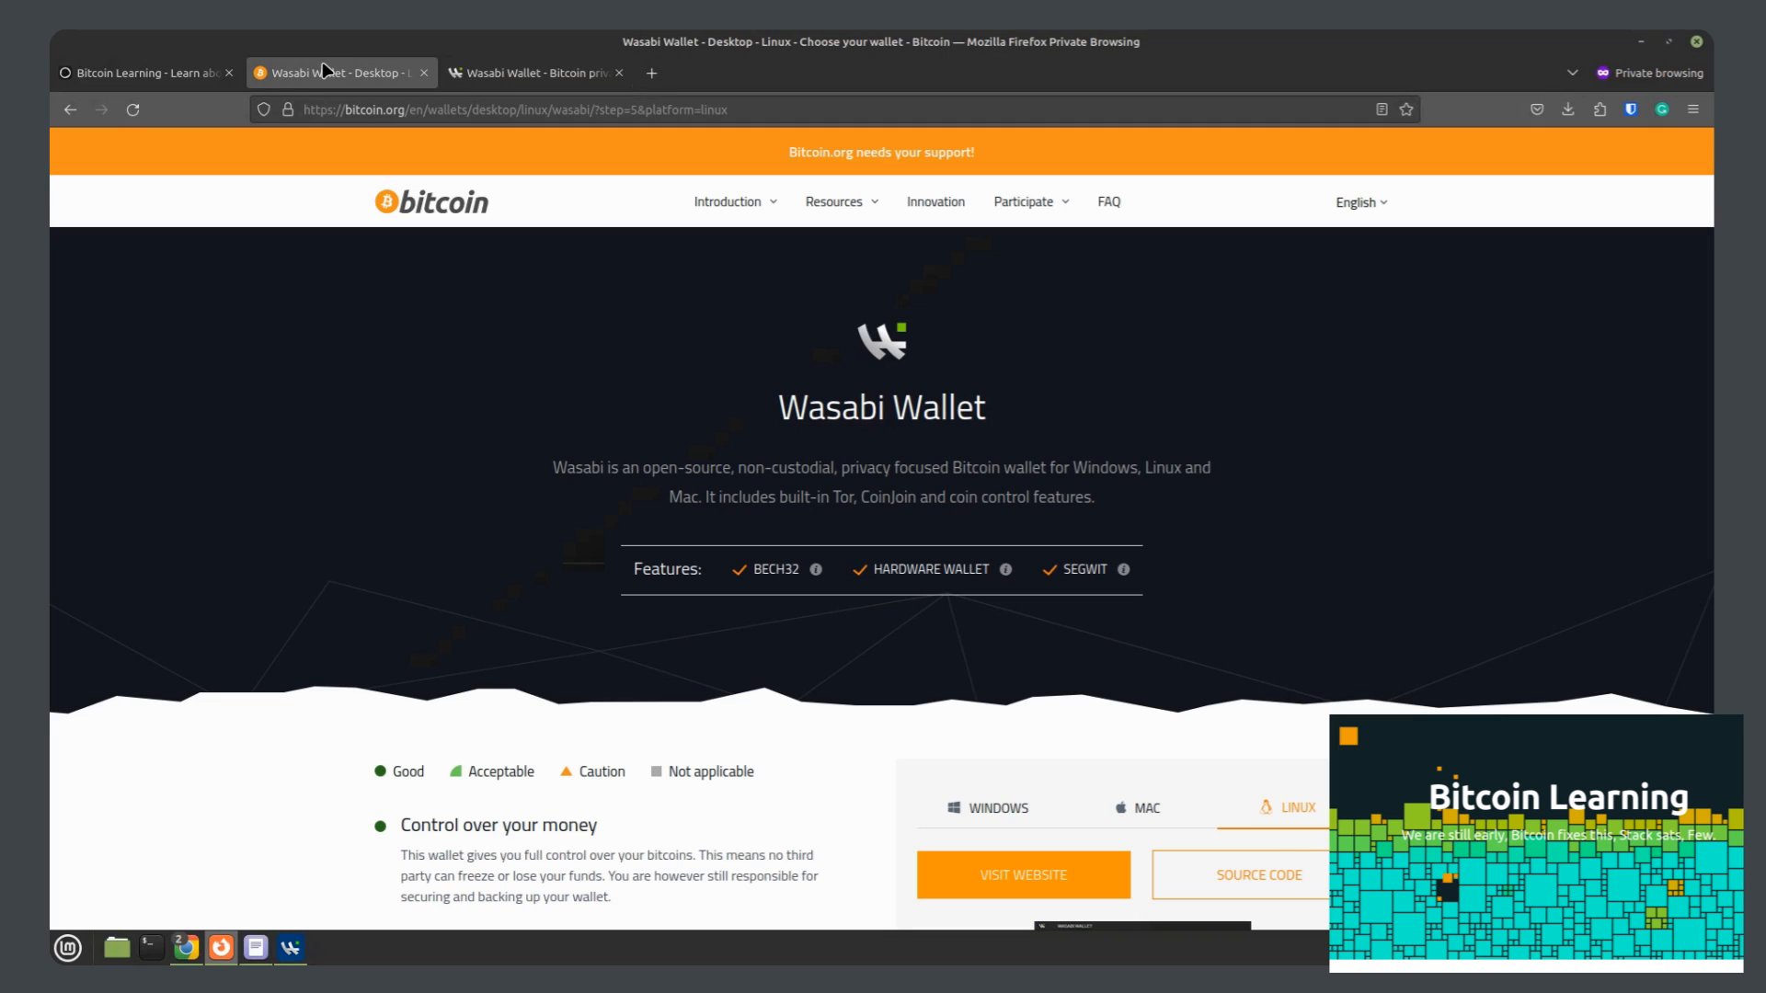
pyautogui.moveTo(351, 283)
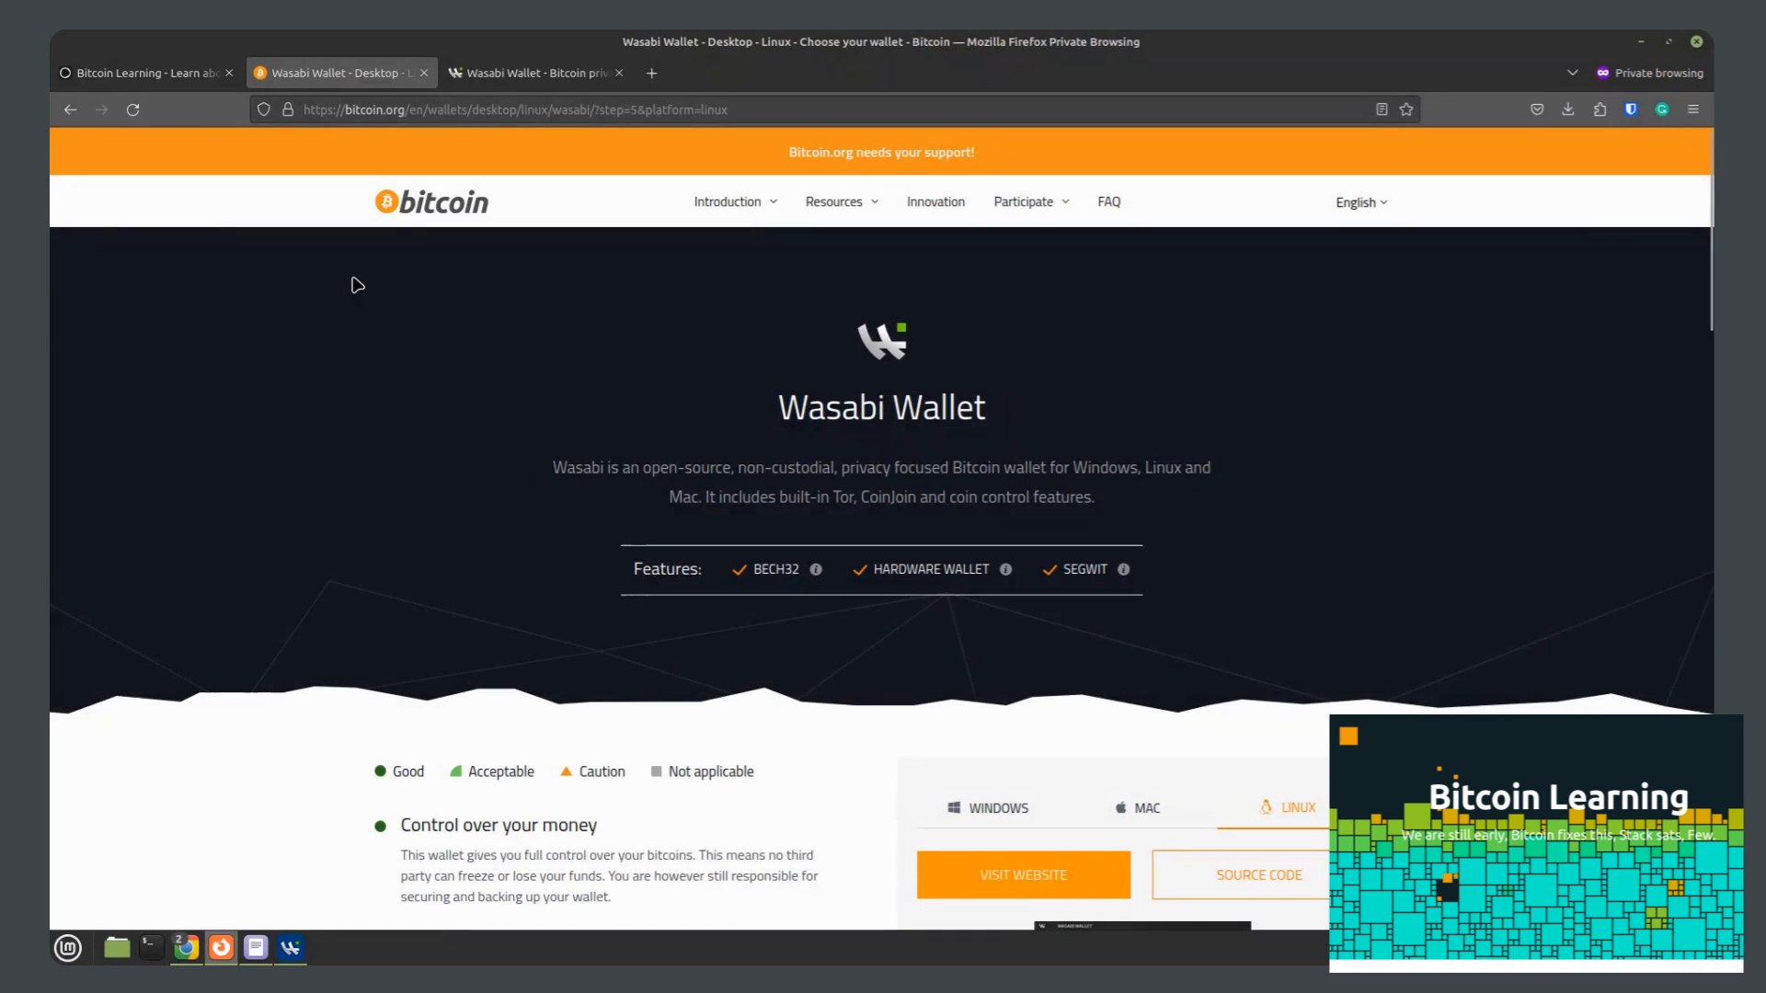
pyautogui.scroll(-3)
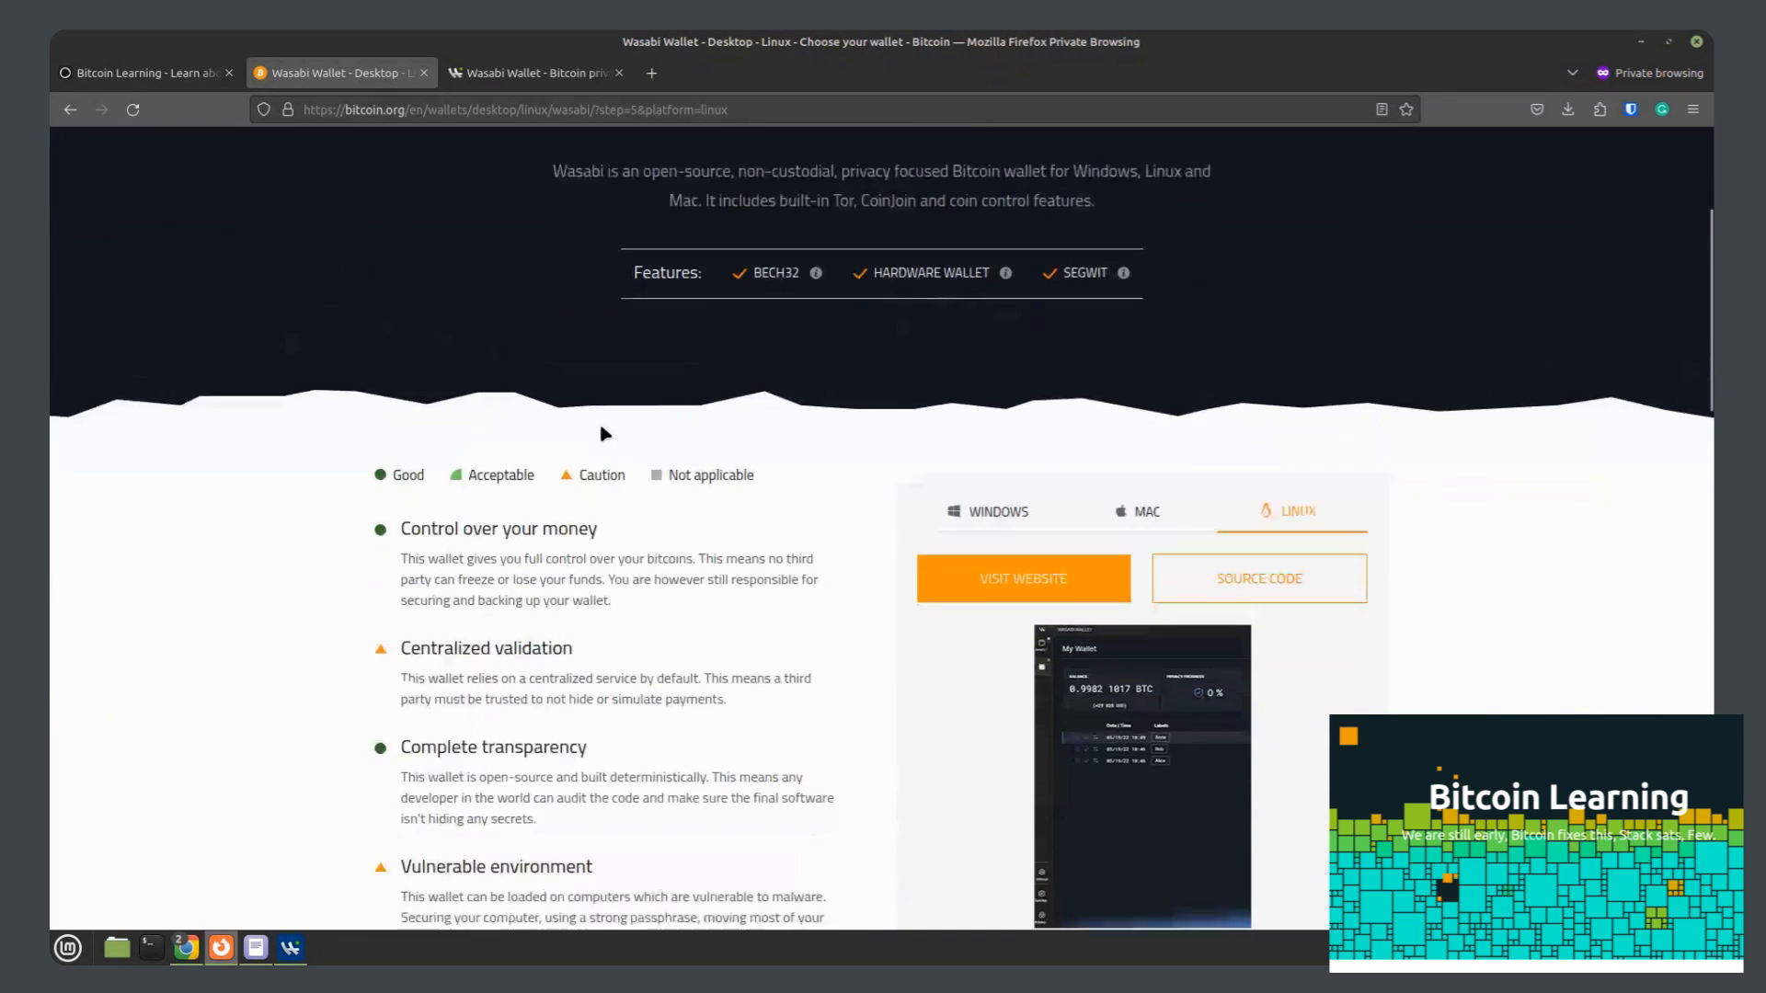
pyautogui.scroll(-3)
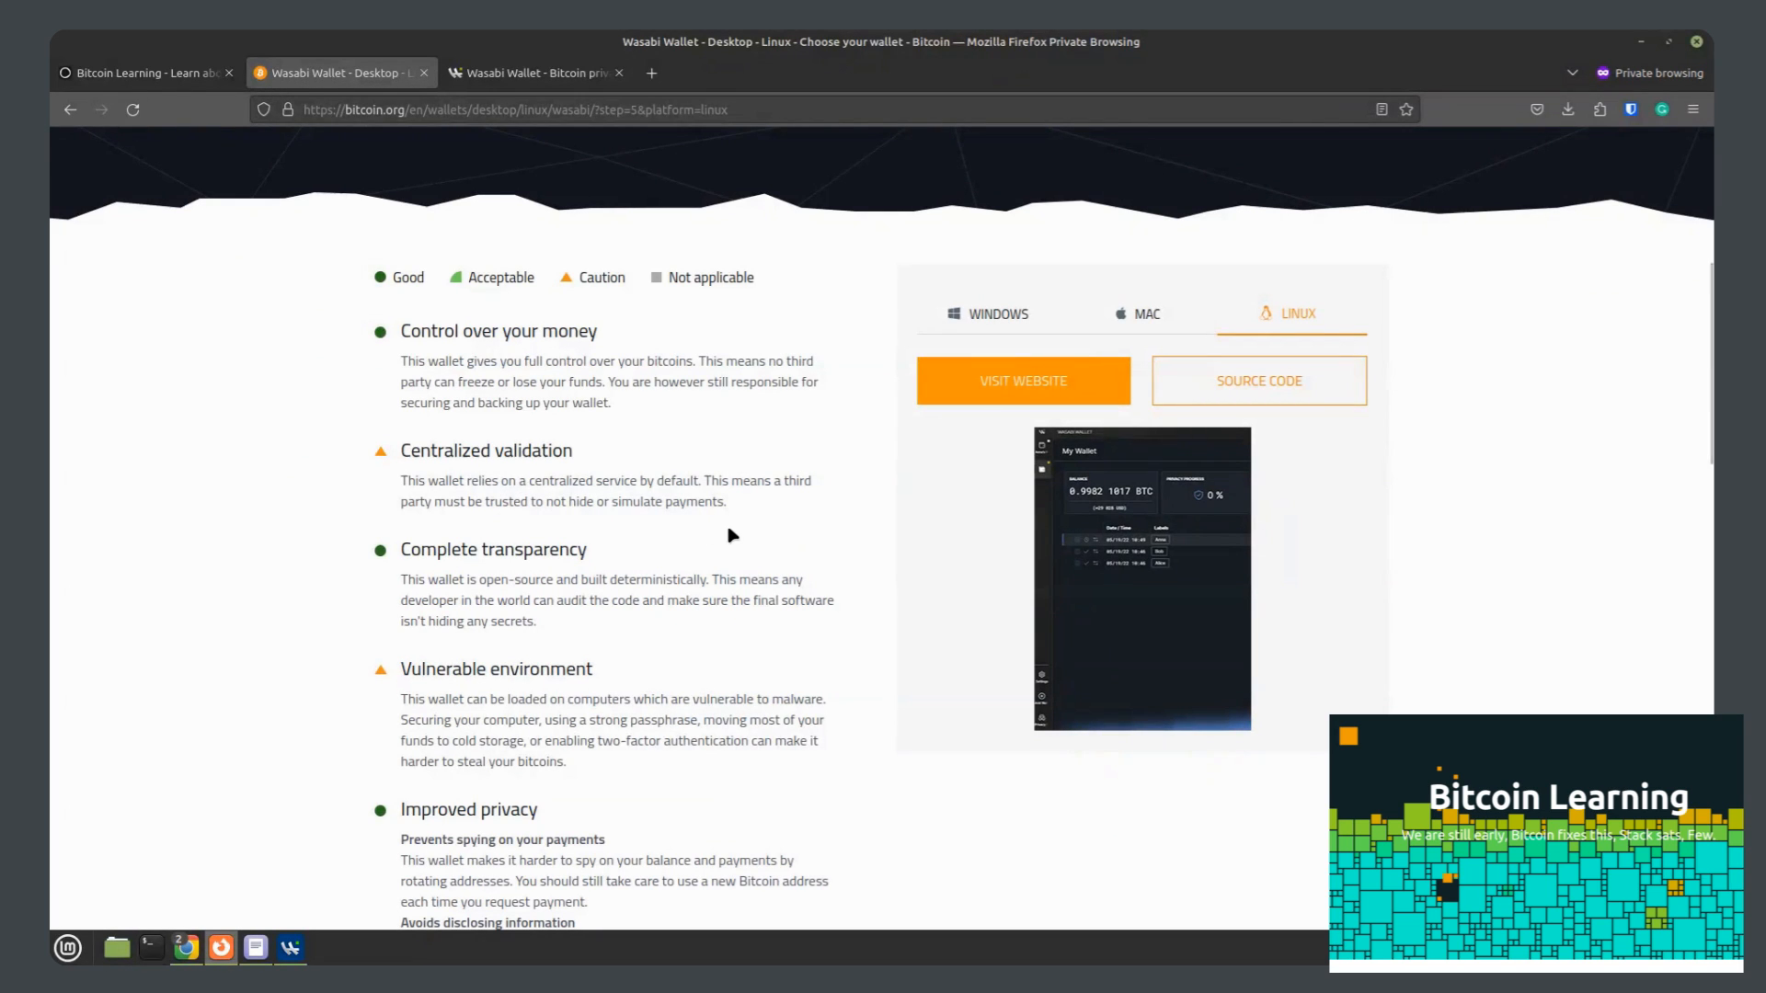
pyautogui.scroll(3)
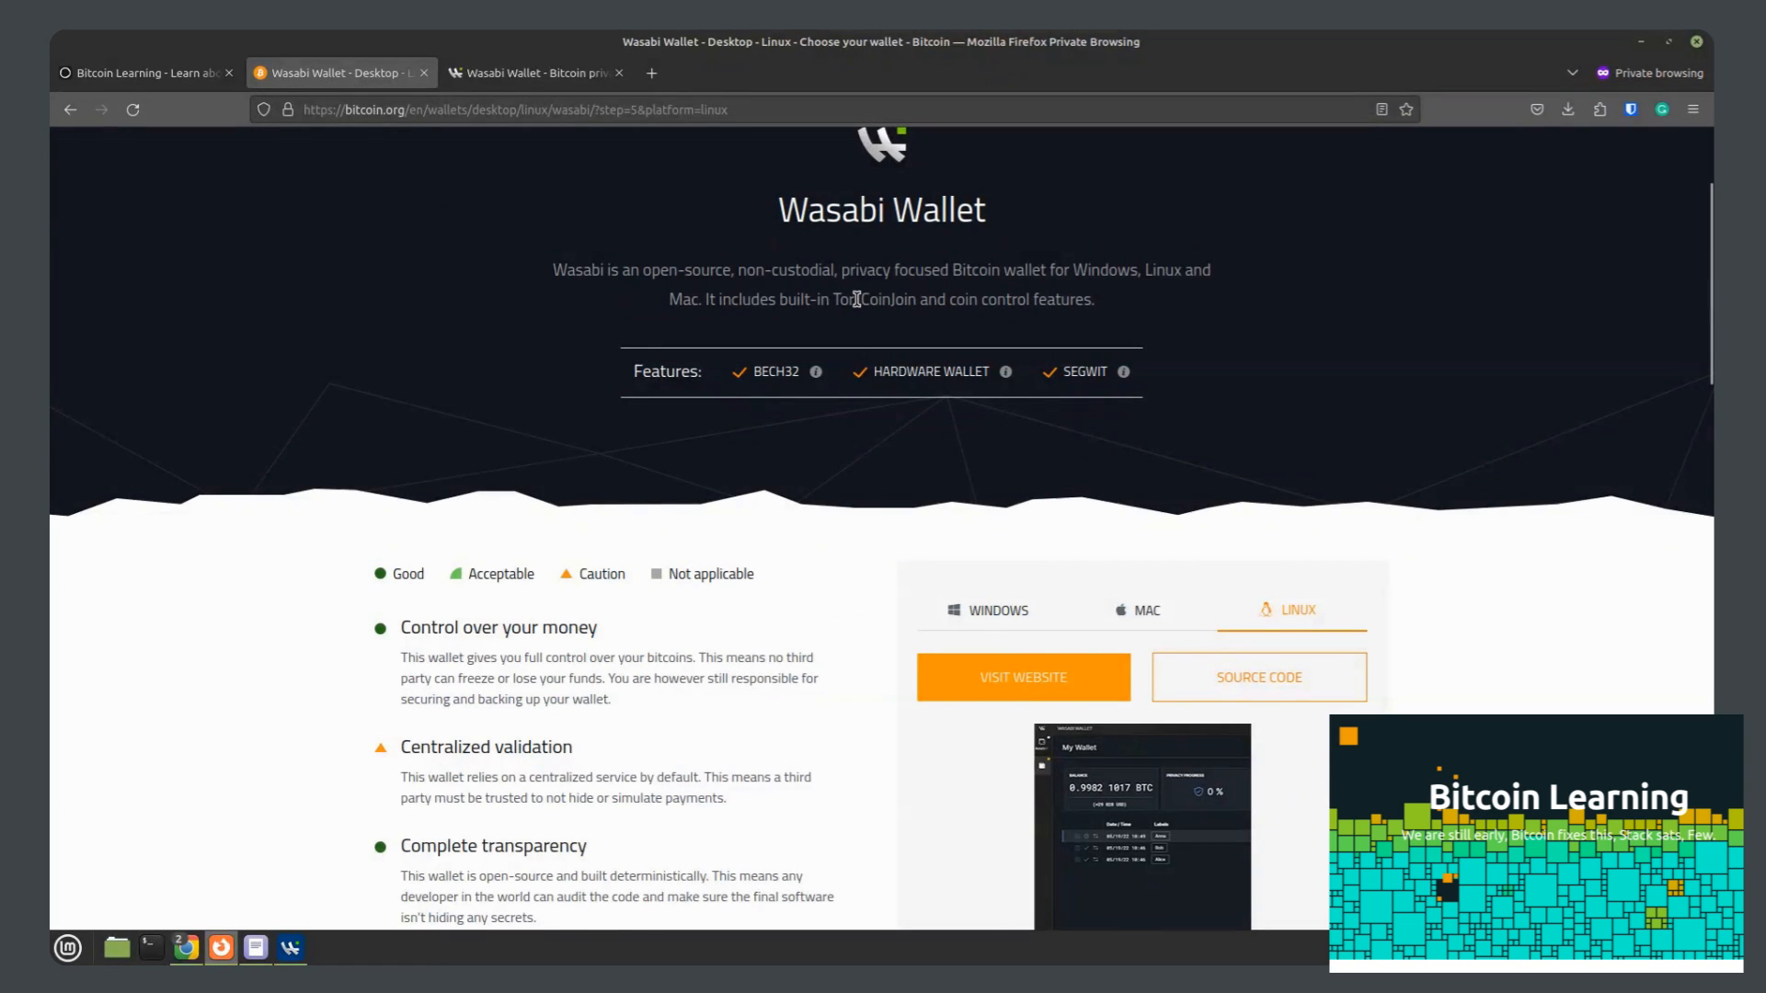
pyautogui.moveTo(1177, 272)
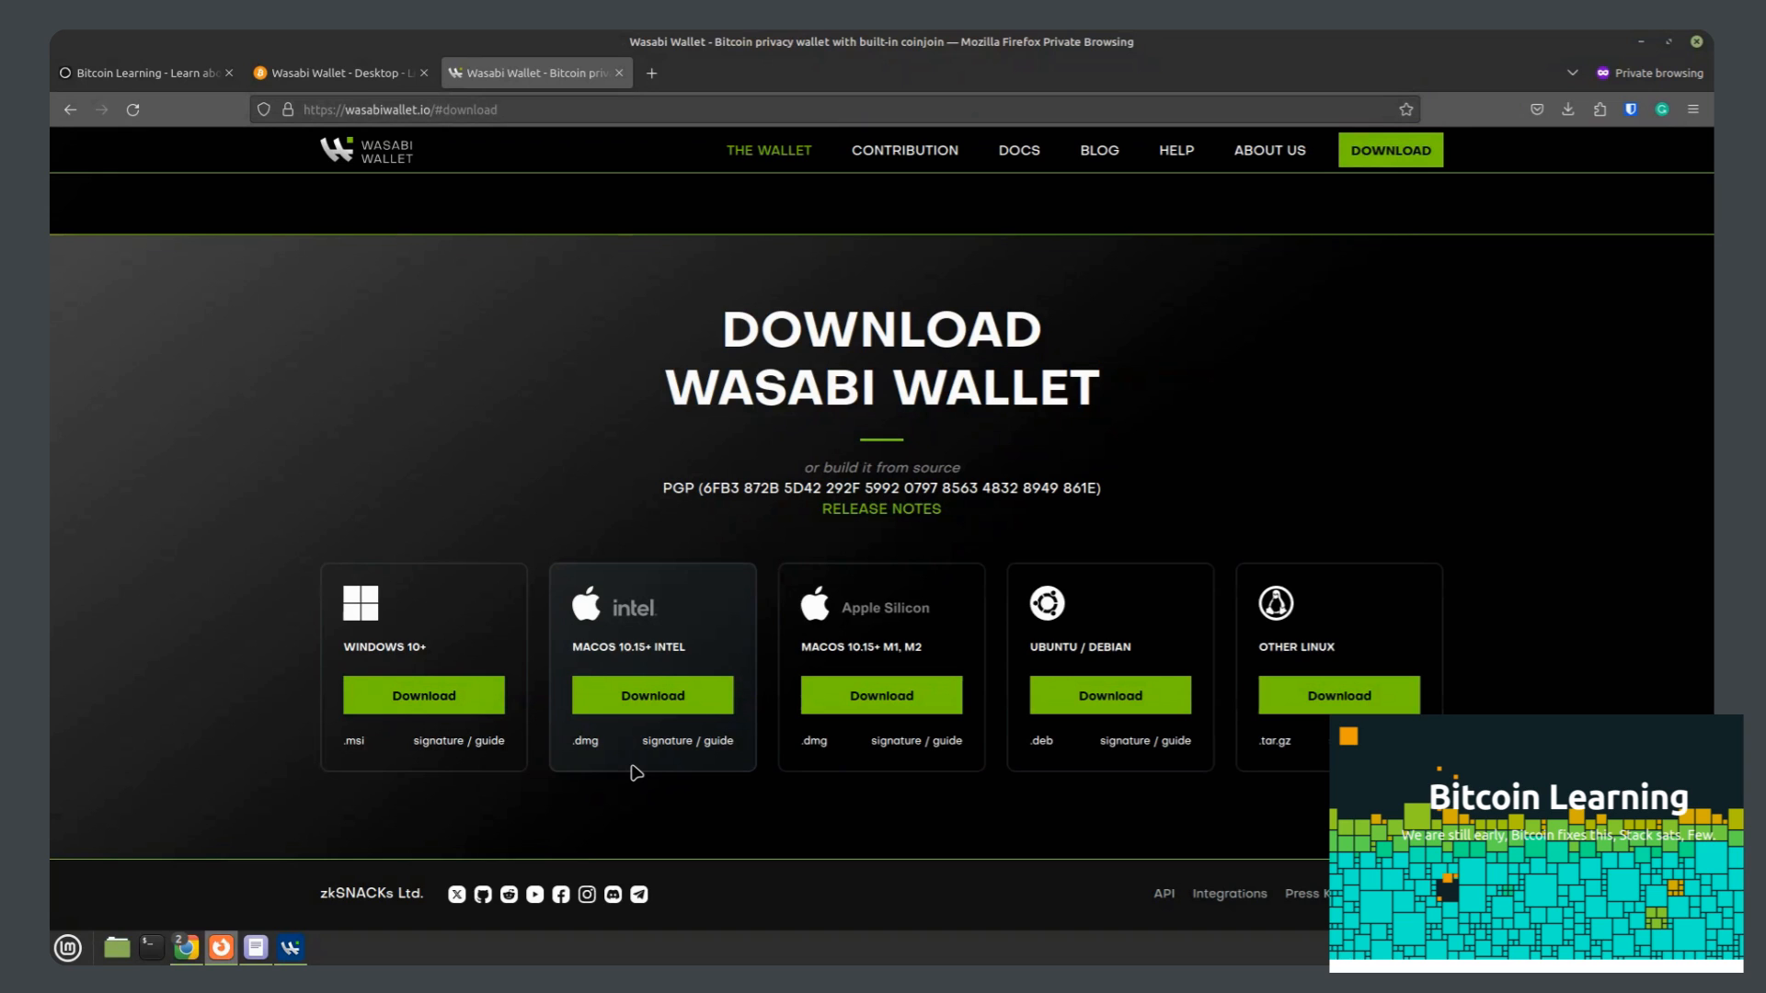
pyautogui.moveTo(865, 763)
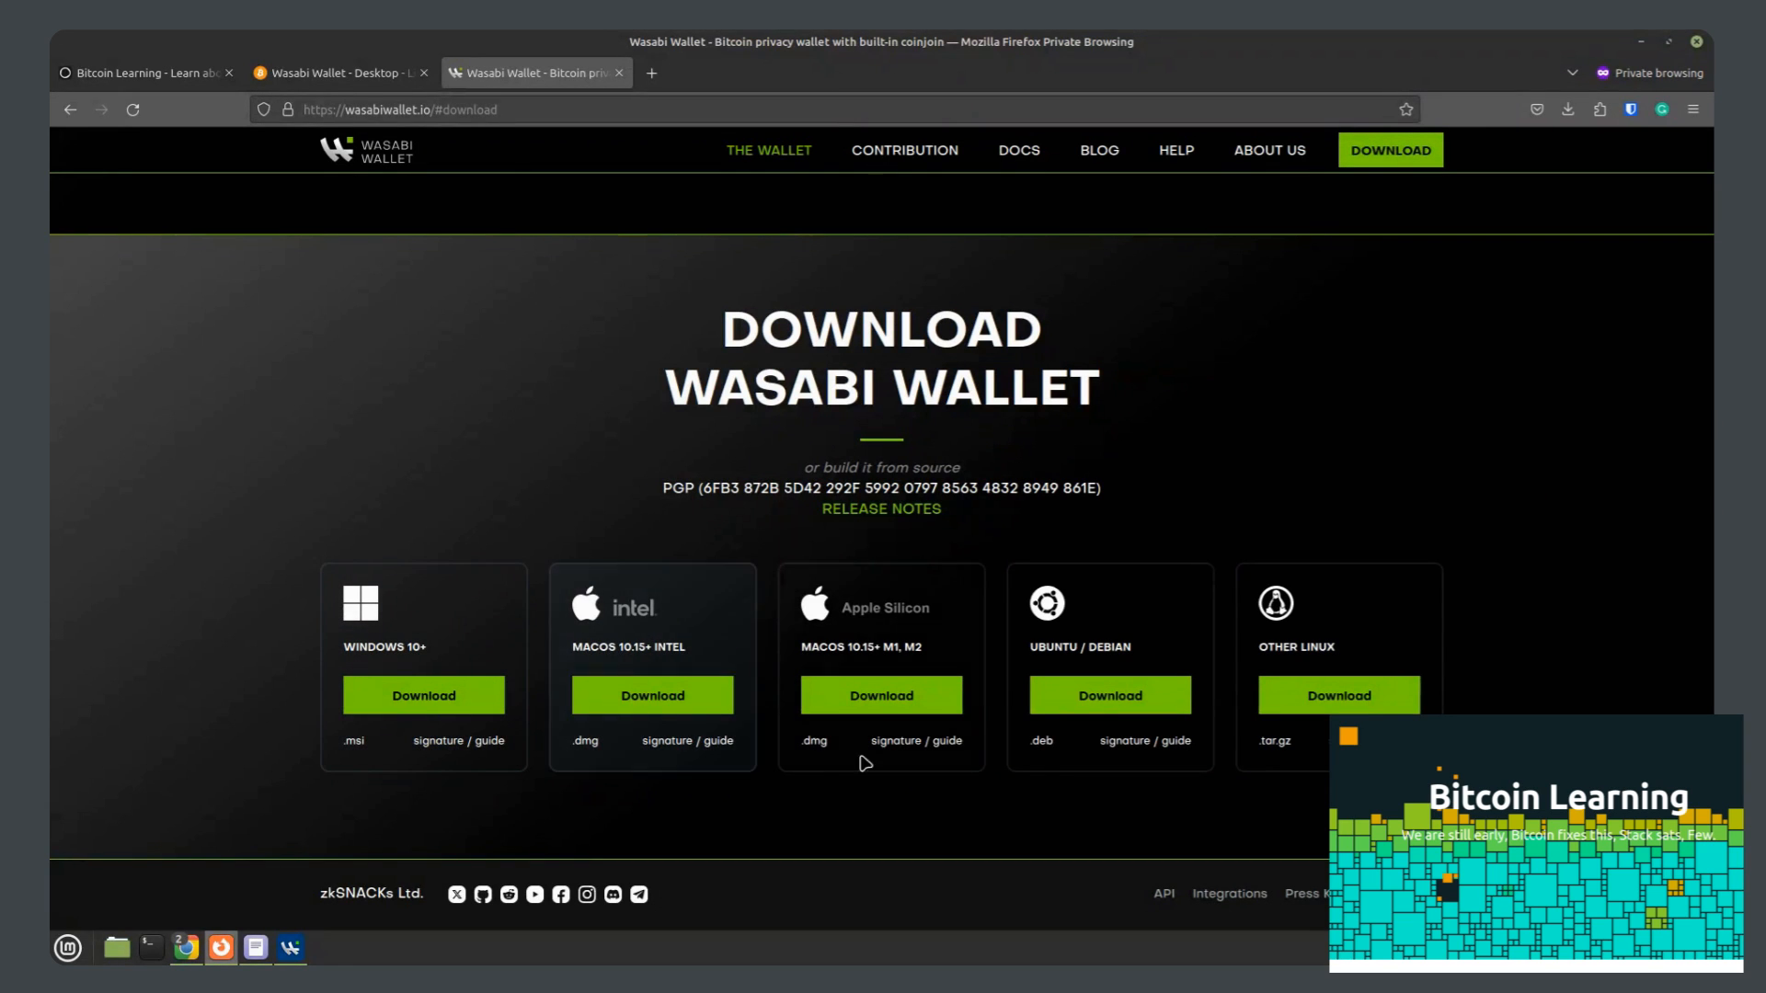
pyautogui.moveTo(746, 840)
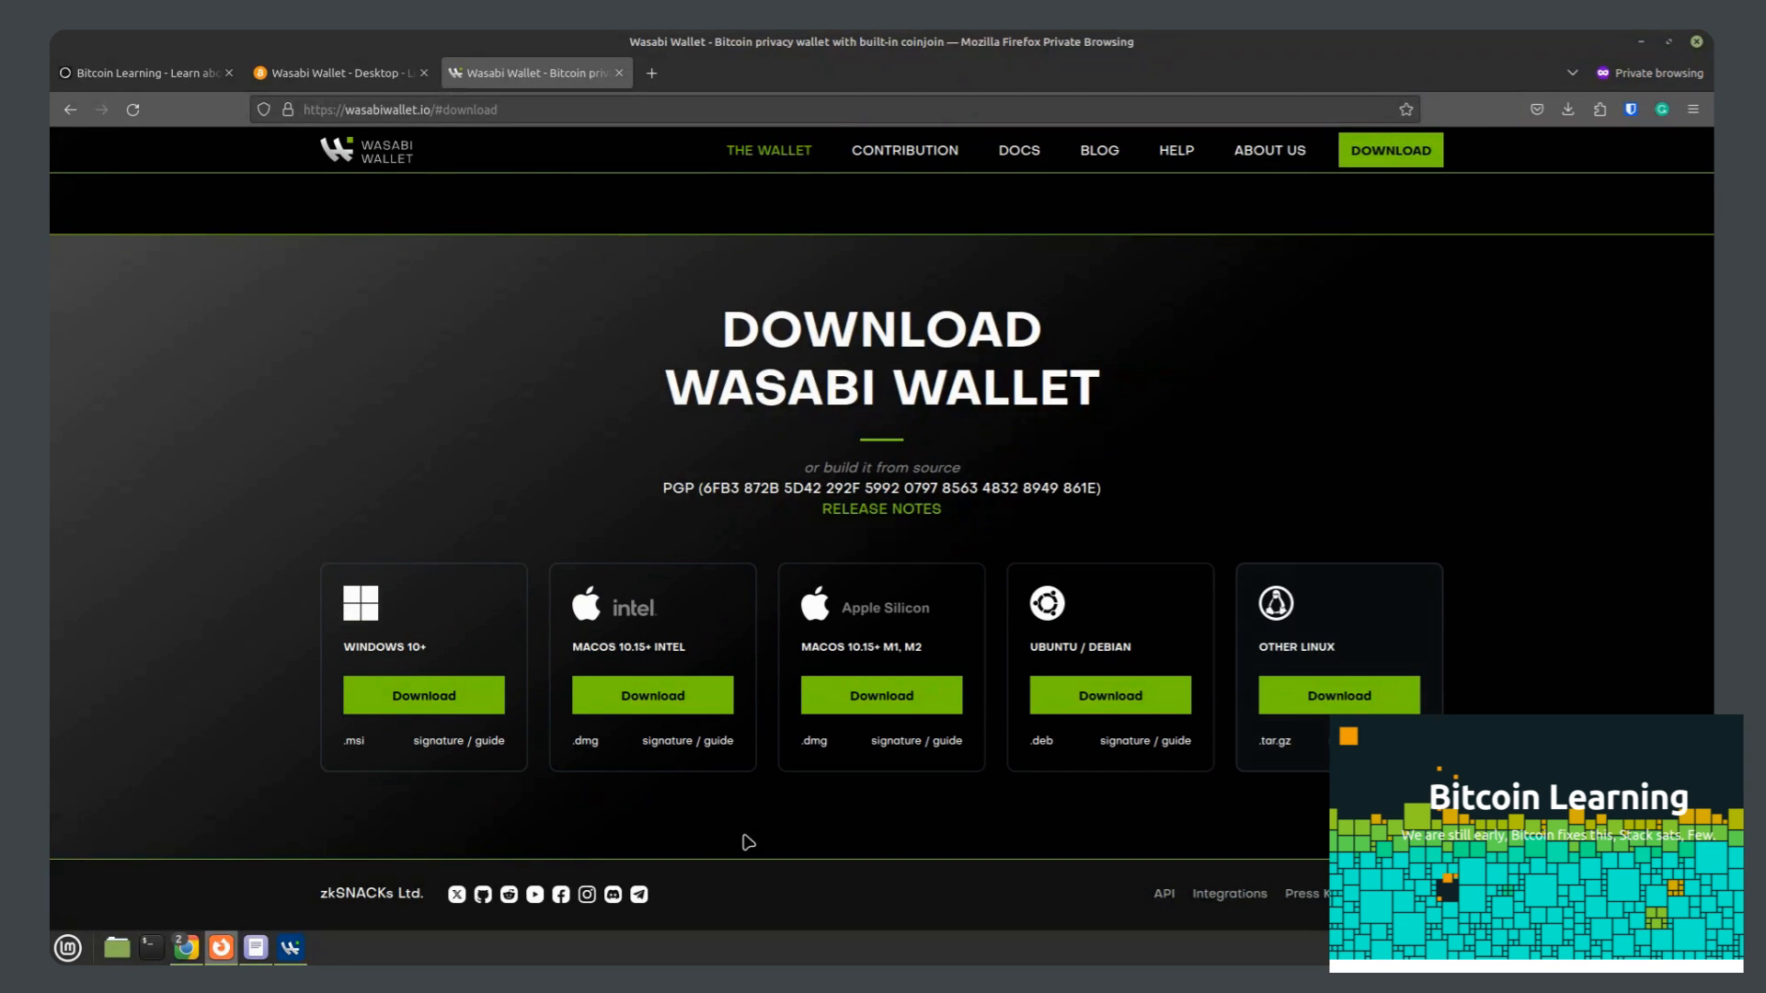
pyautogui.moveTo(594, 807)
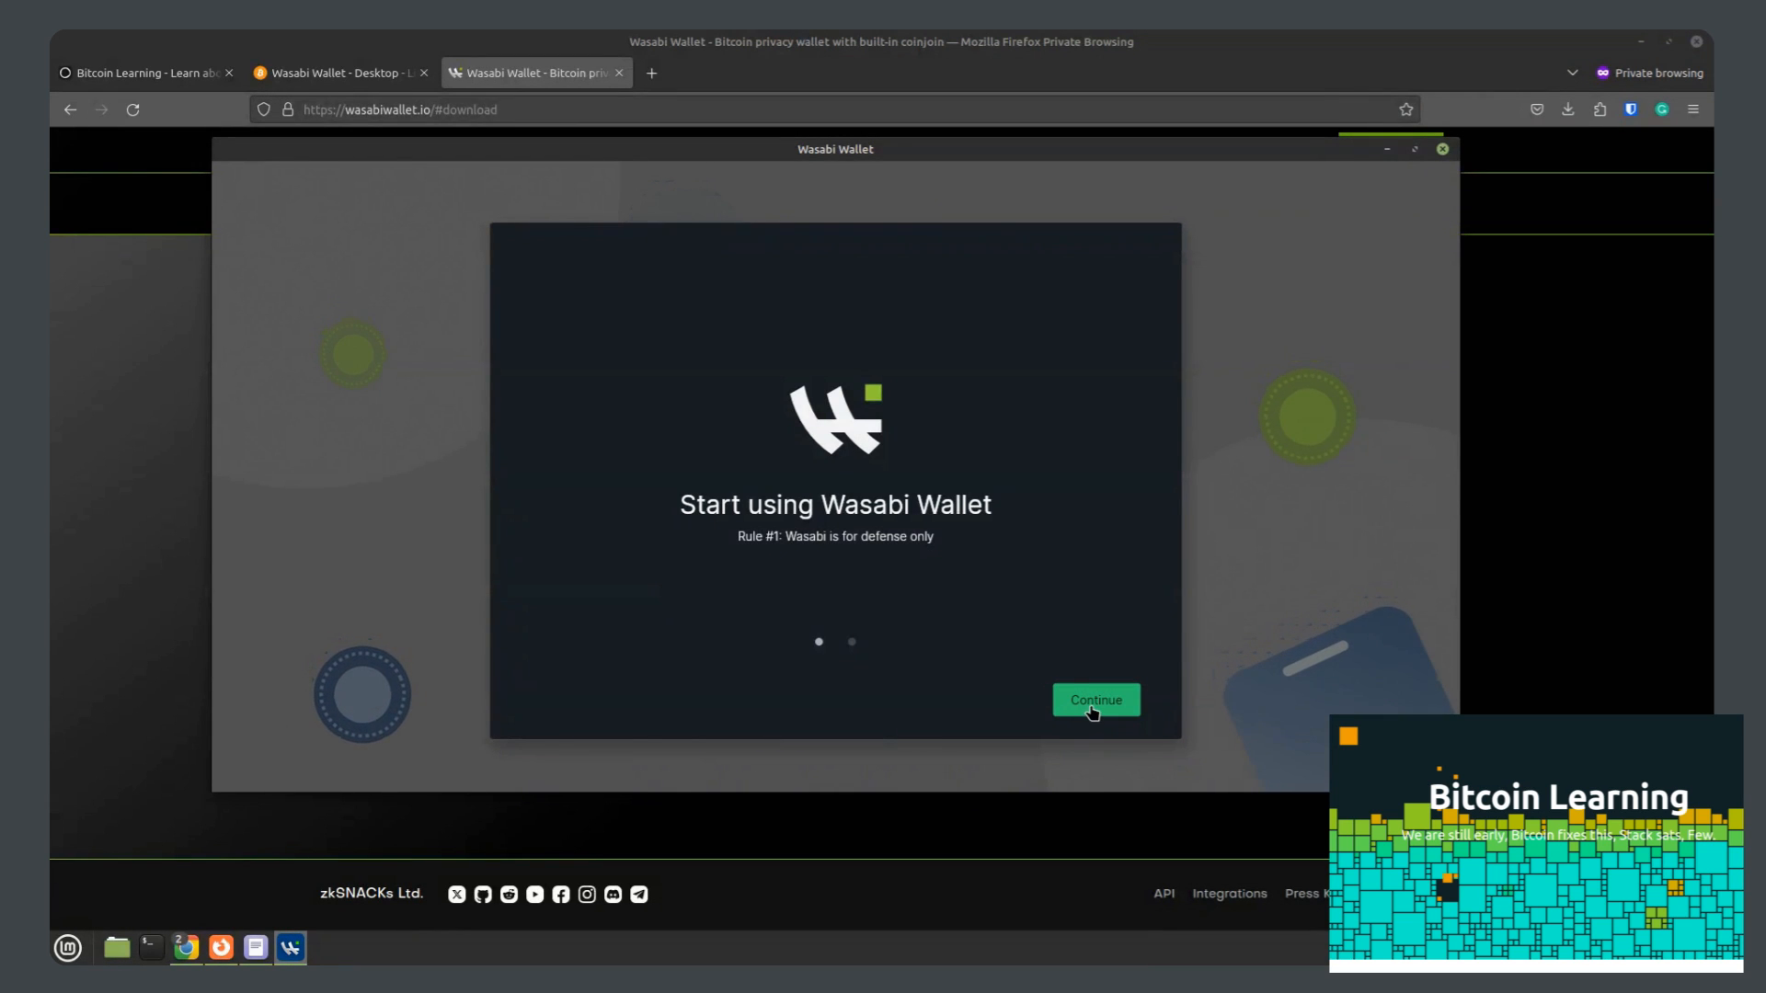
# - Continue past the 'Start using Wasabi Wallet' welcome screen to the coinjoin fees page
pyautogui.click(1092, 699)
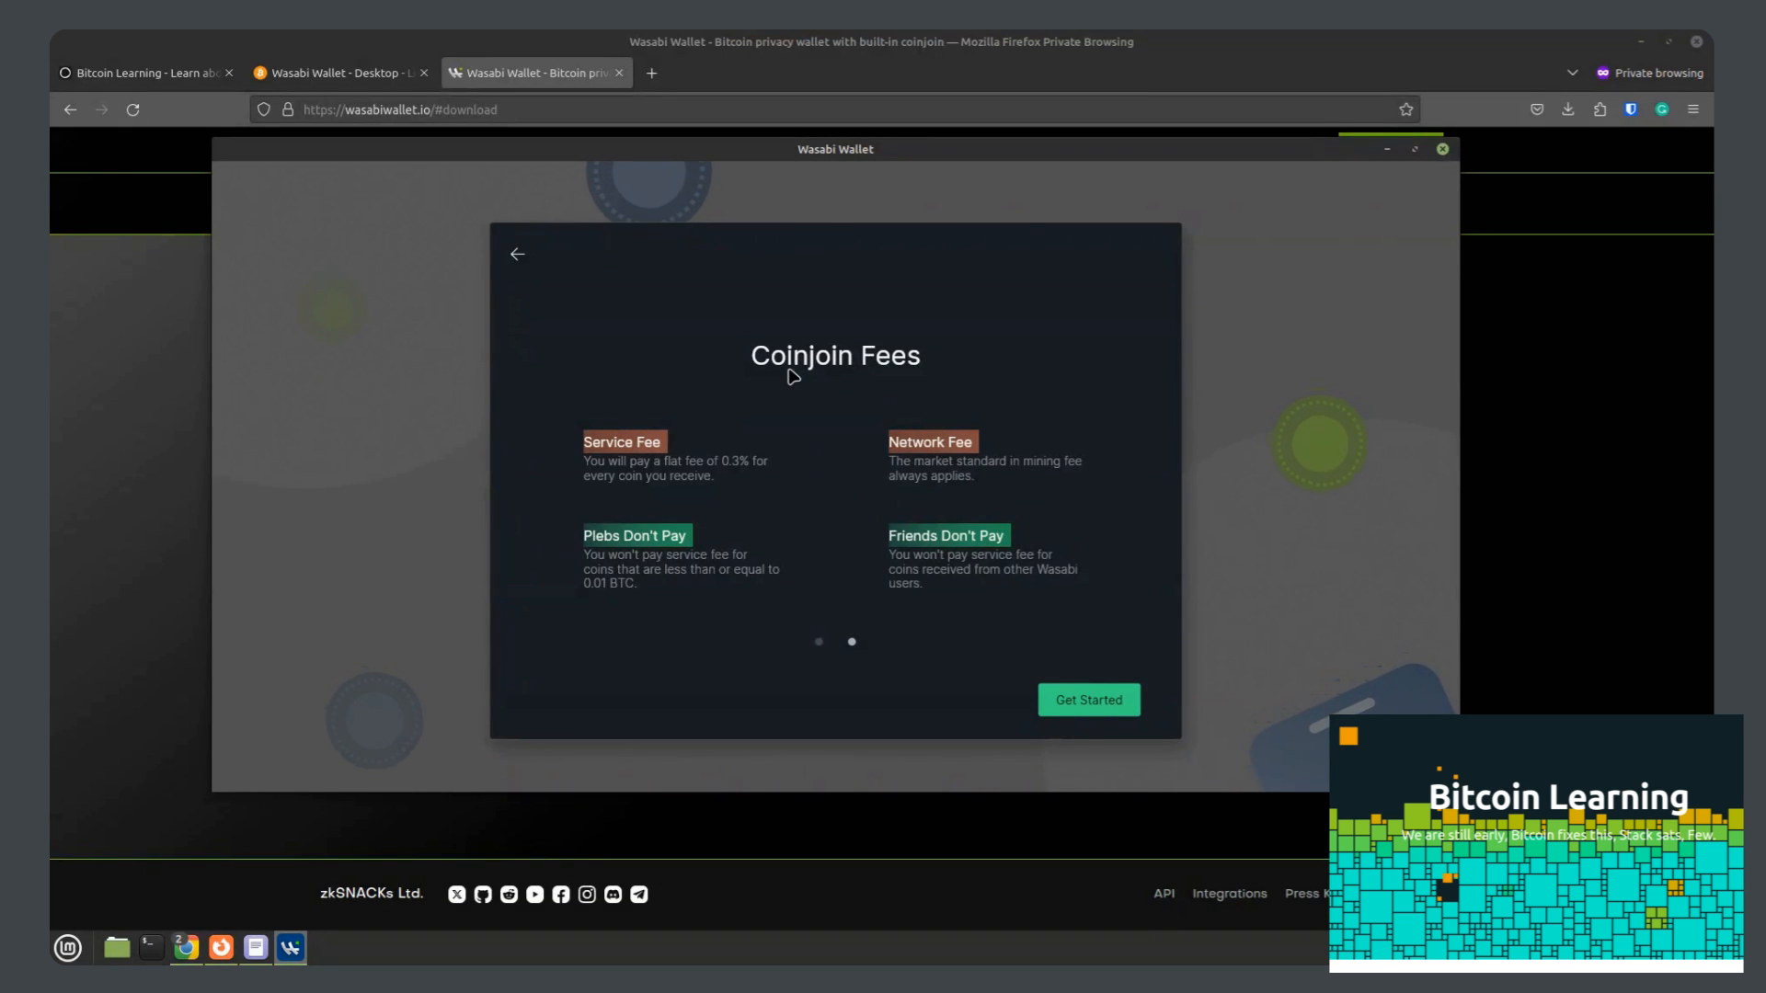
pyautogui.moveTo(629, 504)
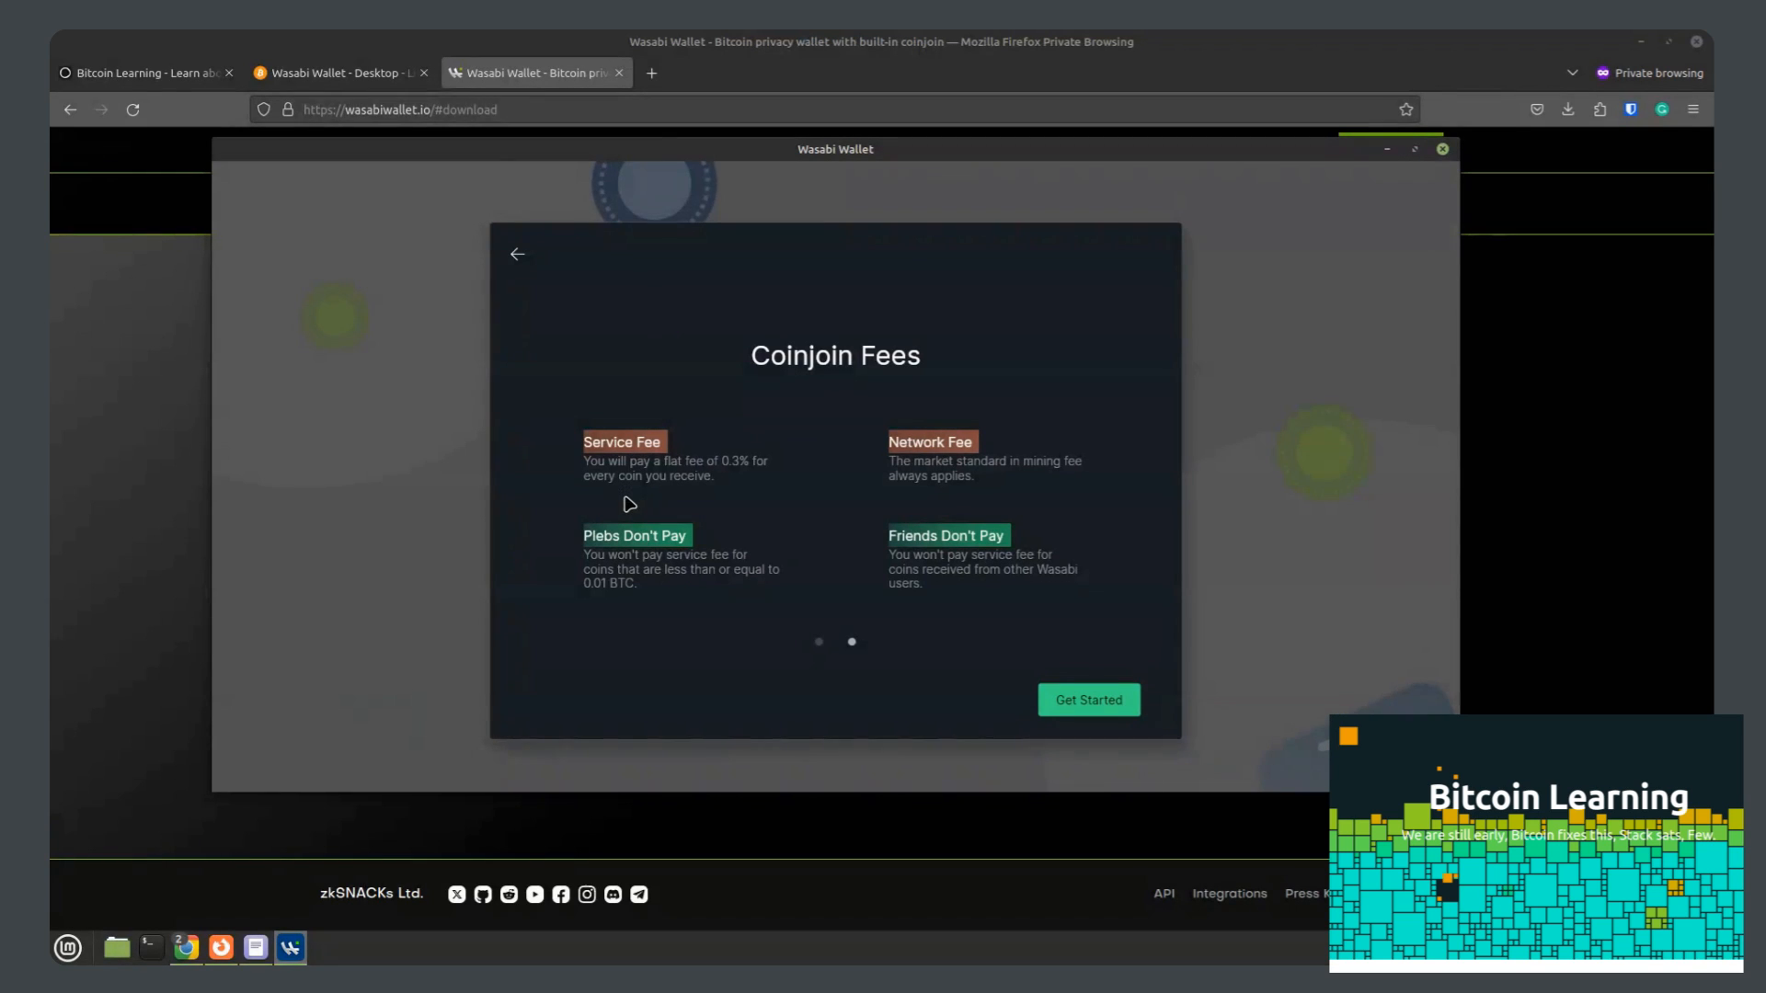
pyautogui.moveTo(739, 583)
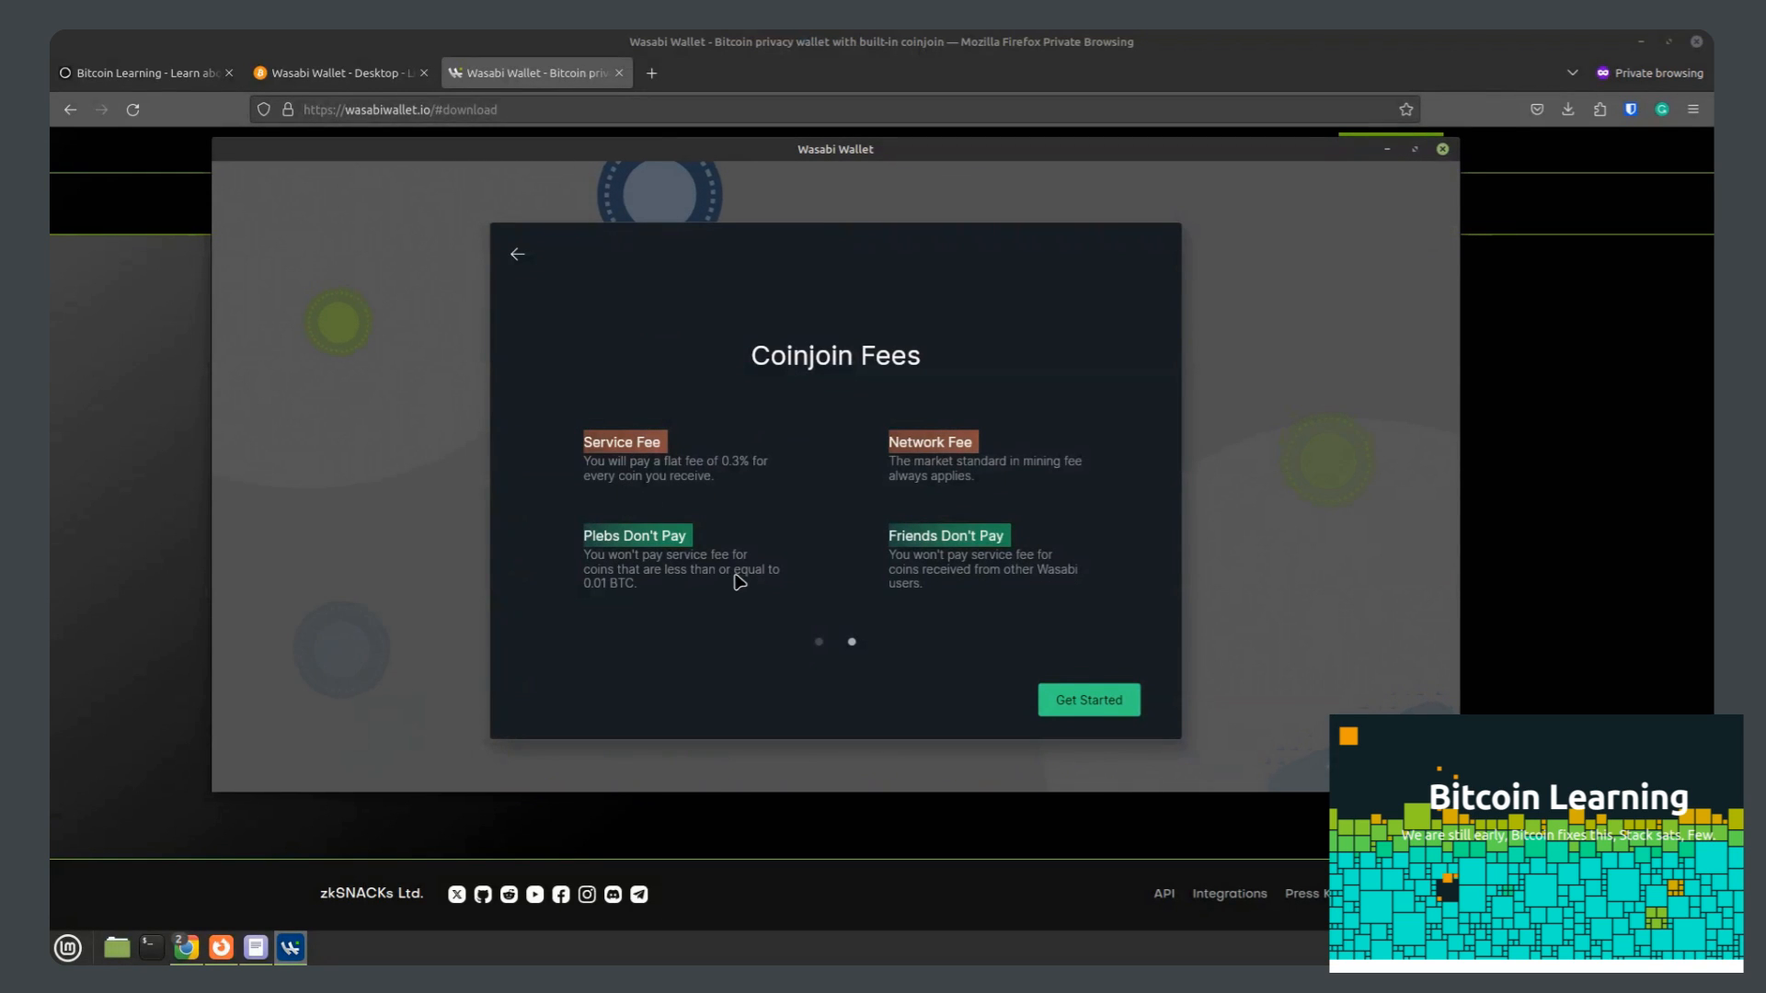
pyautogui.moveTo(1087, 699)
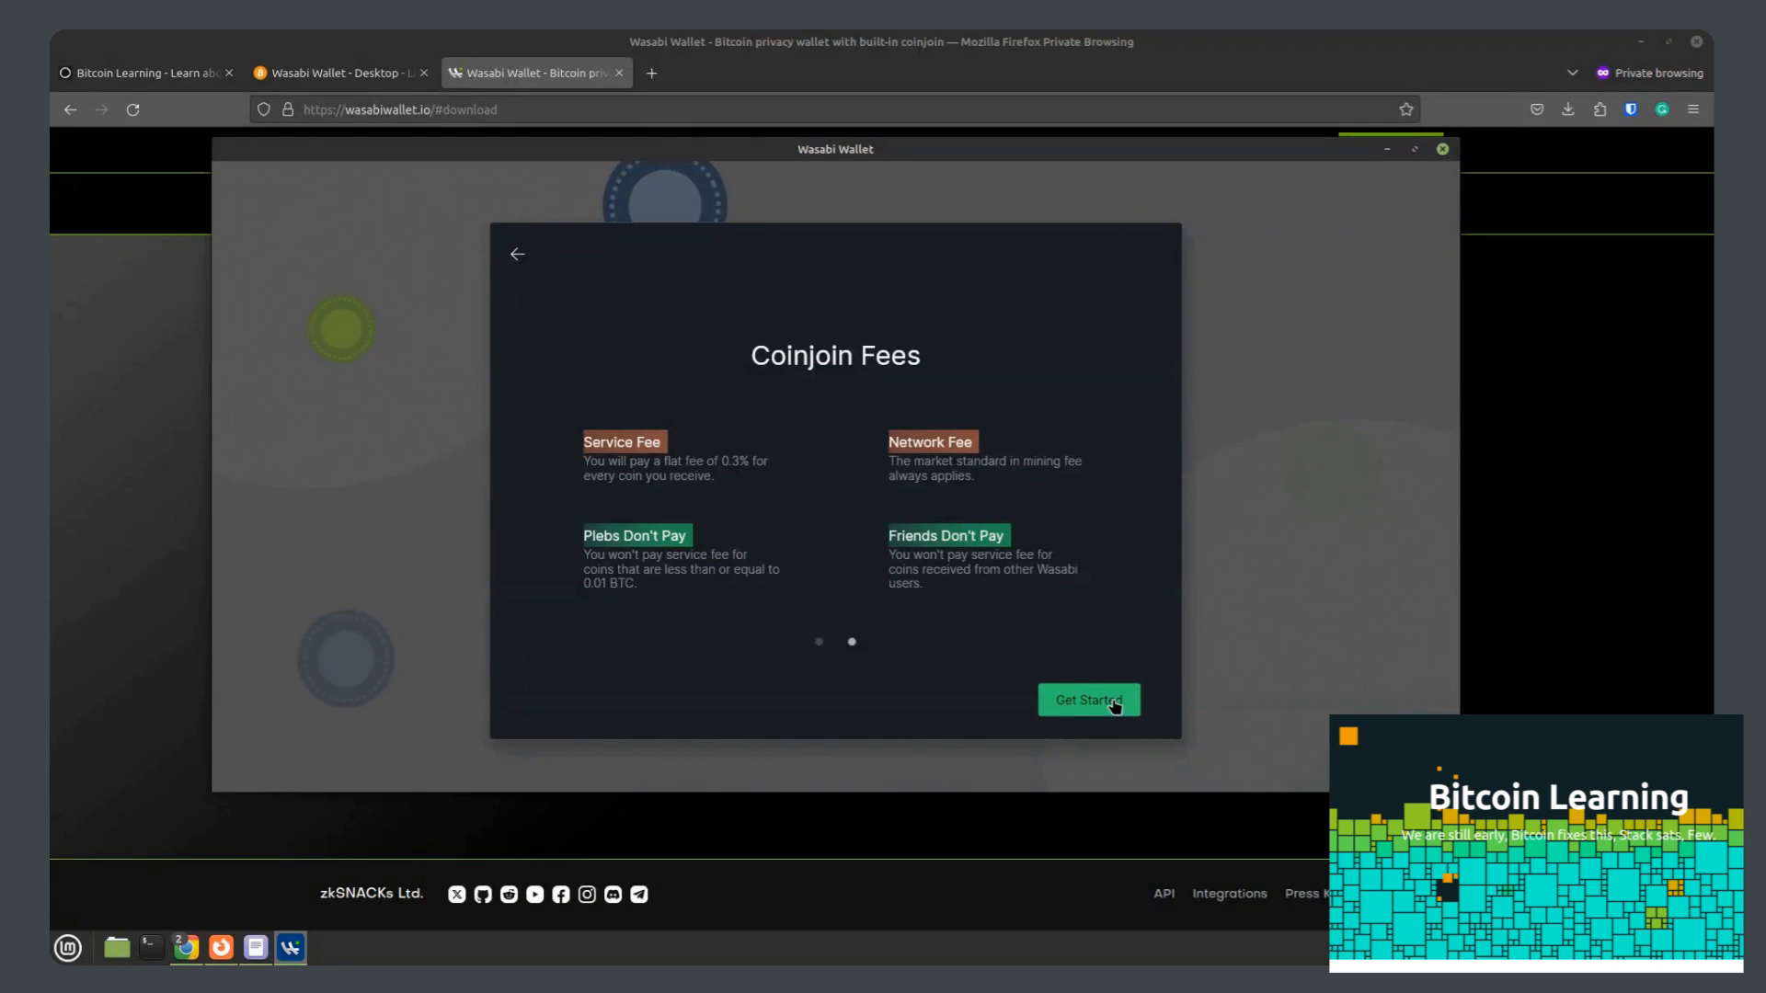
# - Get Started from the Coinjoin Fees screen to reach the Add Wallet options
pyautogui.click(1087, 699)
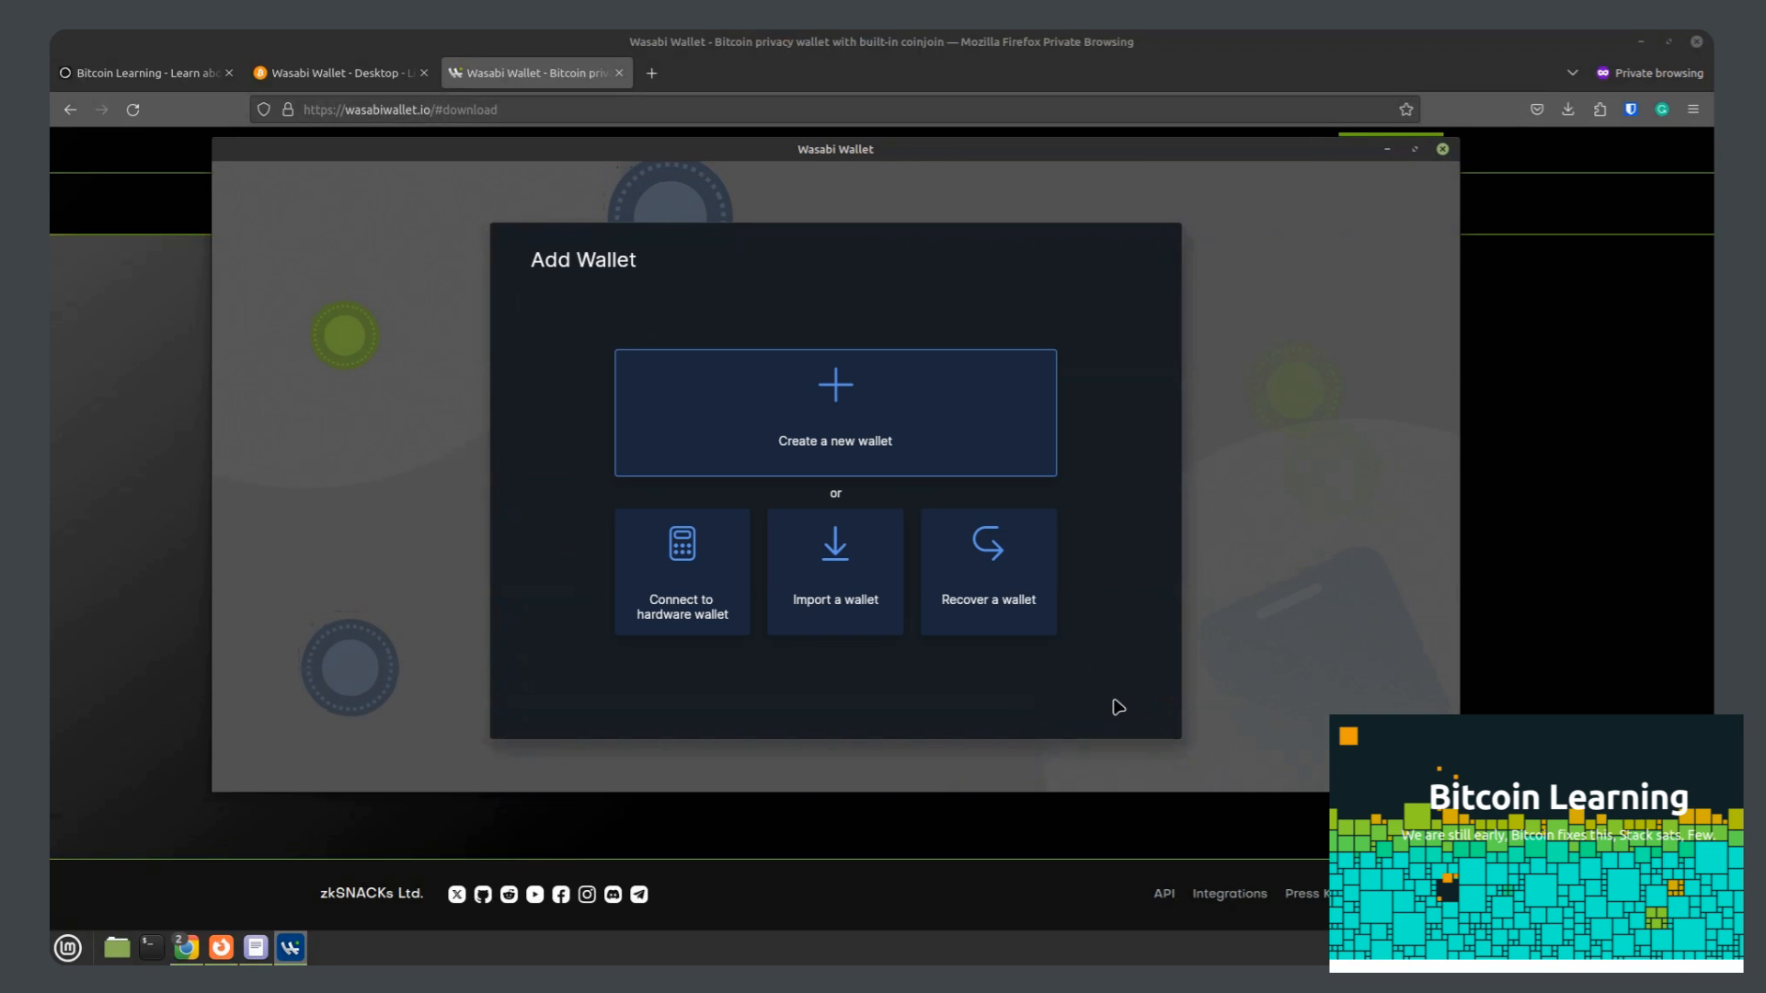
pyautogui.moveTo(897, 415)
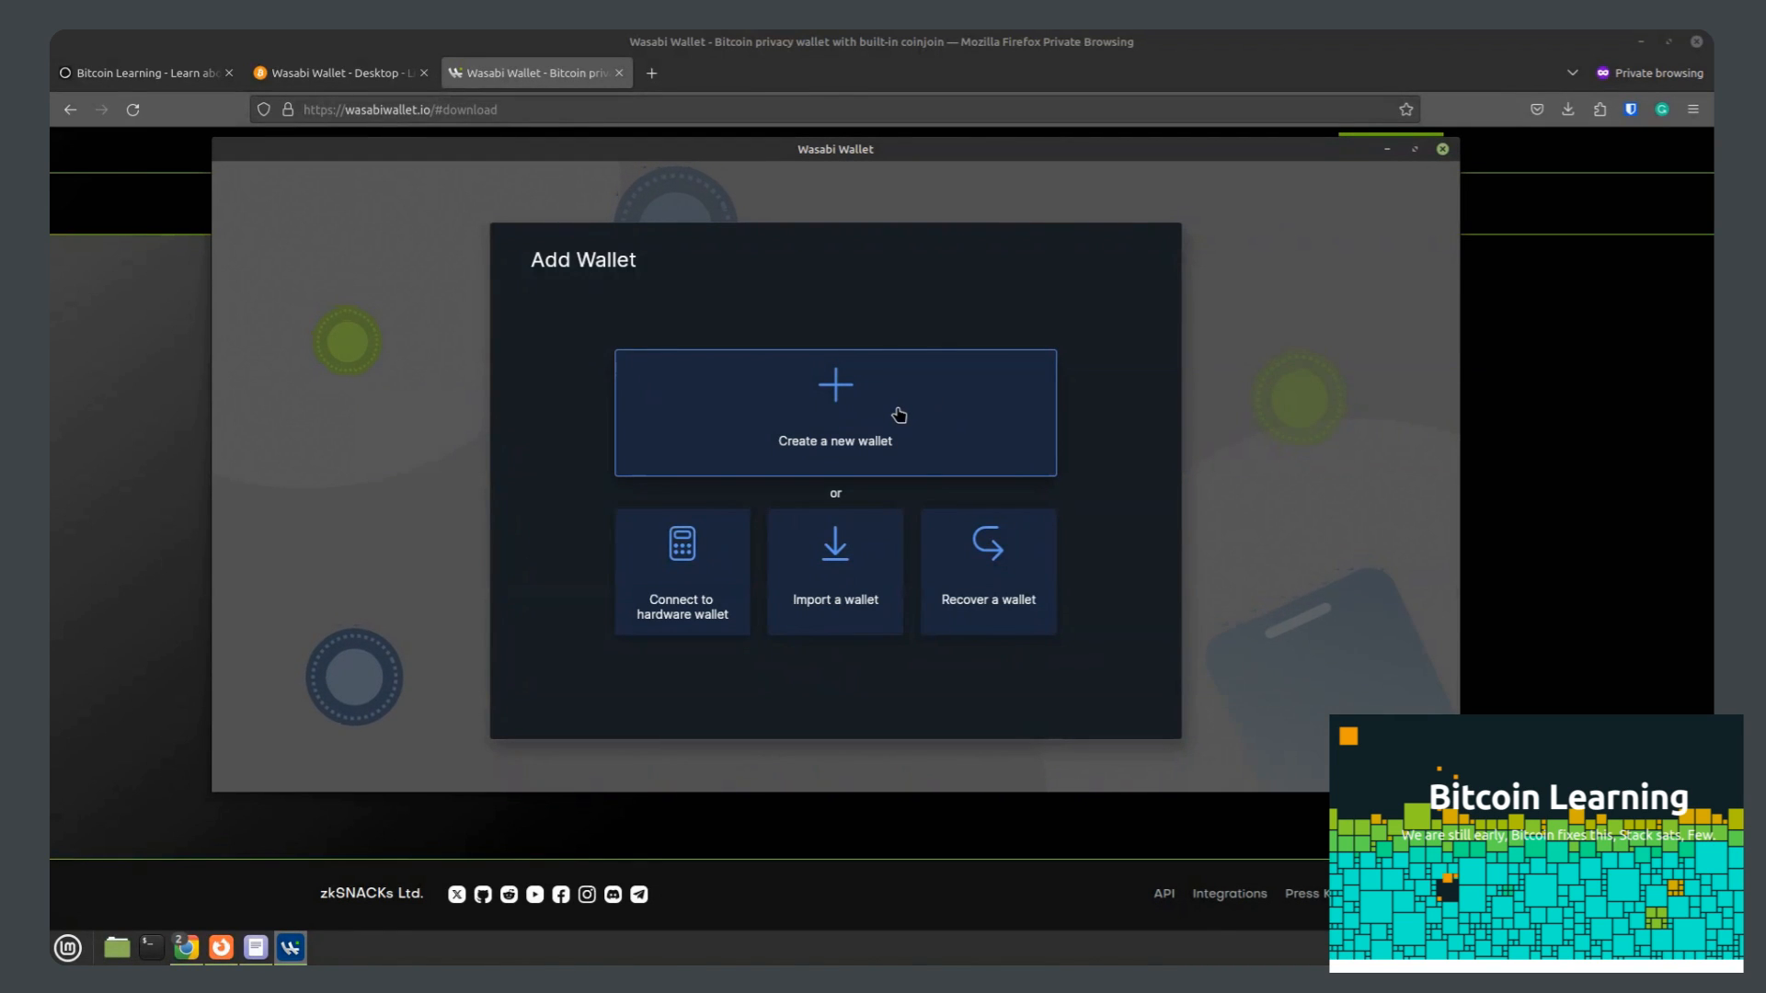
pyautogui.moveTo(664, 359)
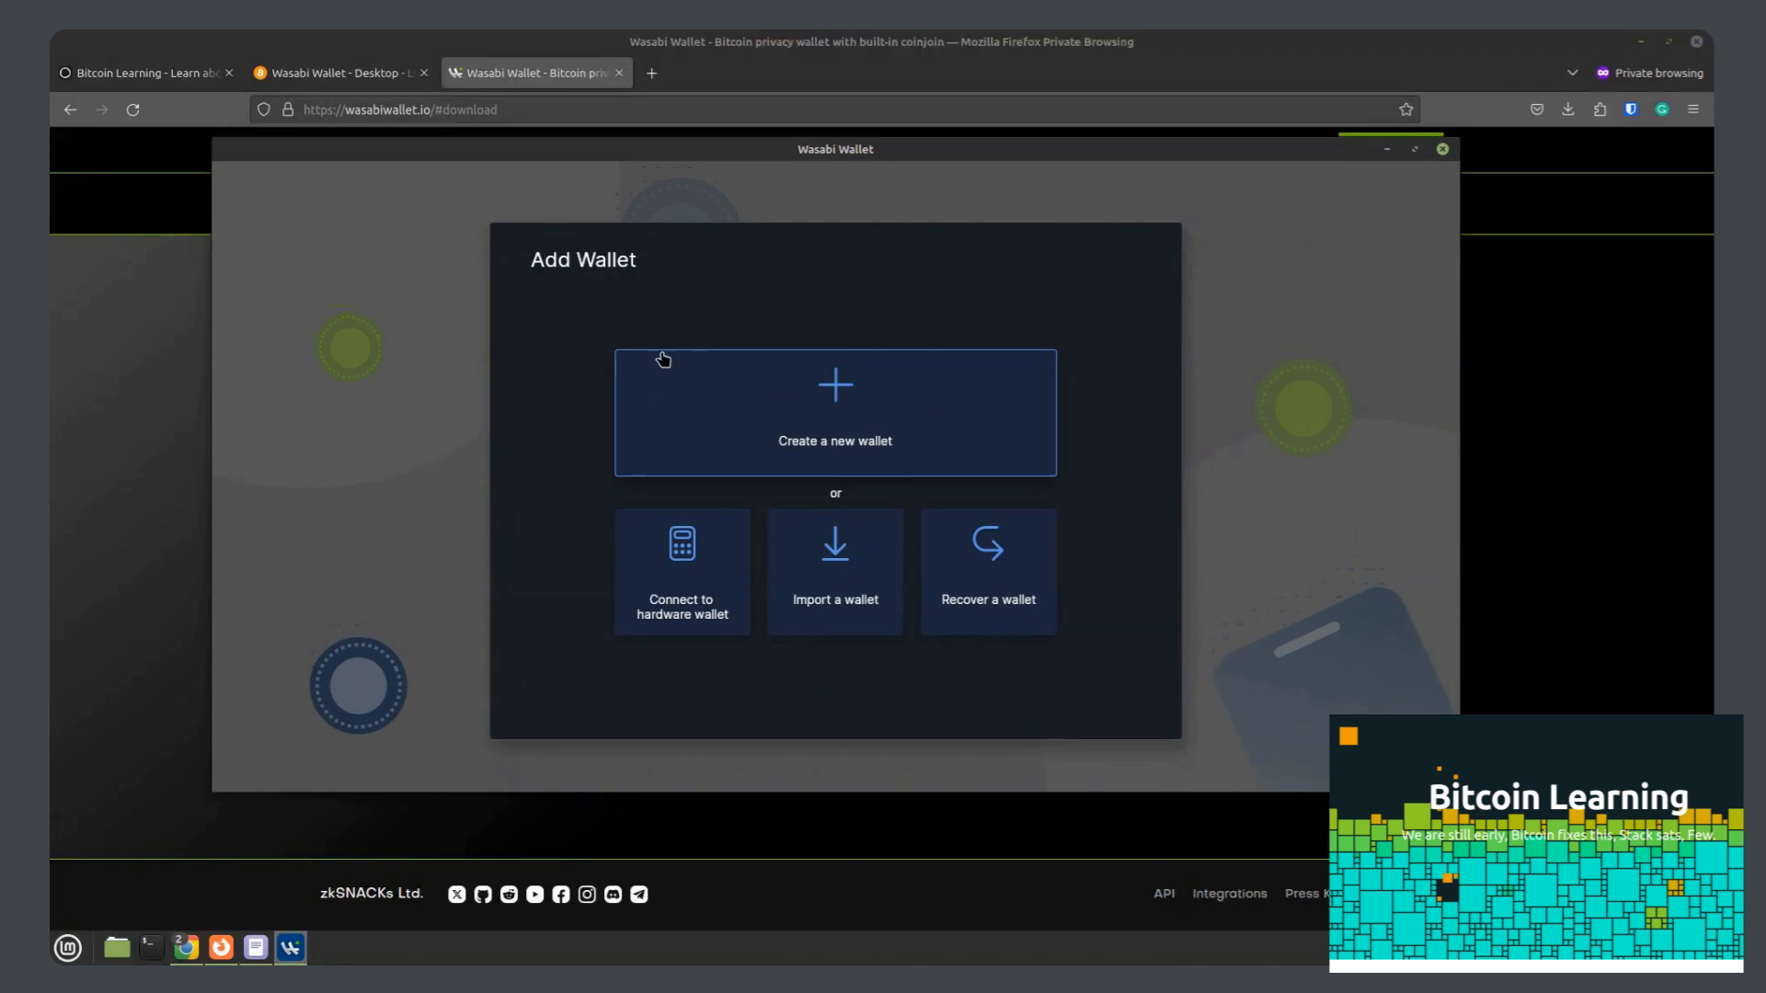
pyautogui.moveTo(984, 626)
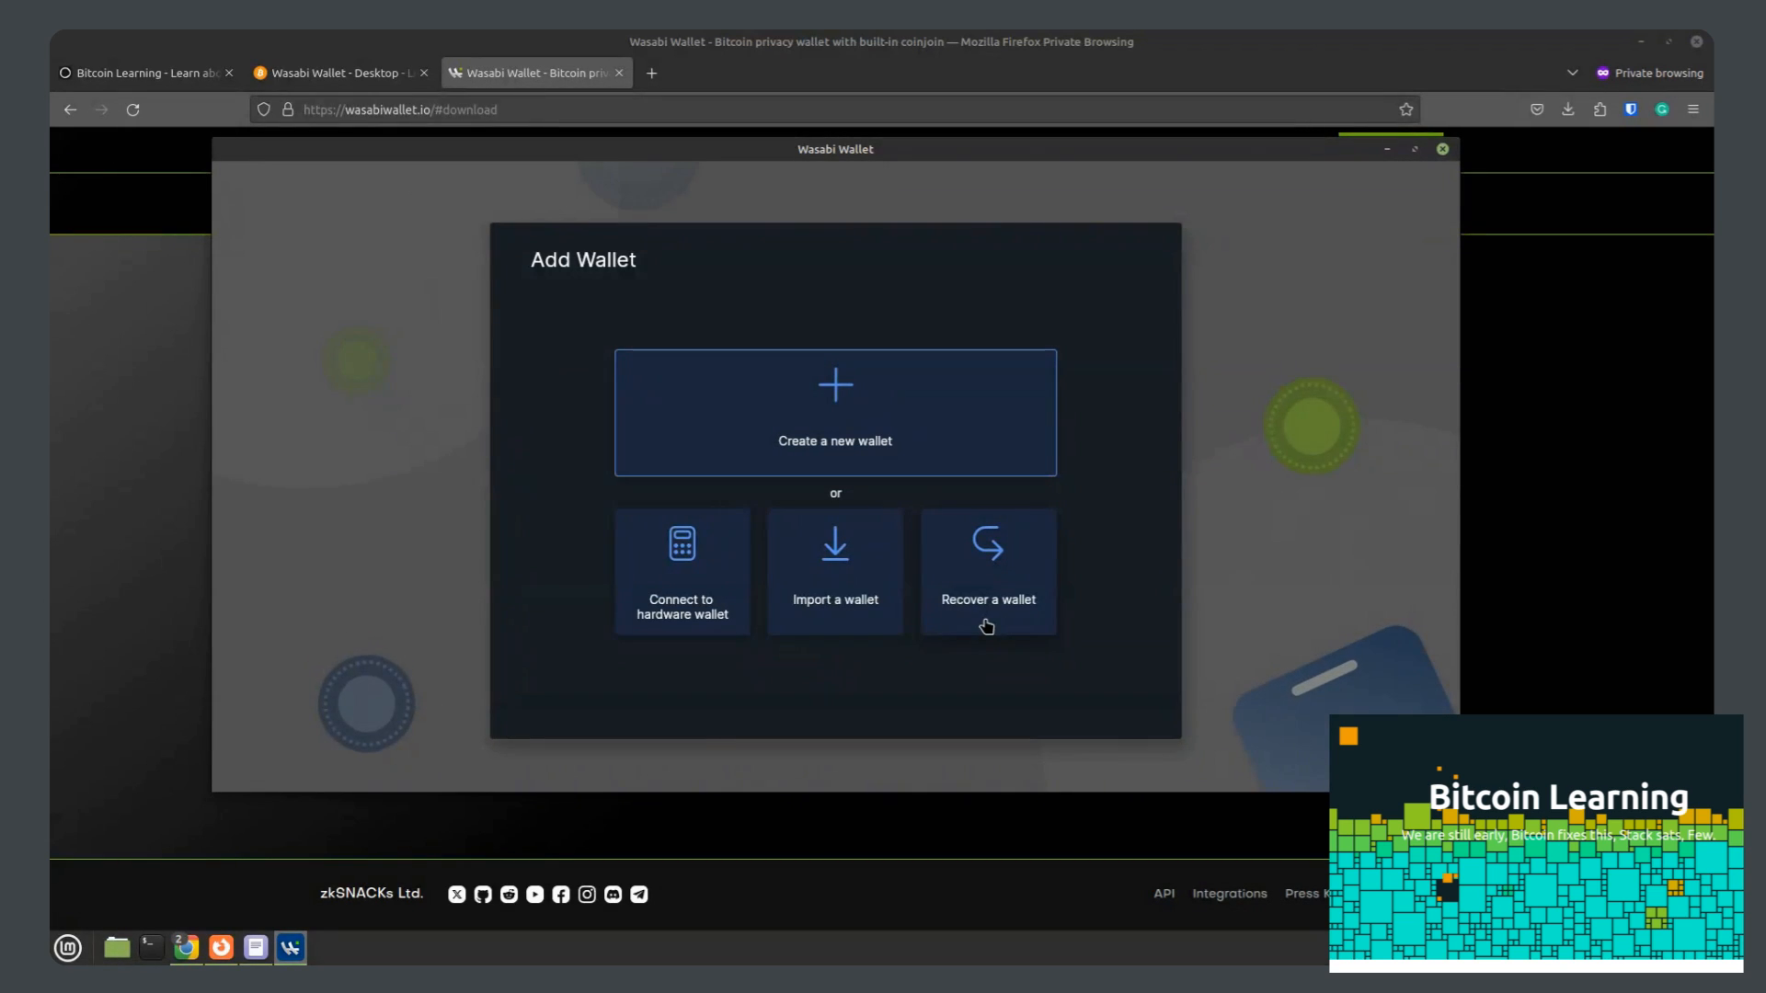
pyautogui.moveTo(835, 605)
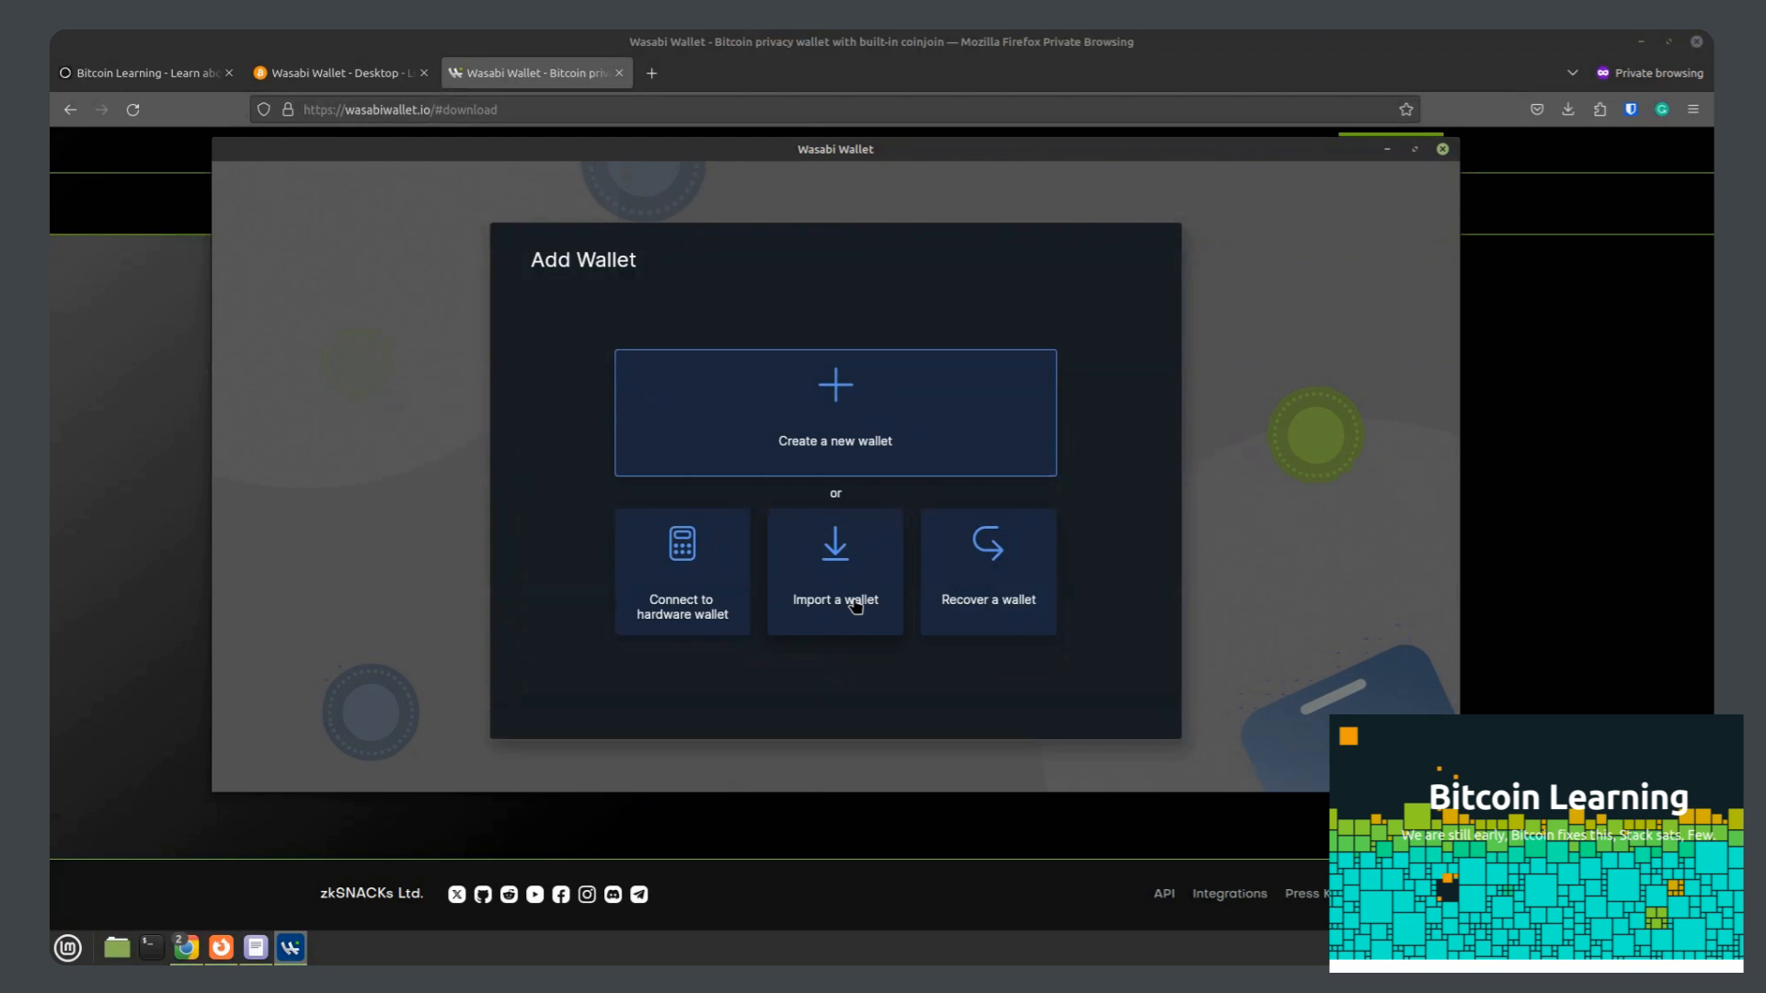
# - Create a new wallet named 'Wallet 1' and proceed to its recovery words
pyautogui.click(833, 411)
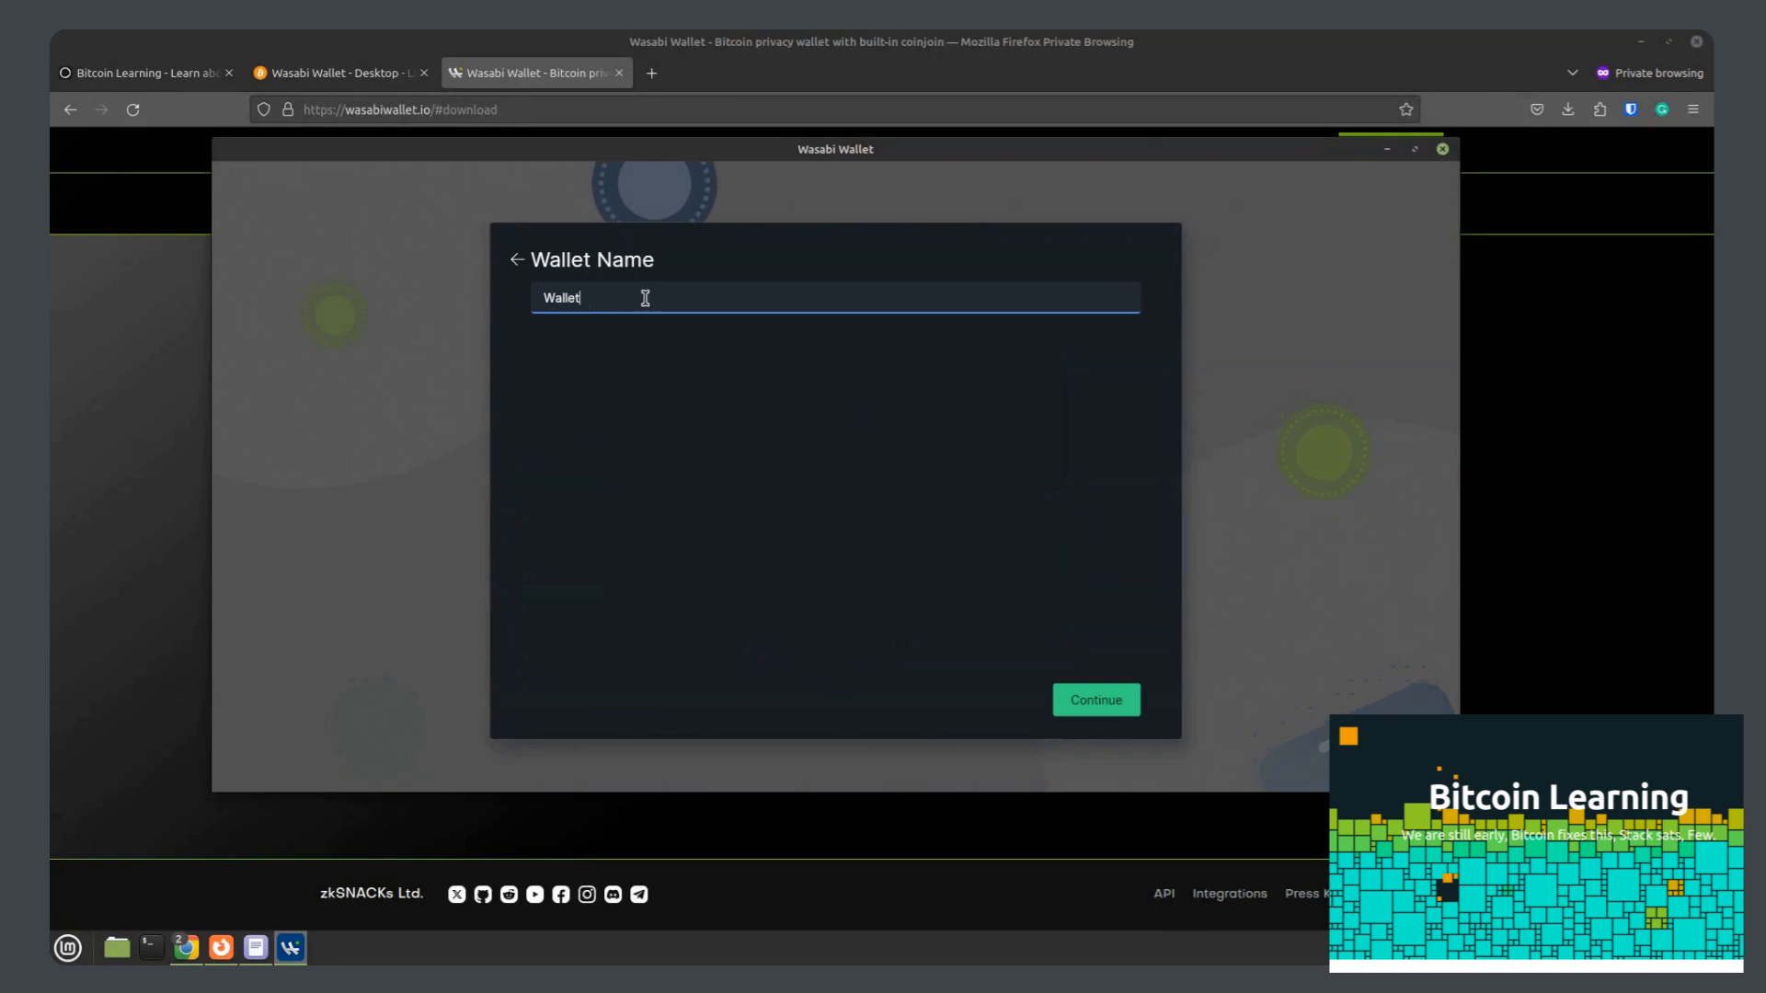
pyautogui.write('1')
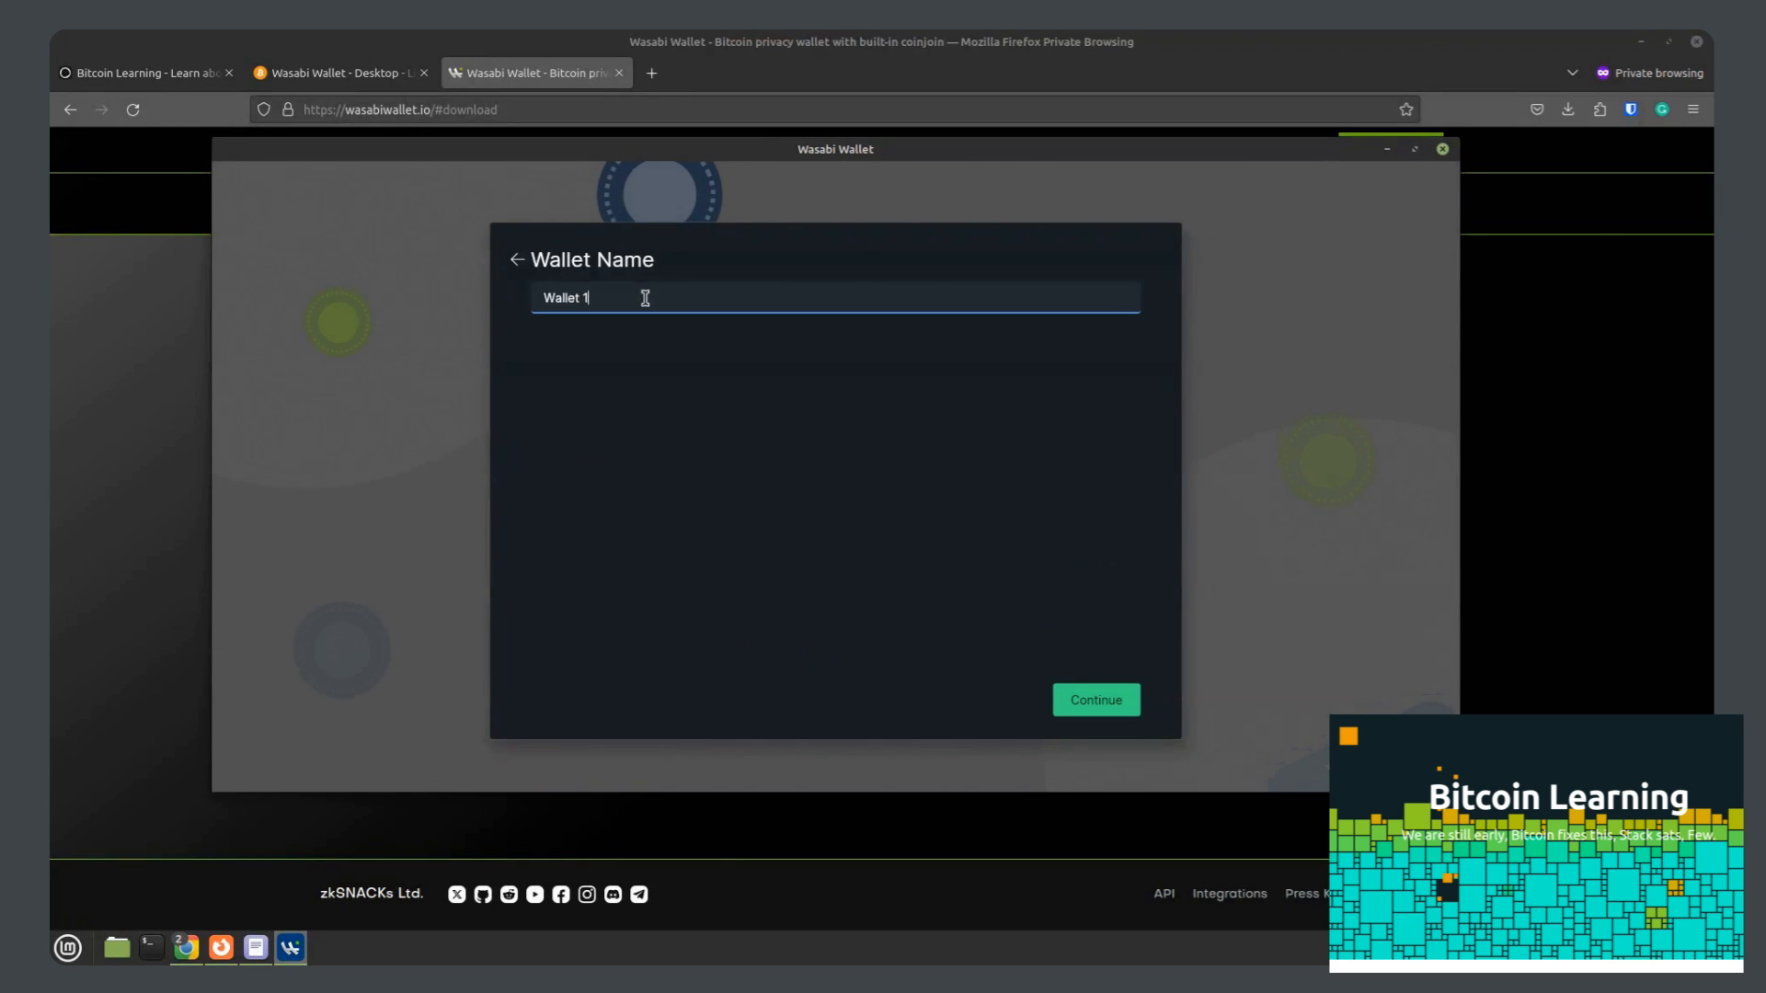
pyautogui.click(1092, 699)
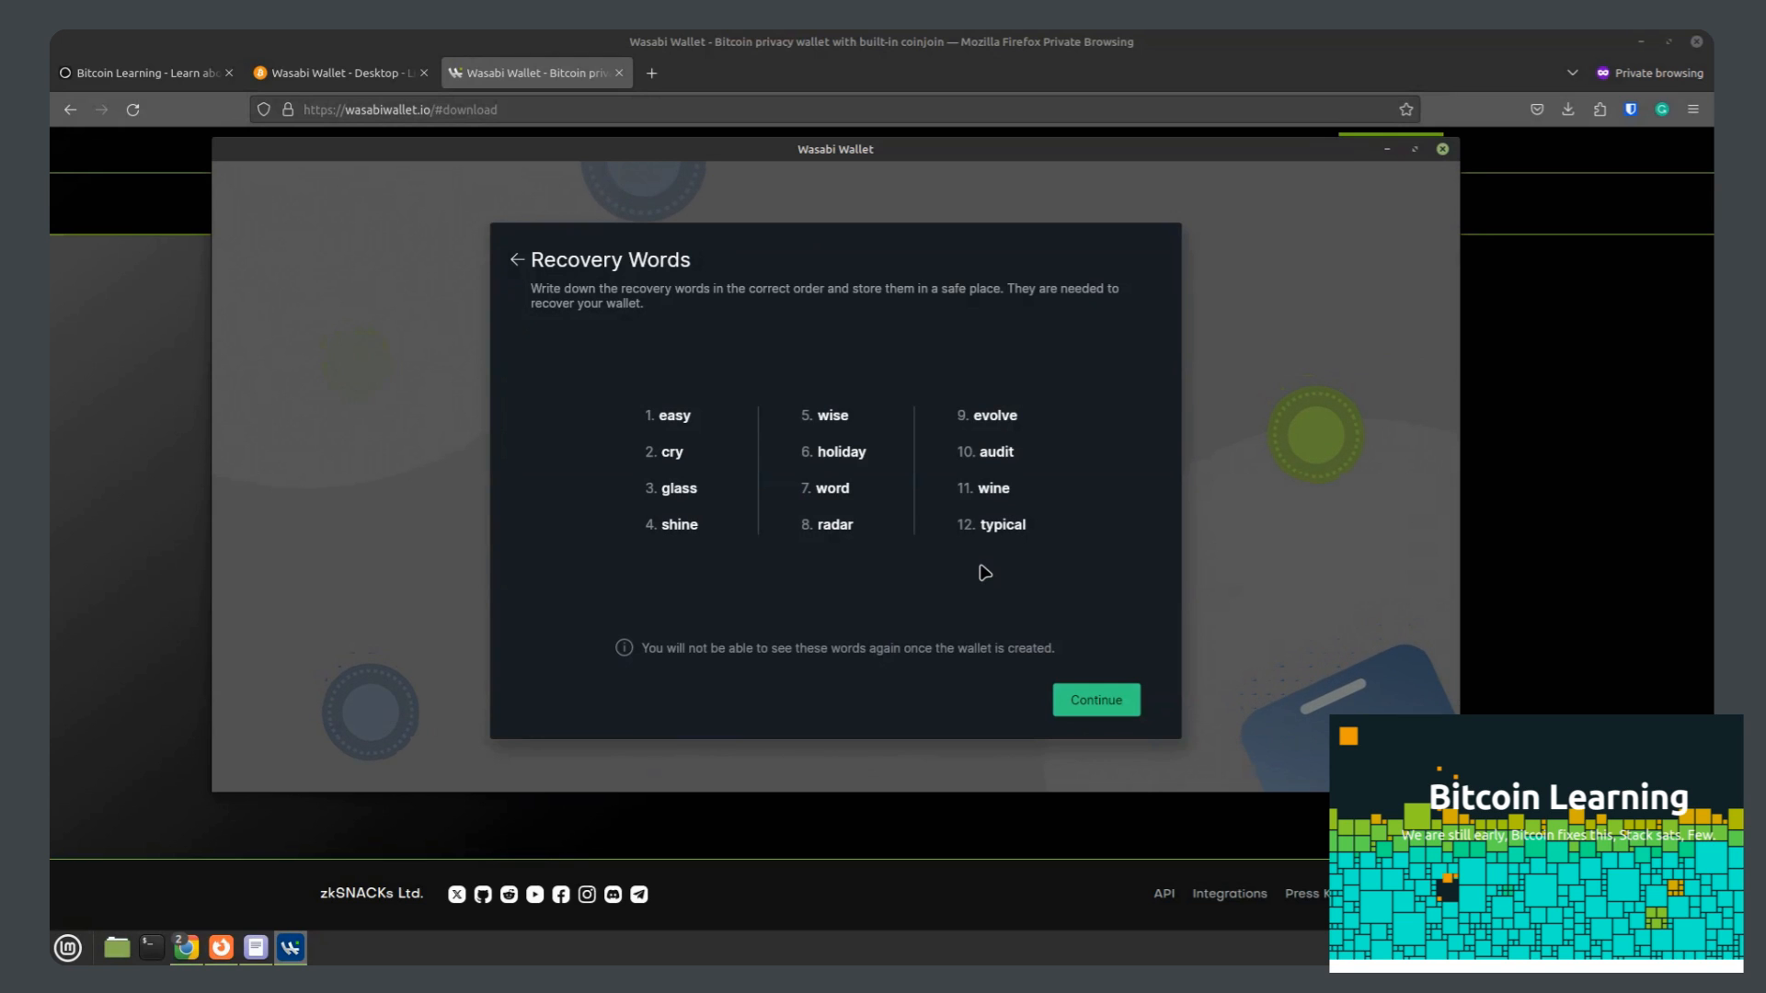
pyautogui.moveTo(1045, 563)
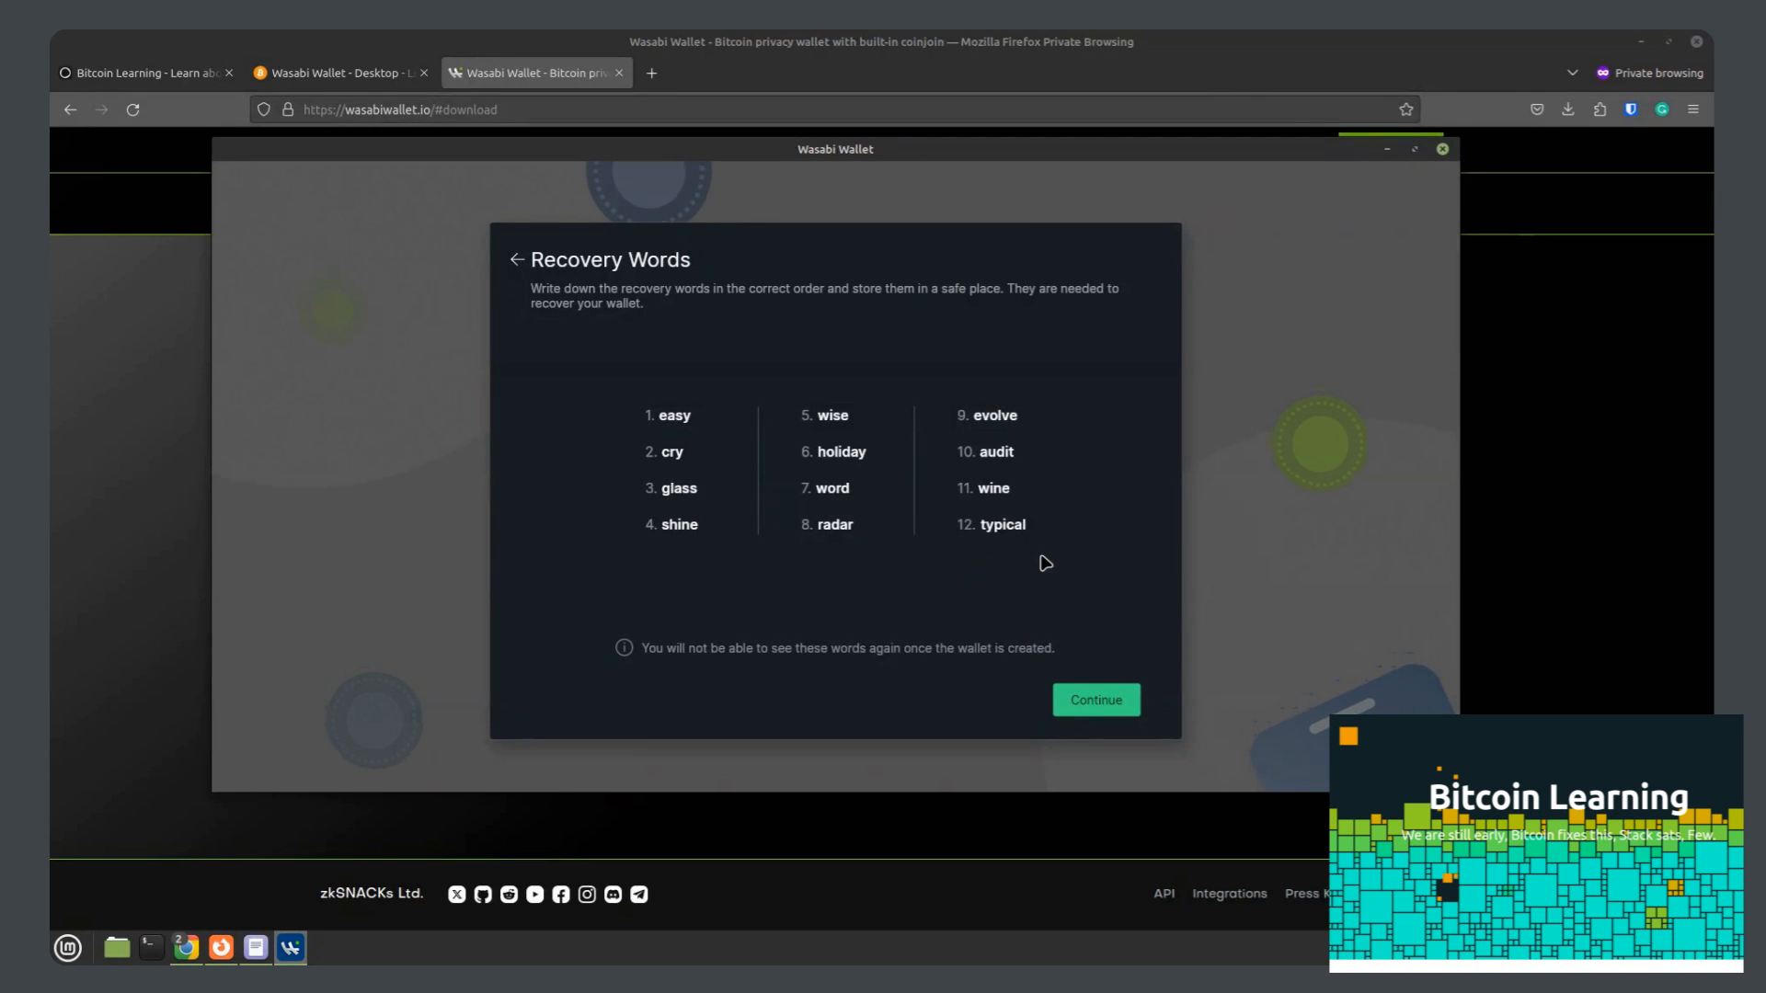
# - Leave the Recovery Words page and return to the Add Wallet choices
pyautogui.click(1092, 699)
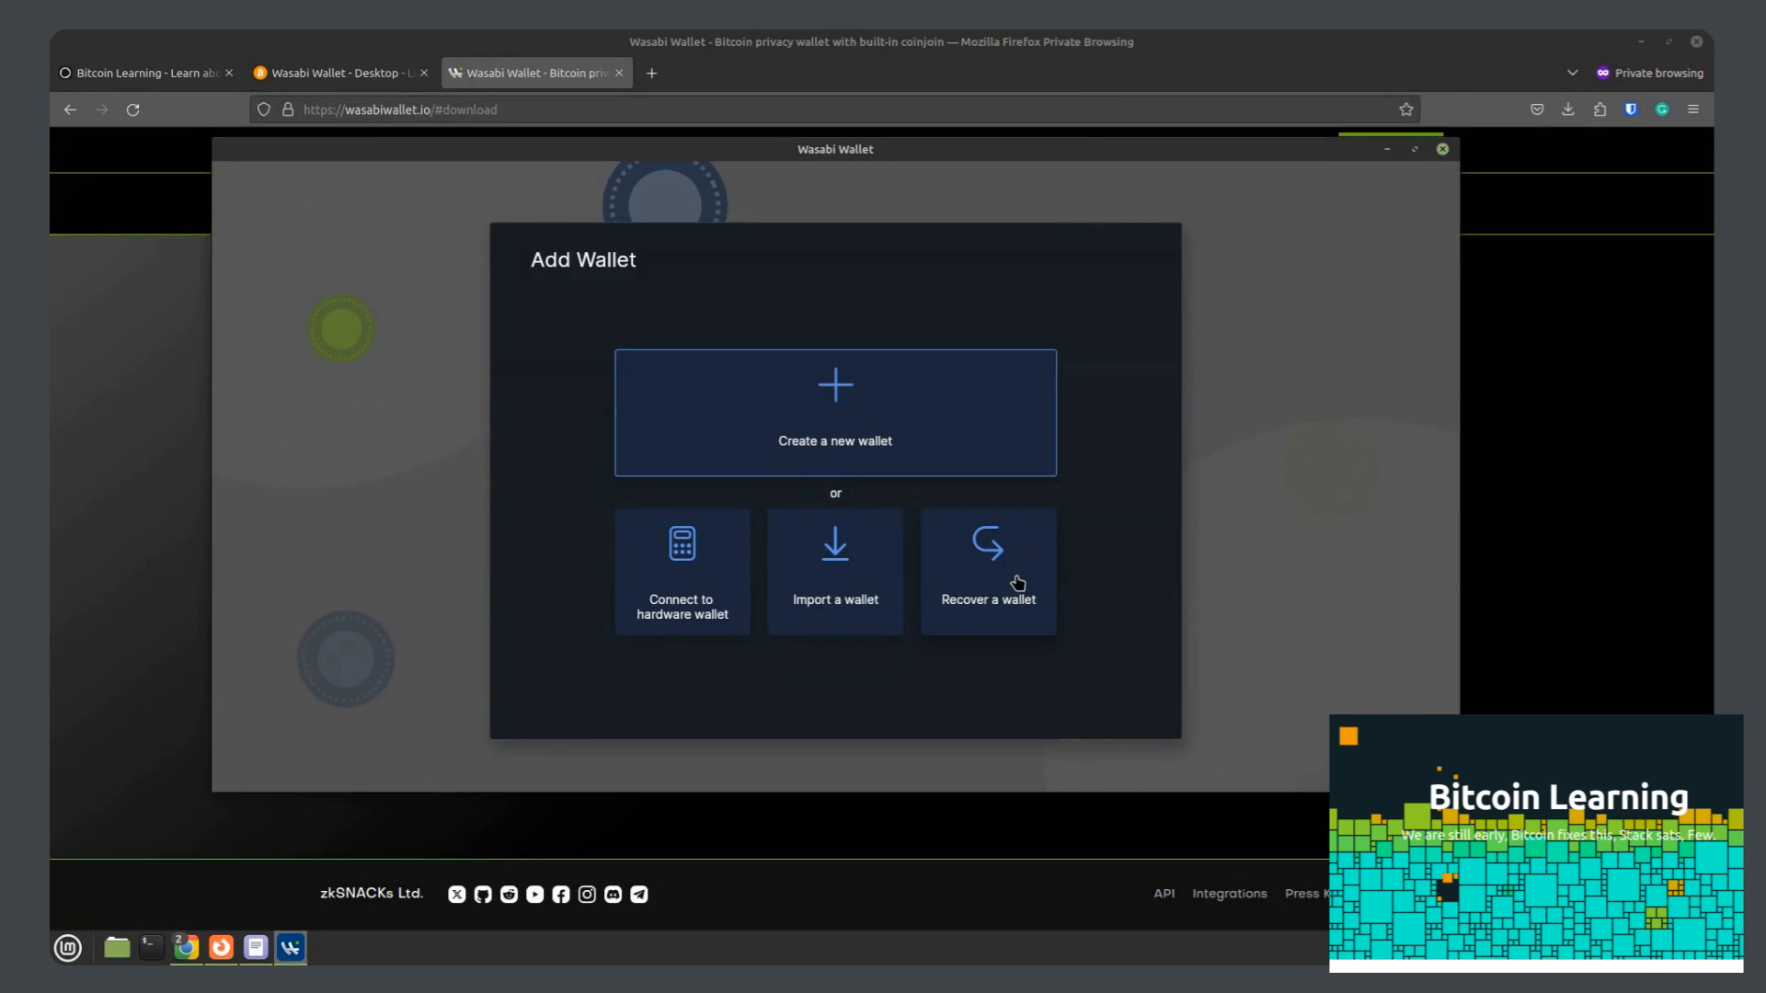
# - Start a new wallet again and name it 'Wallet 1'
pyautogui.click(834, 410)
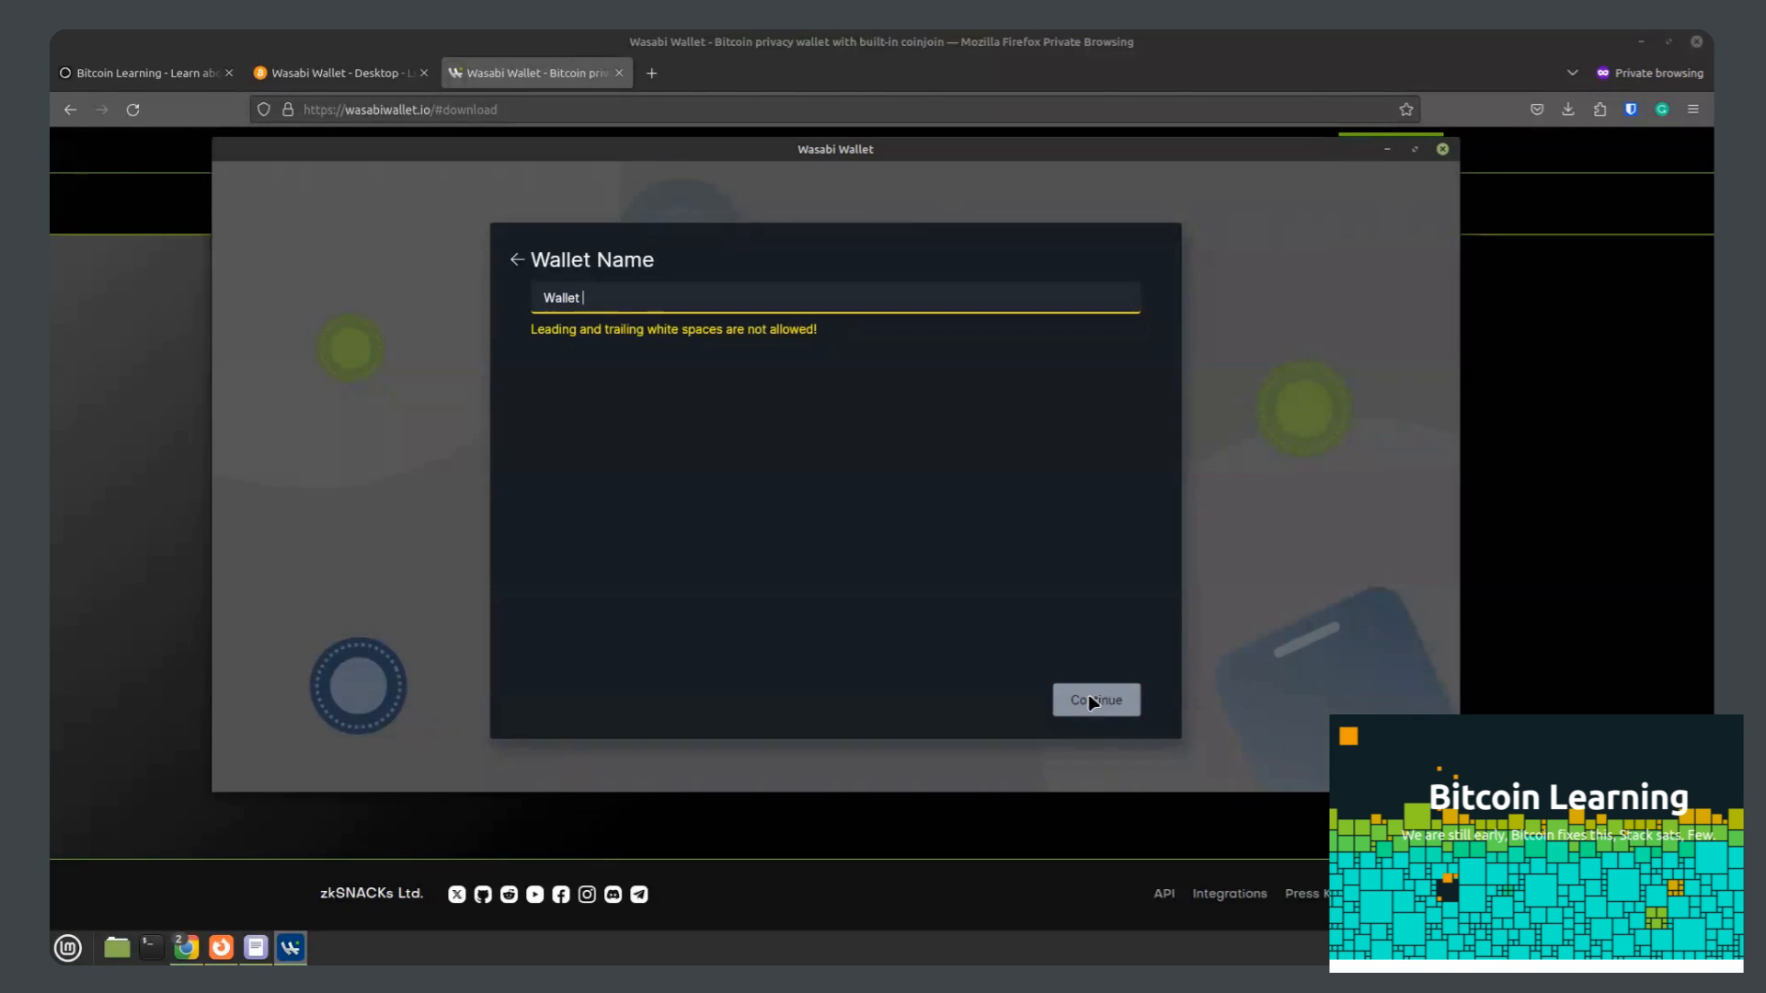
pyautogui.write('1')
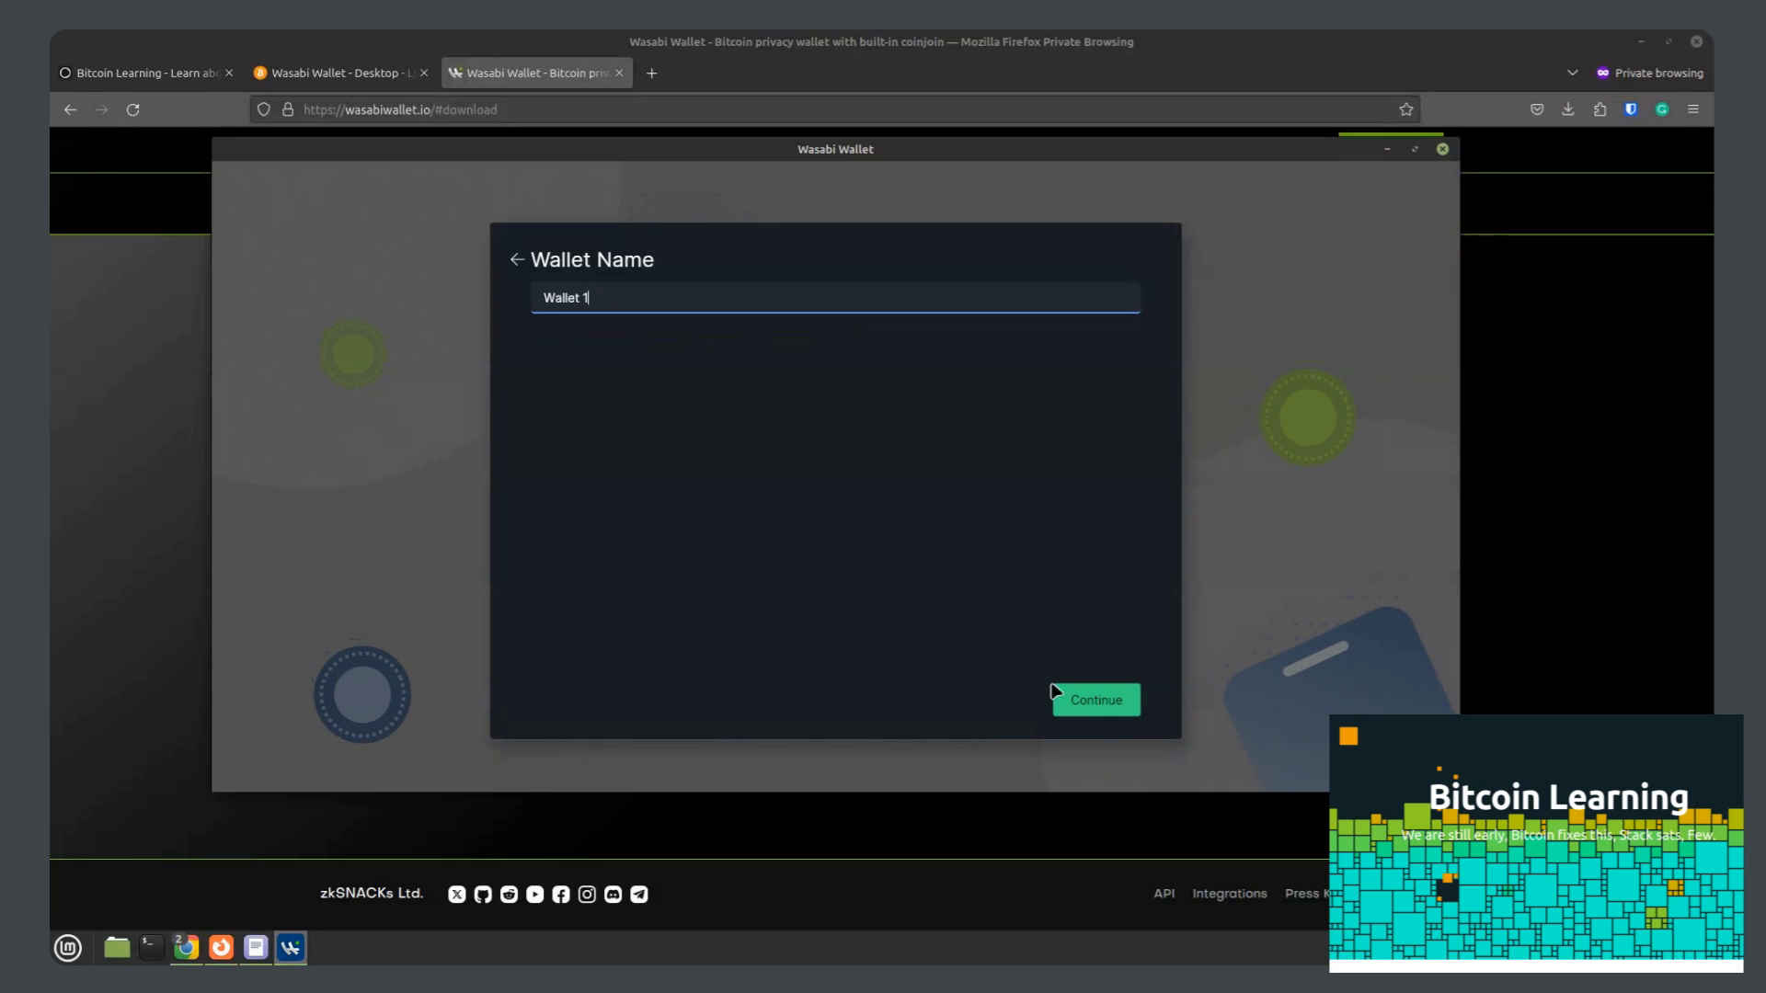
# - Accept the name Wallet 1, view its twelve recovery words and continue to confirmation
pyautogui.click(1093, 699)
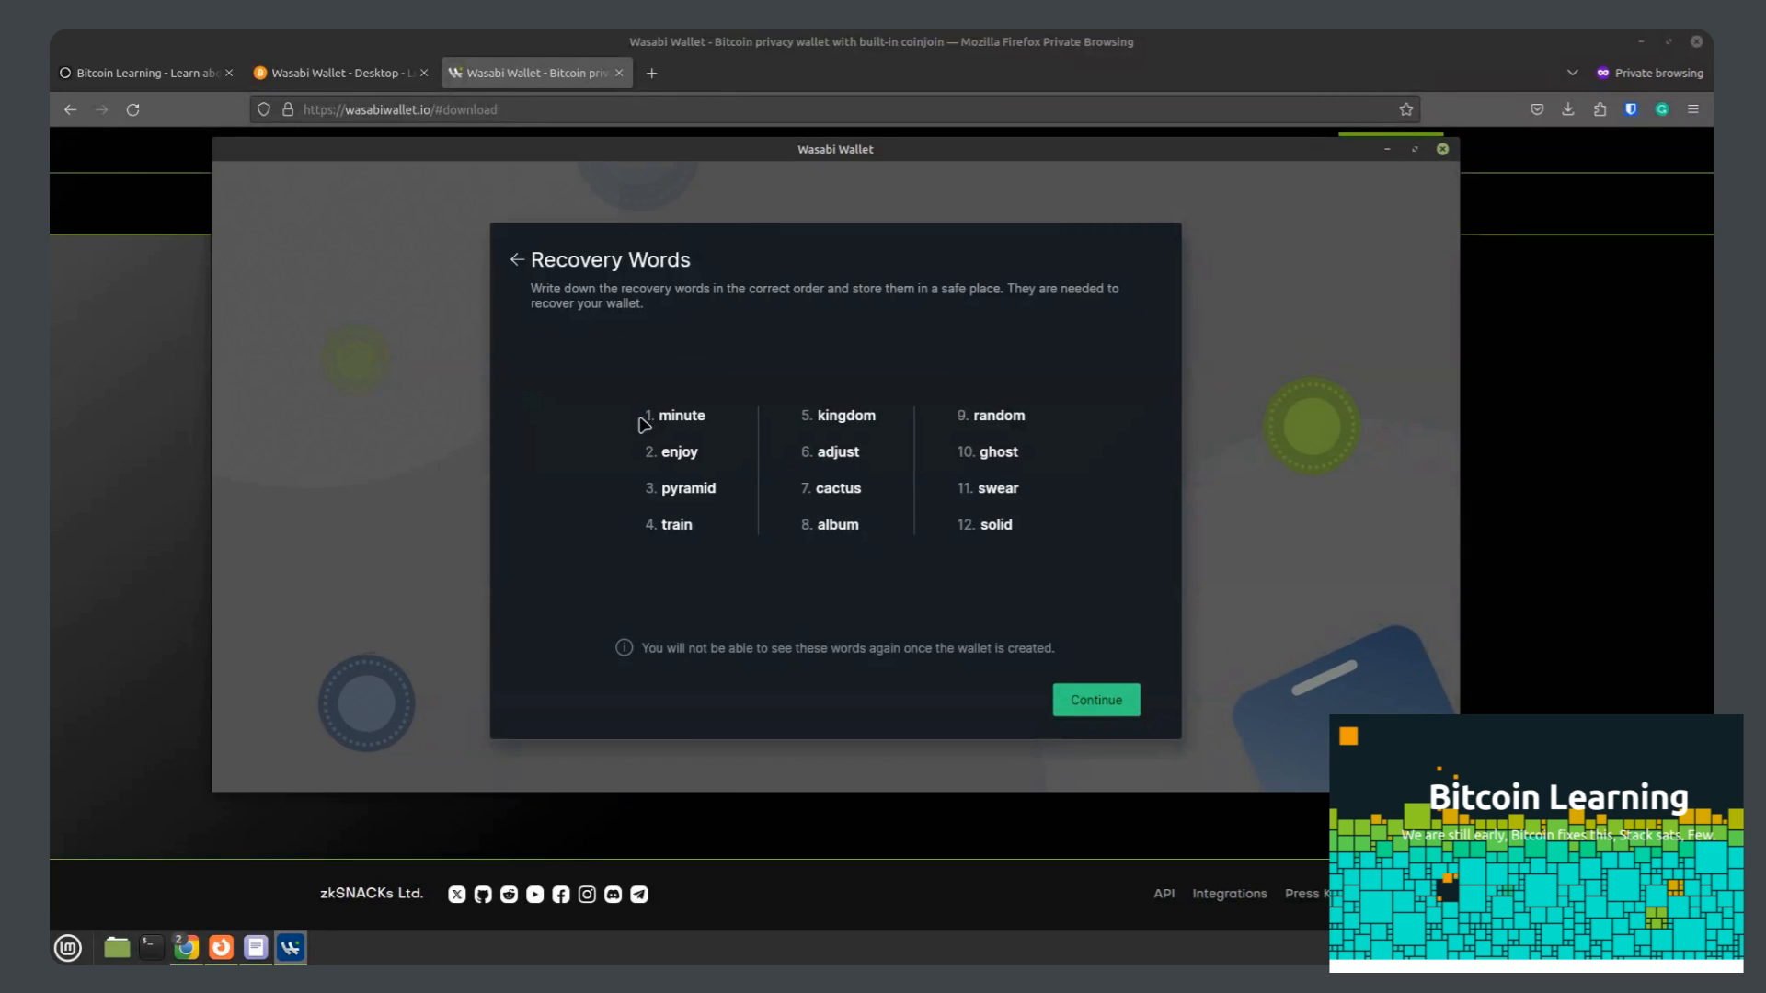
pyautogui.moveTo(824, 439)
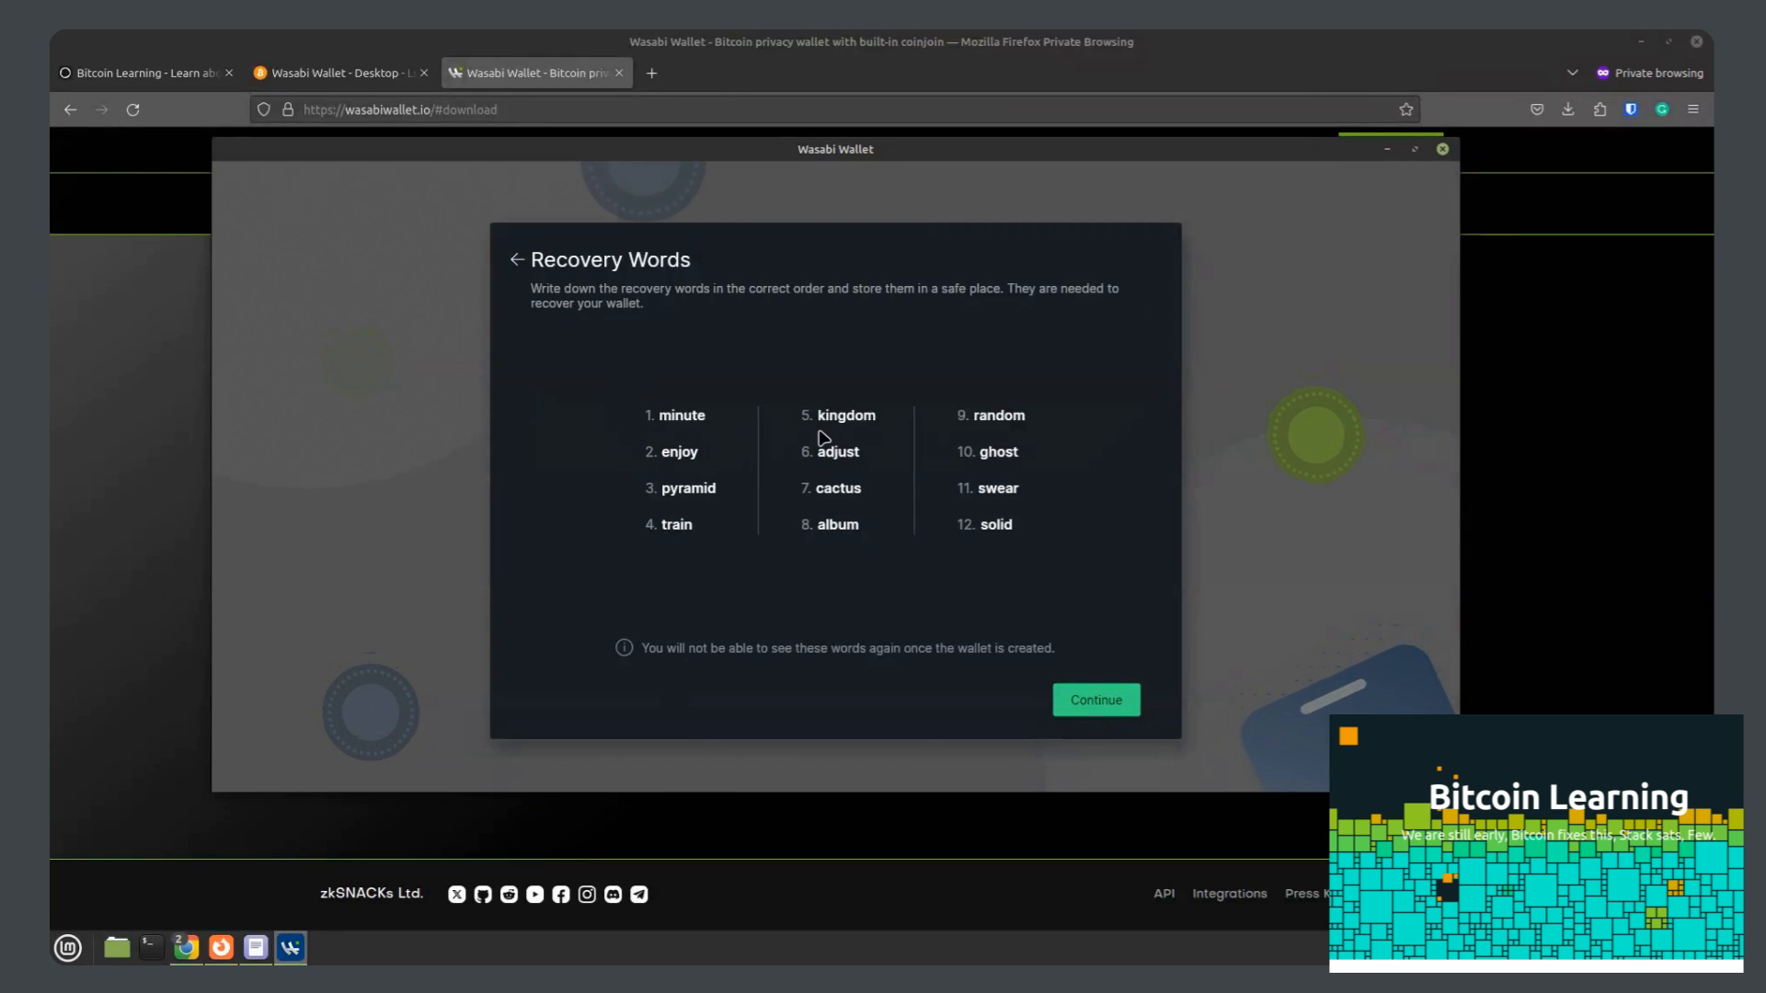
pyautogui.moveTo(776, 510)
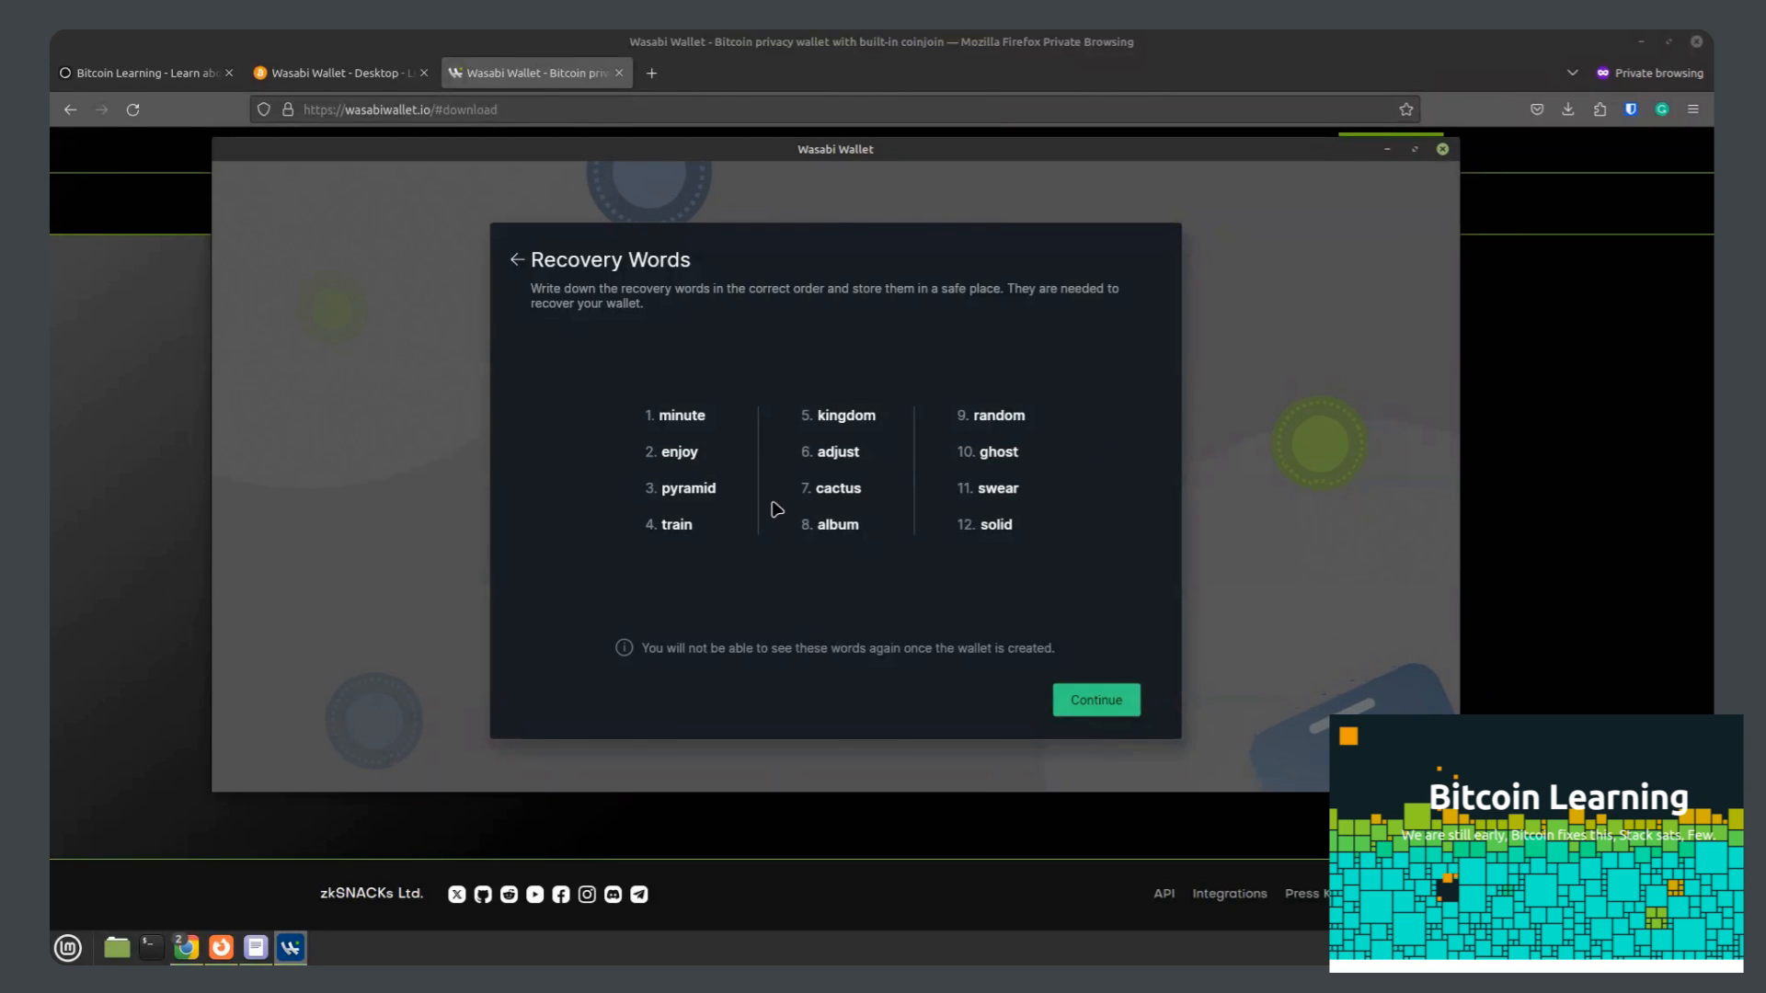
pyautogui.moveTo(1095, 765)
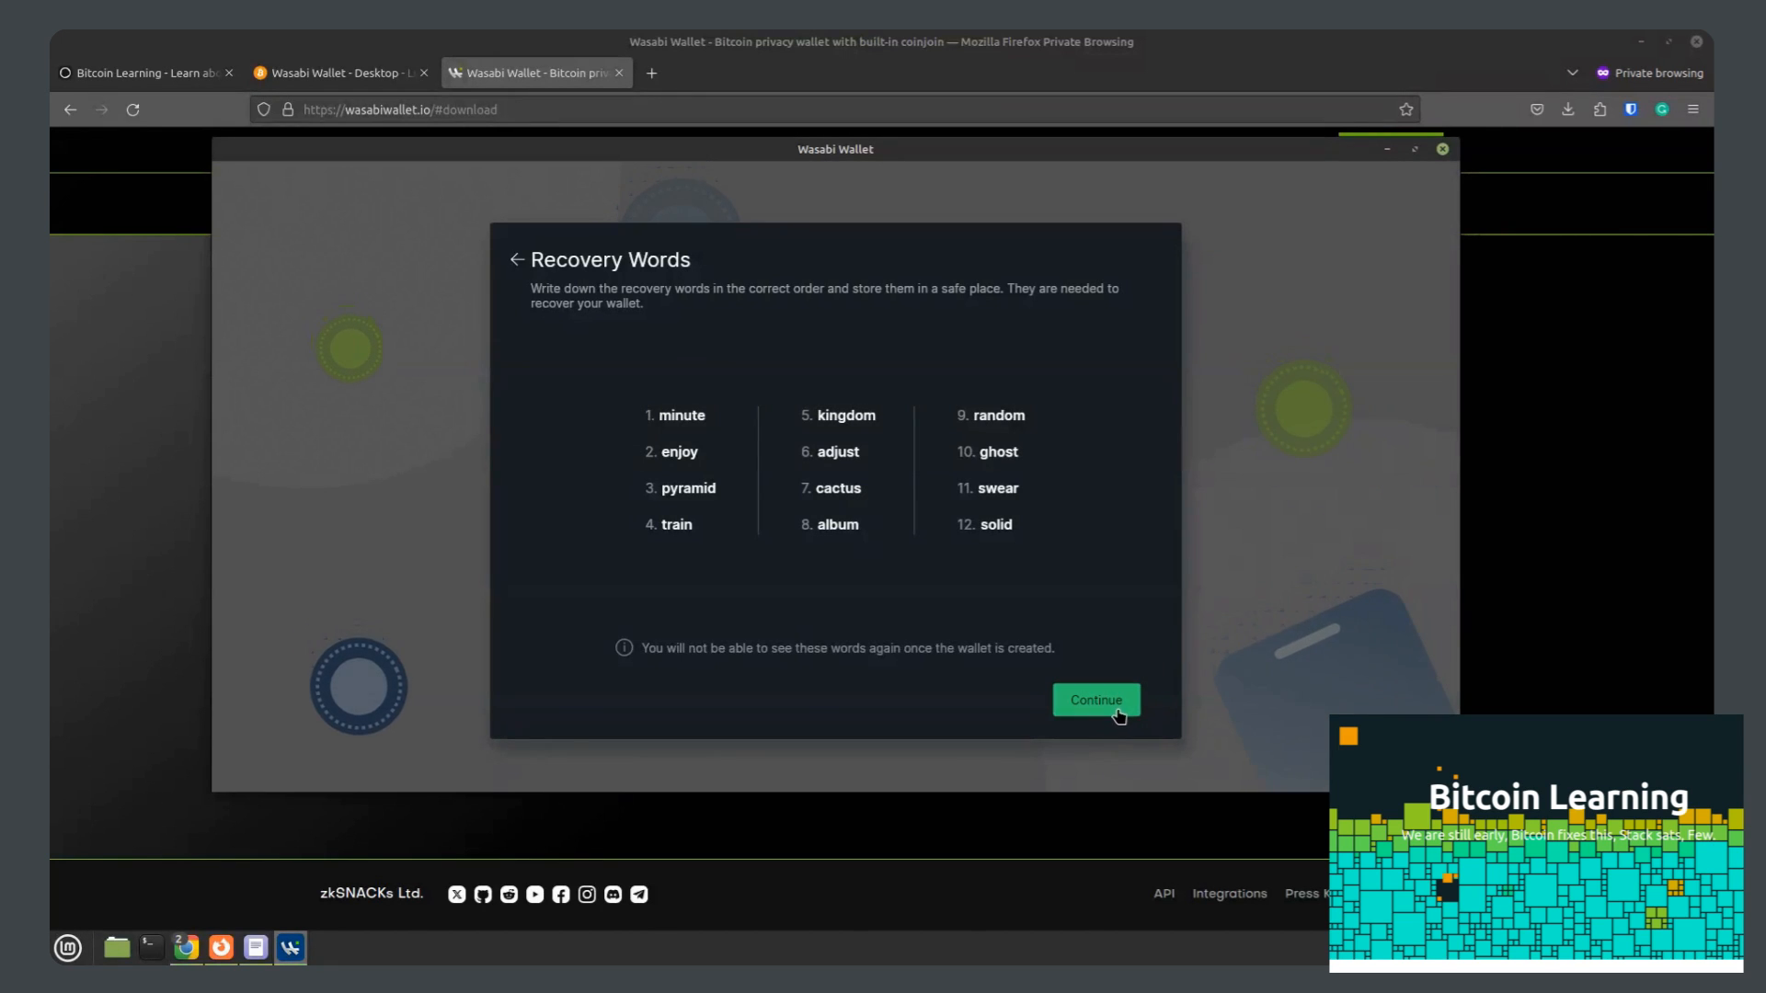
pyautogui.click(1093, 699)
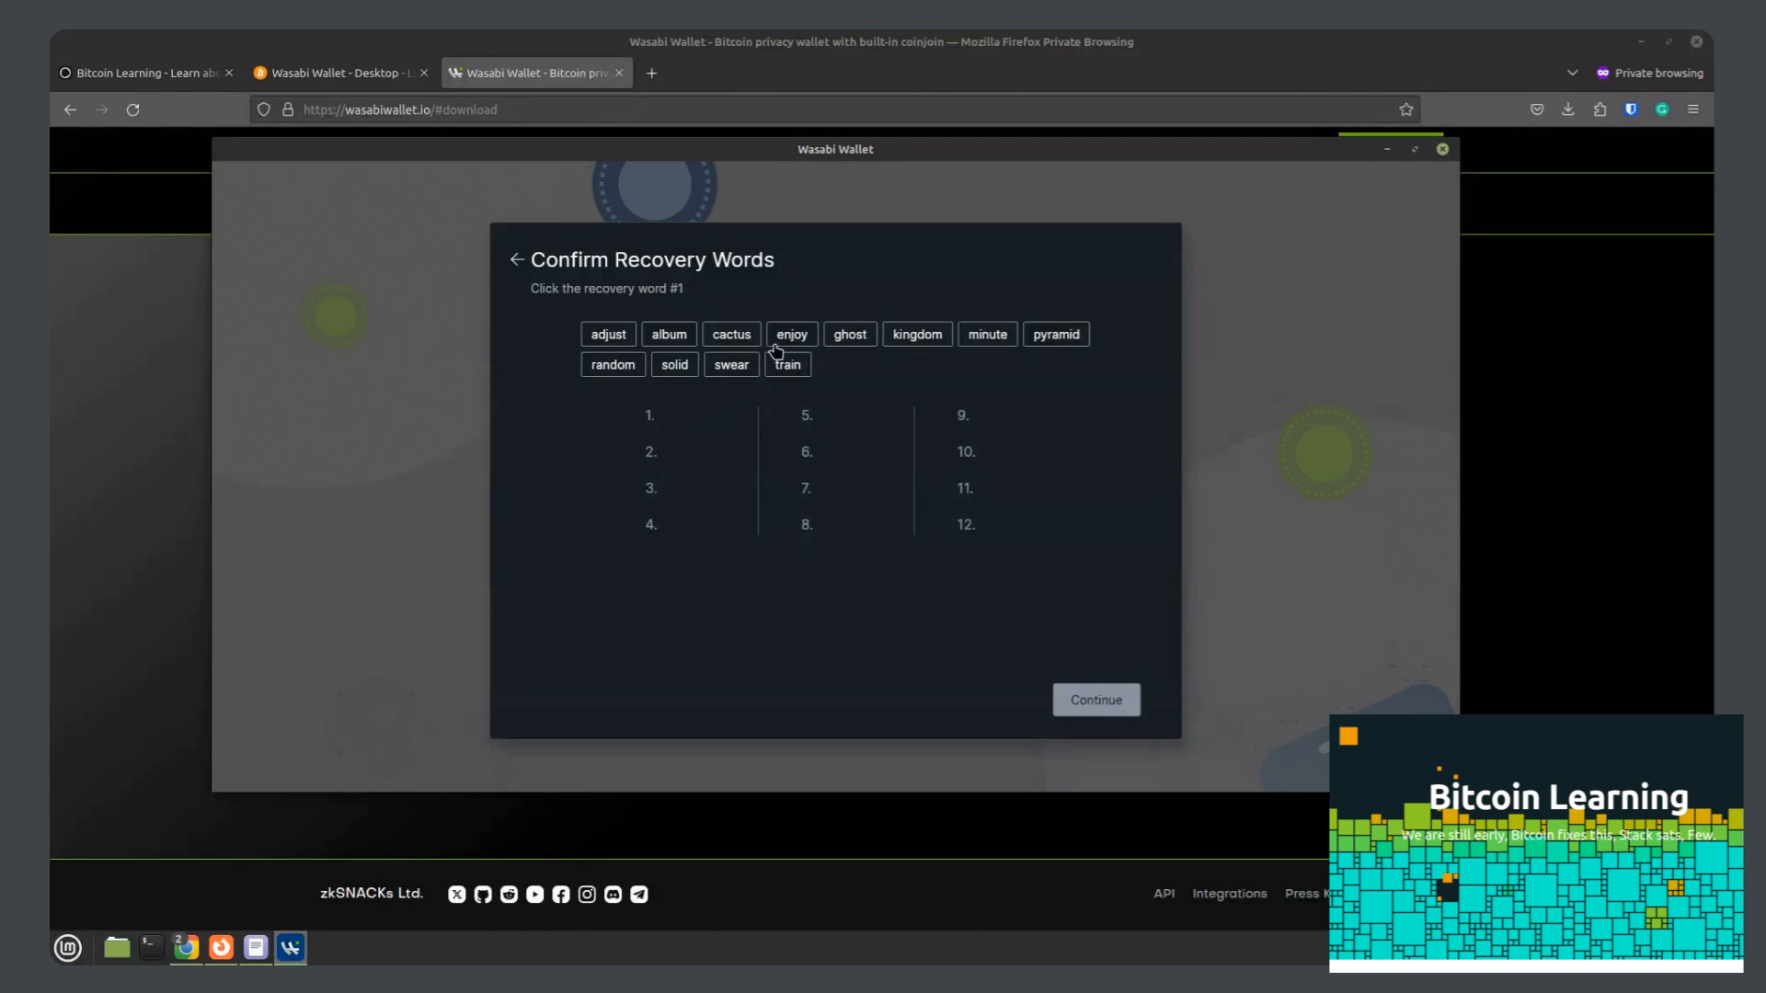
pyautogui.click(986, 333)
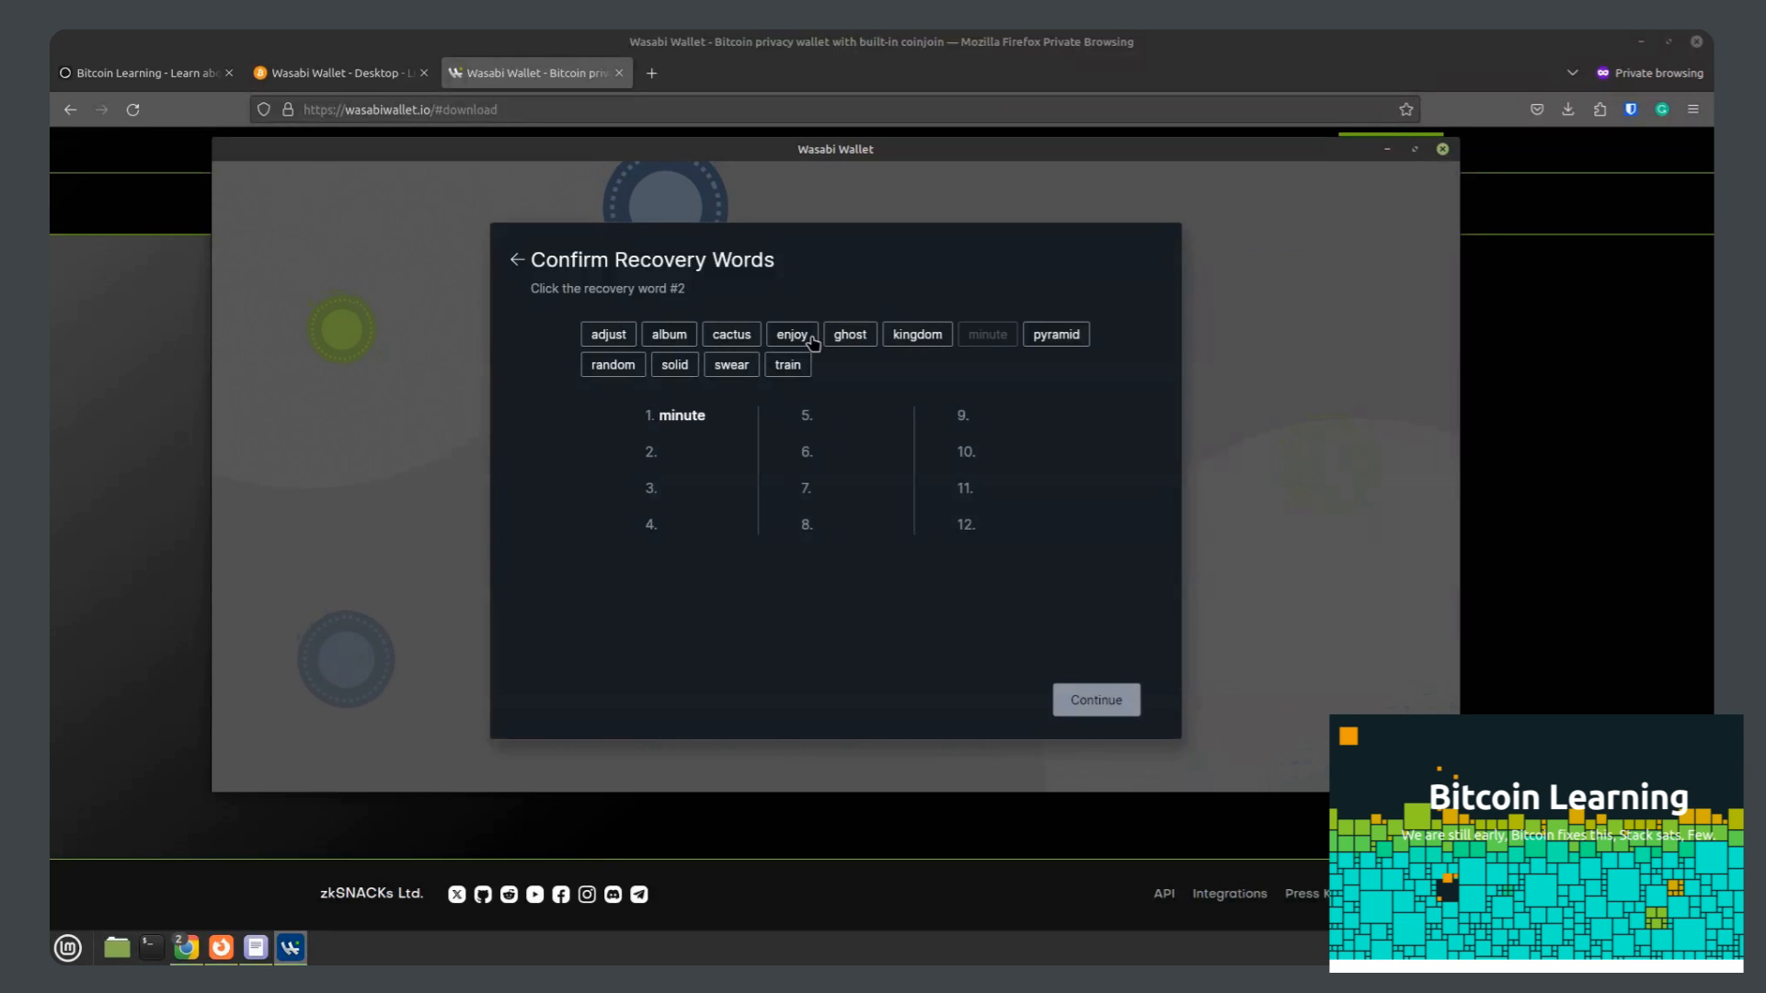
pyautogui.click(790, 333)
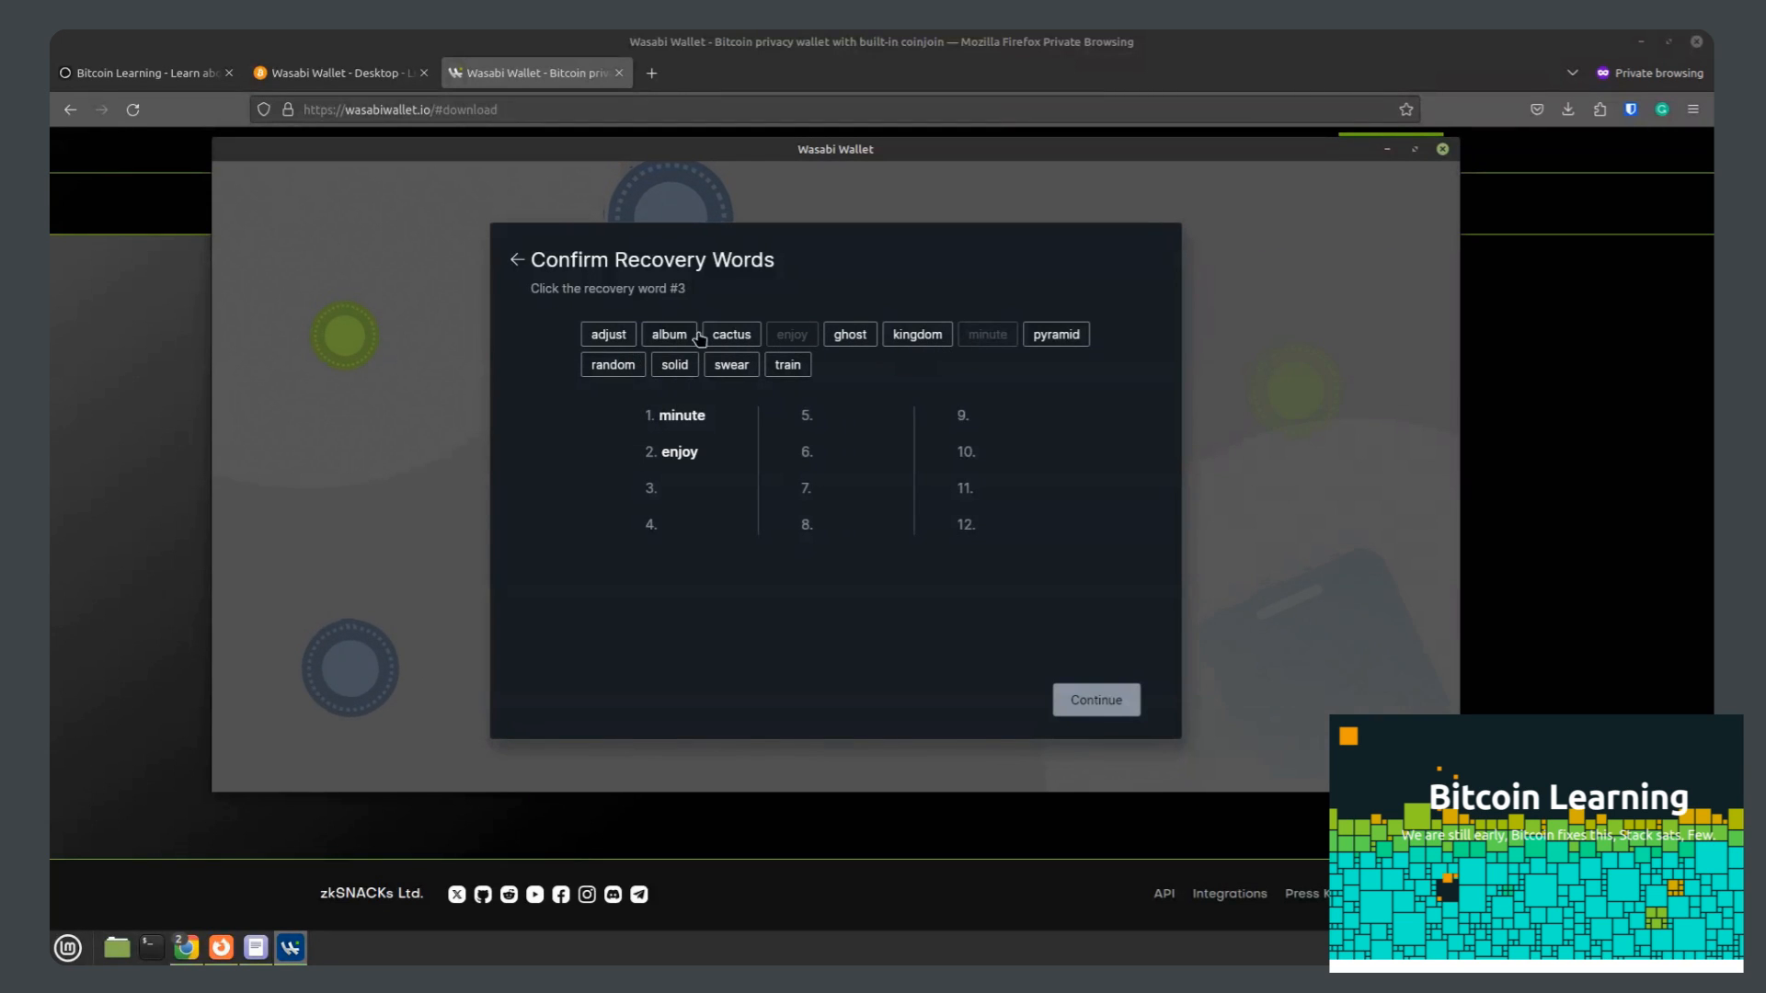
pyautogui.click(1054, 333)
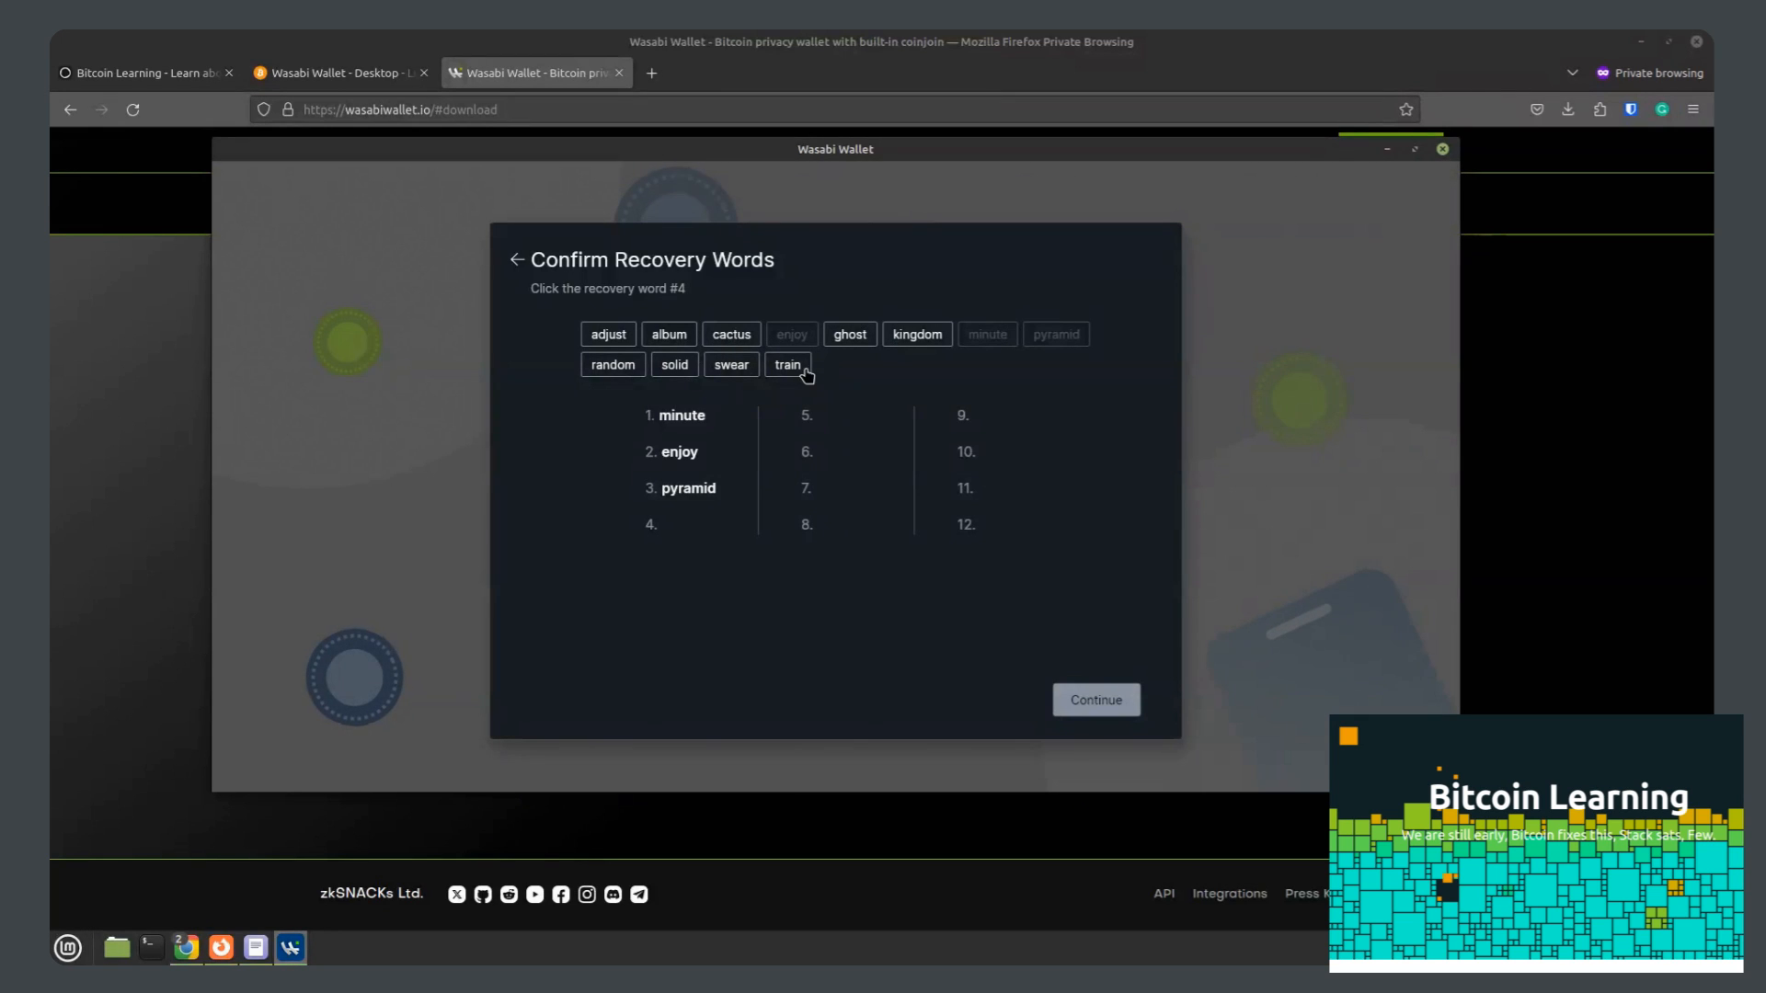
pyautogui.click(786, 364)
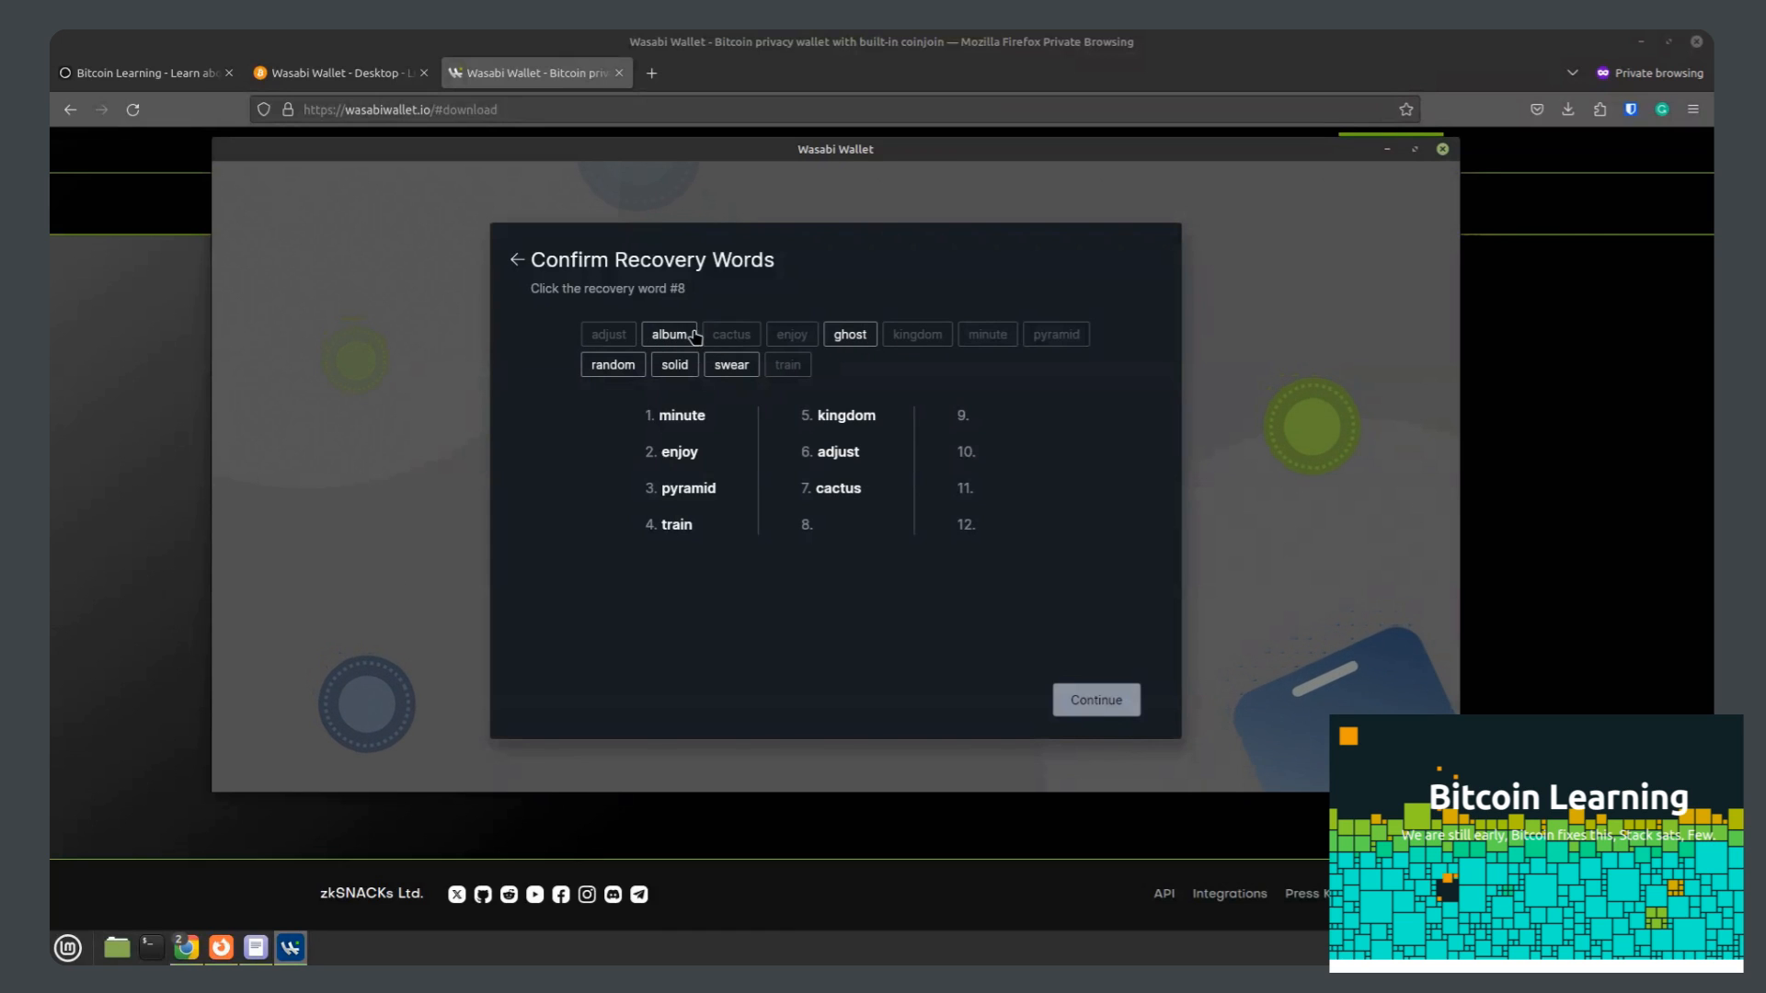
pyautogui.click(666, 333)
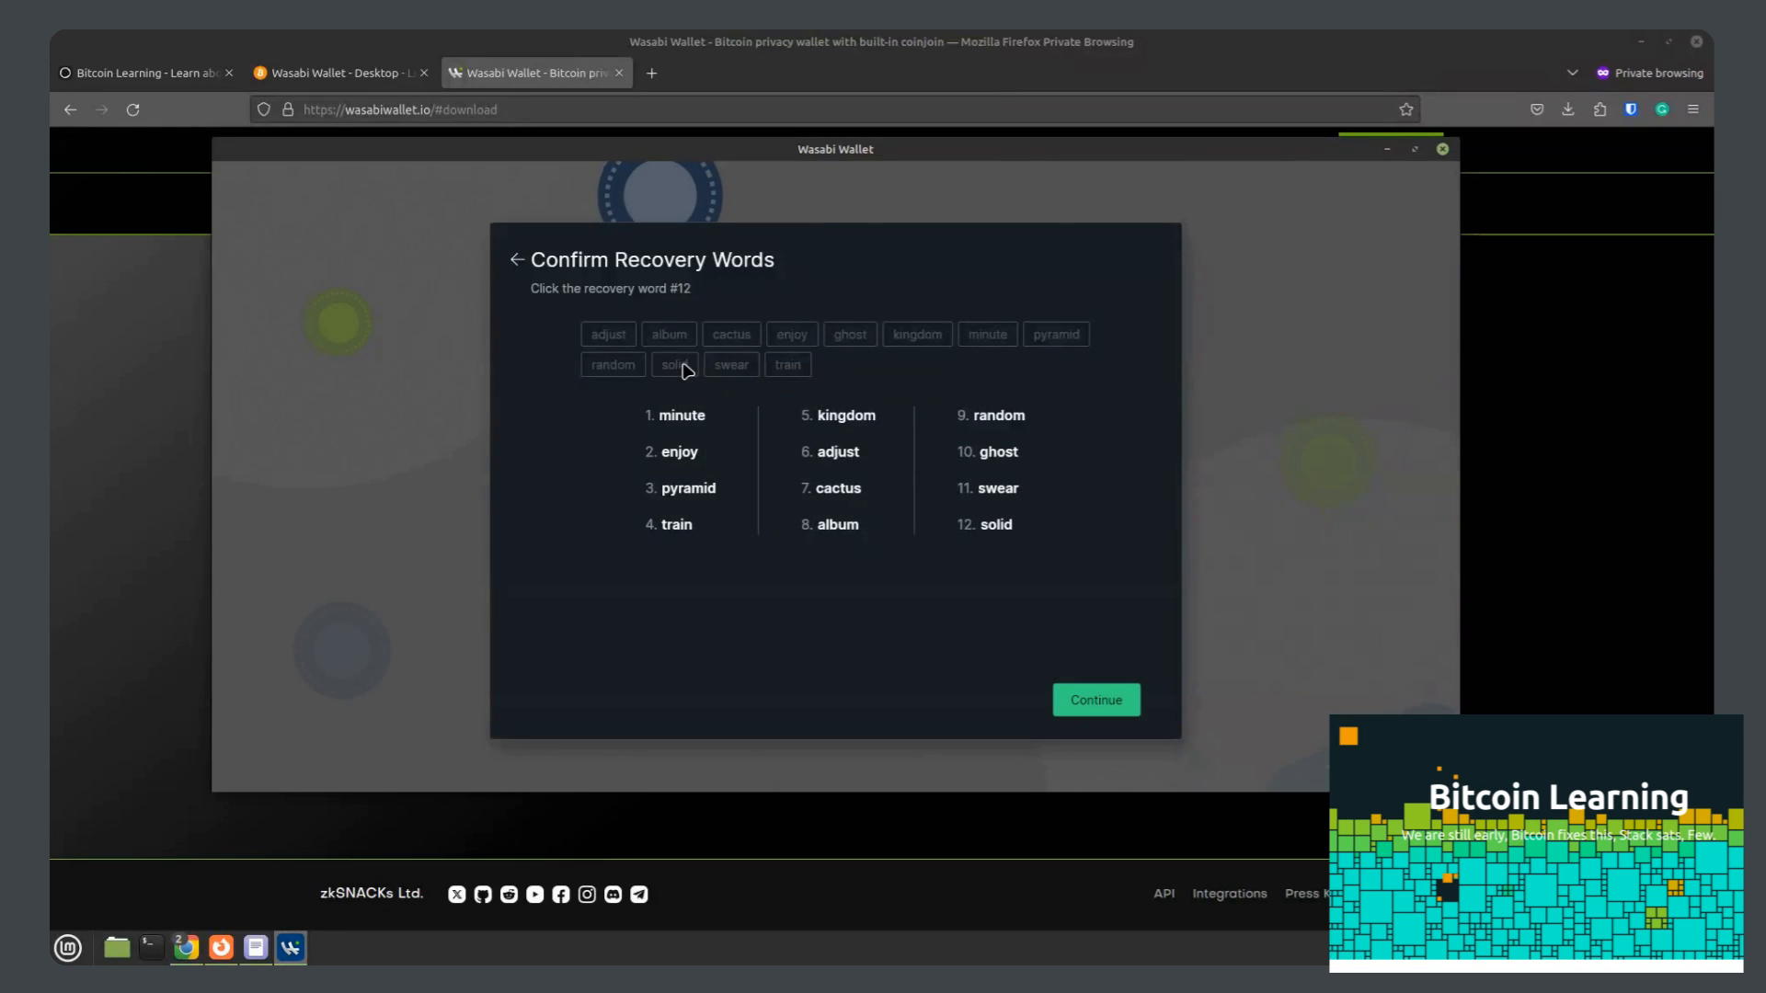
# - Confirm the recovery words and set a matching wallet password in both fields
pyautogui.click(1092, 699)
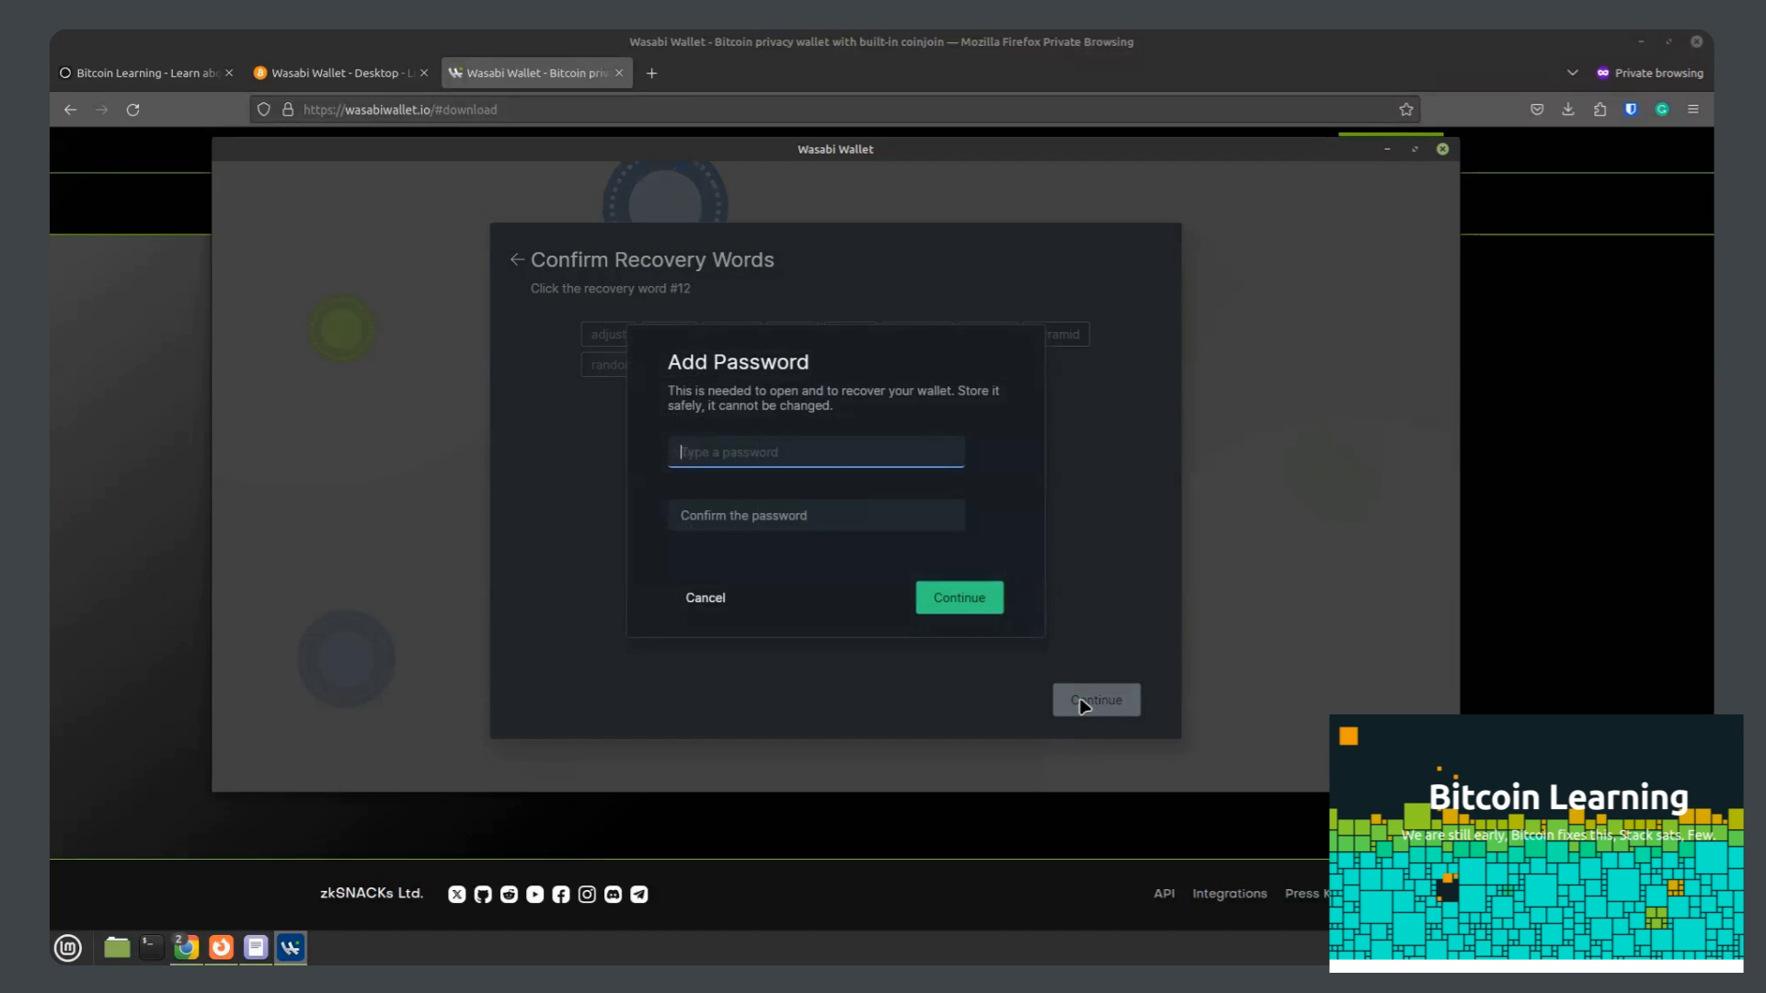
pyautogui.moveTo(911, 515)
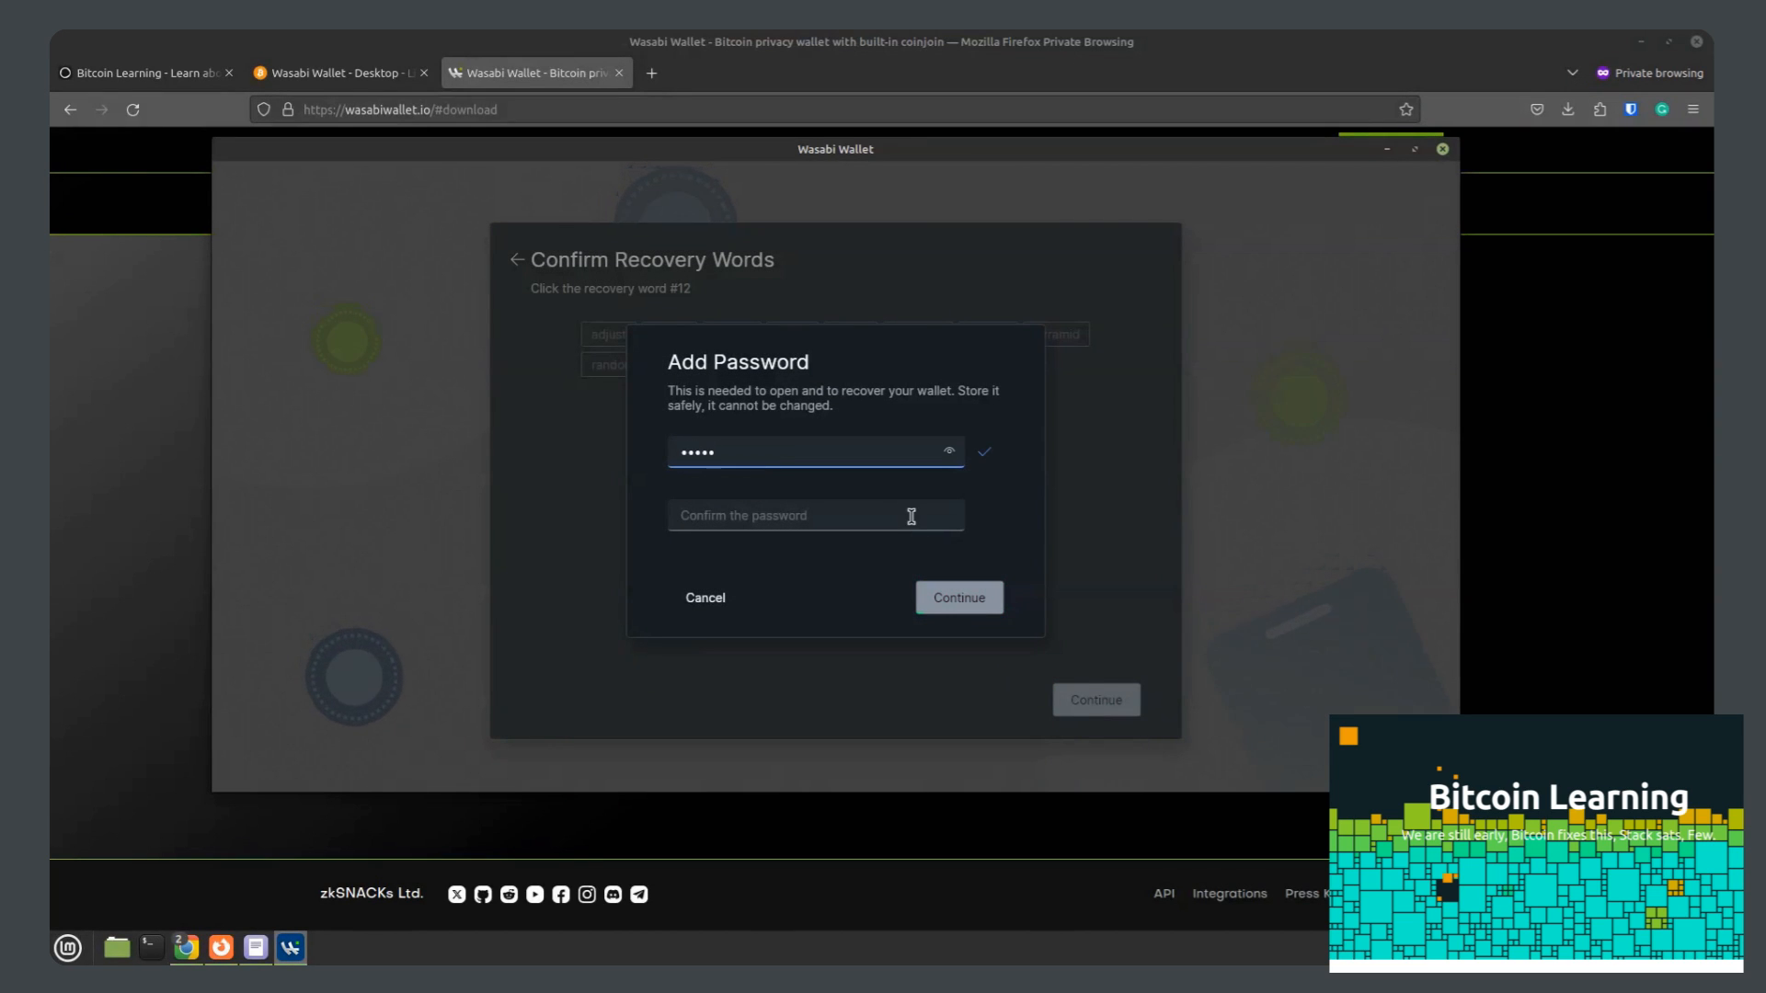
pyautogui.write('••')
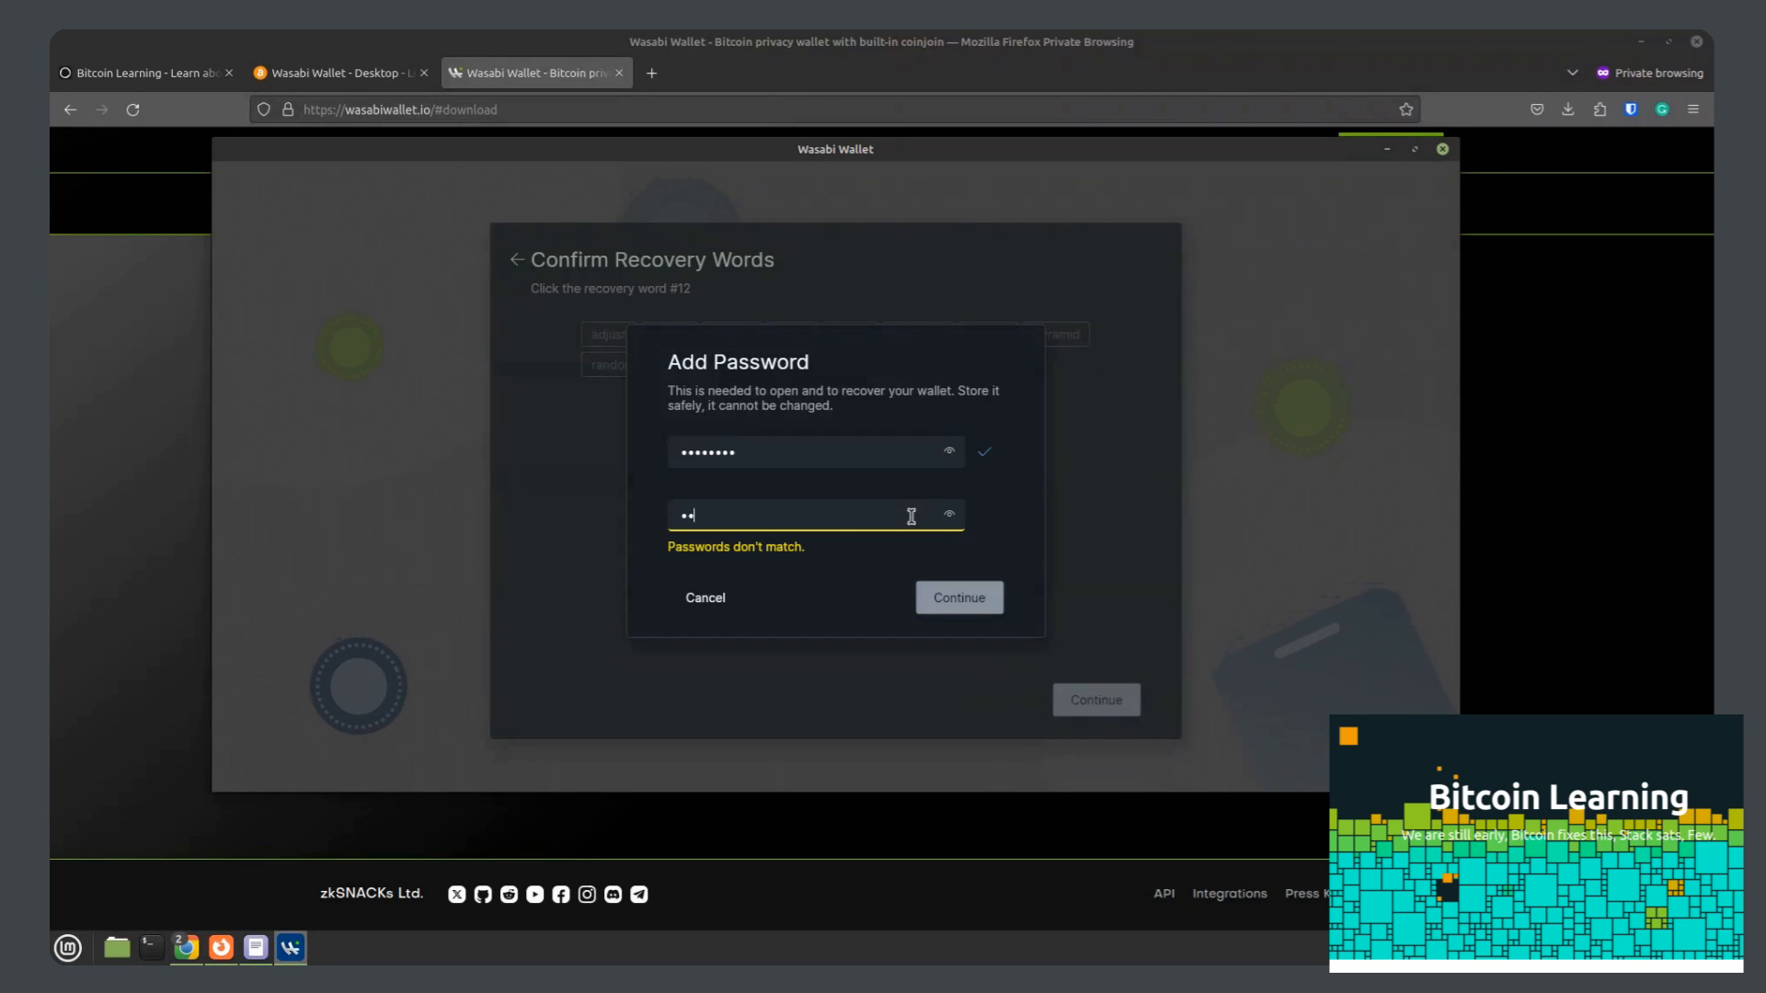
pyautogui.write('•••••••')
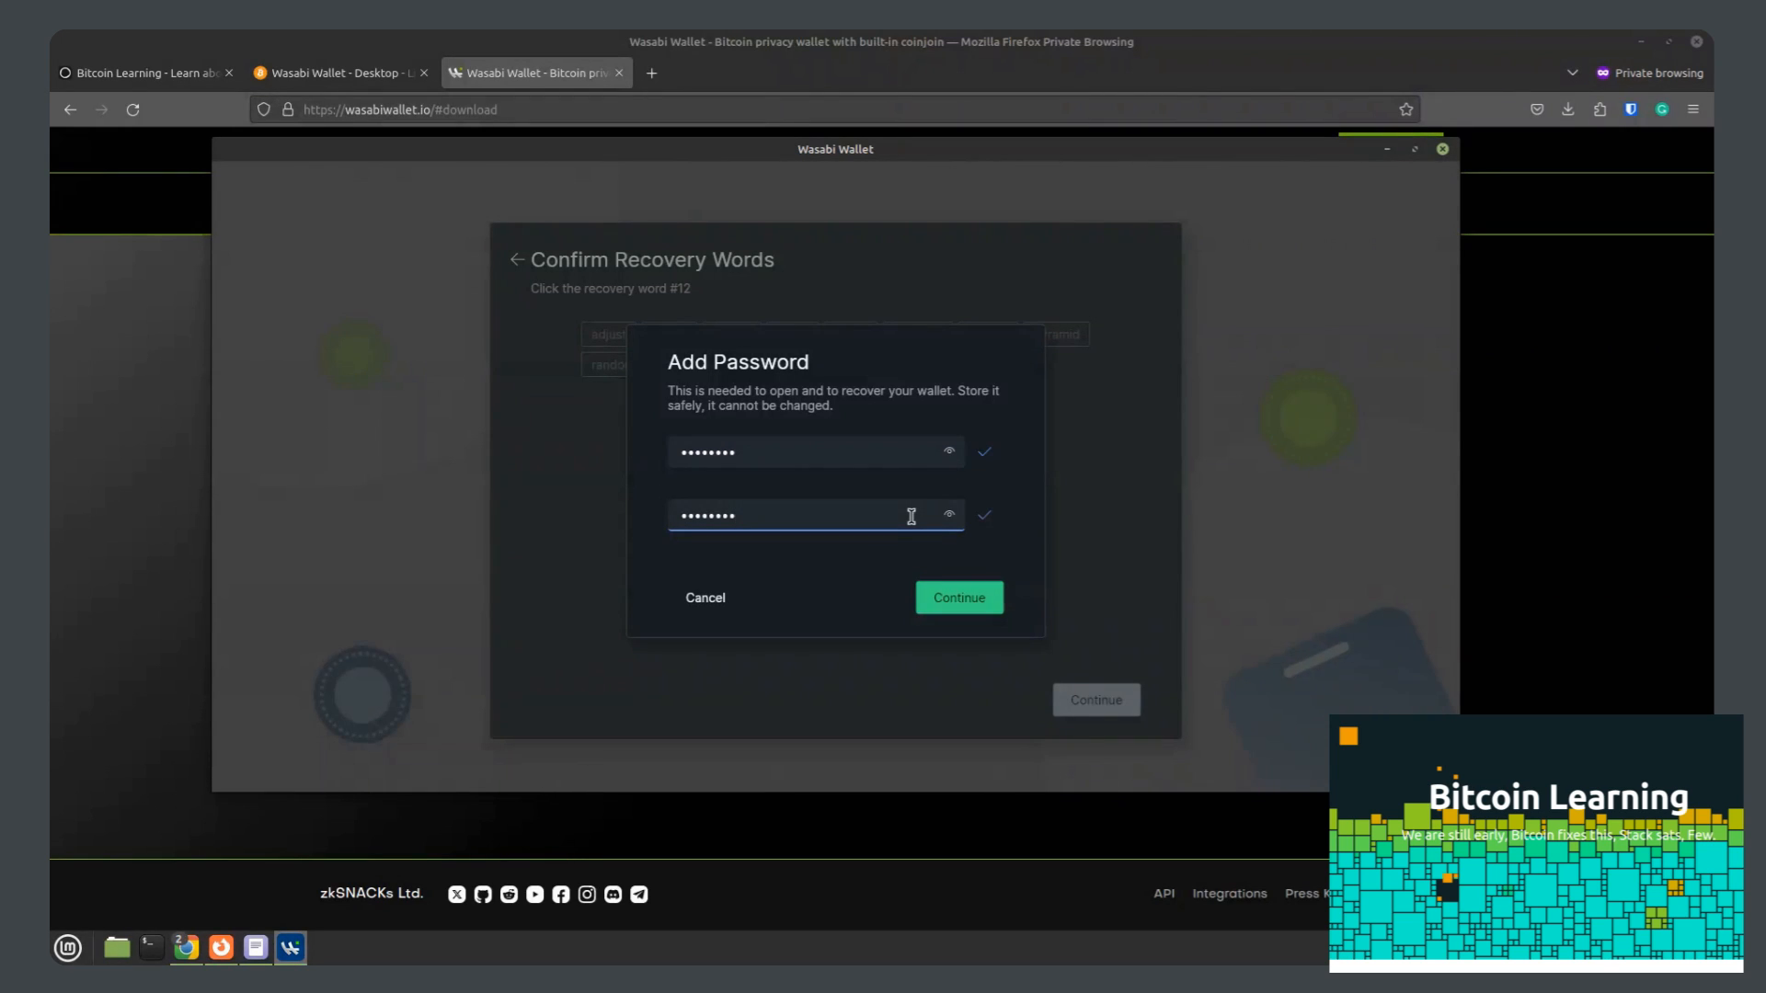
pyautogui.click(959, 596)
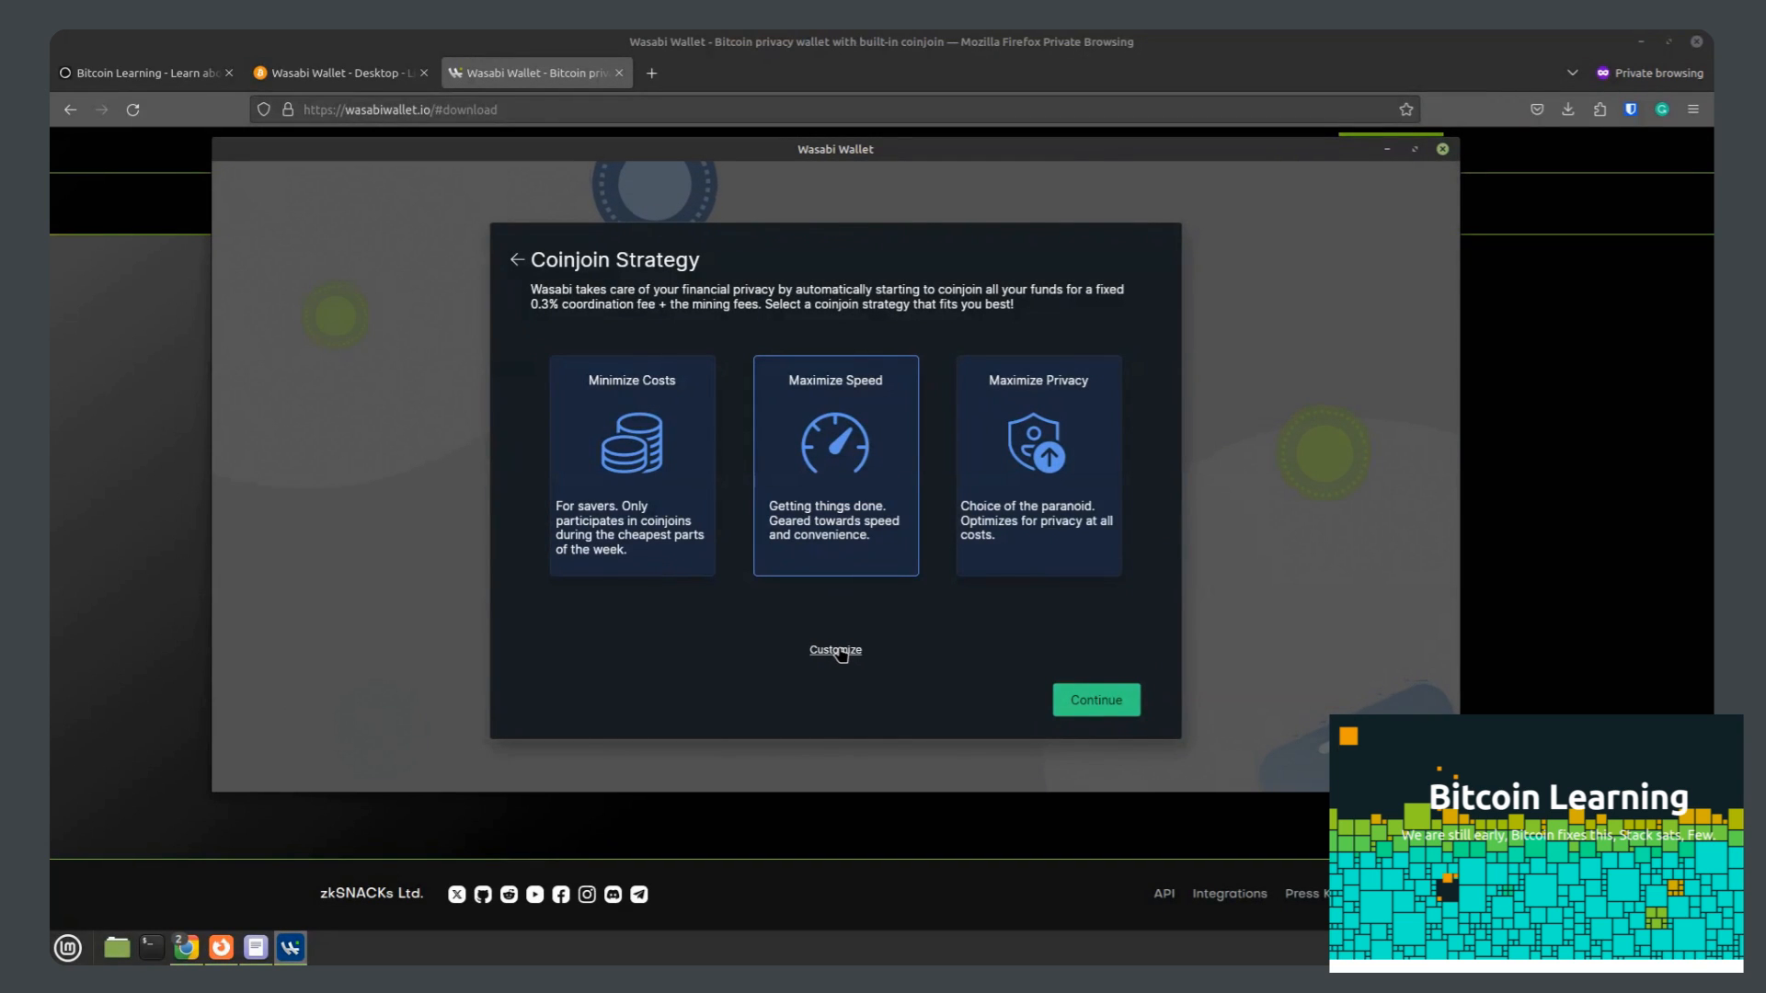
pyautogui.moveTo(883, 655)
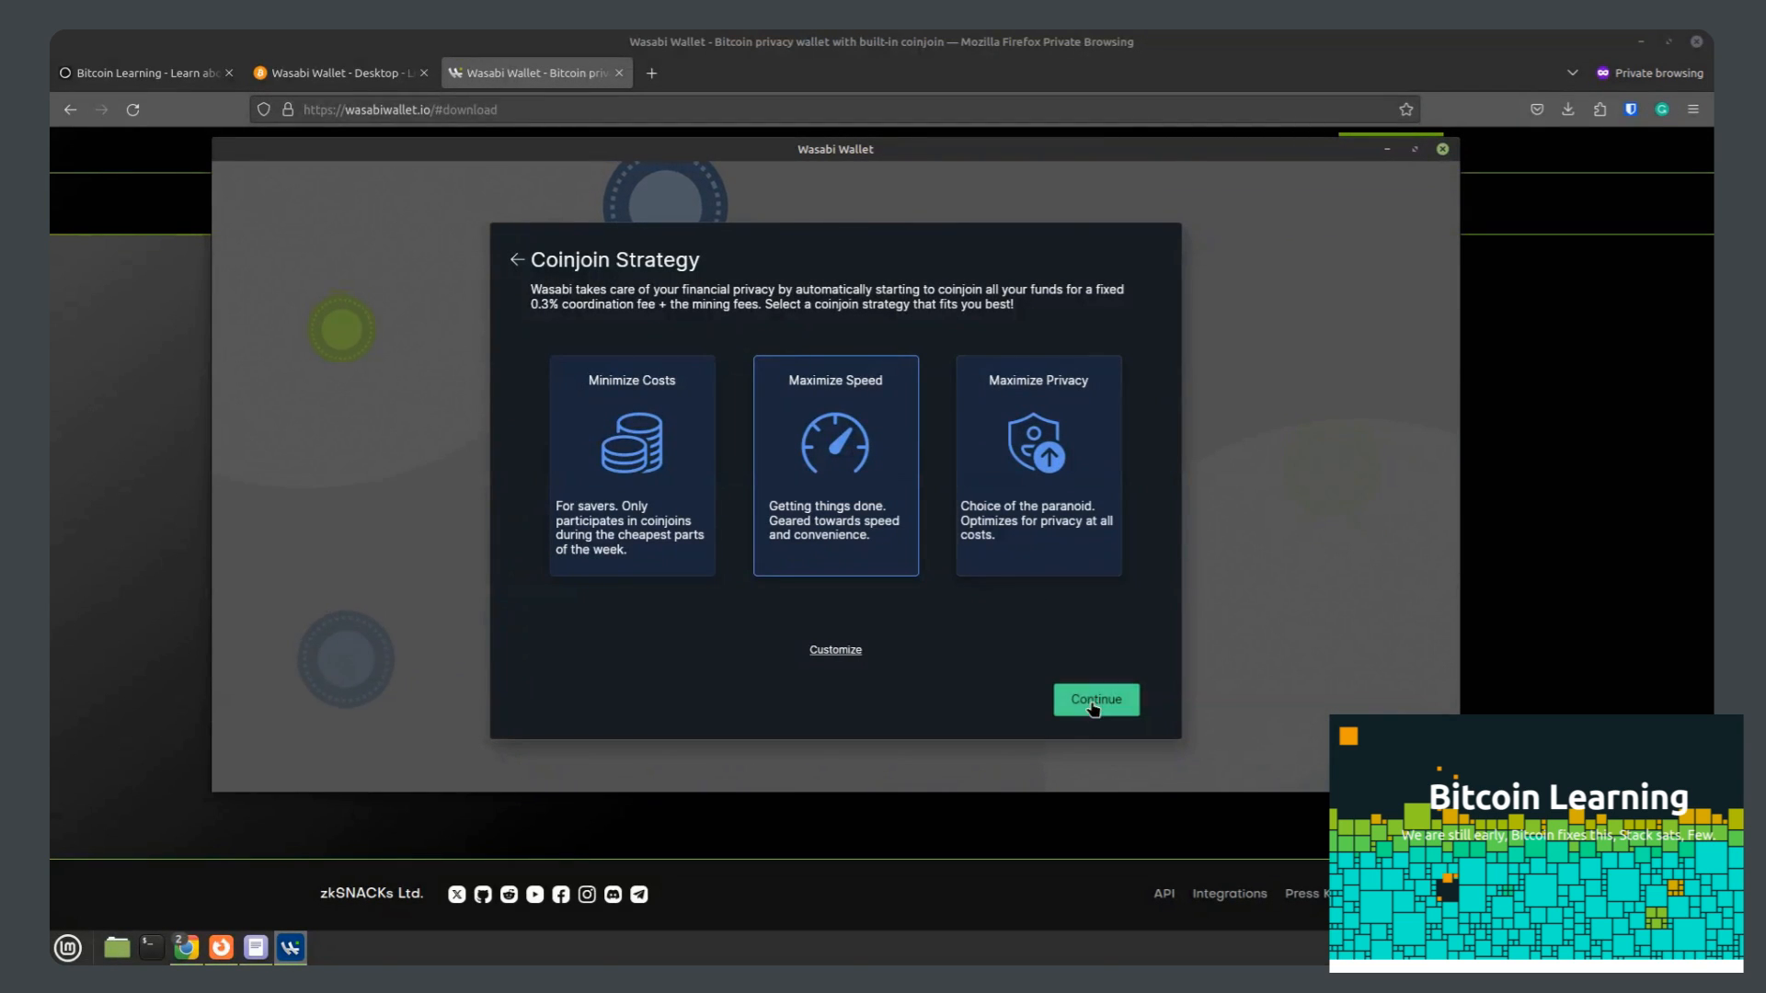
# - Keep the Maximize Speed coinjoin strategy and finish adding Wallet 1
pyautogui.click(1093, 699)
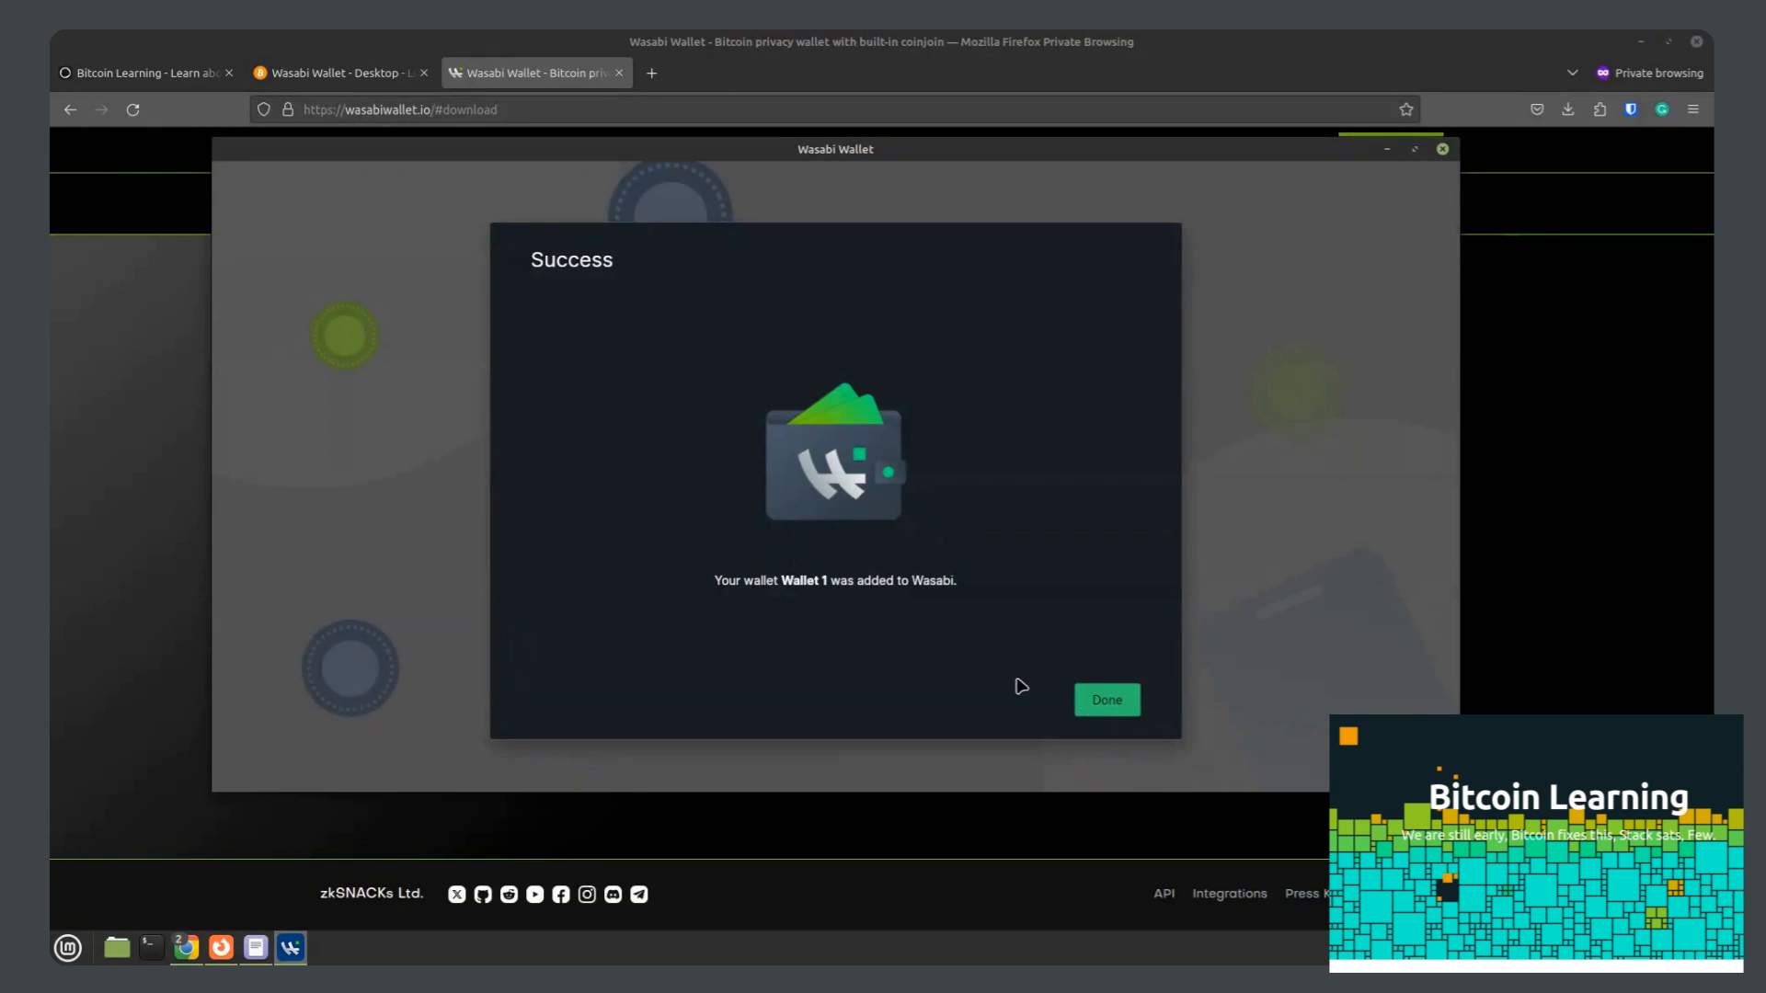
# - Finish wallet creation and unlock Wallet 1 with its password
pyautogui.click(1106, 699)
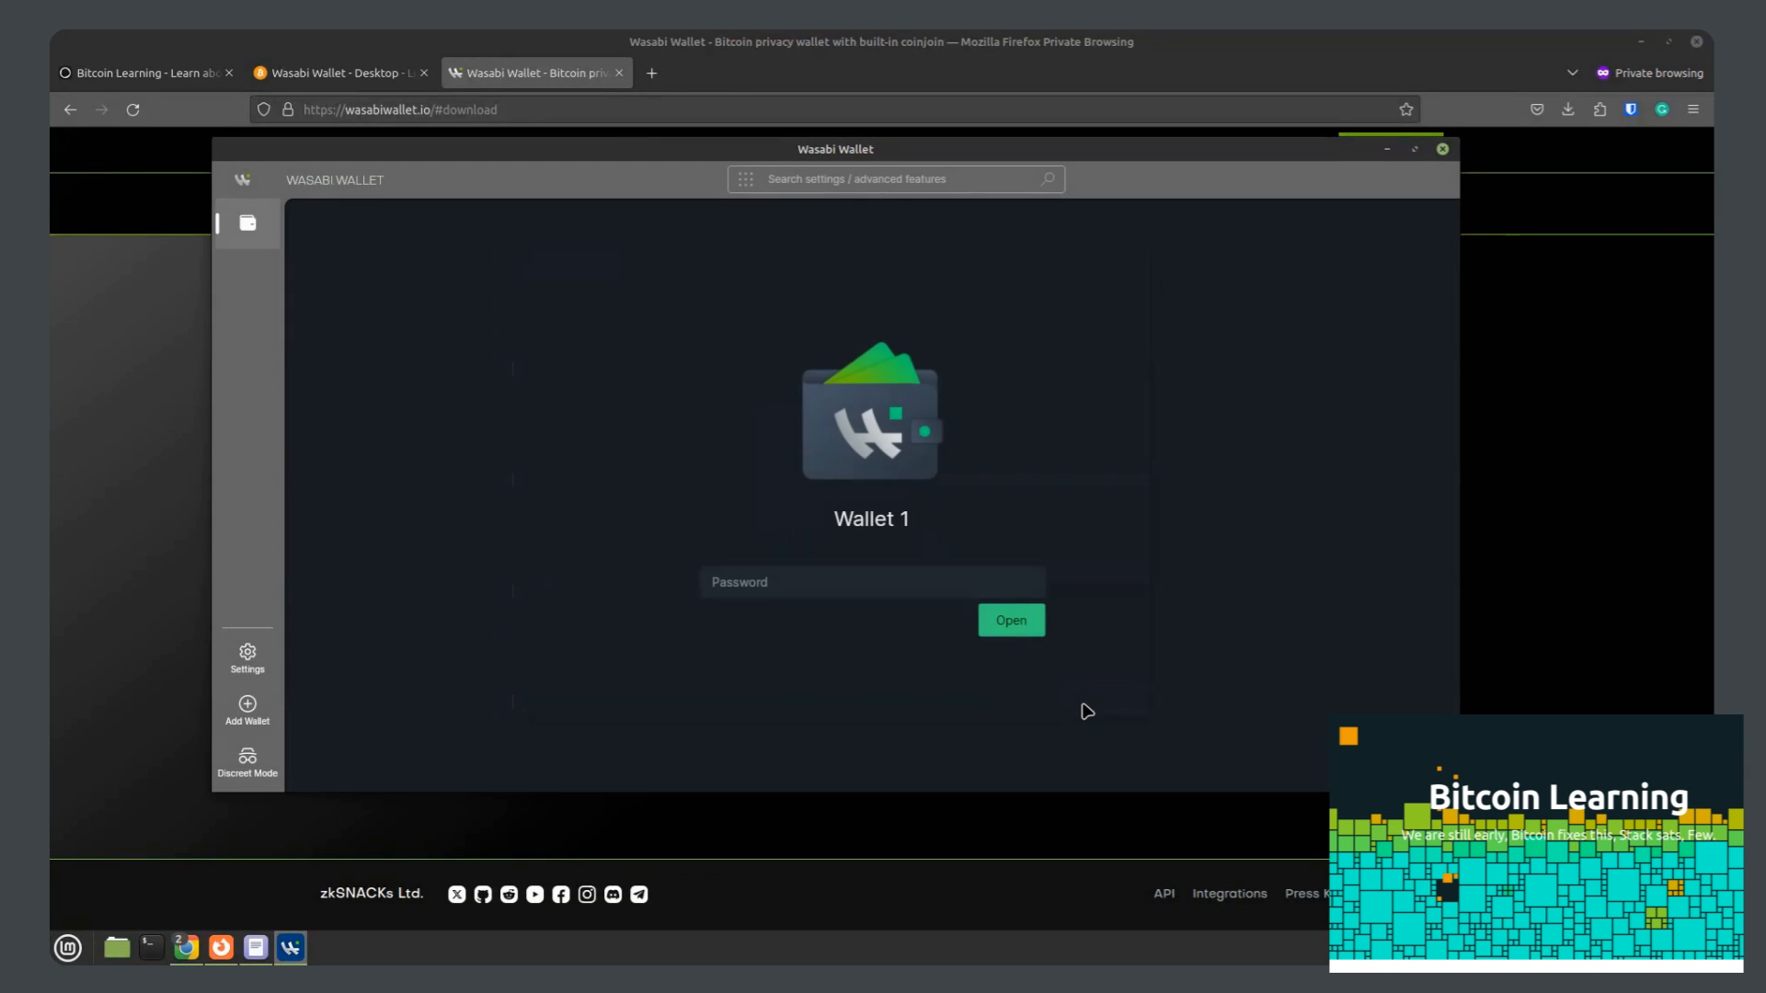
pyautogui.click(870, 583)
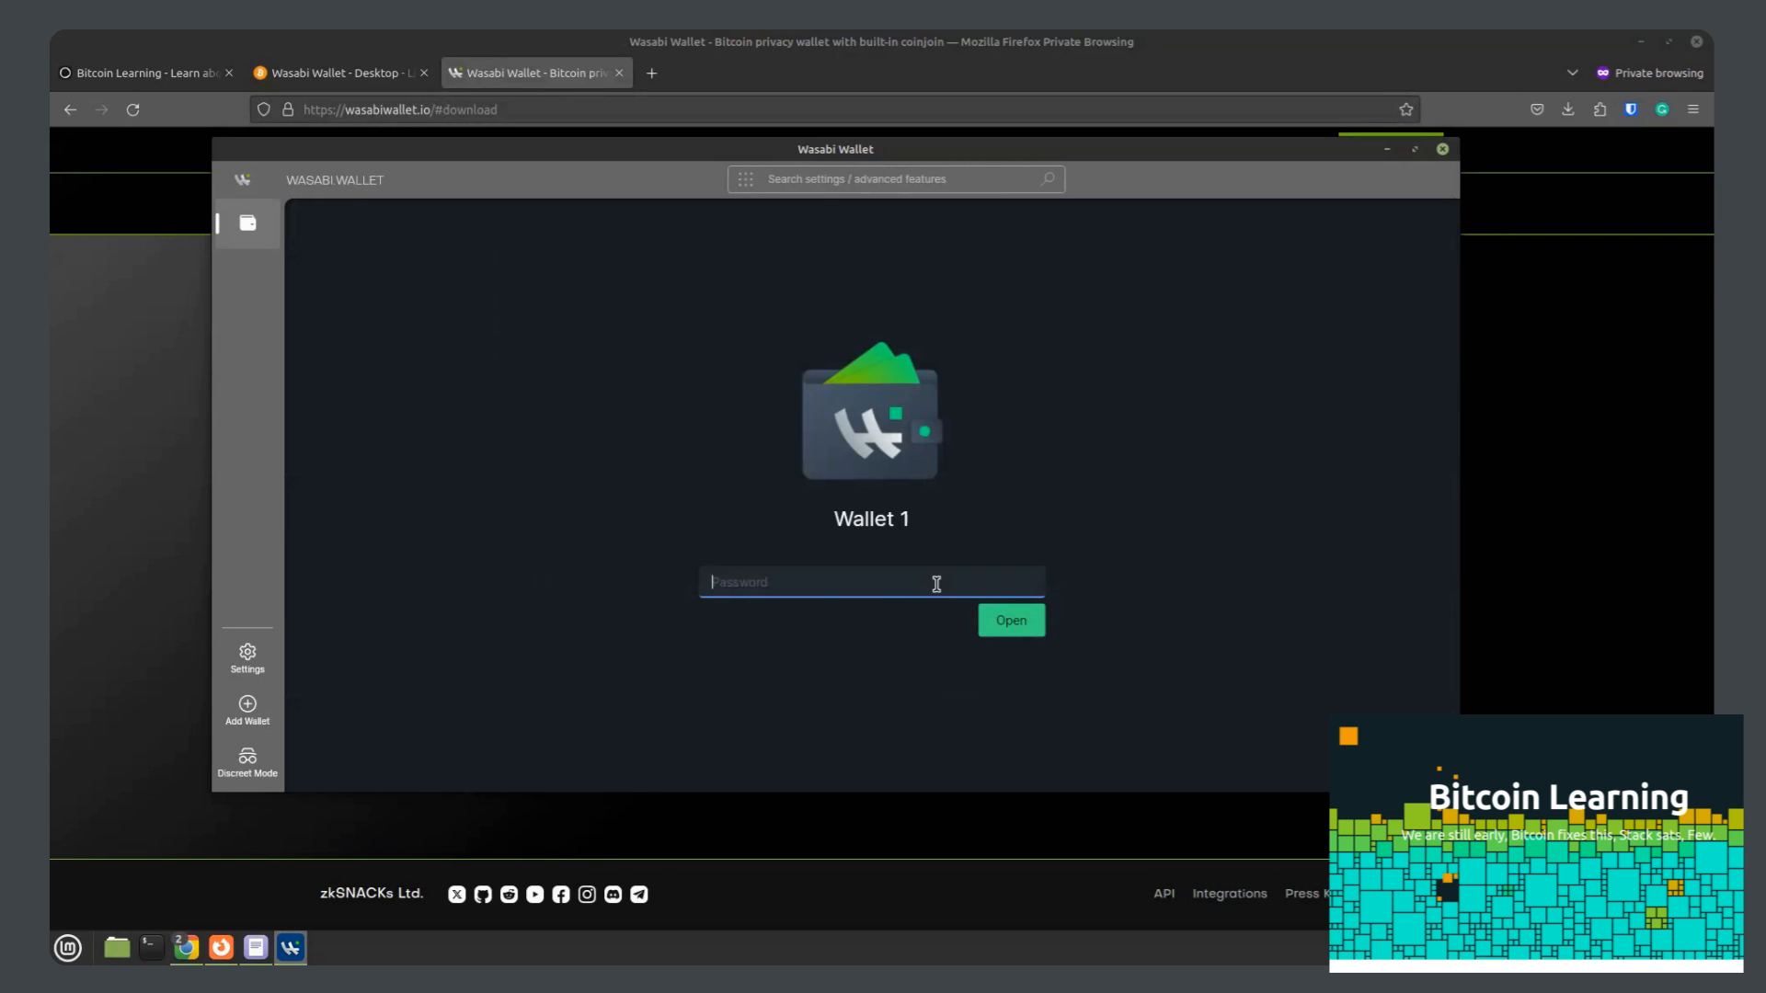
pyautogui.write('password')
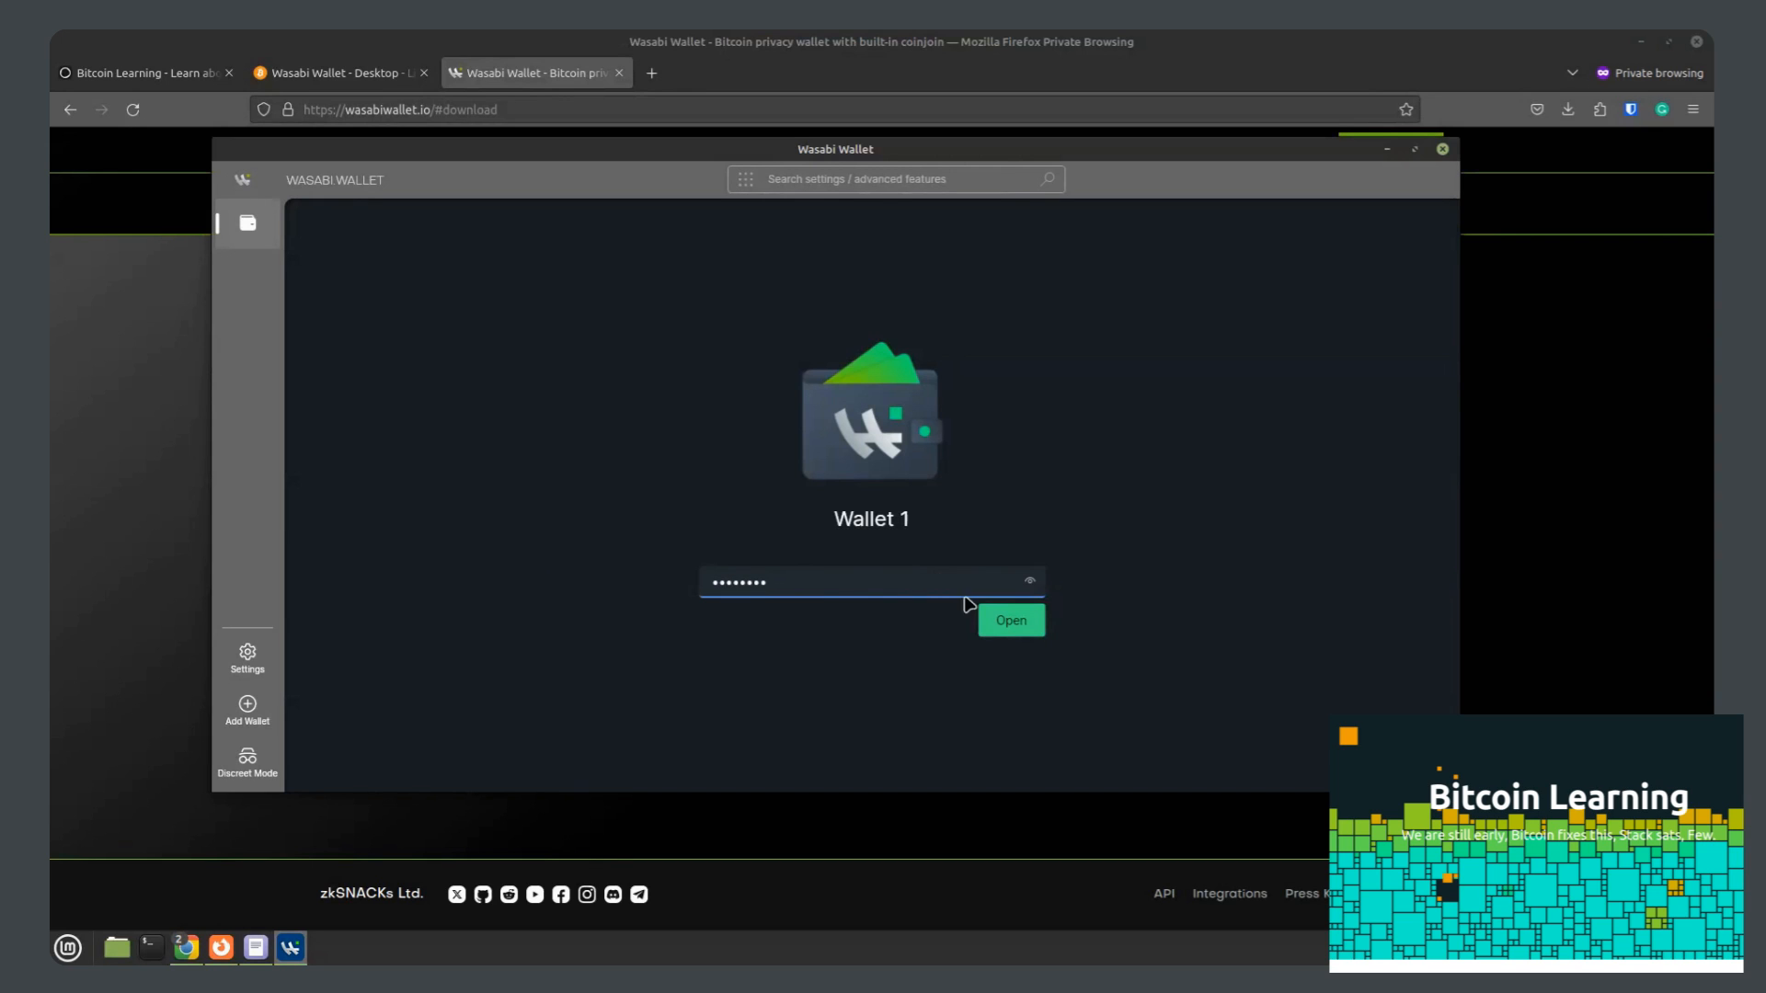
pyautogui.click(1008, 620)
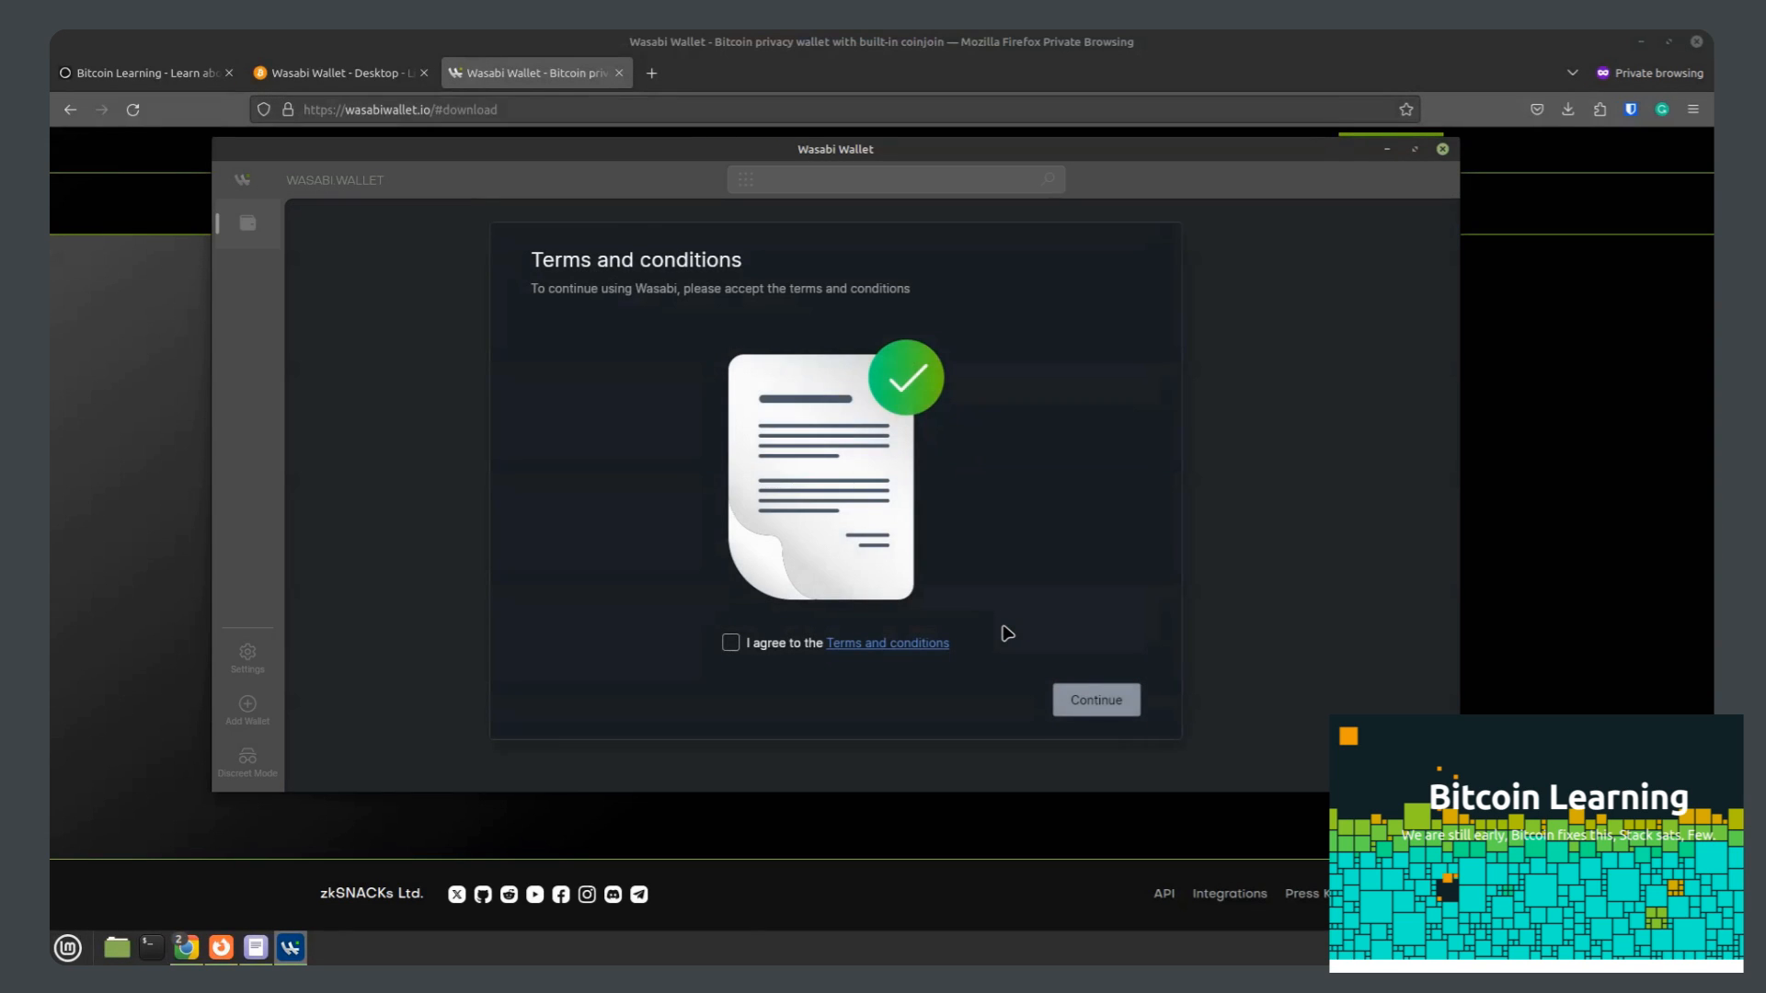
# - Accept the terms and conditions and continue into the Wallet 1 dashboard
pyautogui.click(730, 642)
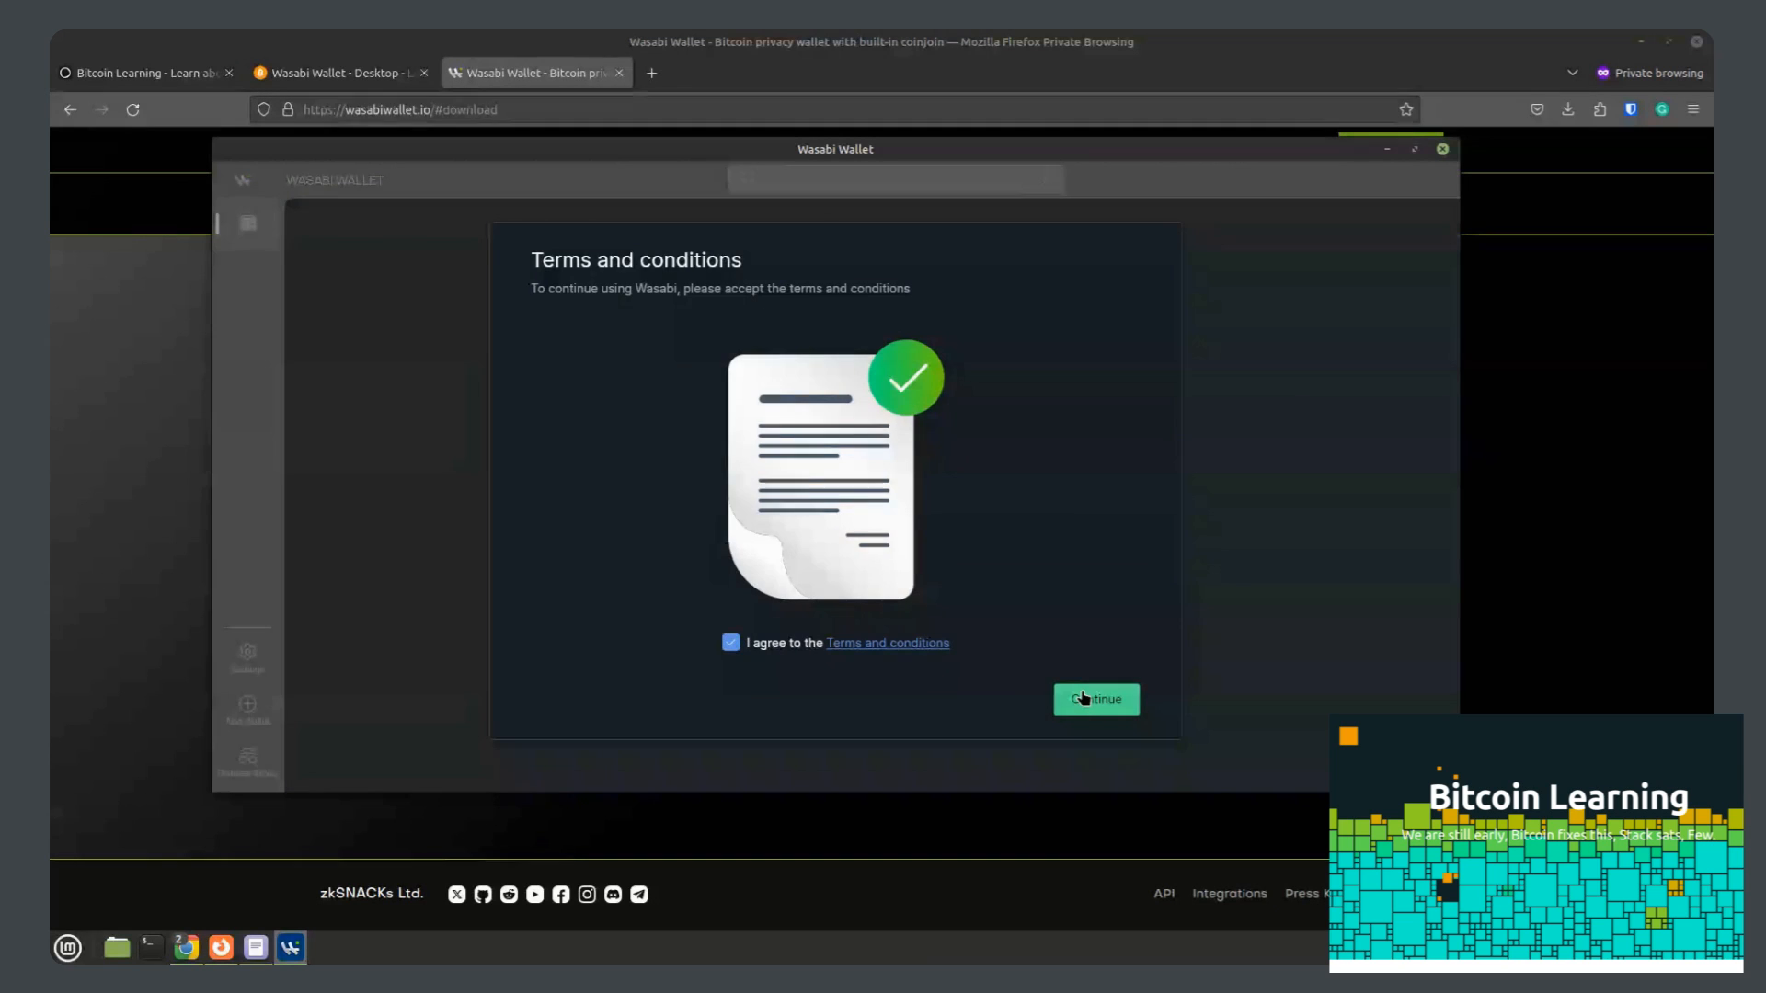
pyautogui.click(1094, 699)
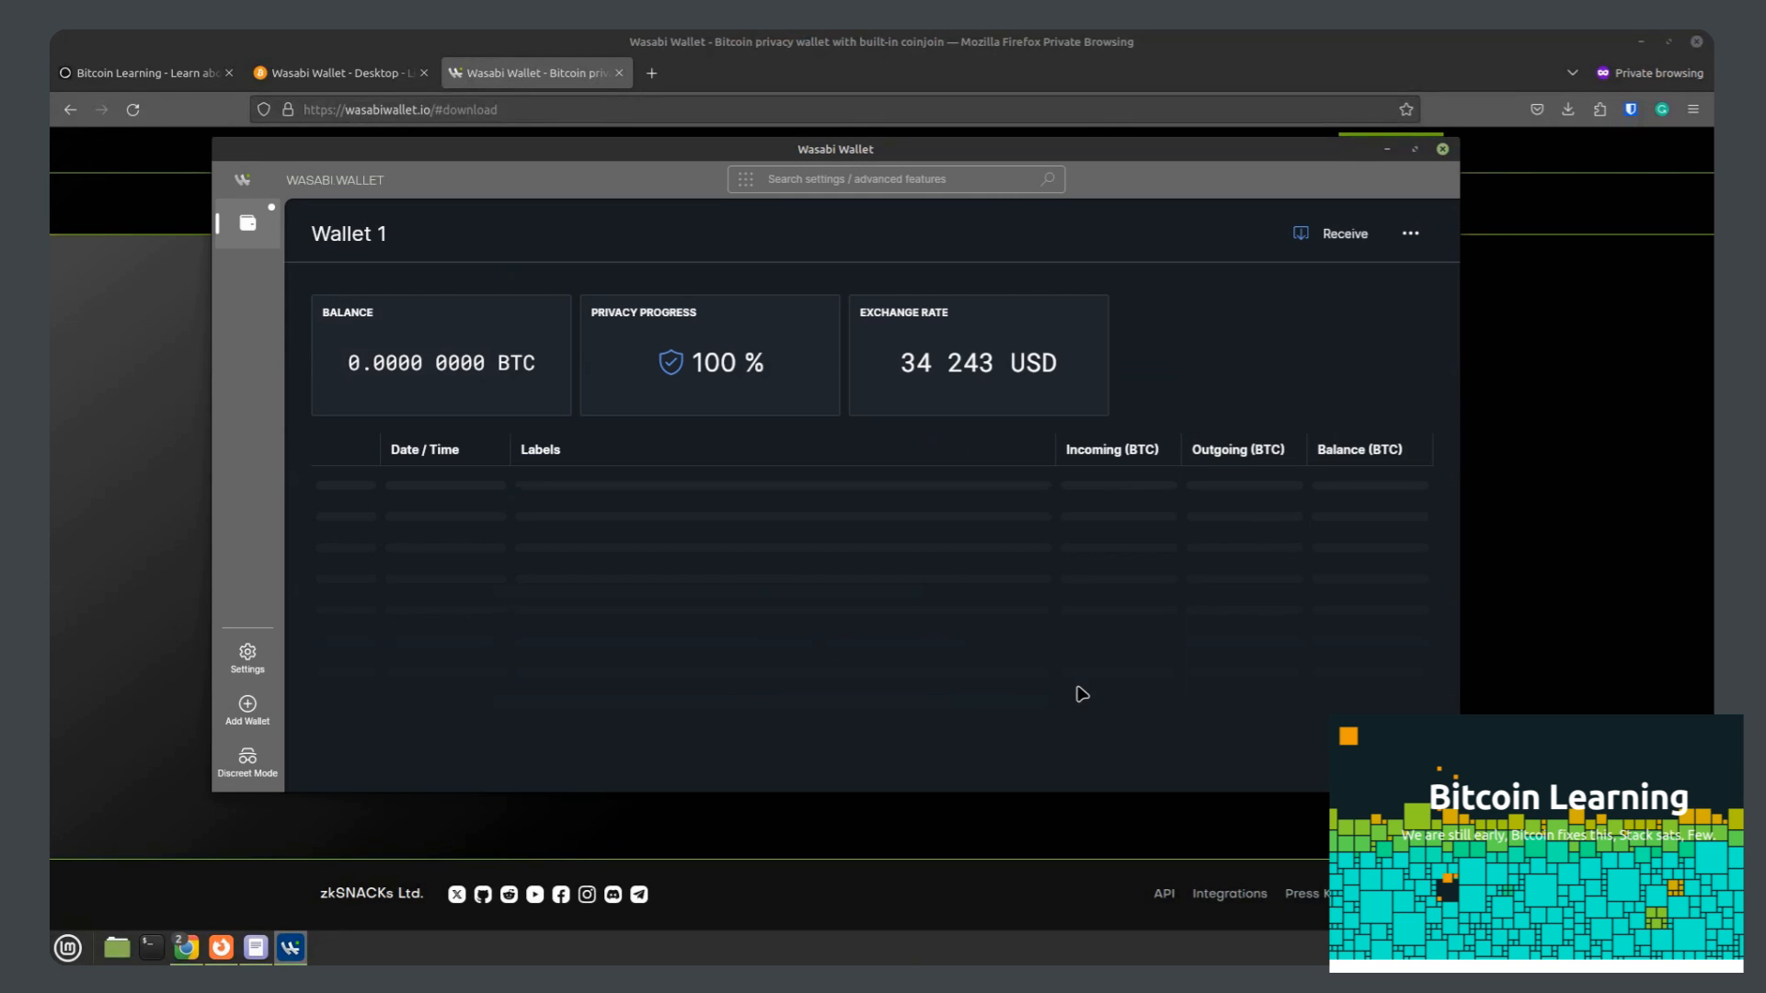
pyautogui.moveTo(428, 379)
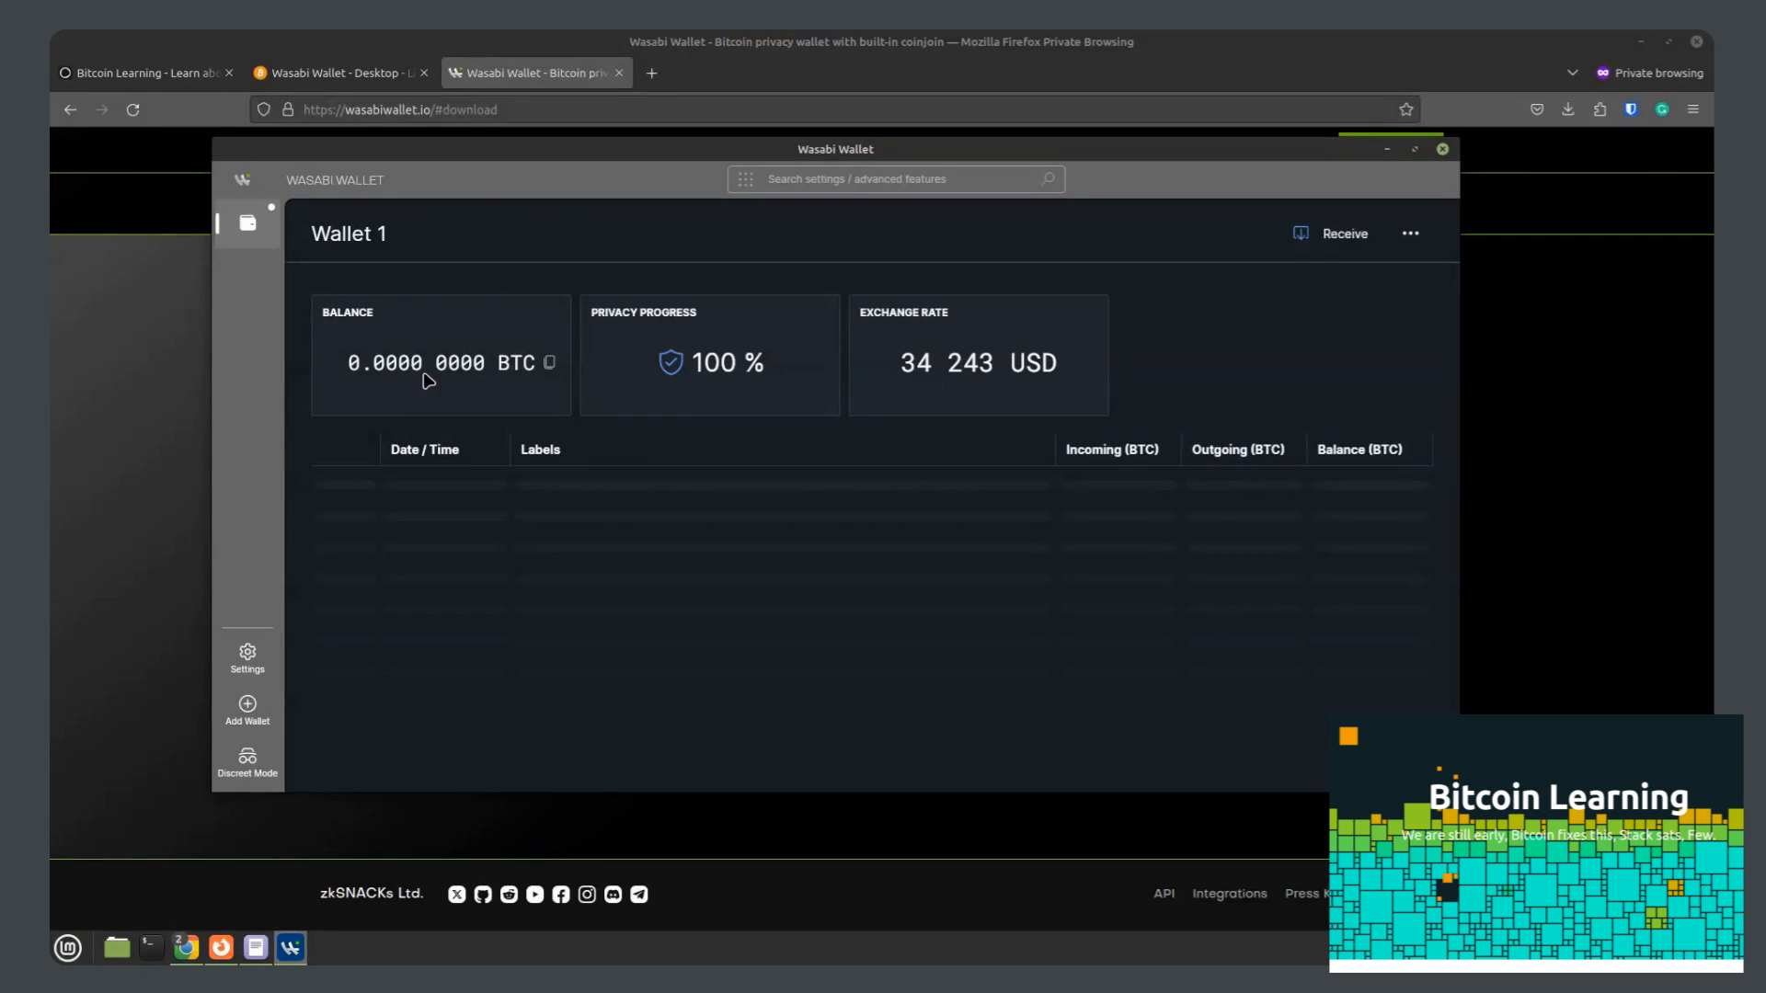
pyautogui.moveTo(519, 391)
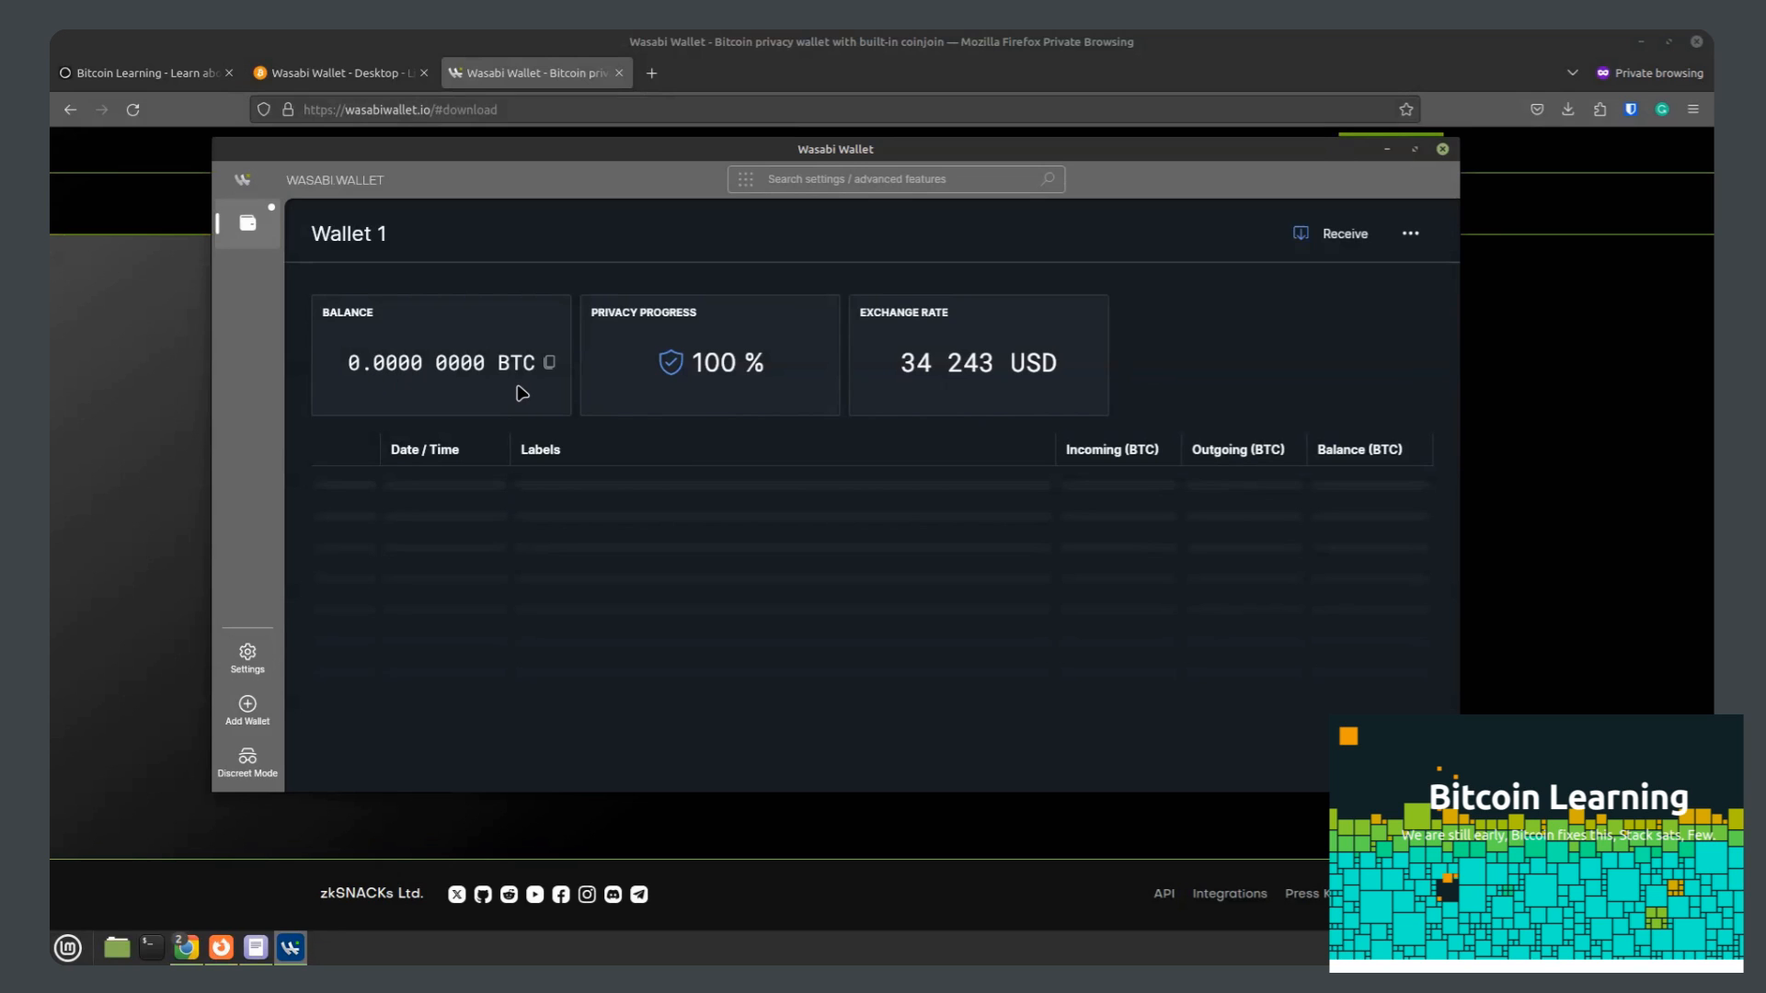
pyautogui.moveTo(660, 358)
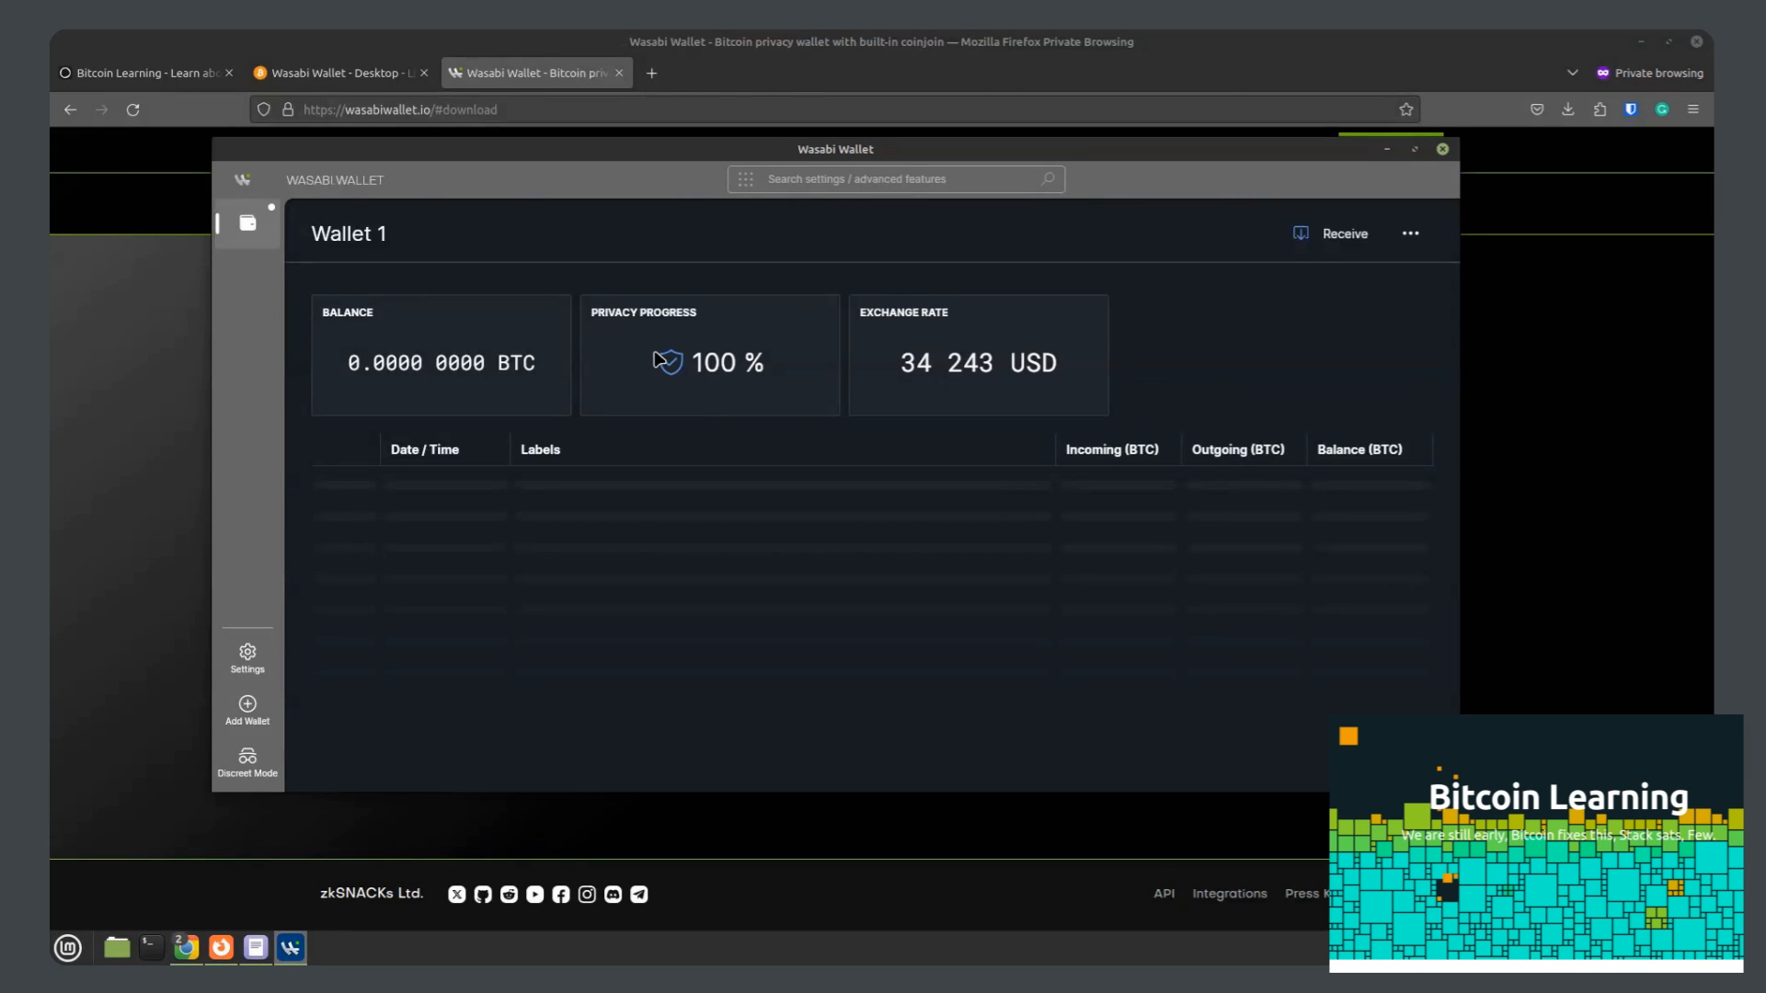
pyautogui.moveTo(960, 378)
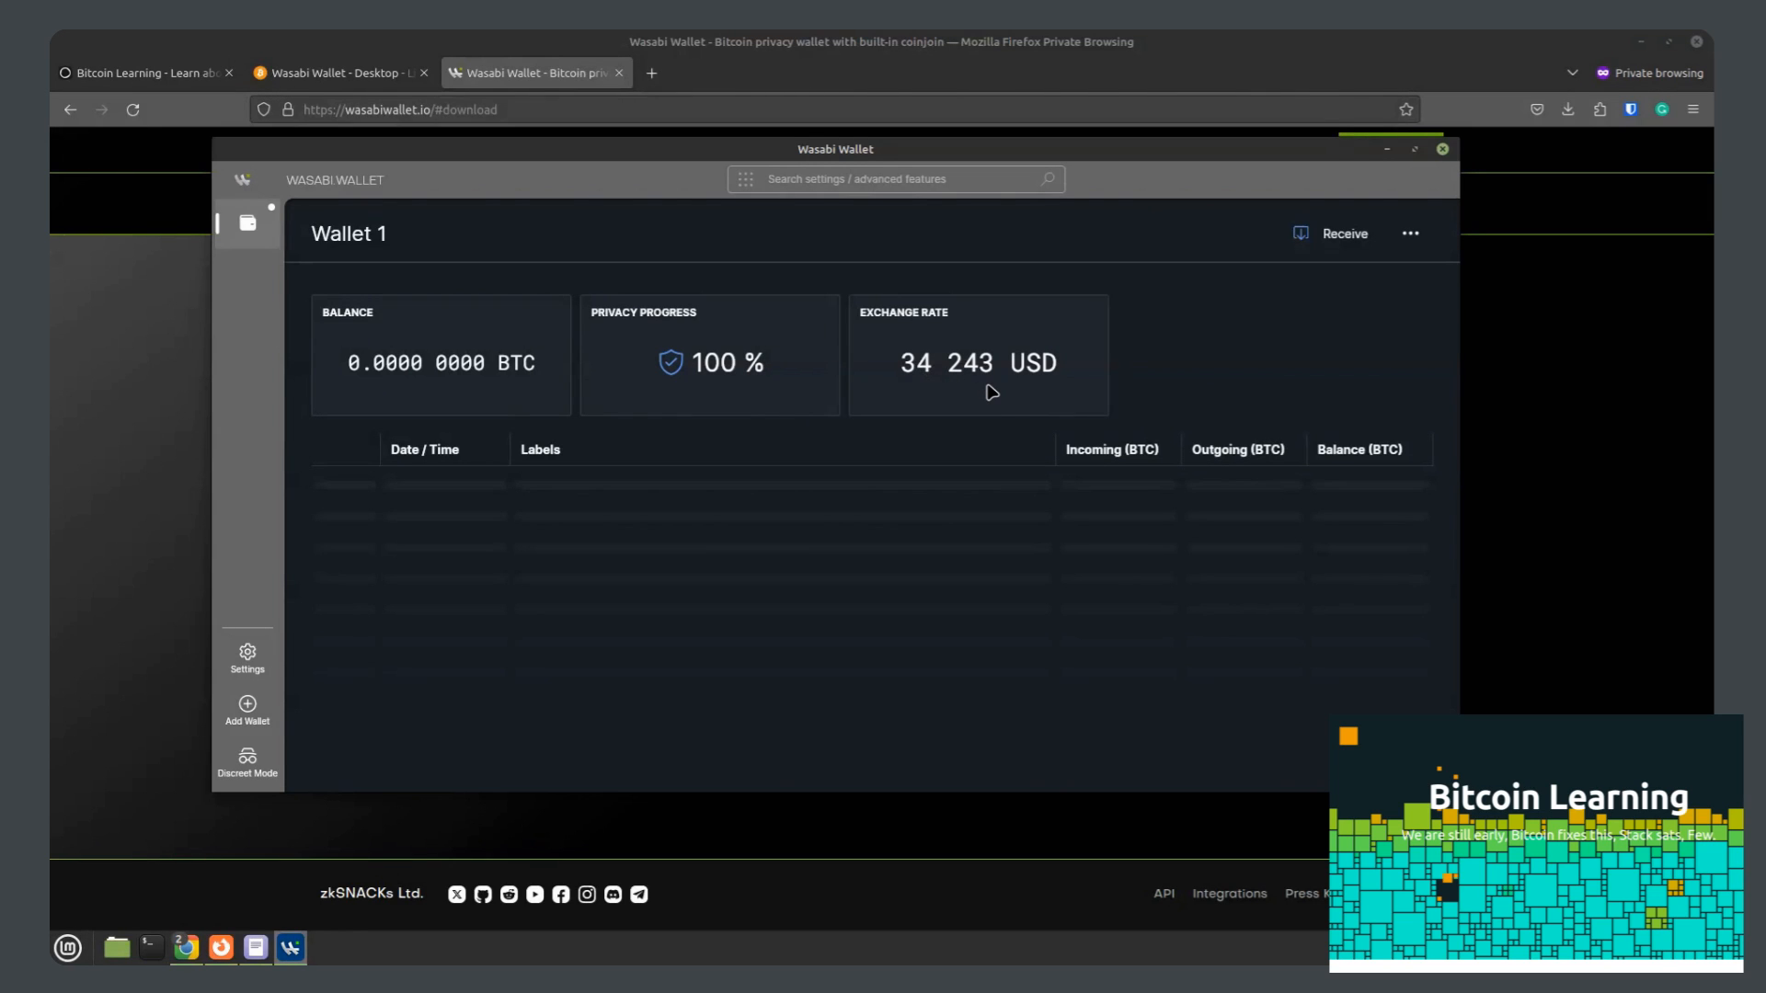
pyautogui.moveTo(1411, 234)
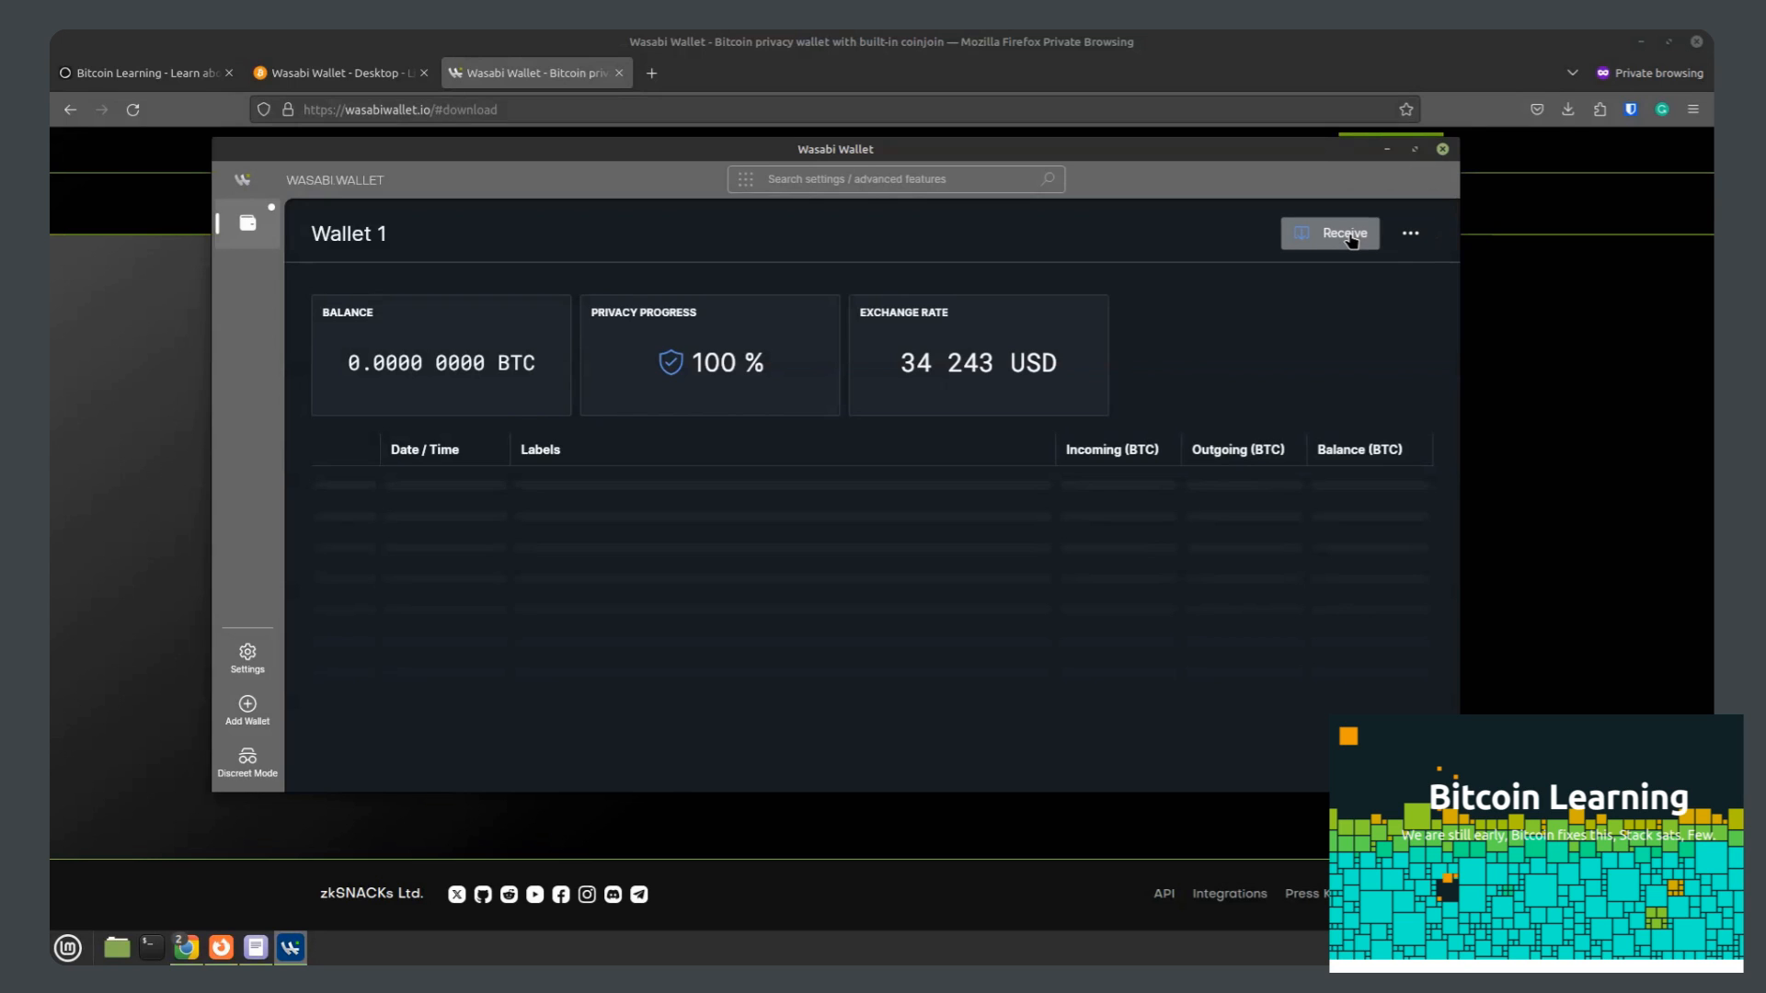
# - Generate a receive address labelled 'Alice - Payment for Cookie' and copy it
pyautogui.click(1328, 234)
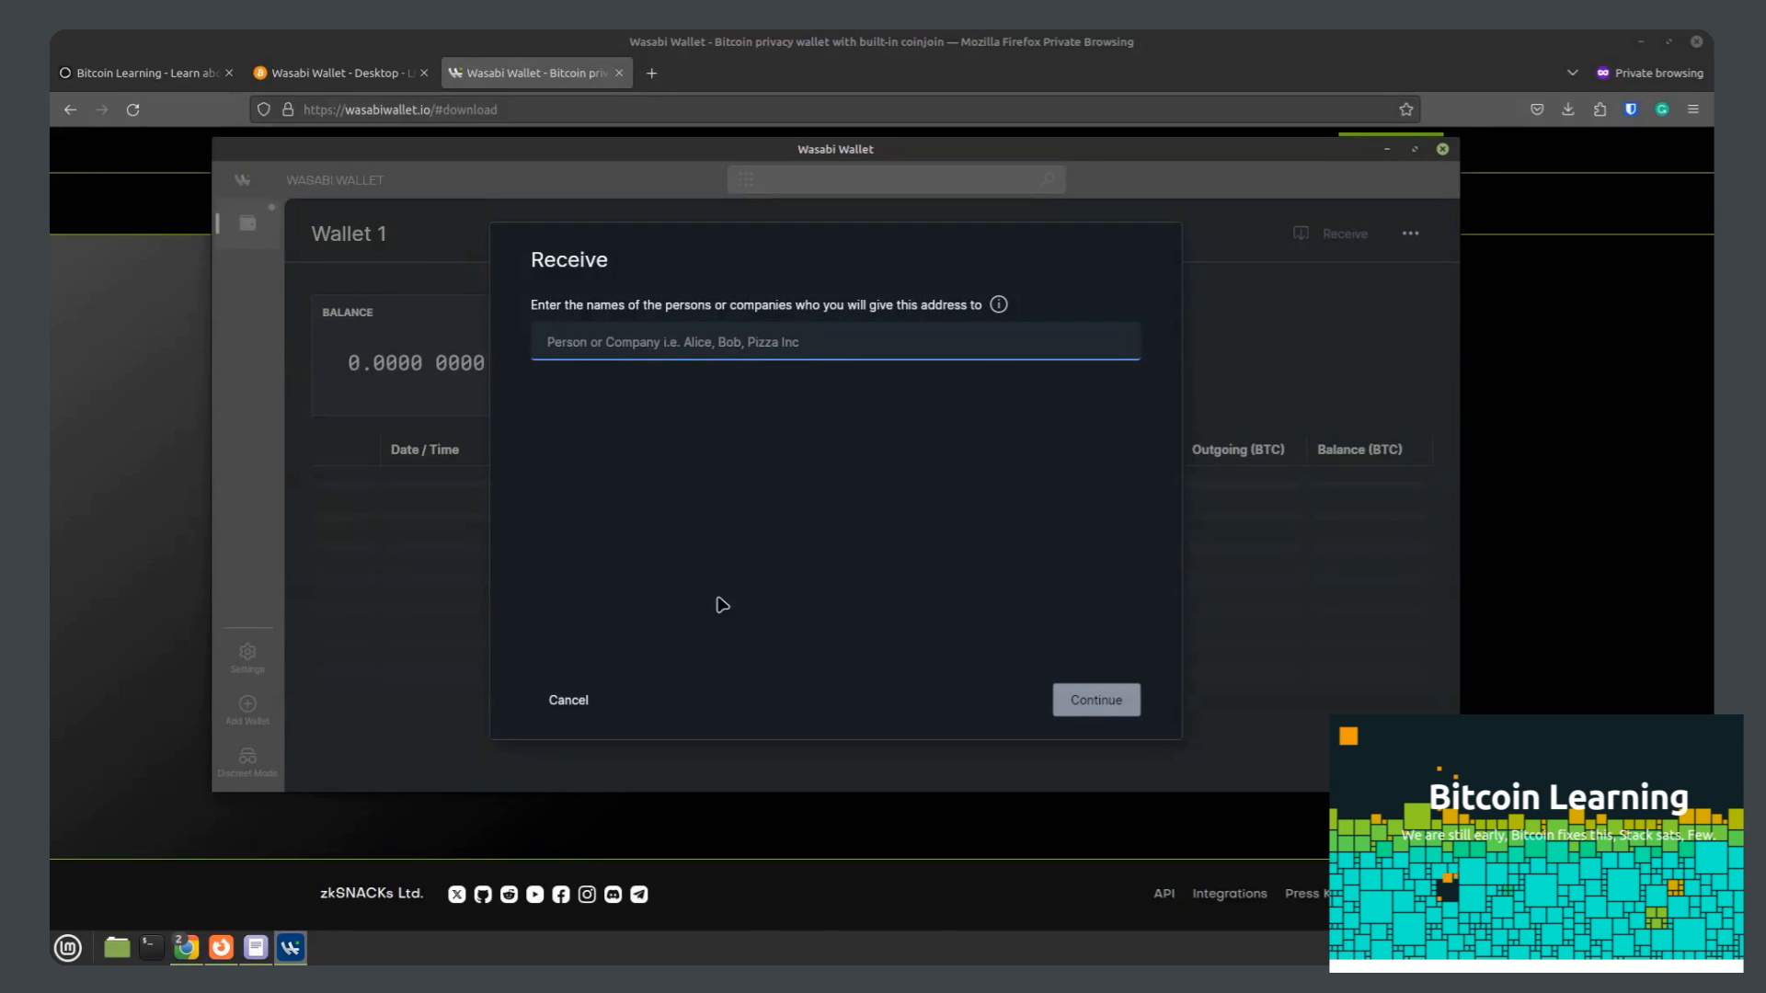
pyautogui.moveTo(679, 370)
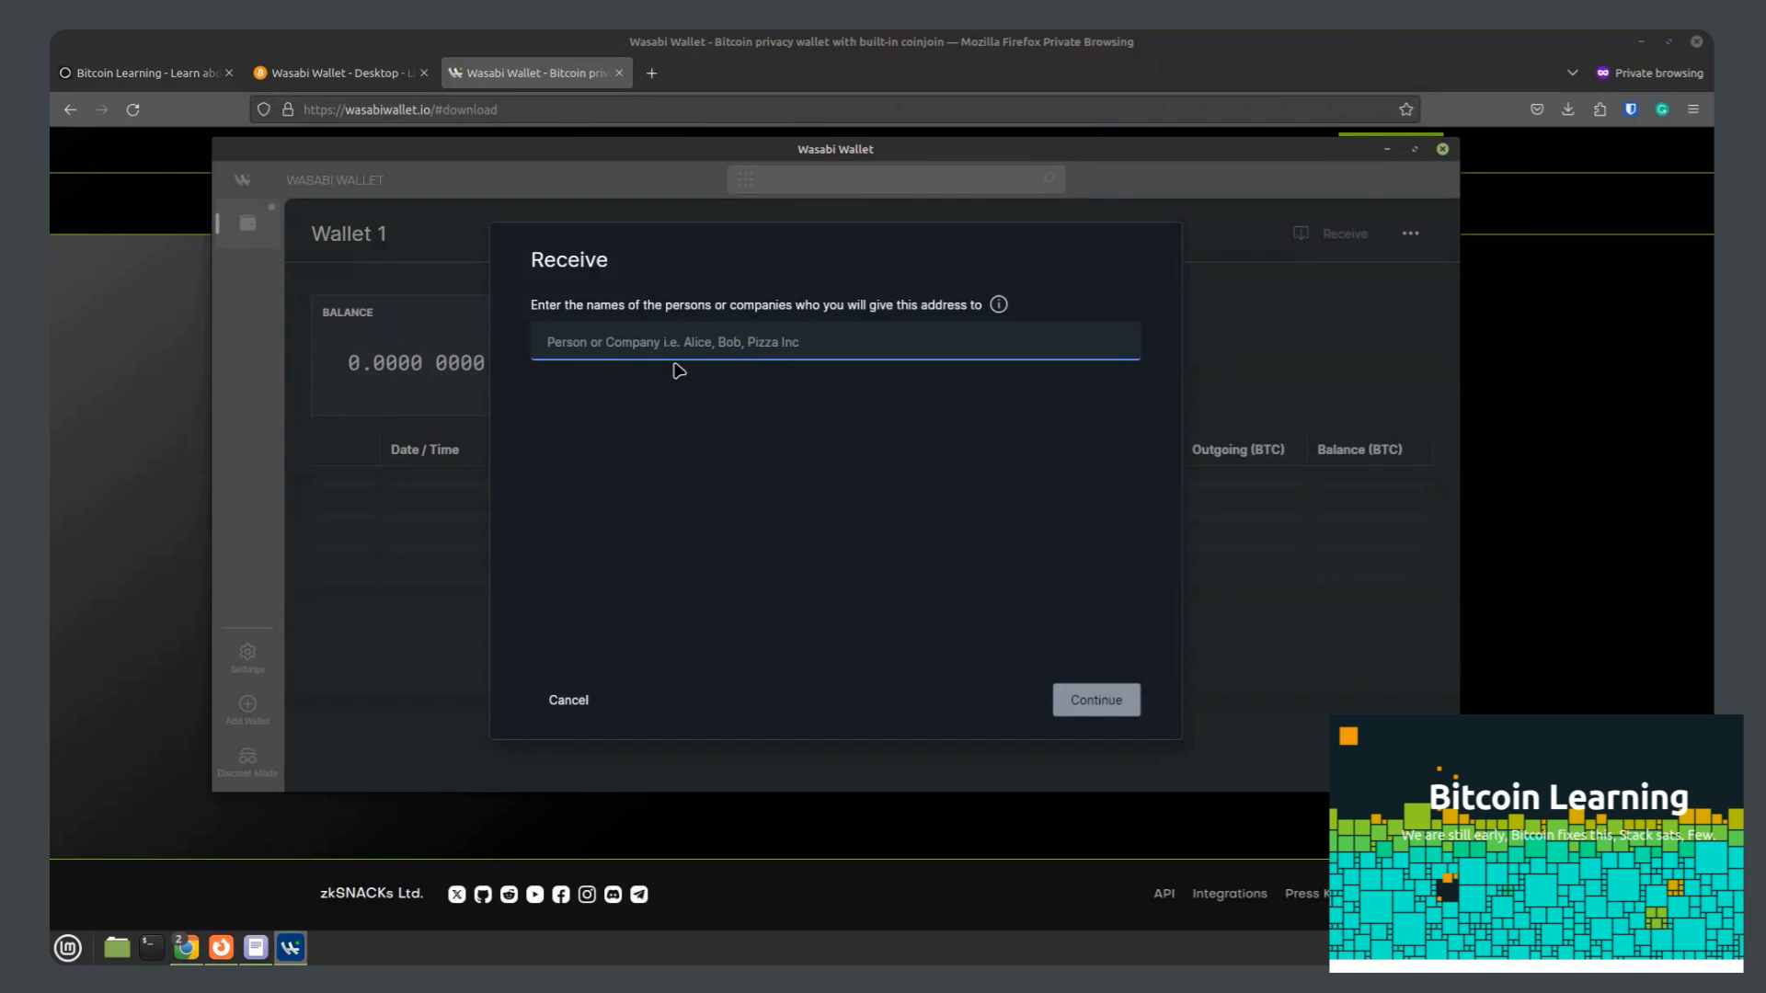
pyautogui.write('Alice')
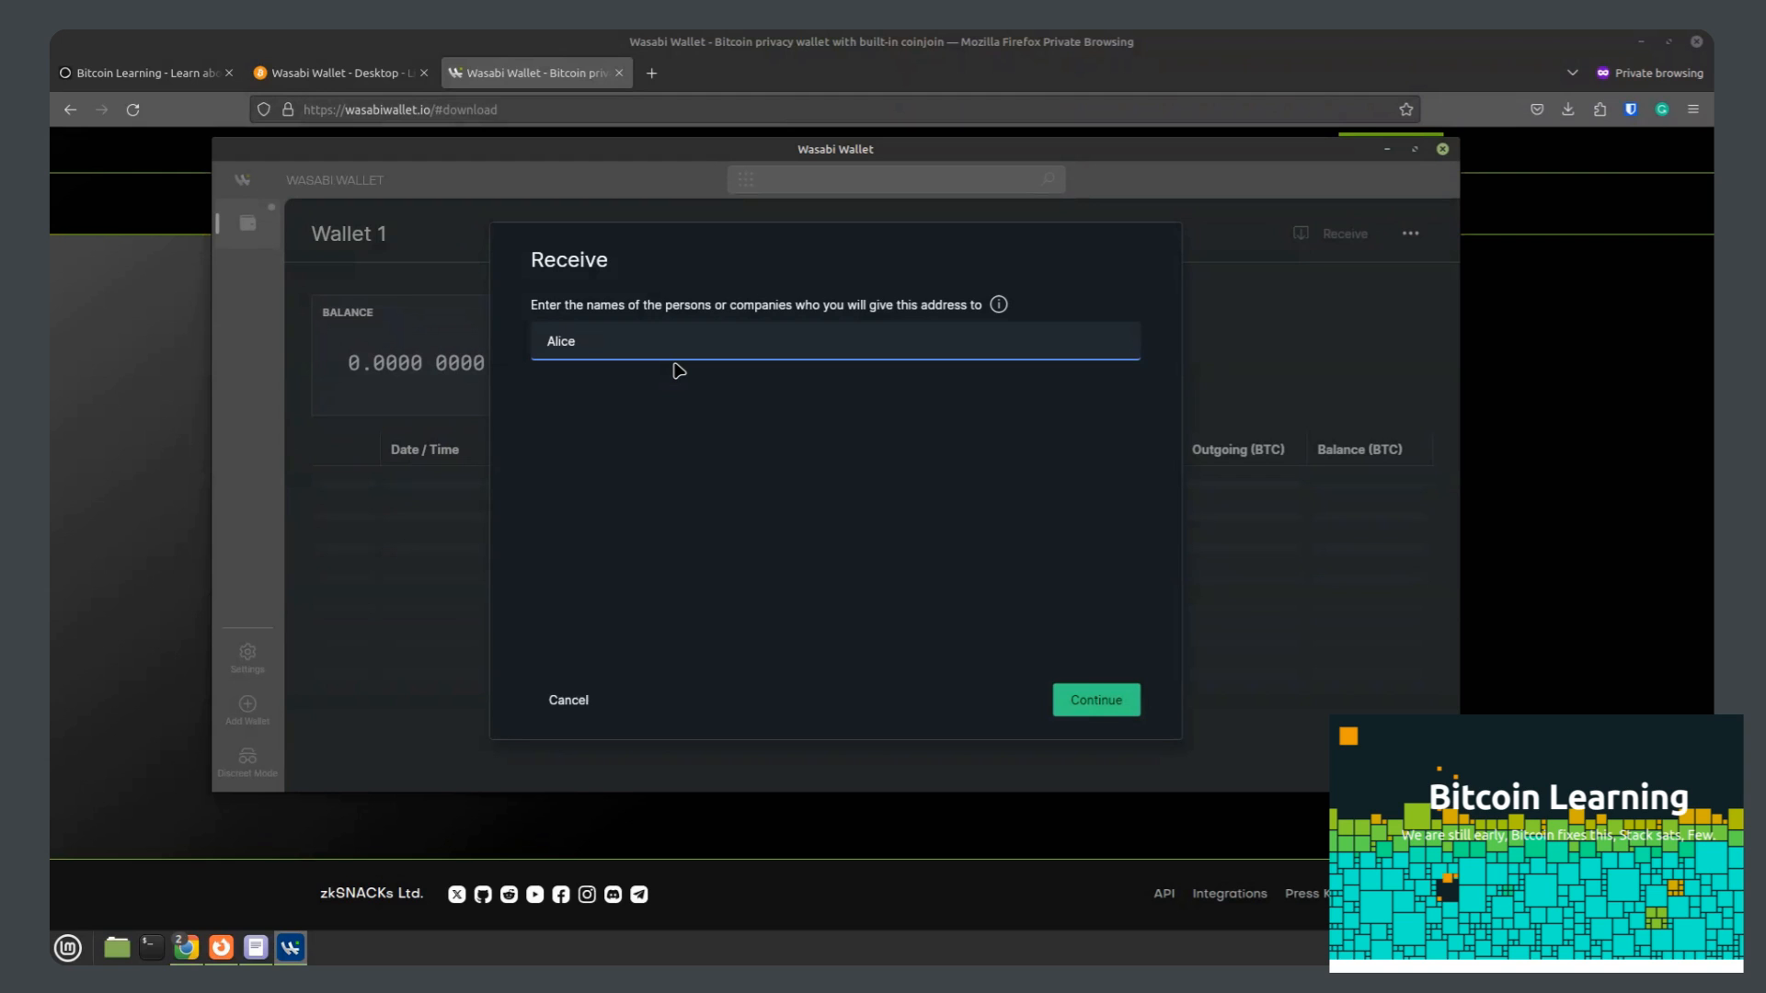
pyautogui.write('- Payment for Cookie')
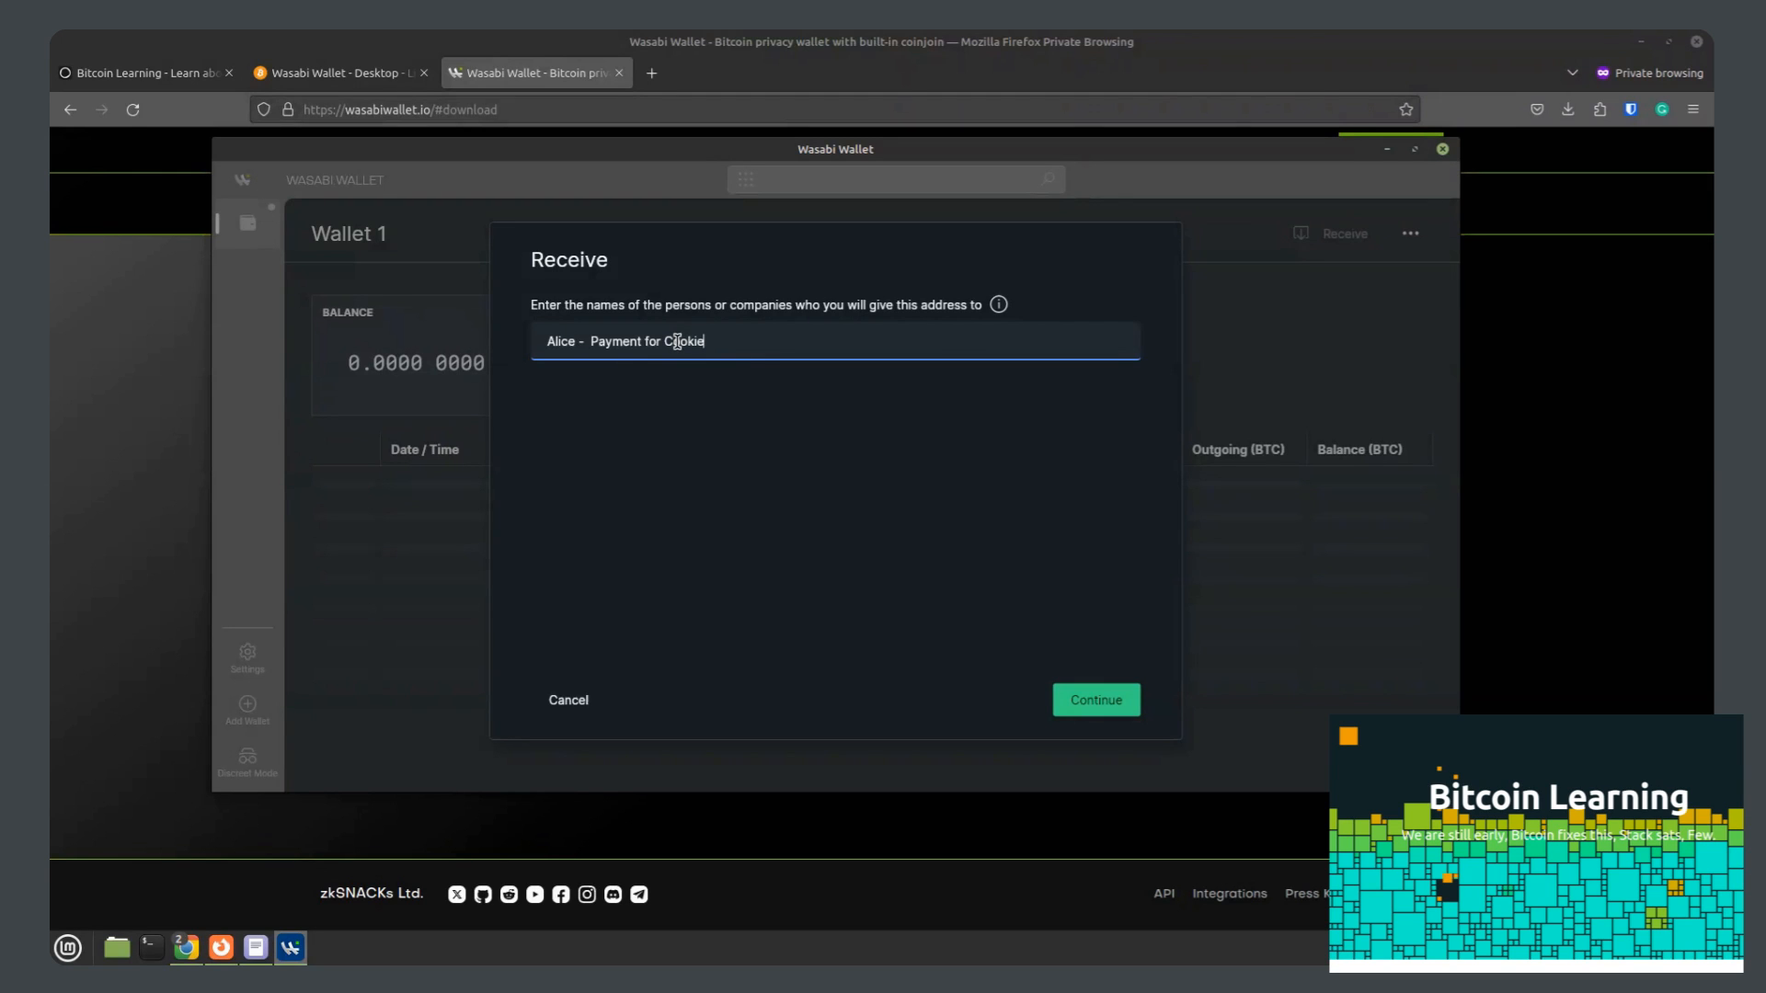
pyautogui.click(1092, 698)
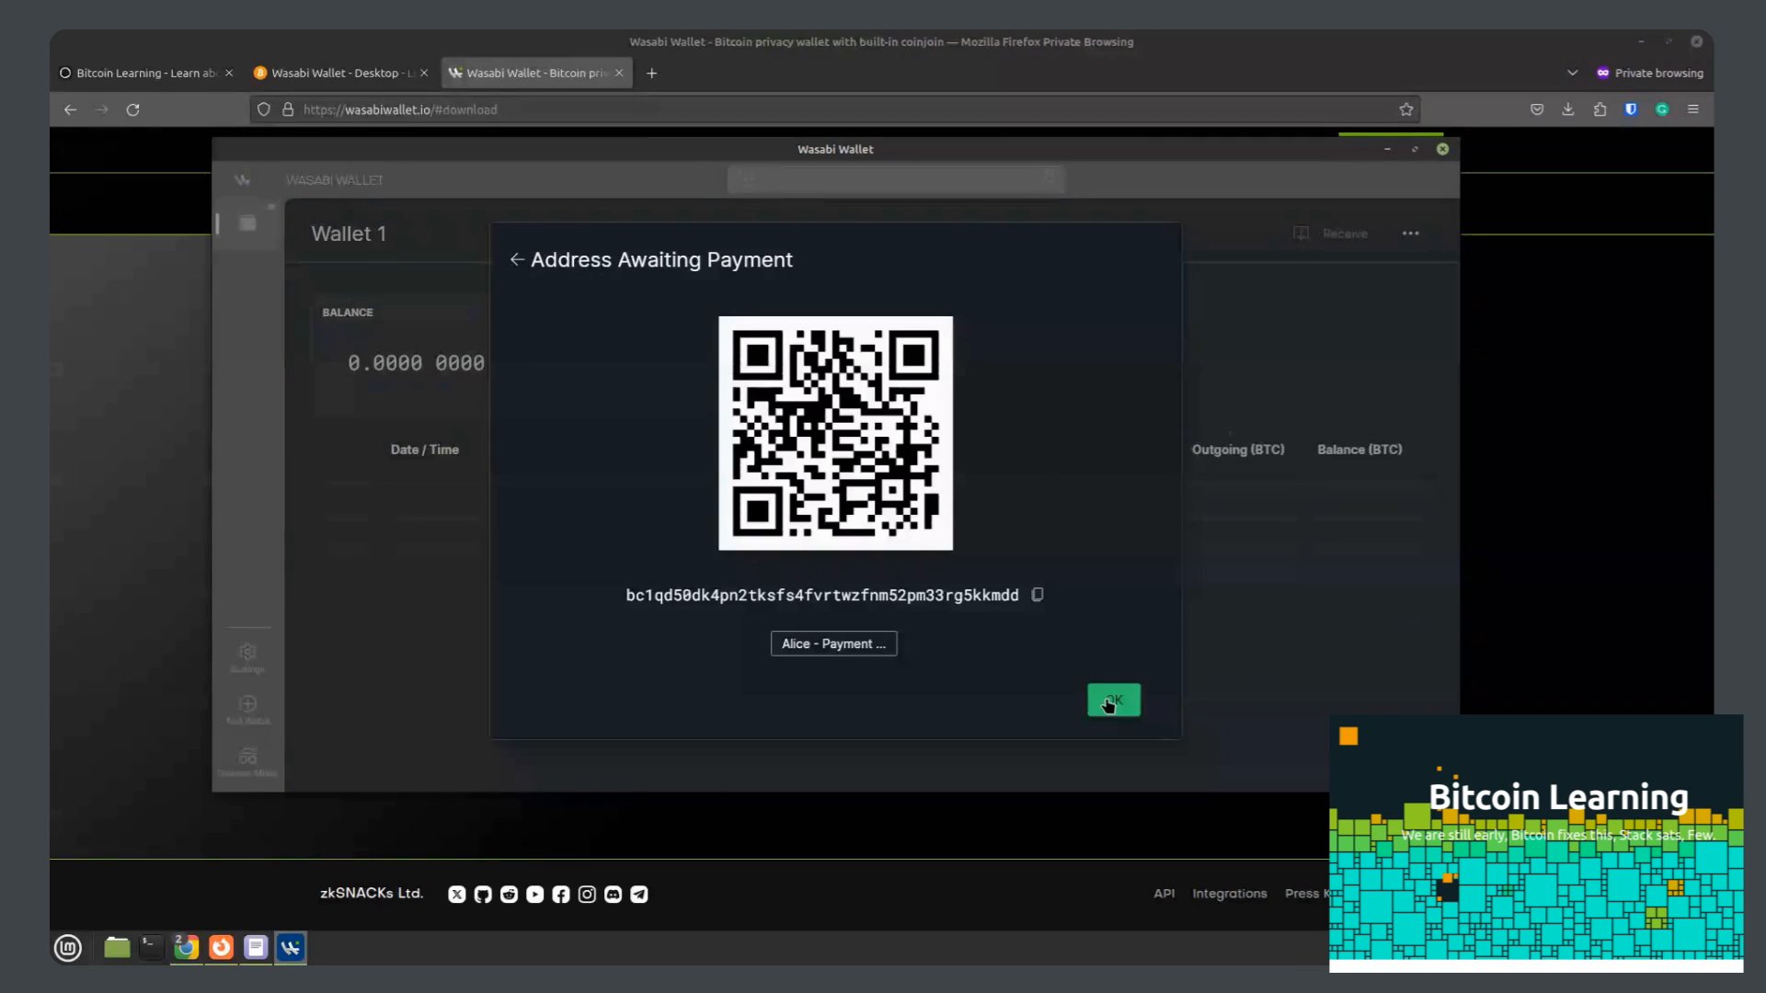
pyautogui.moveTo(833, 651)
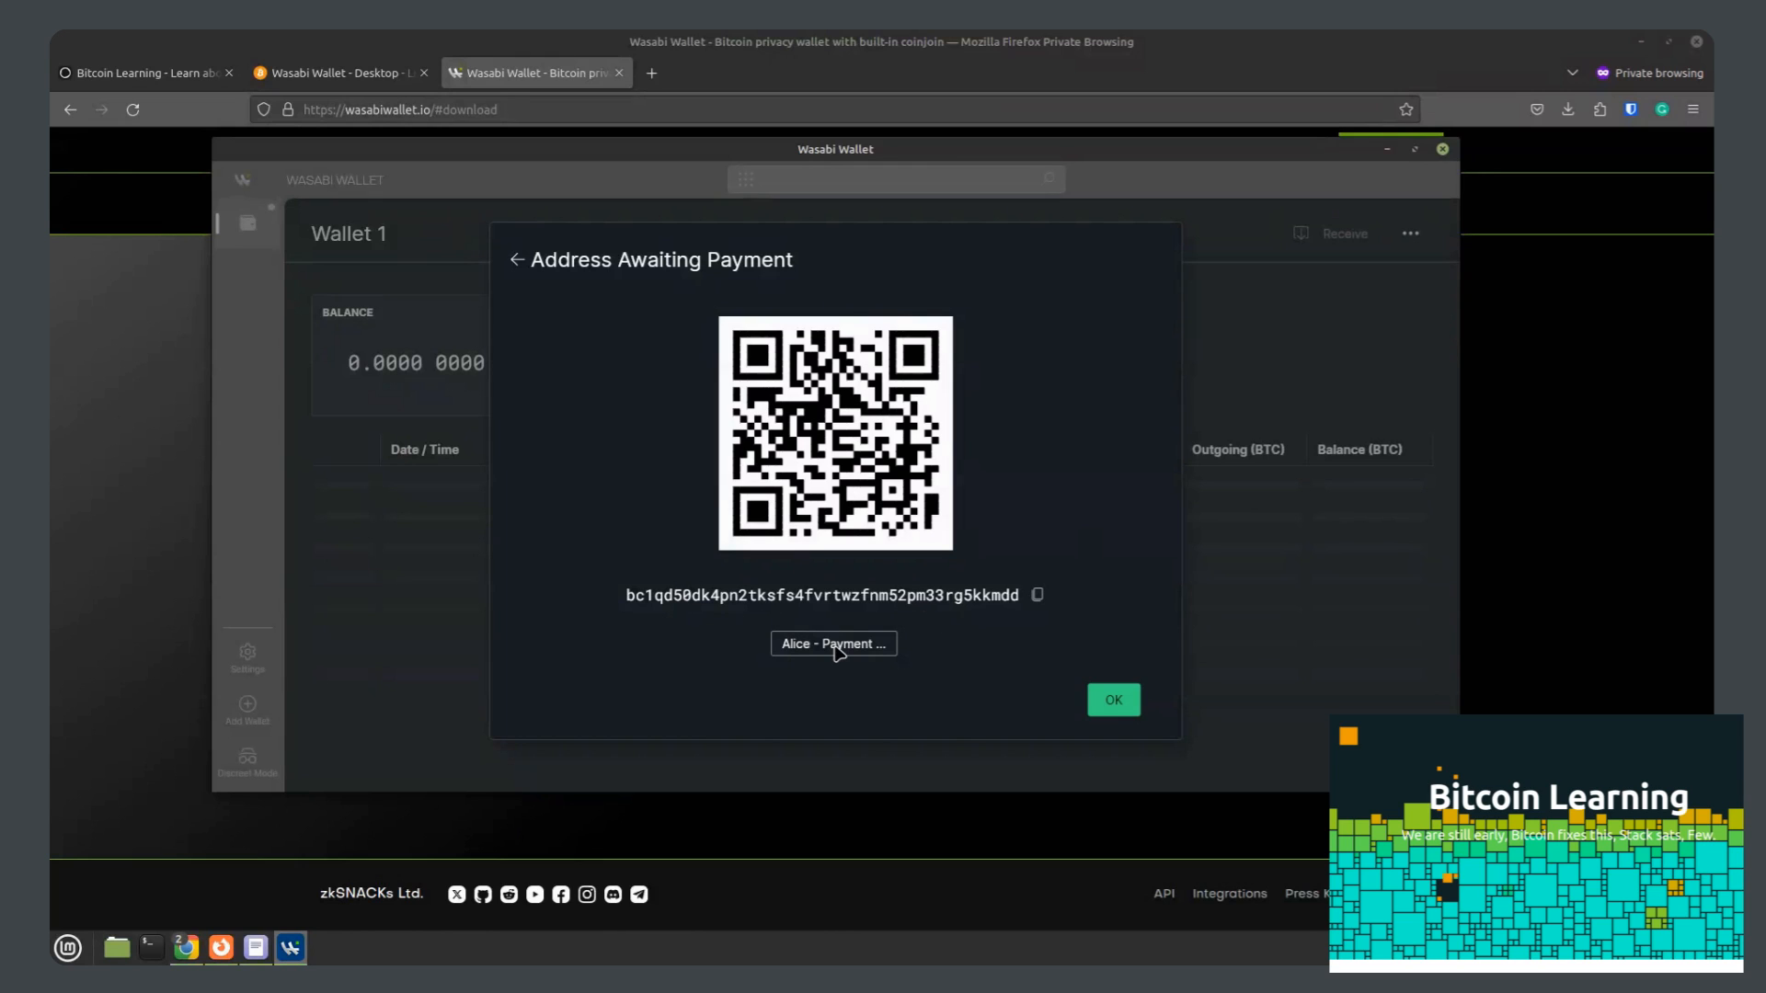
pyautogui.moveTo(1052, 591)
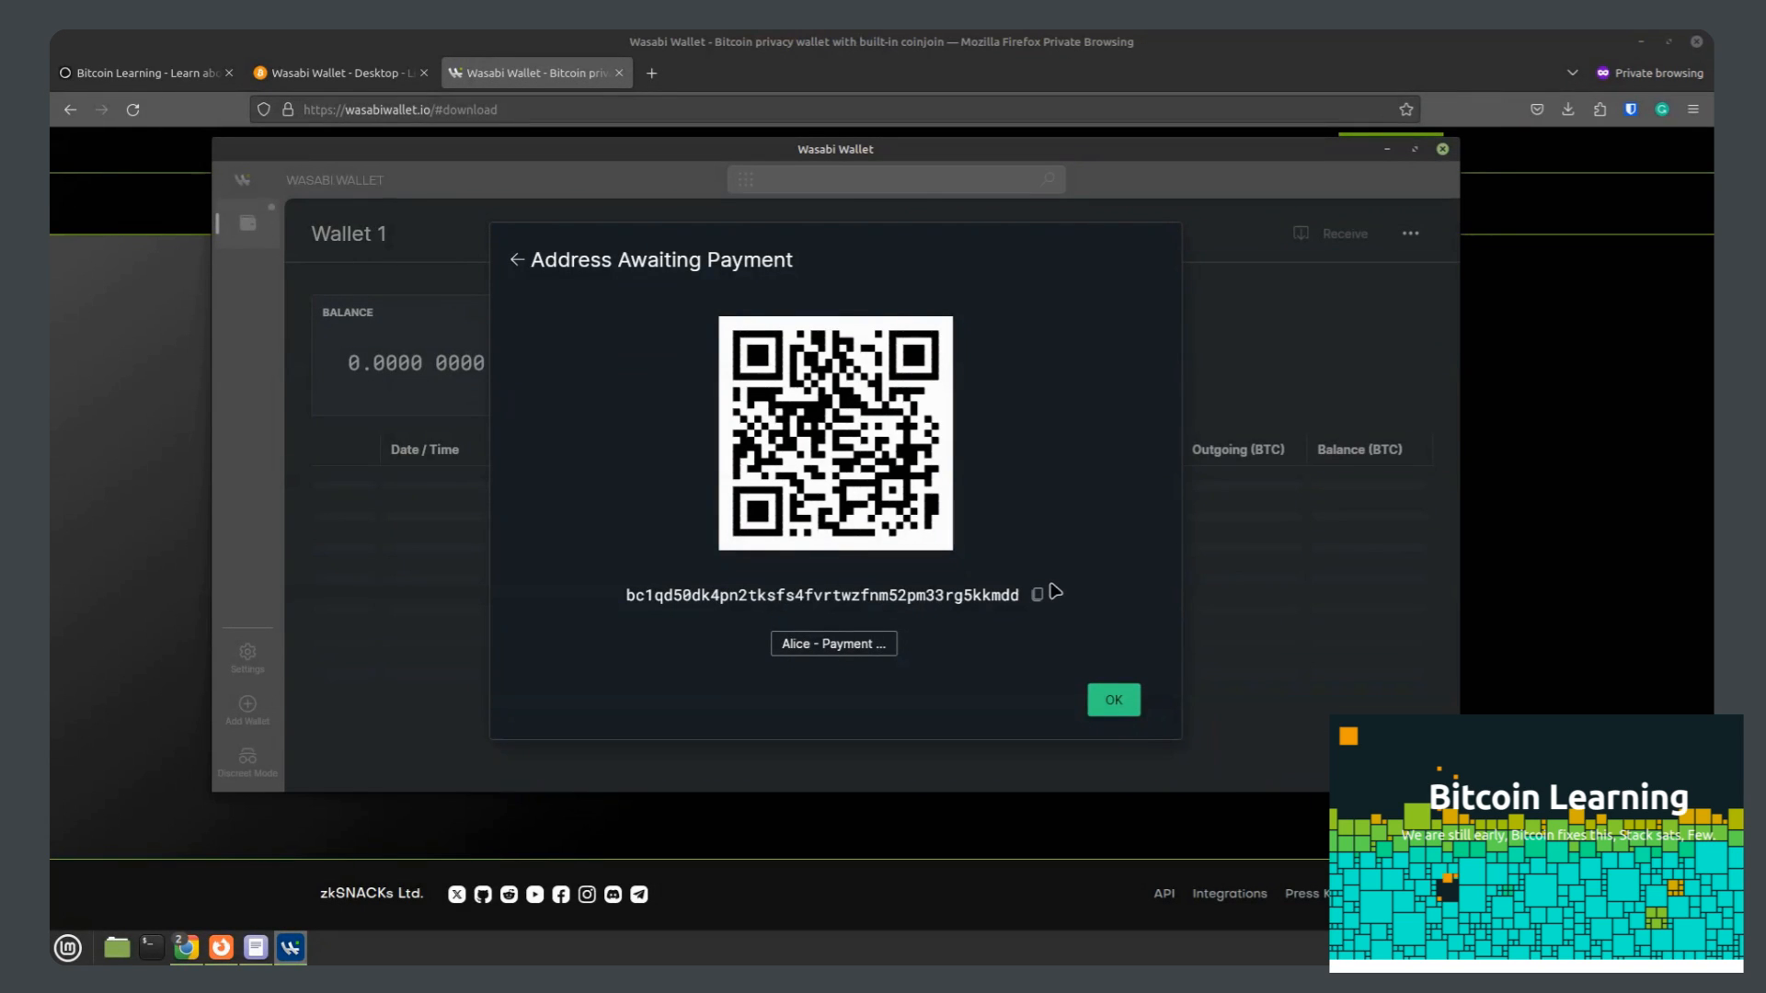
pyautogui.moveTo(1036, 594)
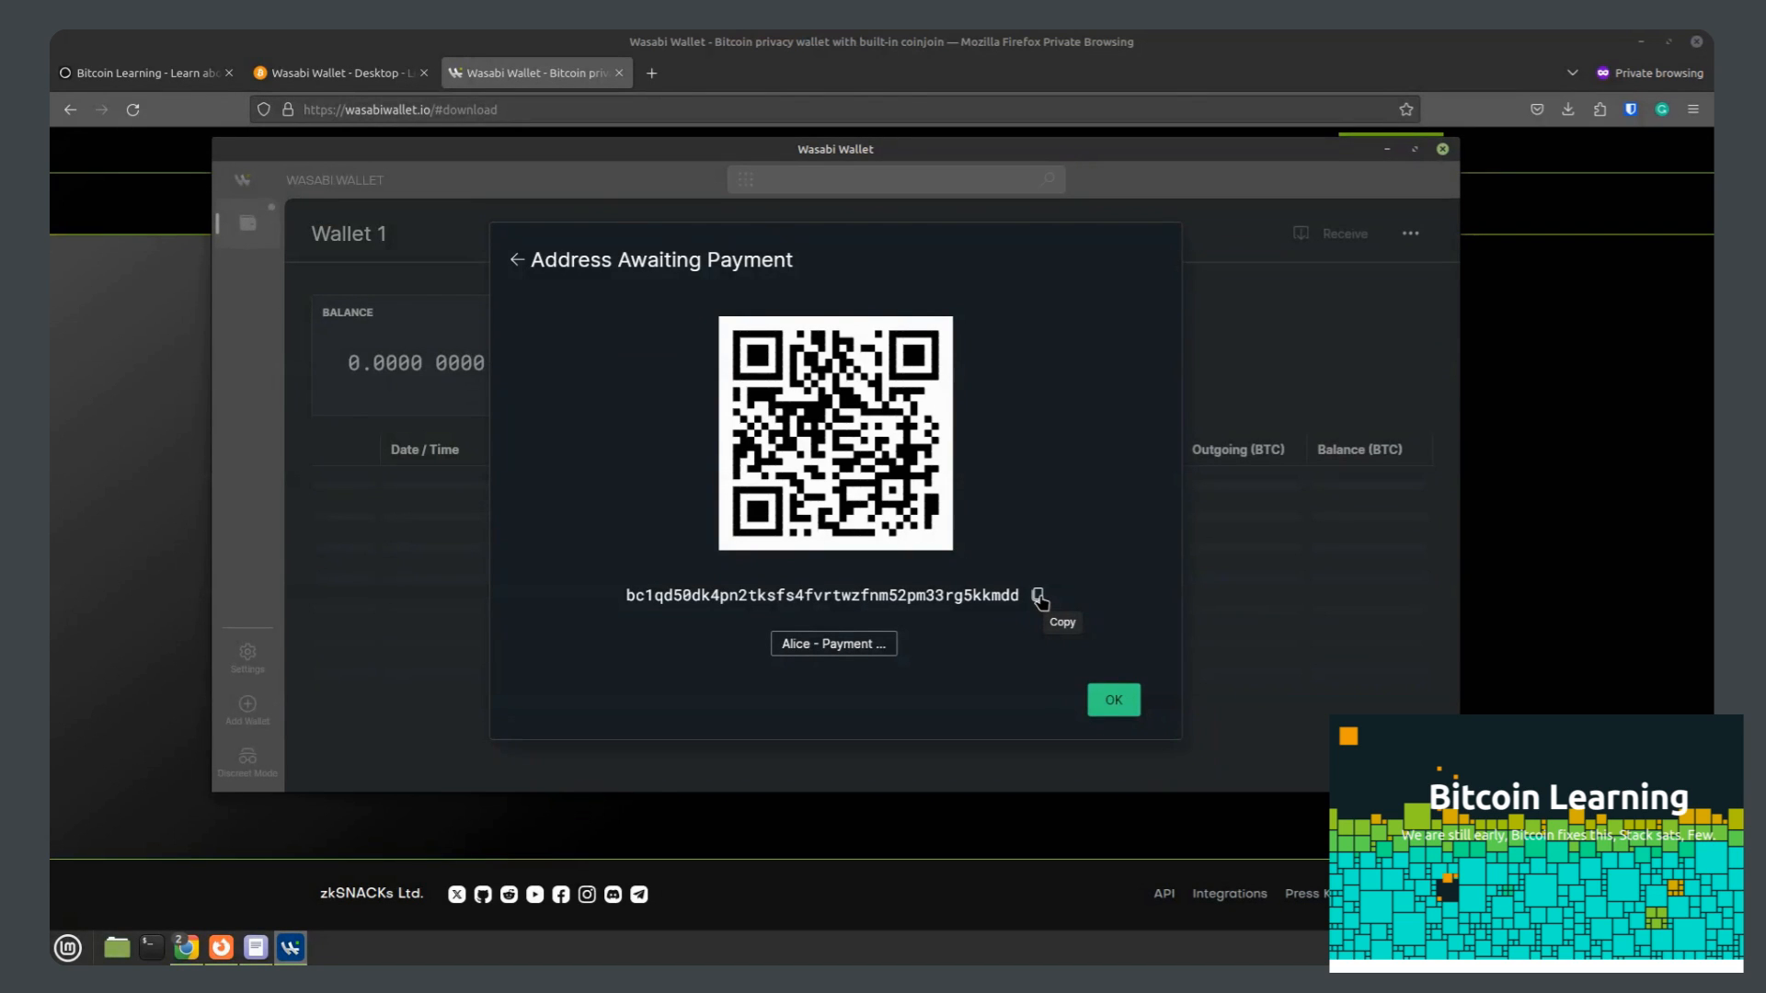
pyautogui.click(513, 260)
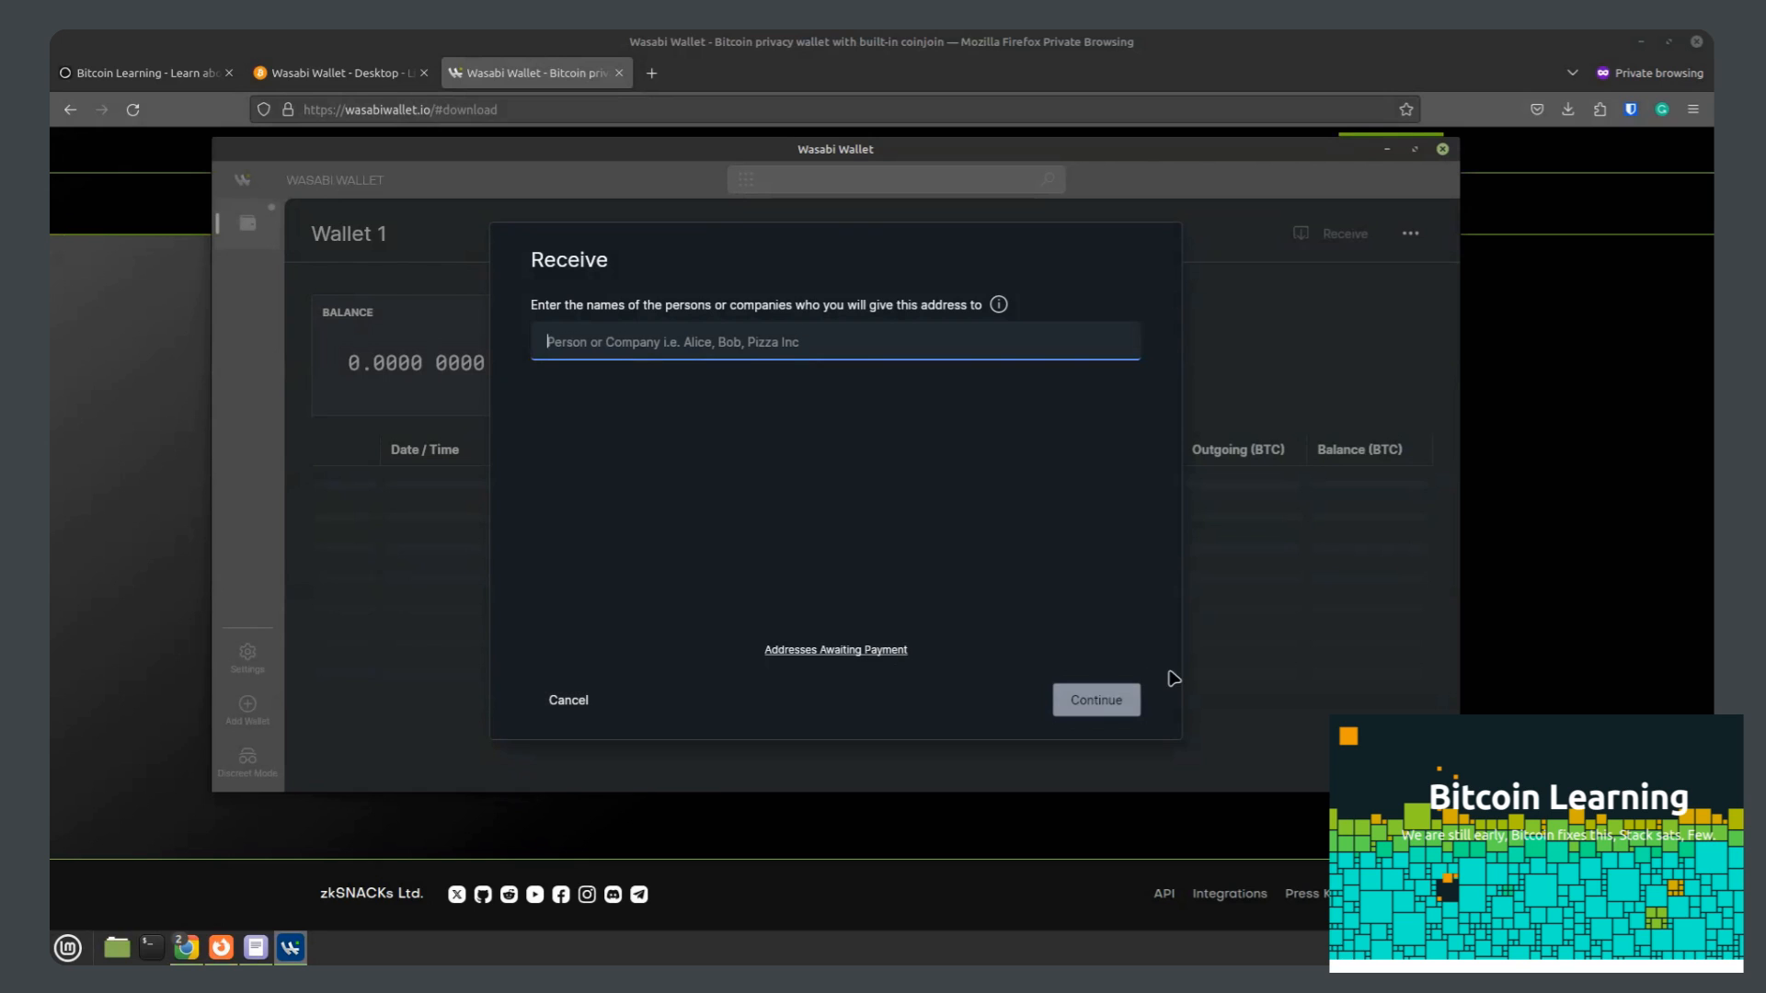
pyautogui.moveTo(805, 699)
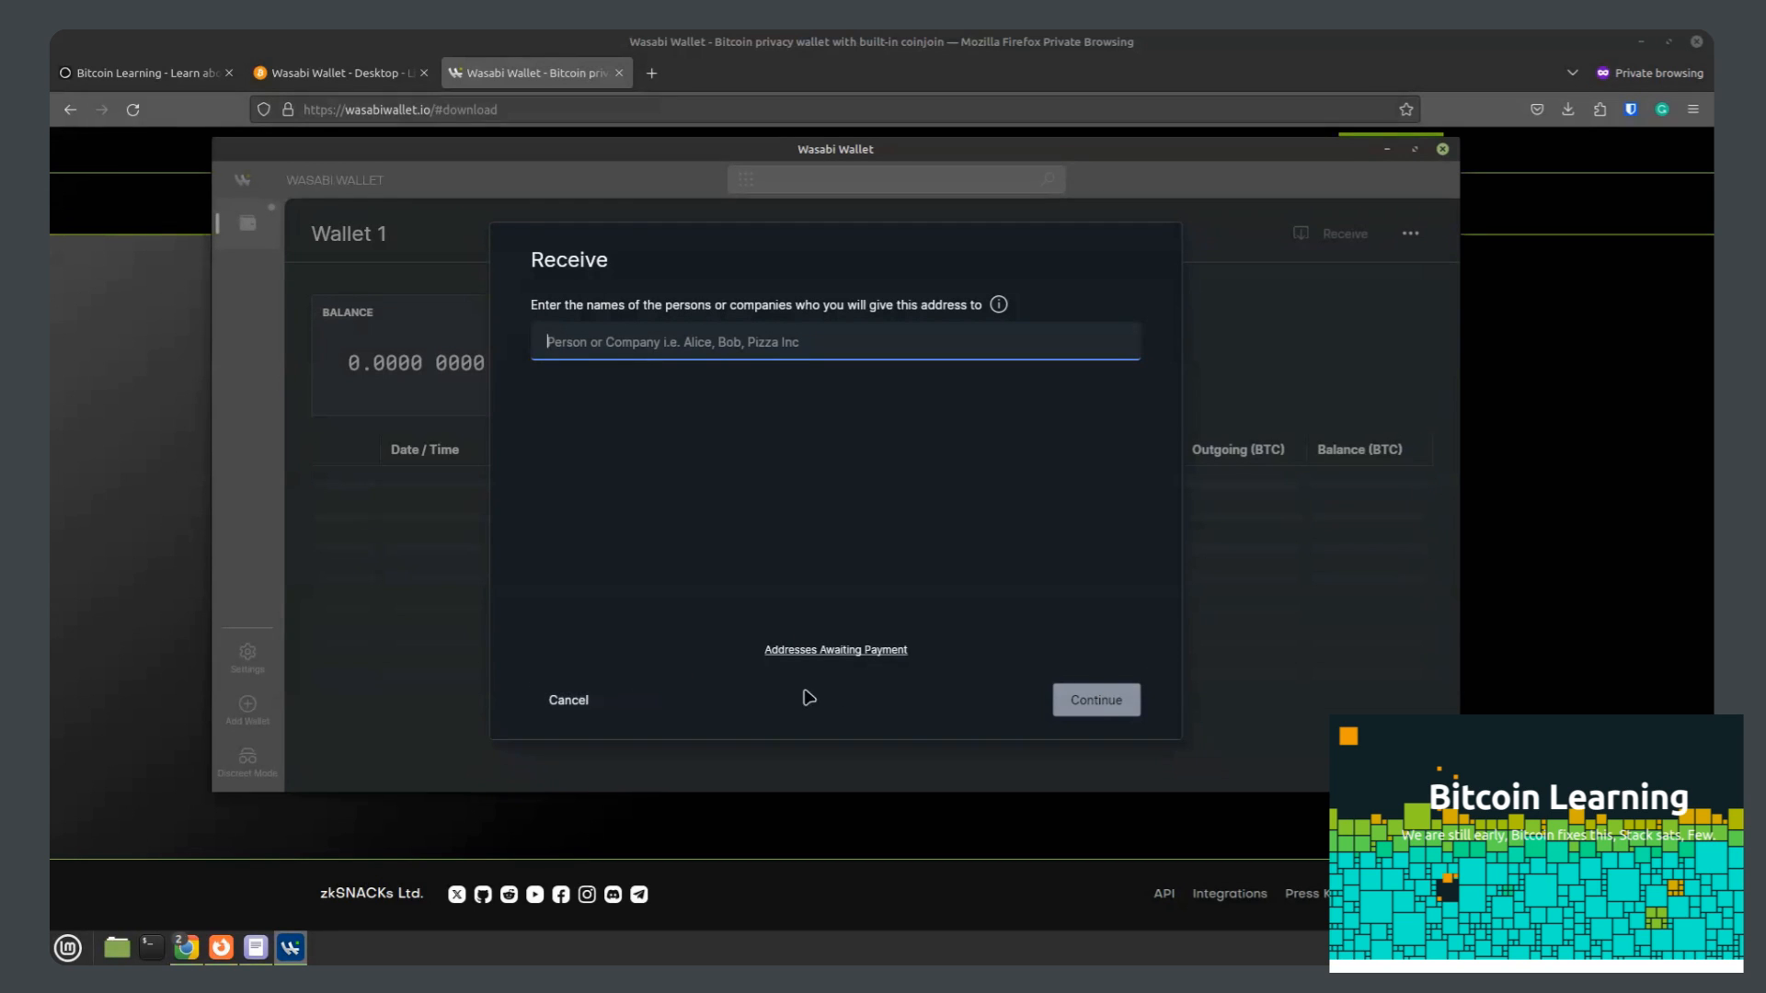
# - Enable running Wasabi at computer startup and keep the fee display unit on BTC after trying sats
pyautogui.click(246, 656)
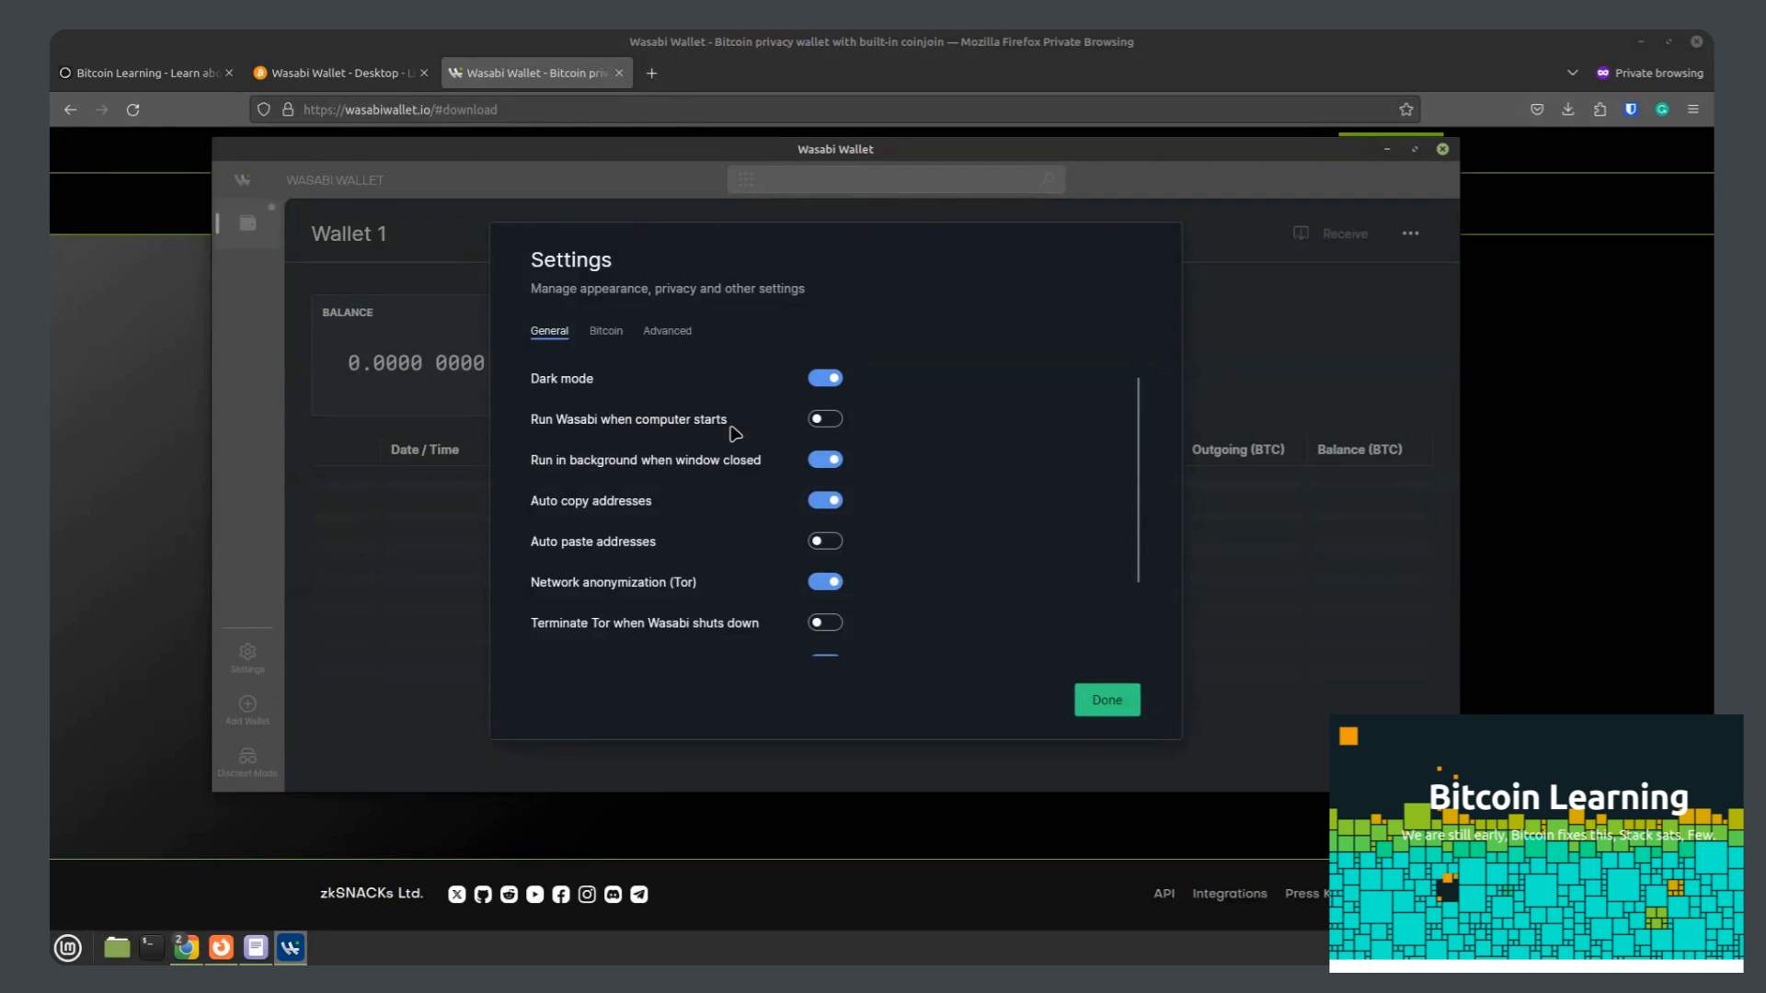
pyautogui.click(824, 419)
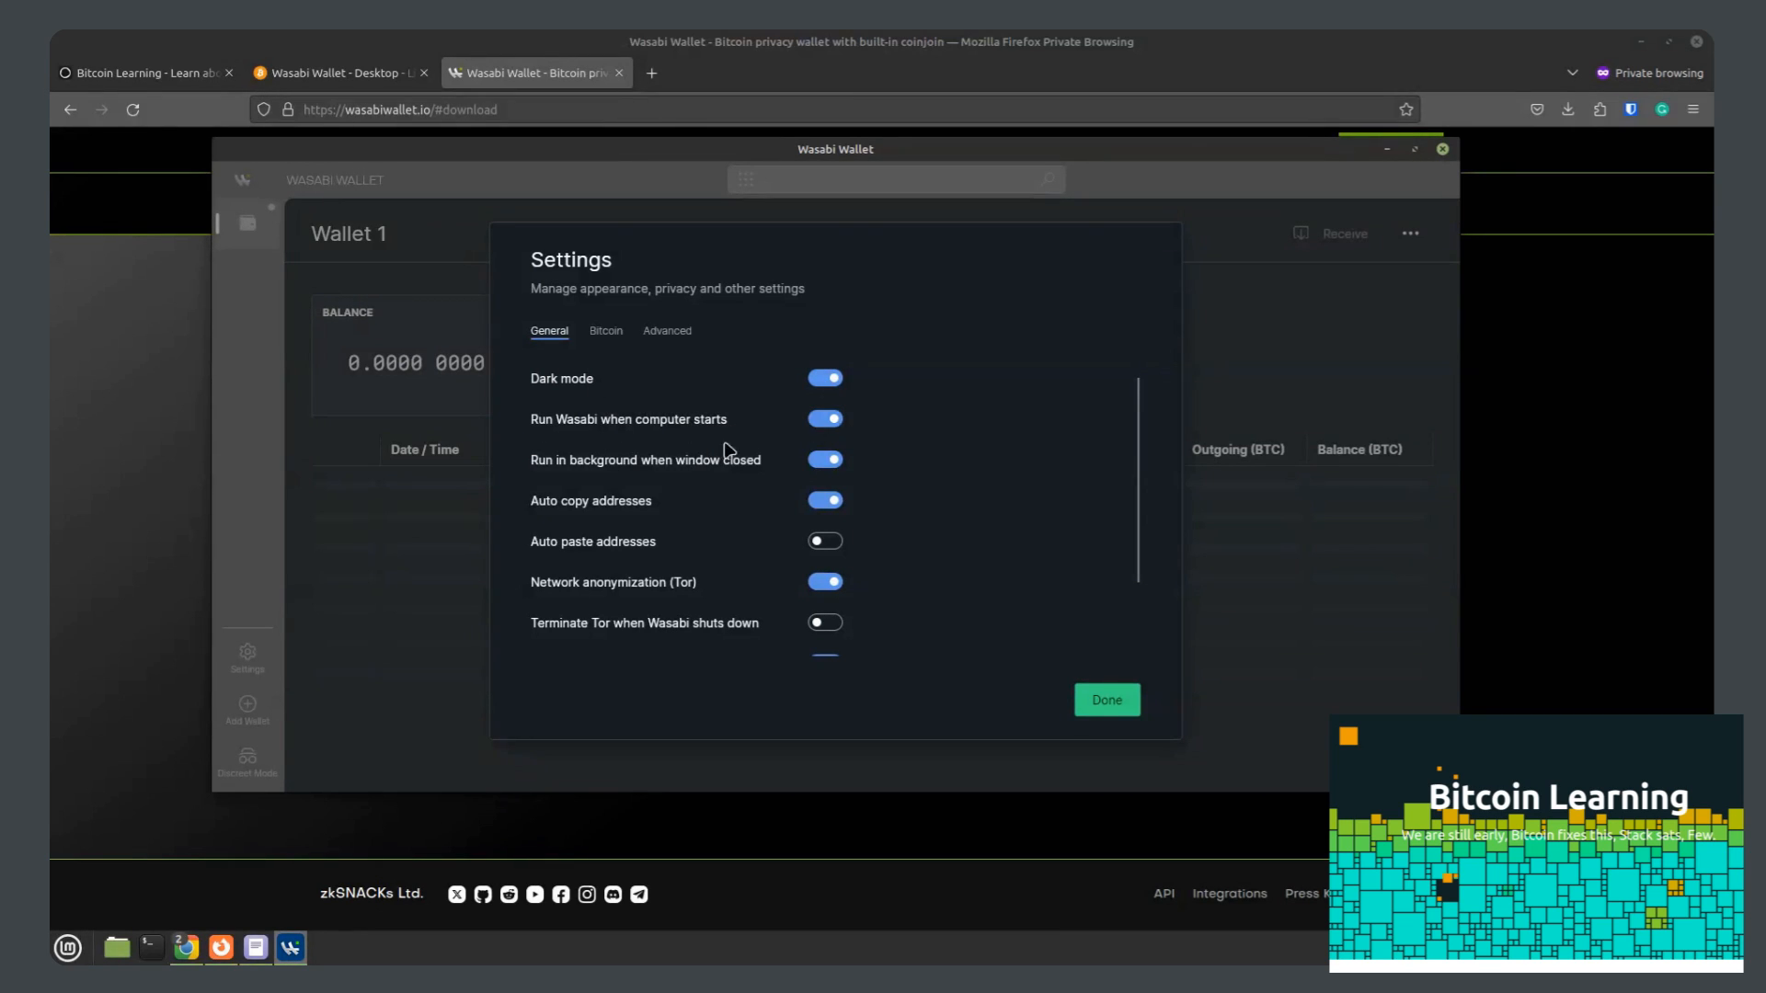
pyautogui.moveTo(568, 515)
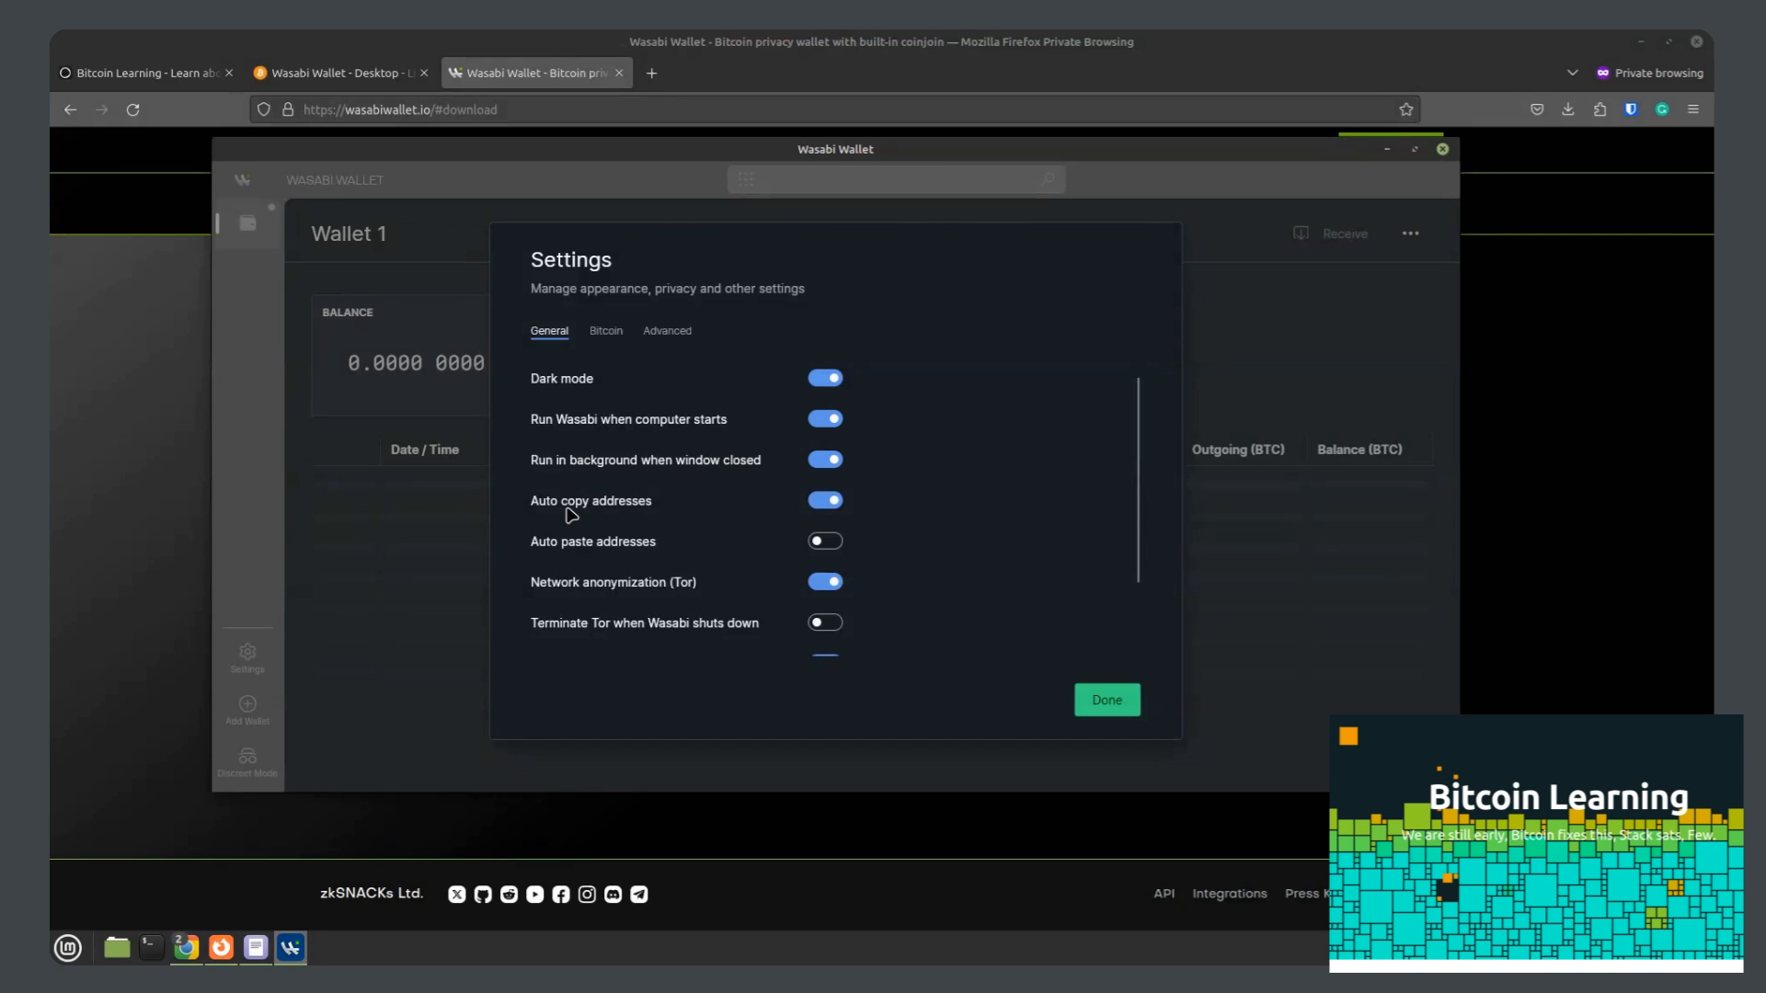
pyautogui.moveTo(609, 513)
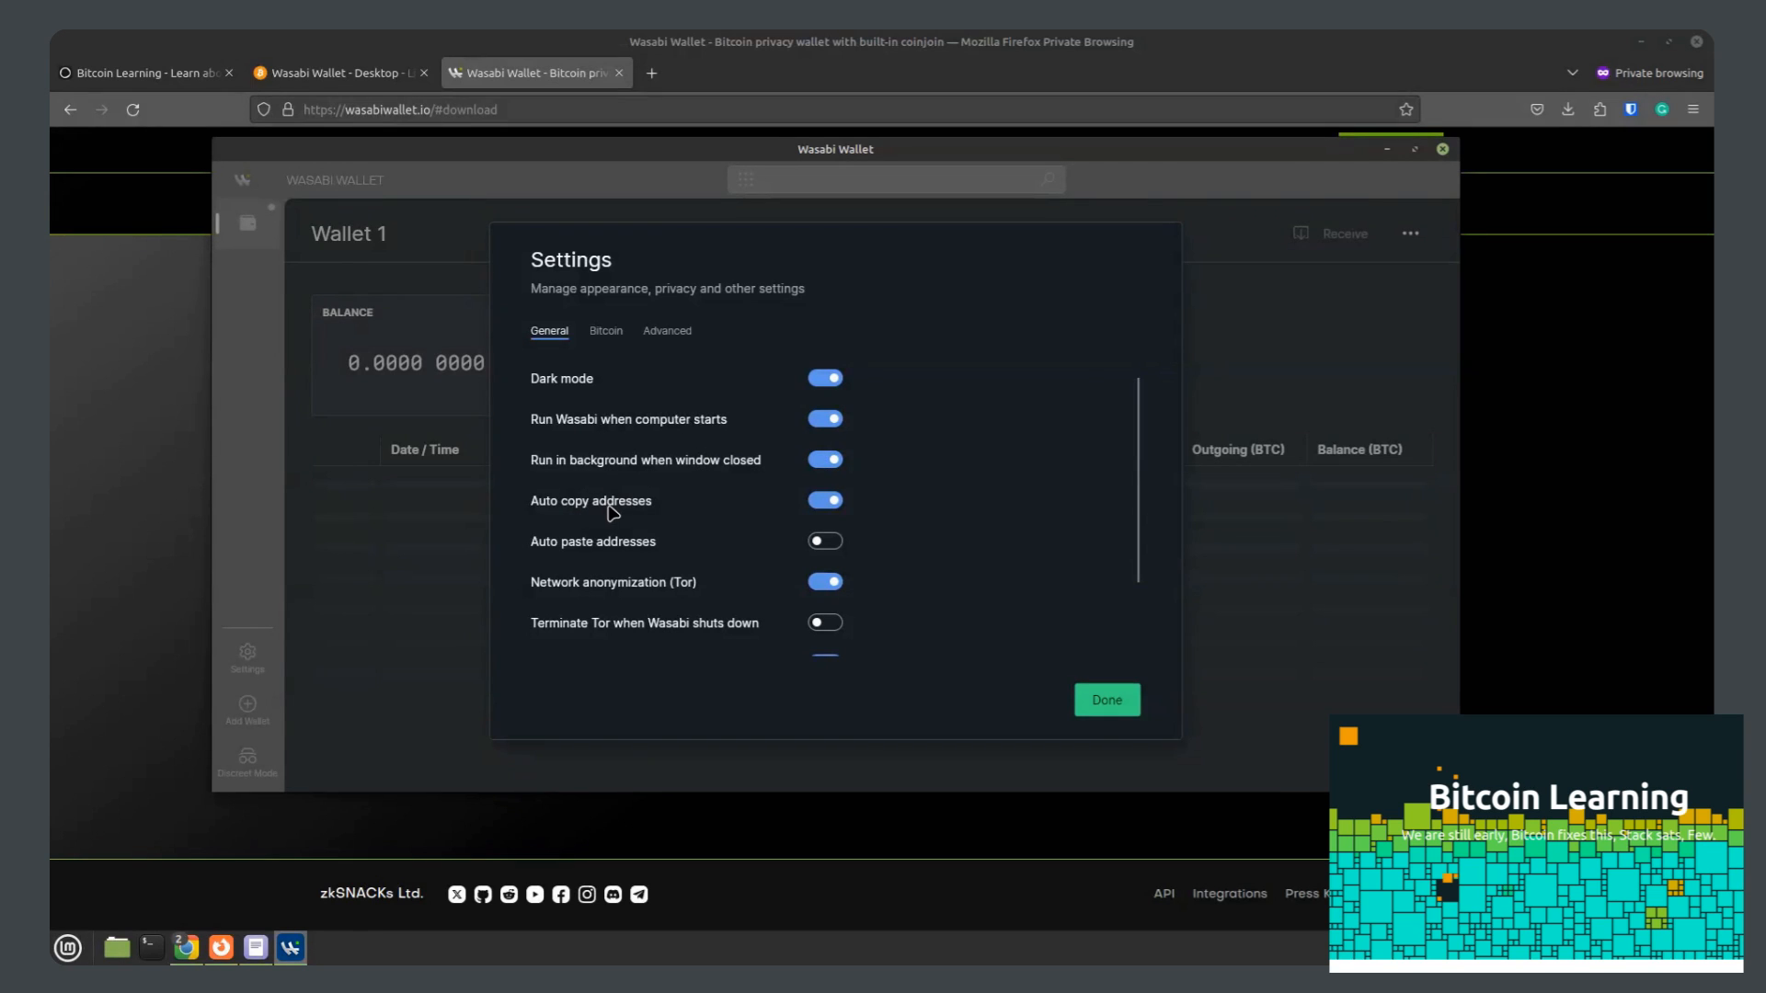
pyautogui.moveTo(609, 579)
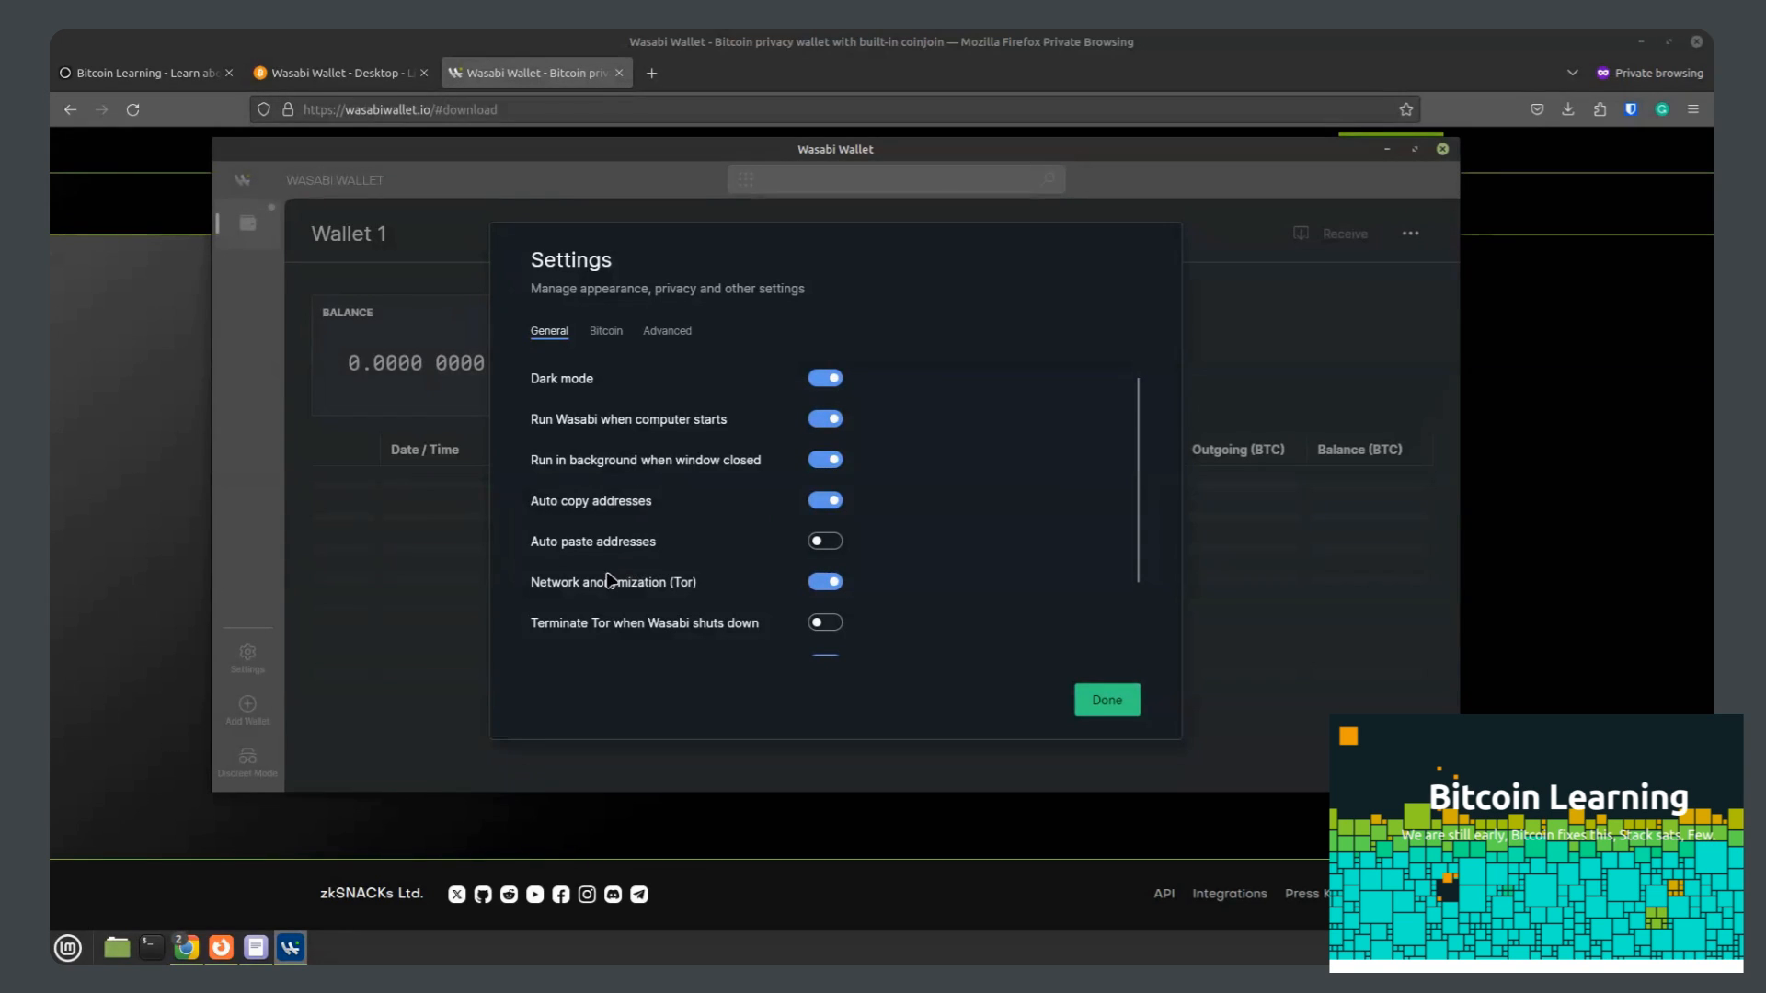
pyautogui.scroll(-3)
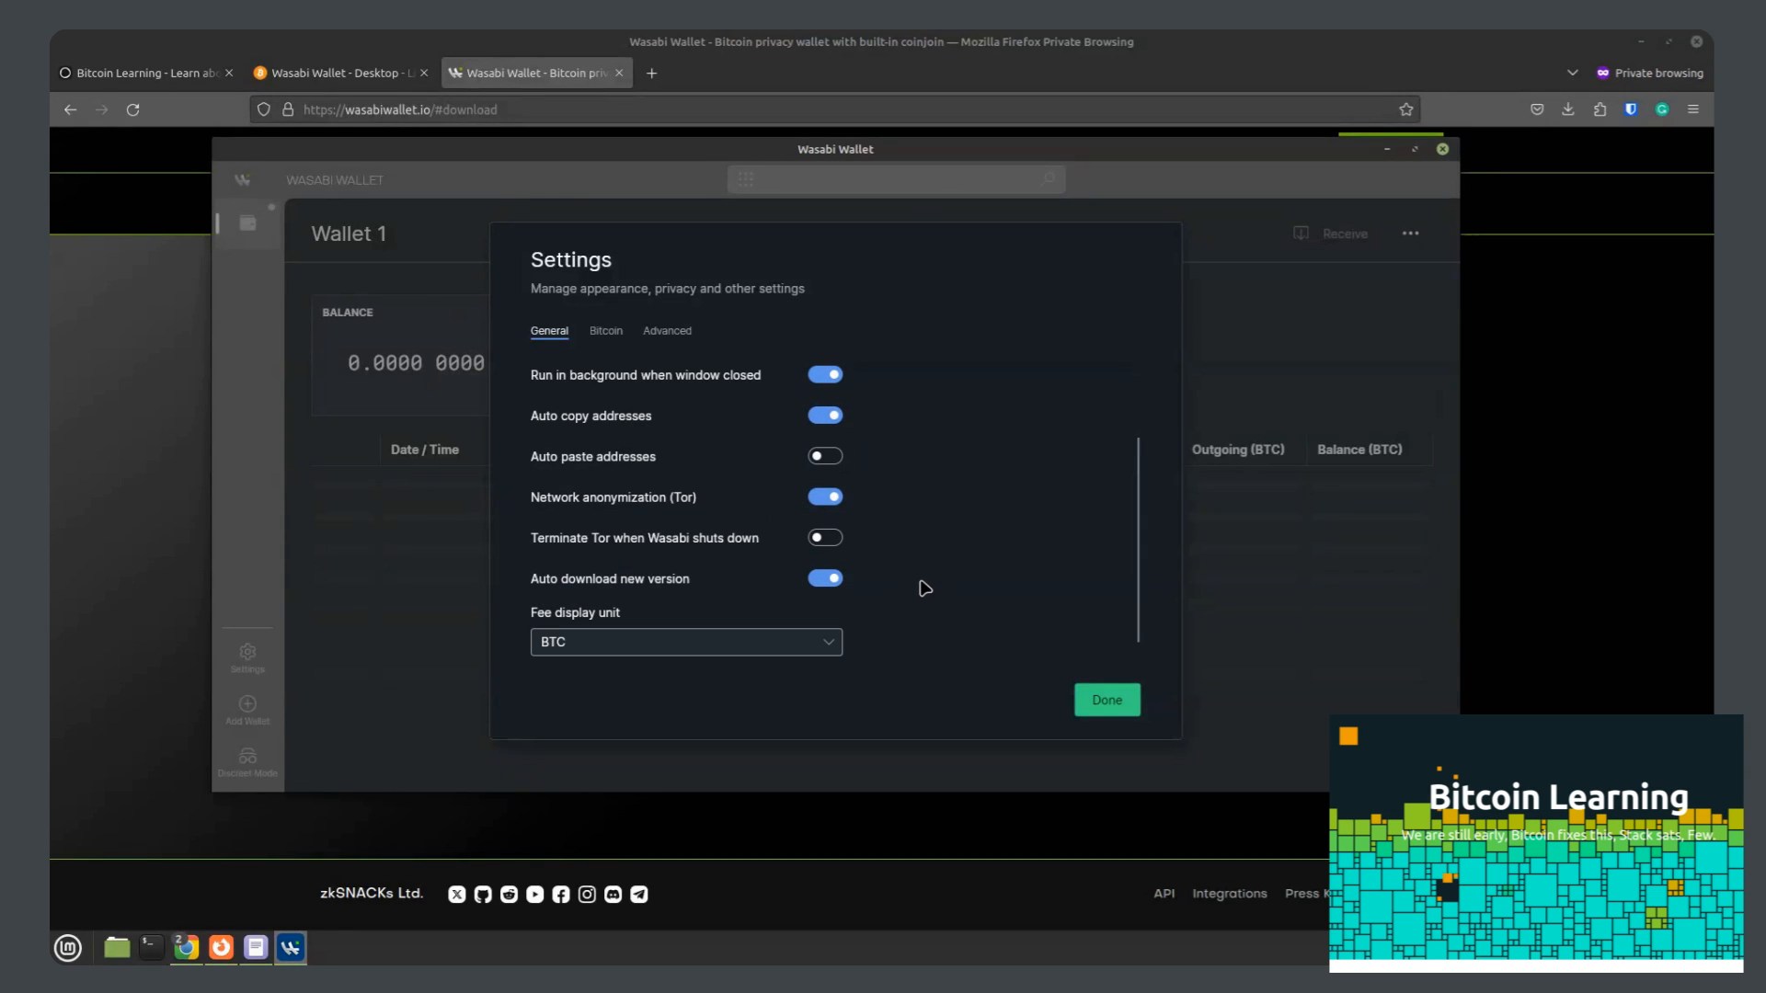
pyautogui.click(685, 642)
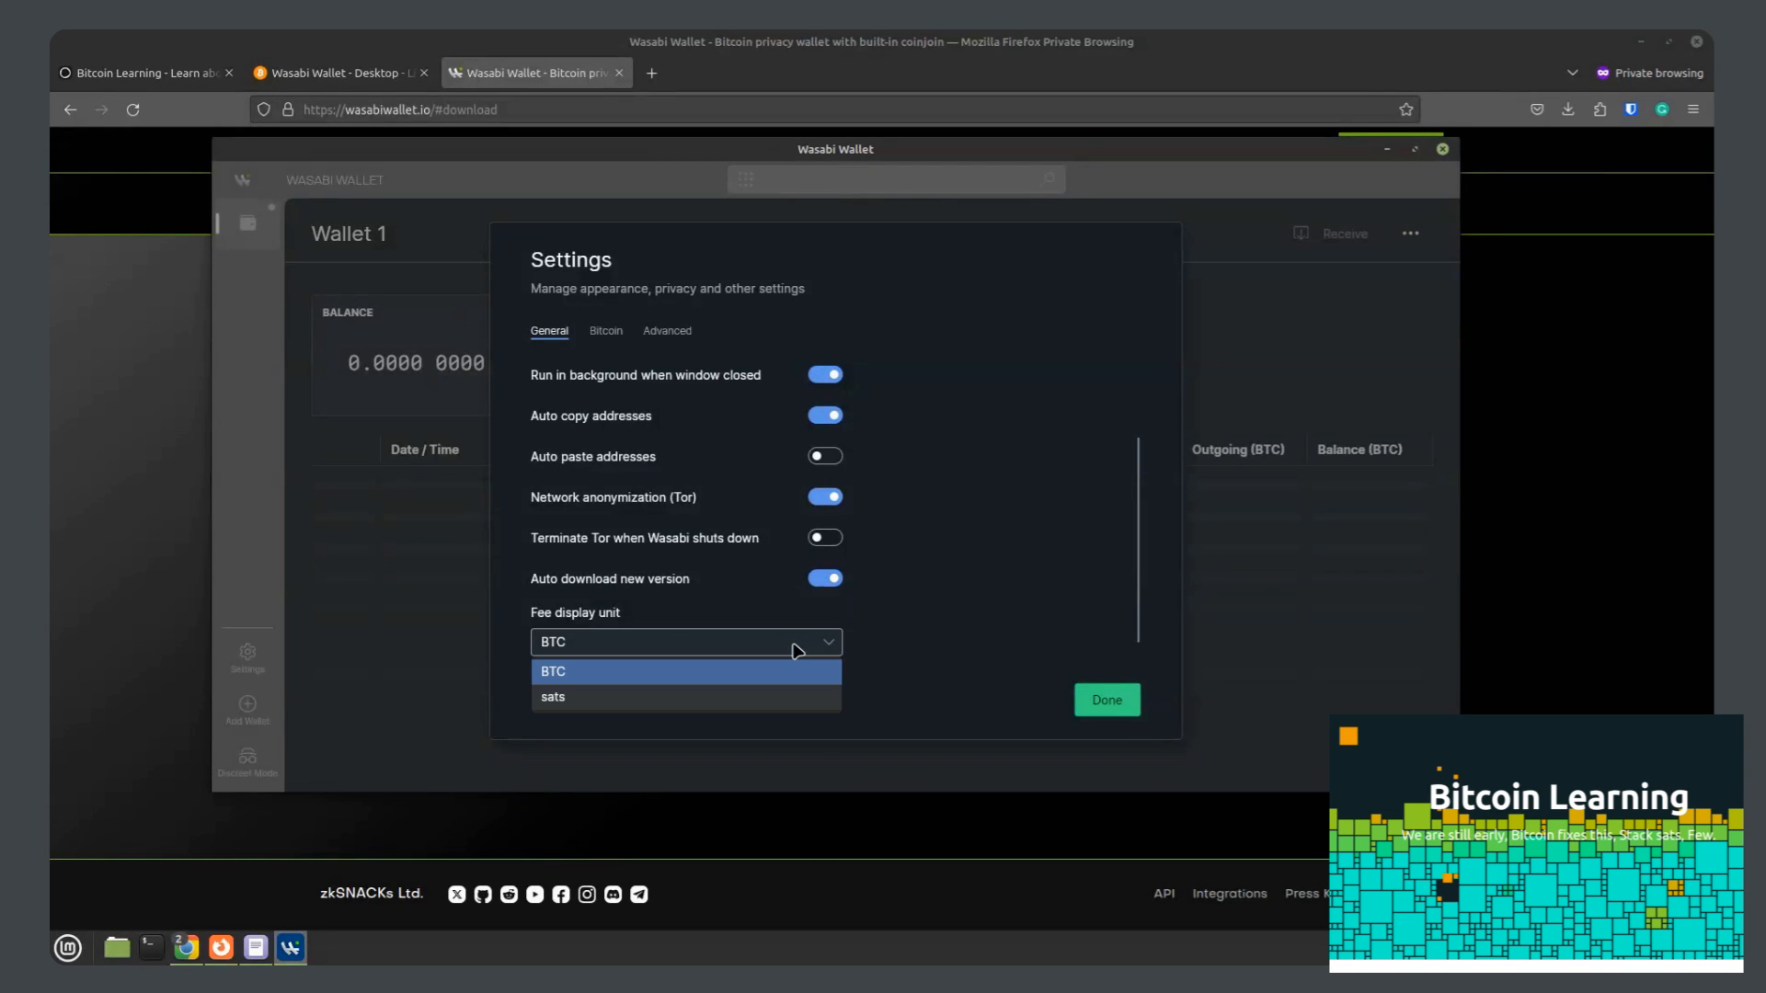
pyautogui.moveTo(610, 697)
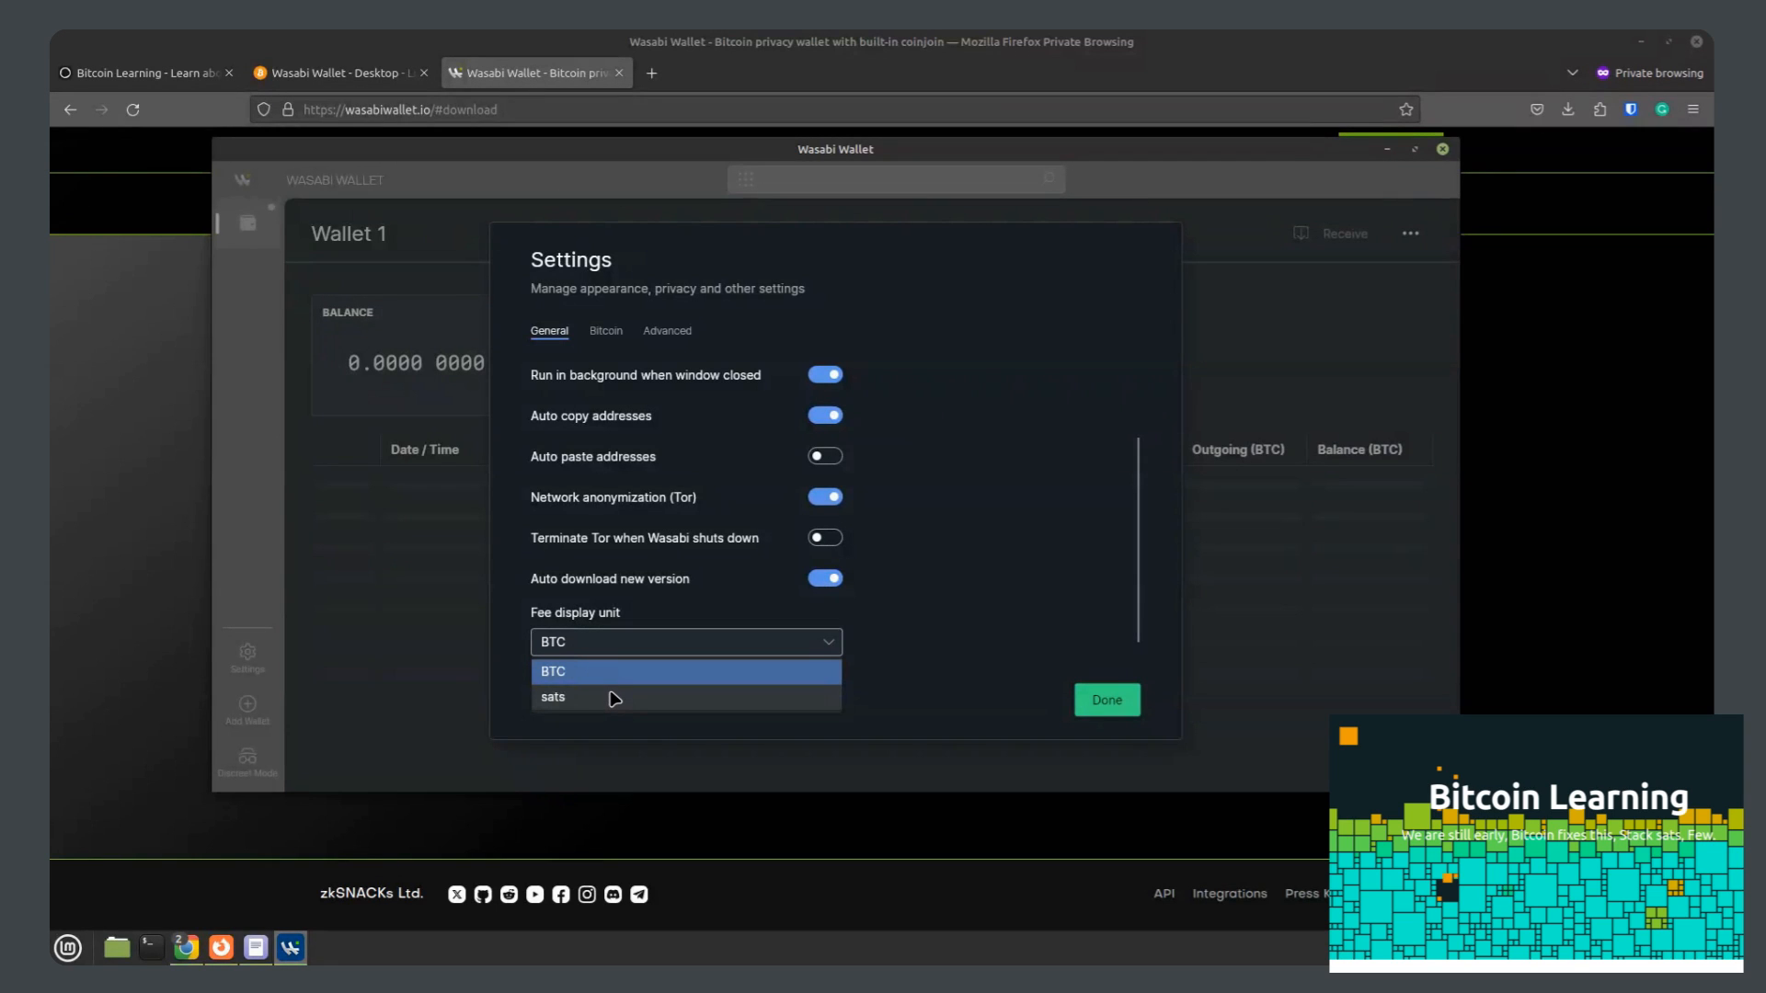
pyautogui.click(552, 695)
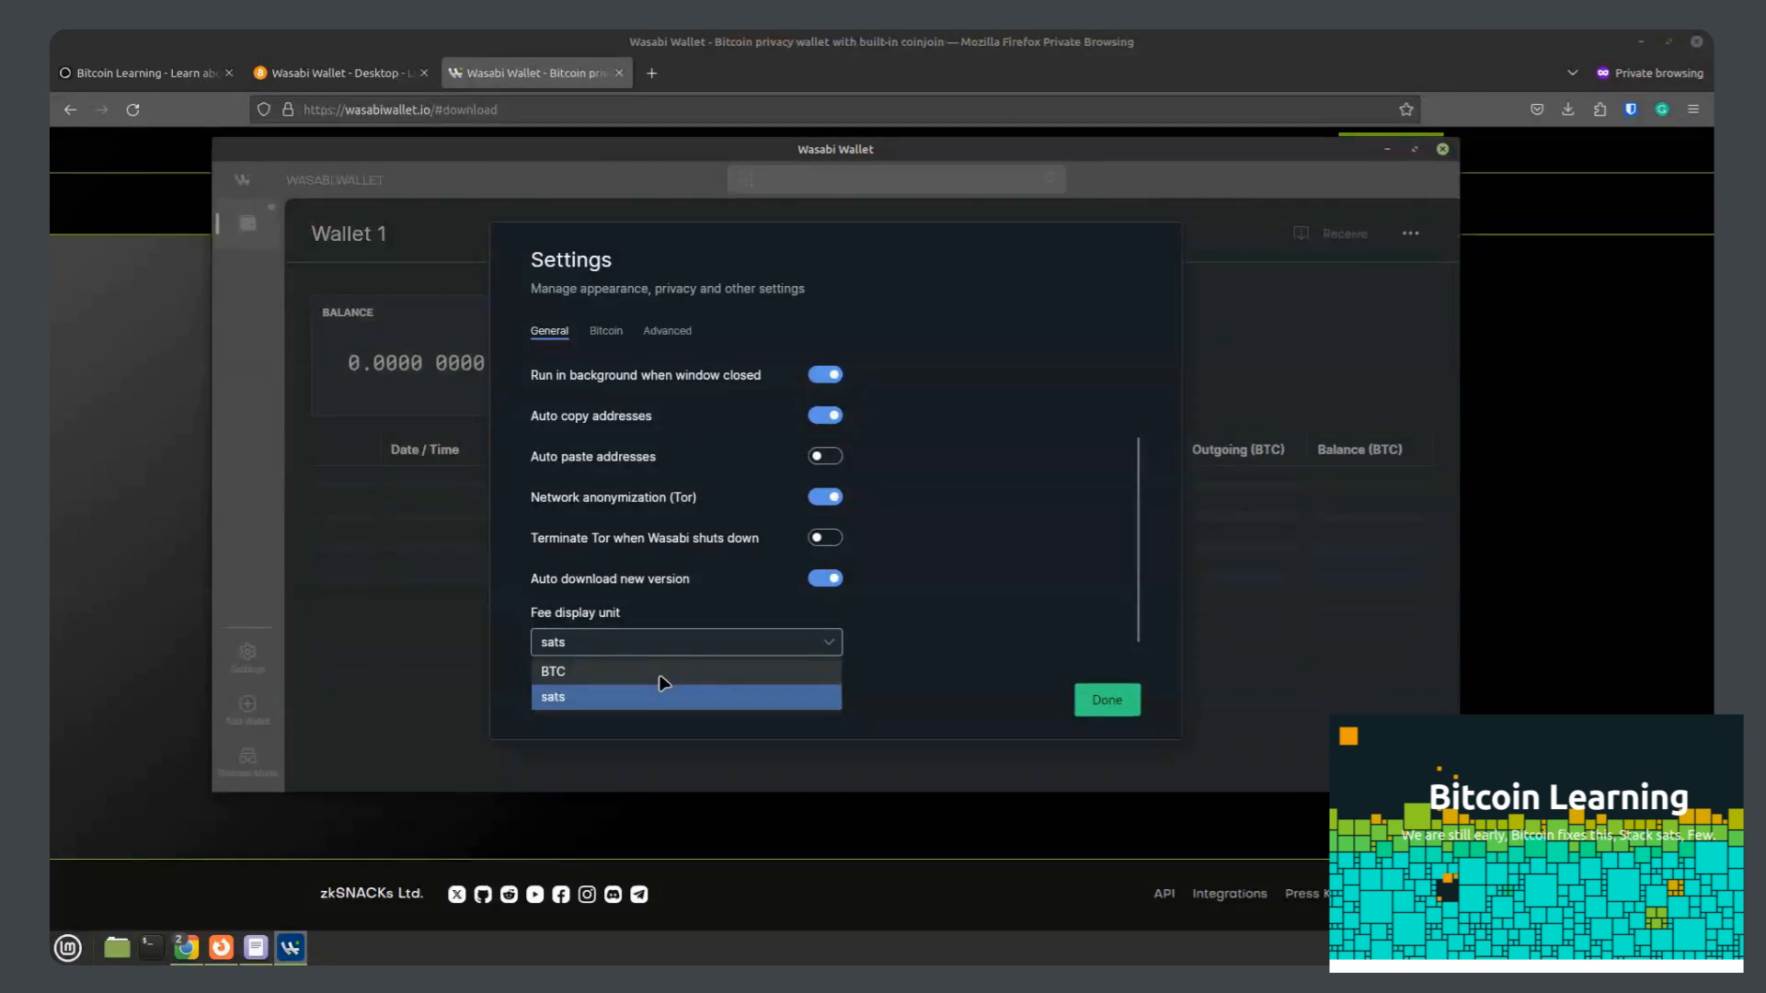
pyautogui.click(554, 670)
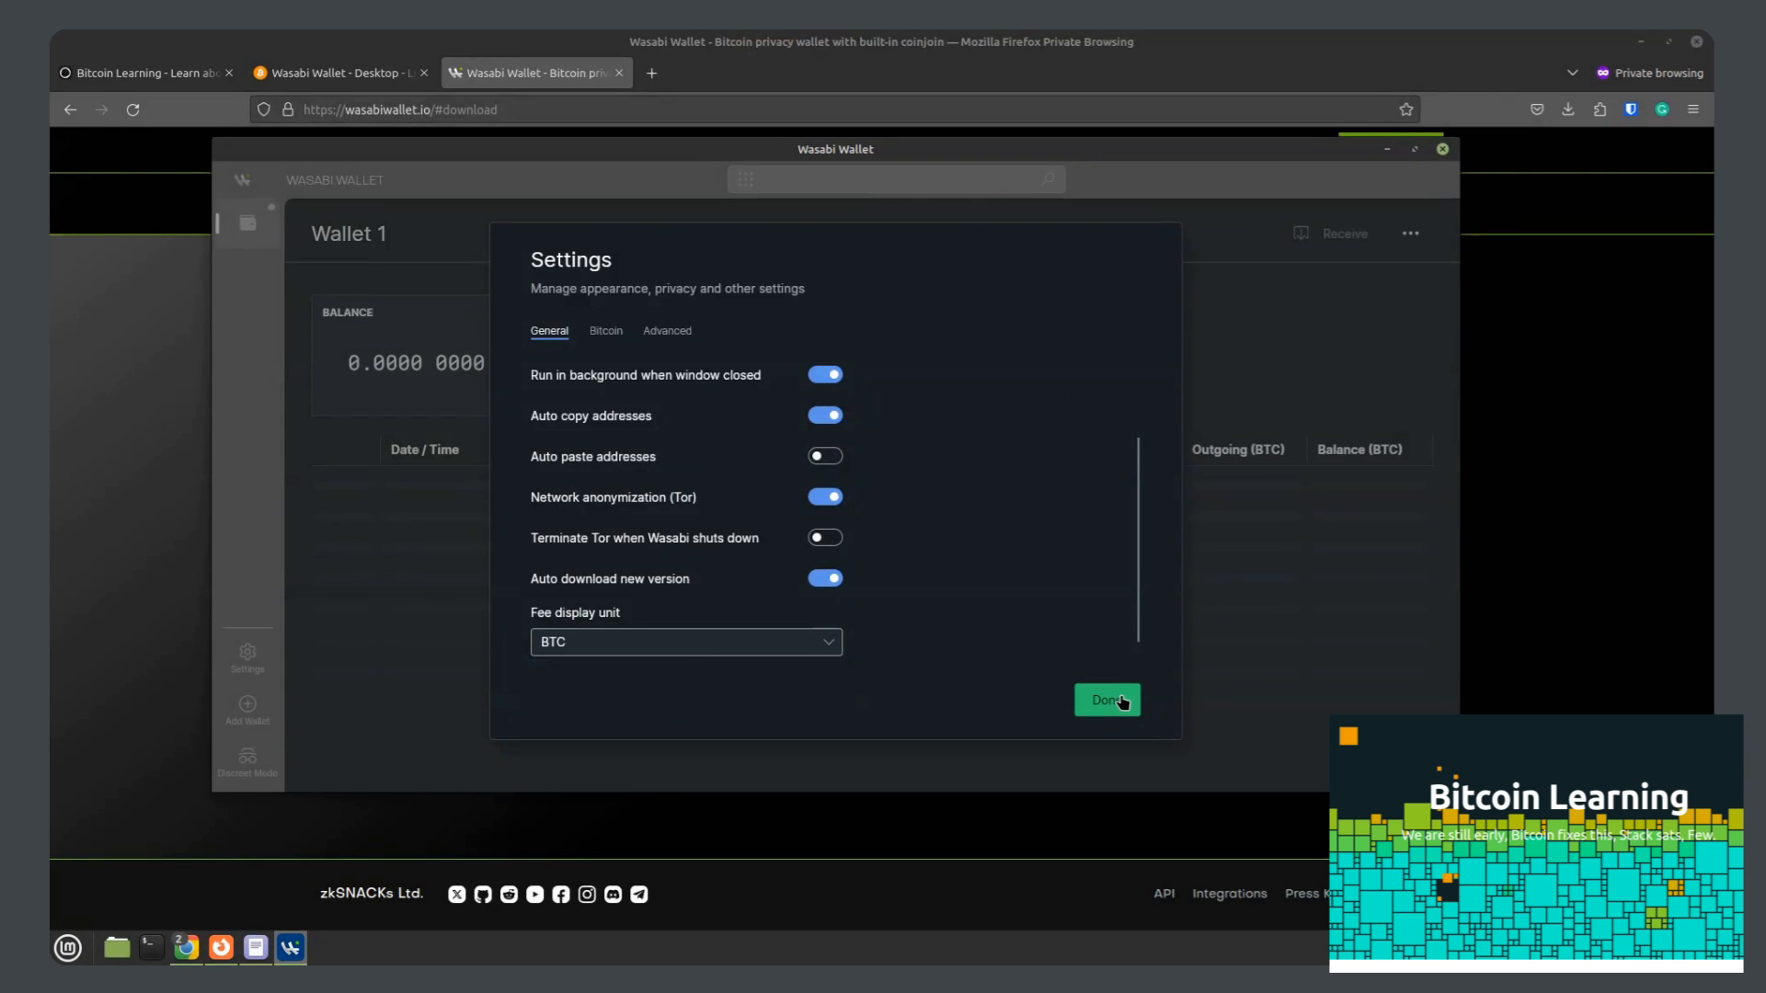
# - Review the Bitcoin settings' network choices, keeping Main
pyautogui.click(605, 329)
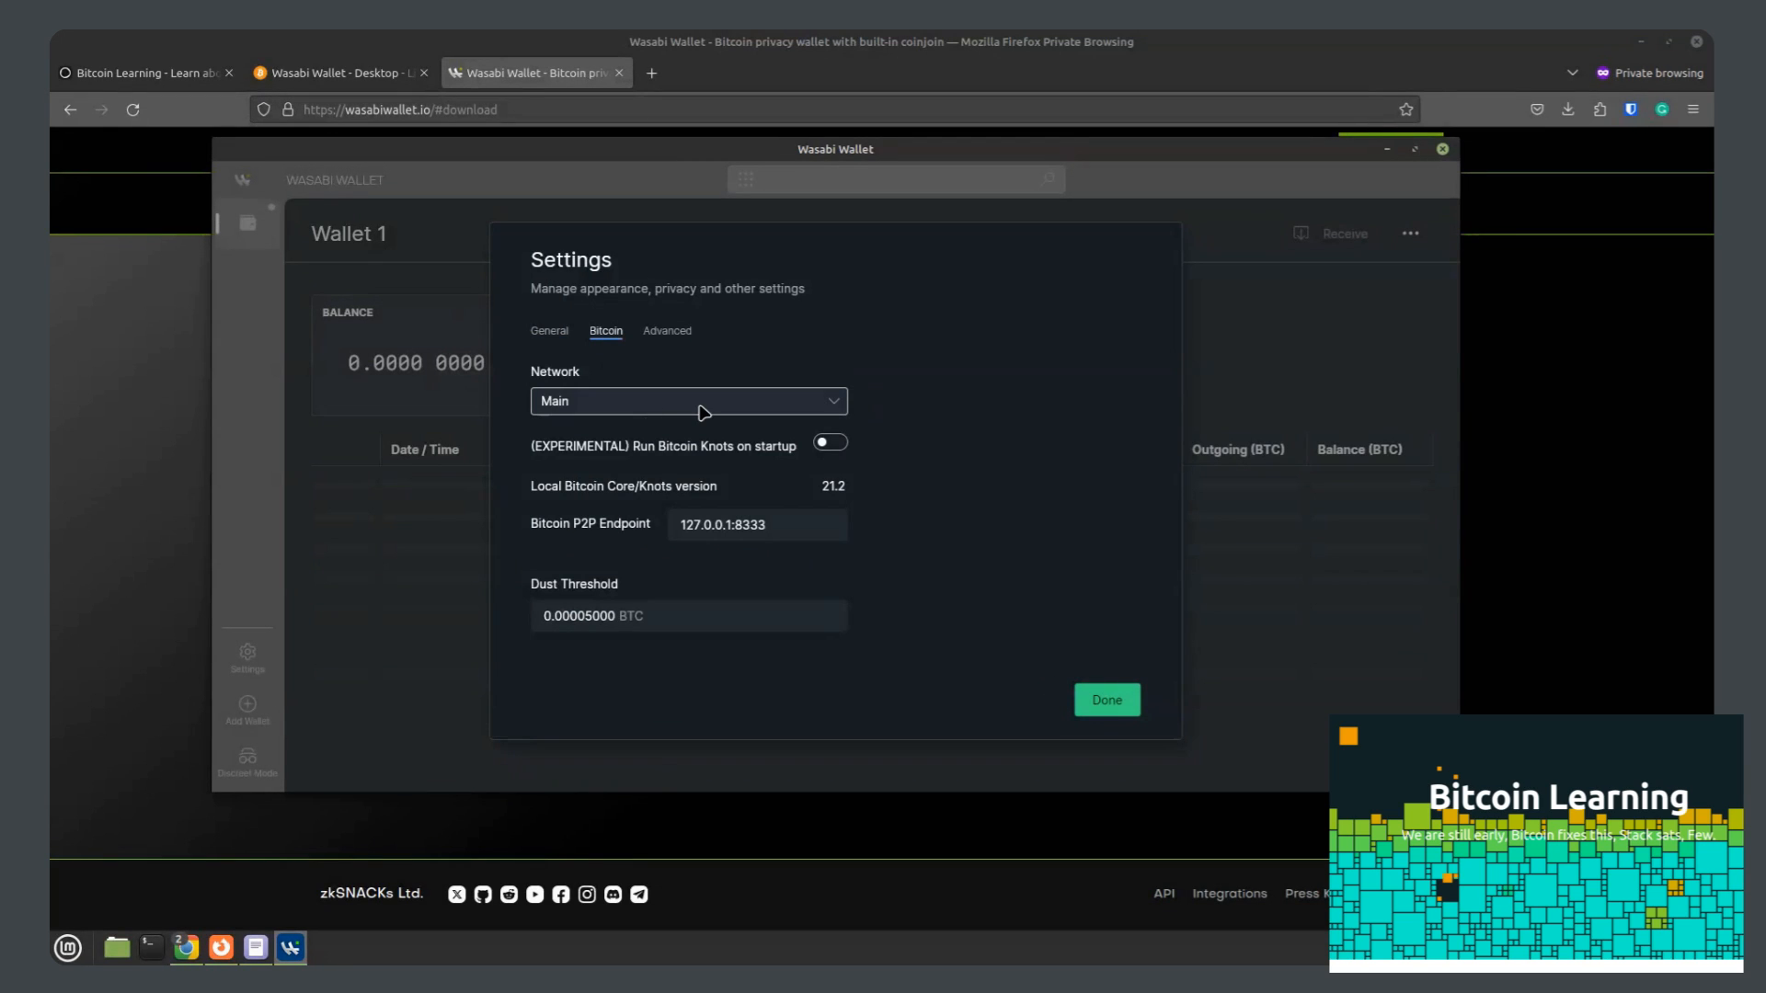
pyautogui.click(686, 401)
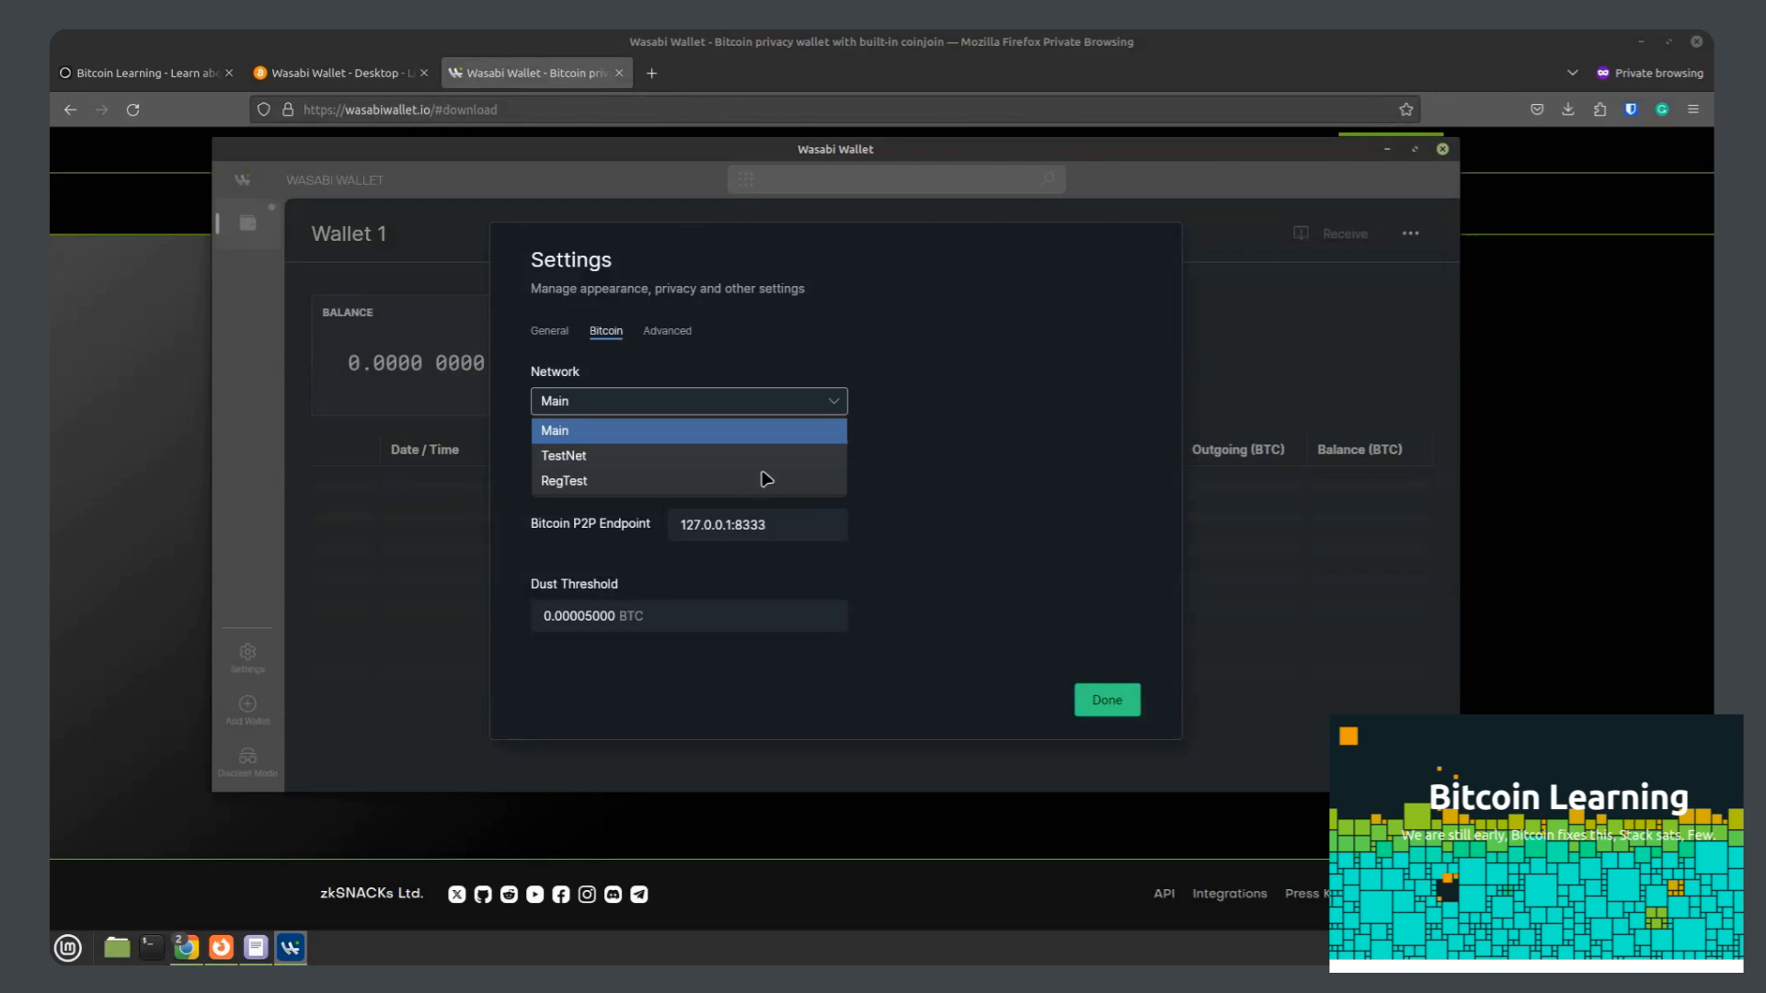
pyautogui.click(554, 430)
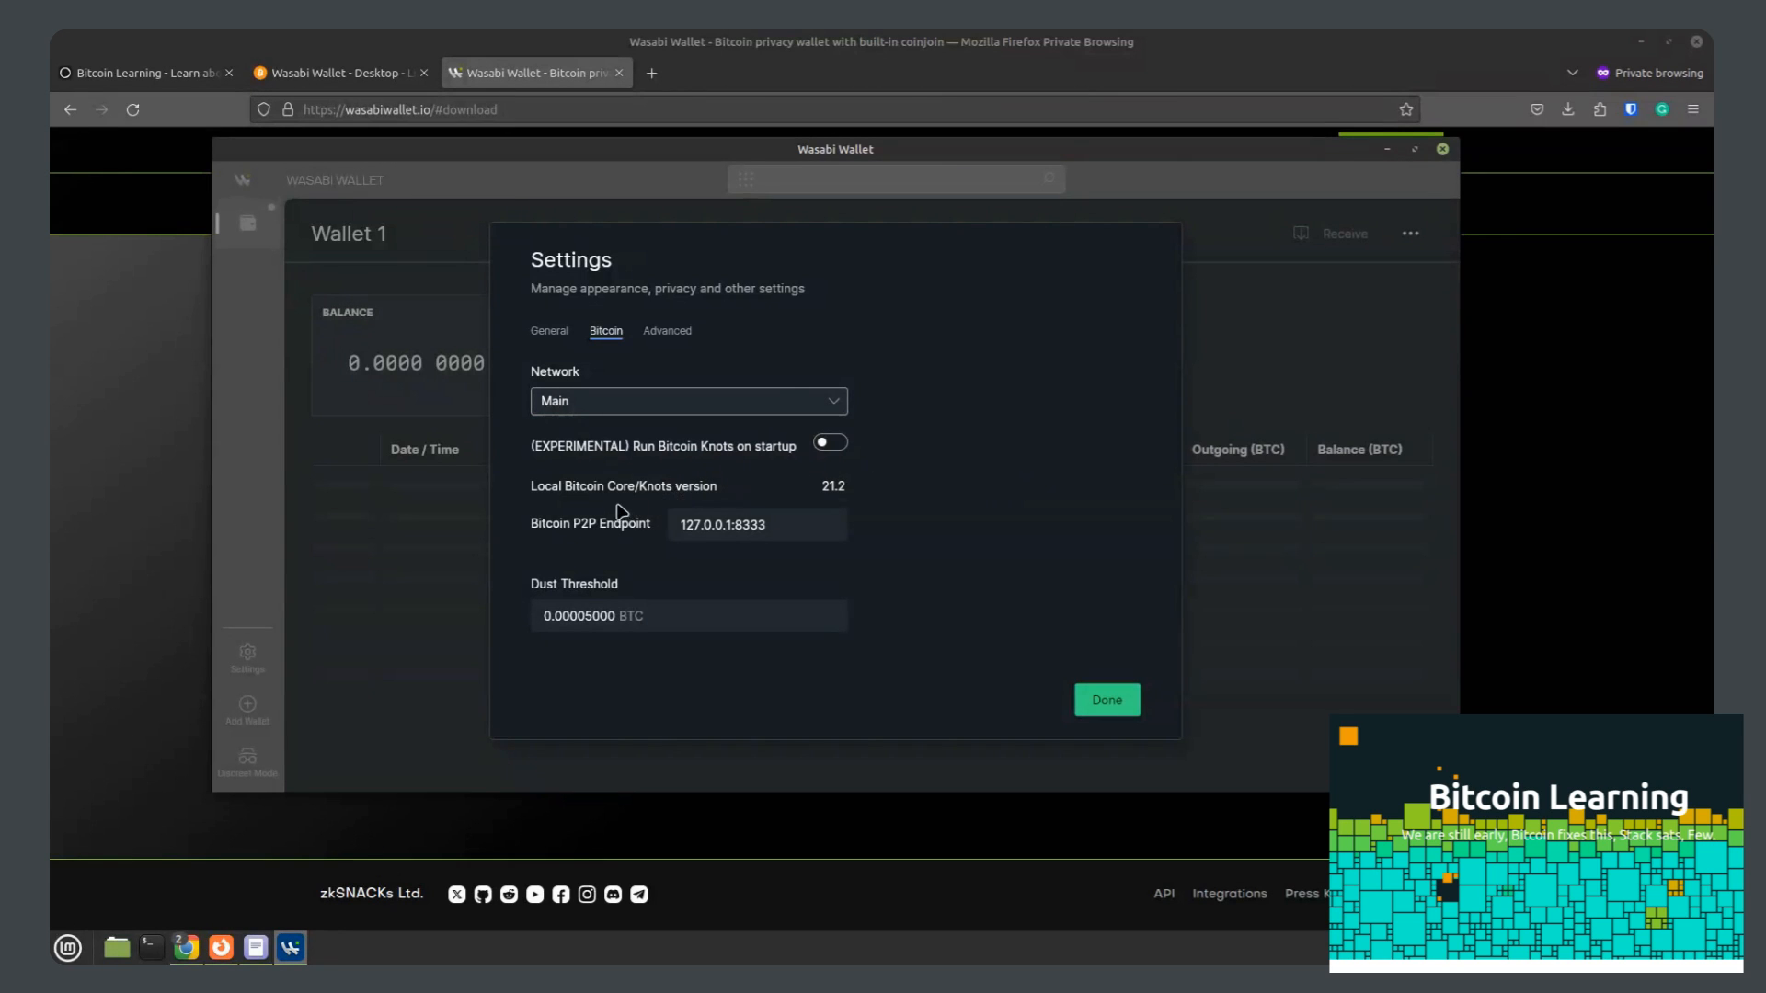
# - Reach Wallet 1's Coinjoin Strategy choices via Coinjoin Settings in the ⋯ menu
pyautogui.click(1413, 233)
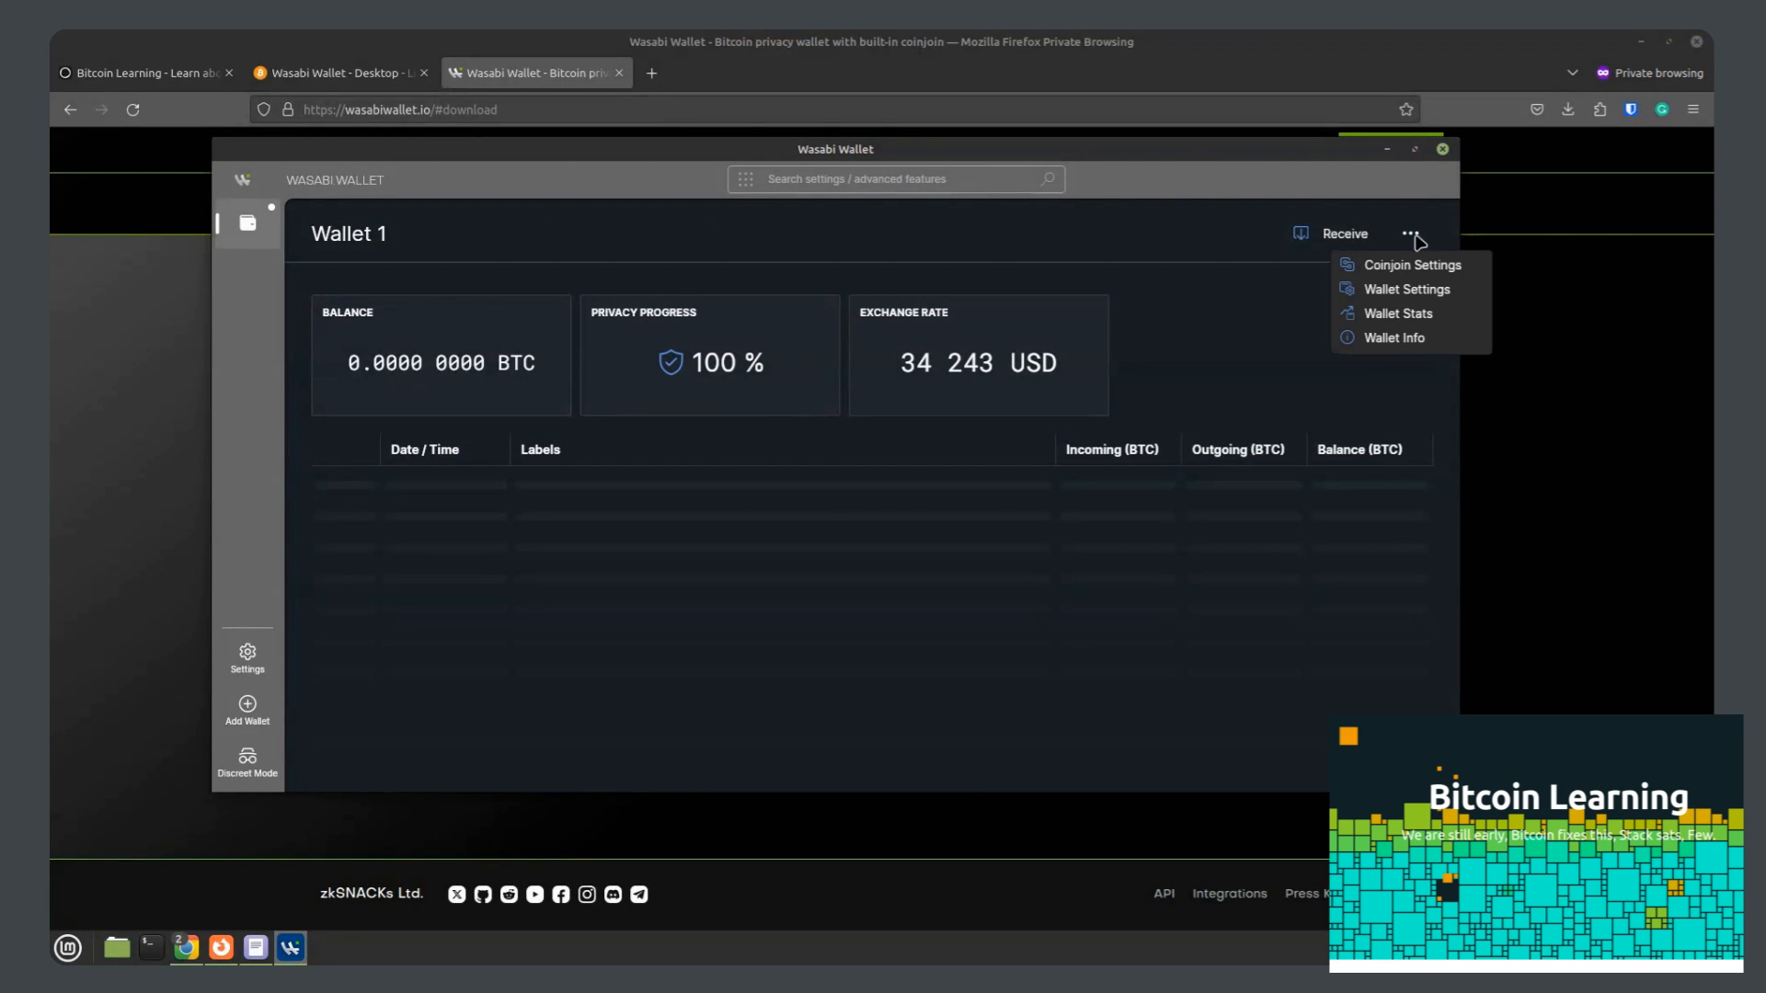
pyautogui.click(1412, 265)
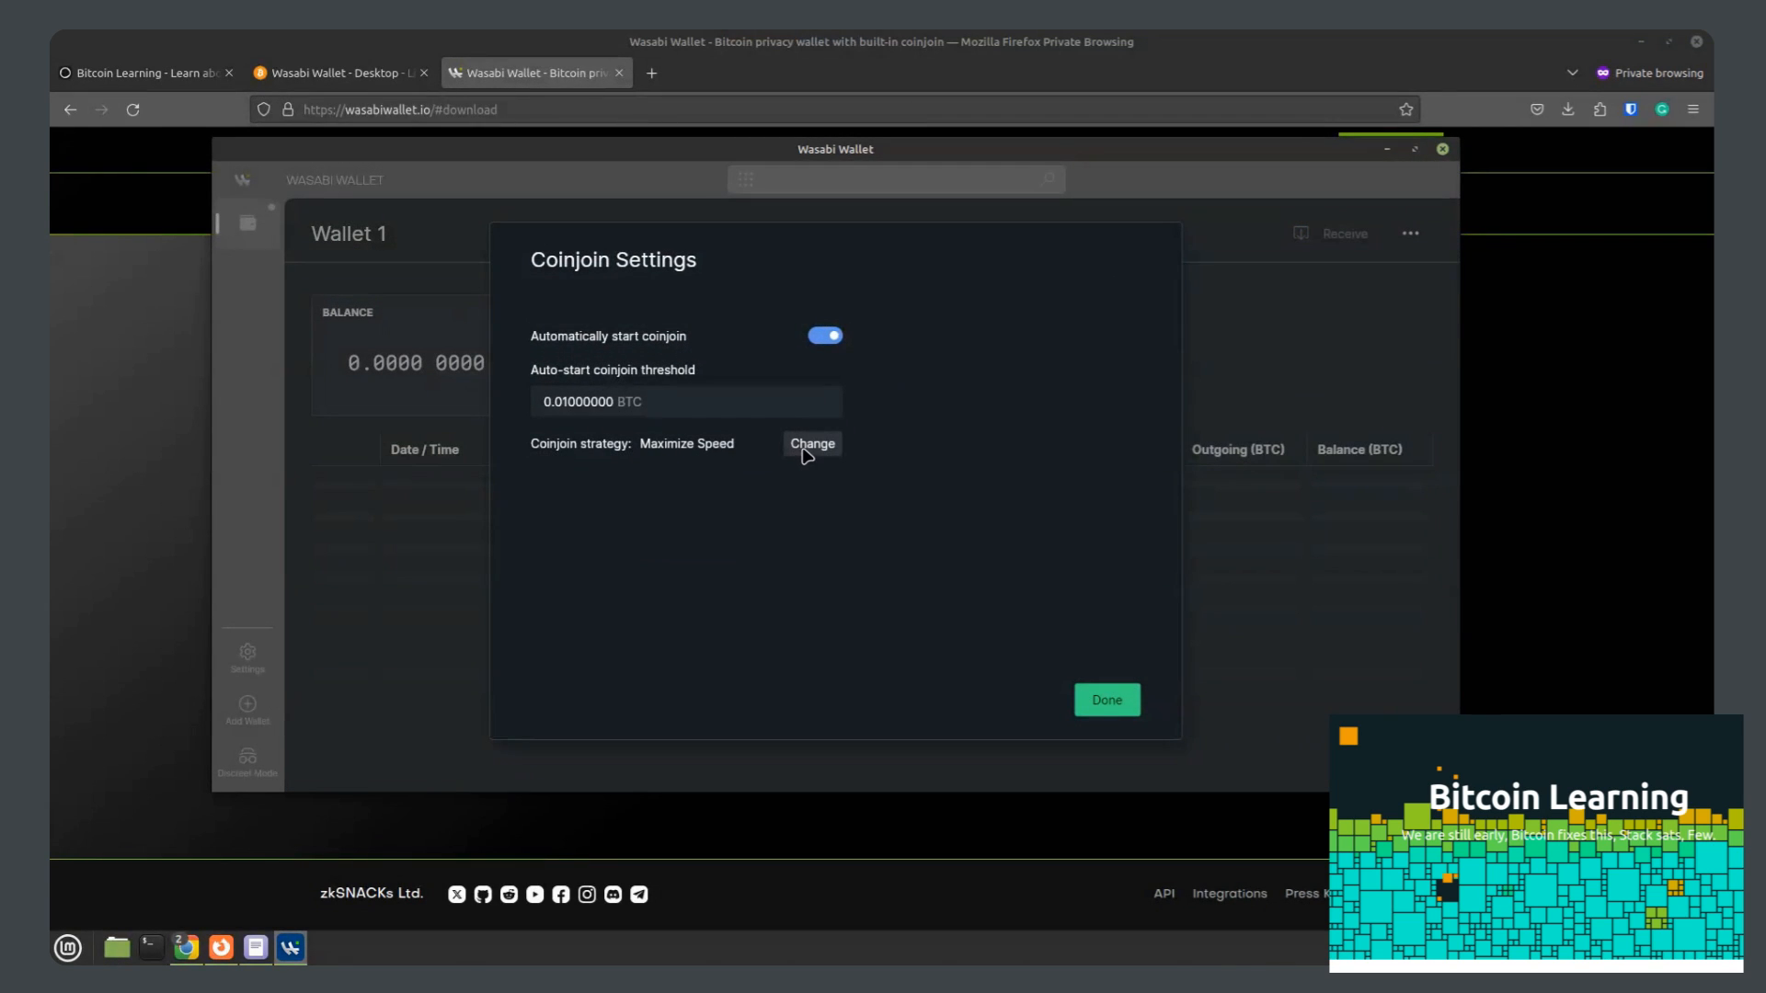
pyautogui.click(811, 444)
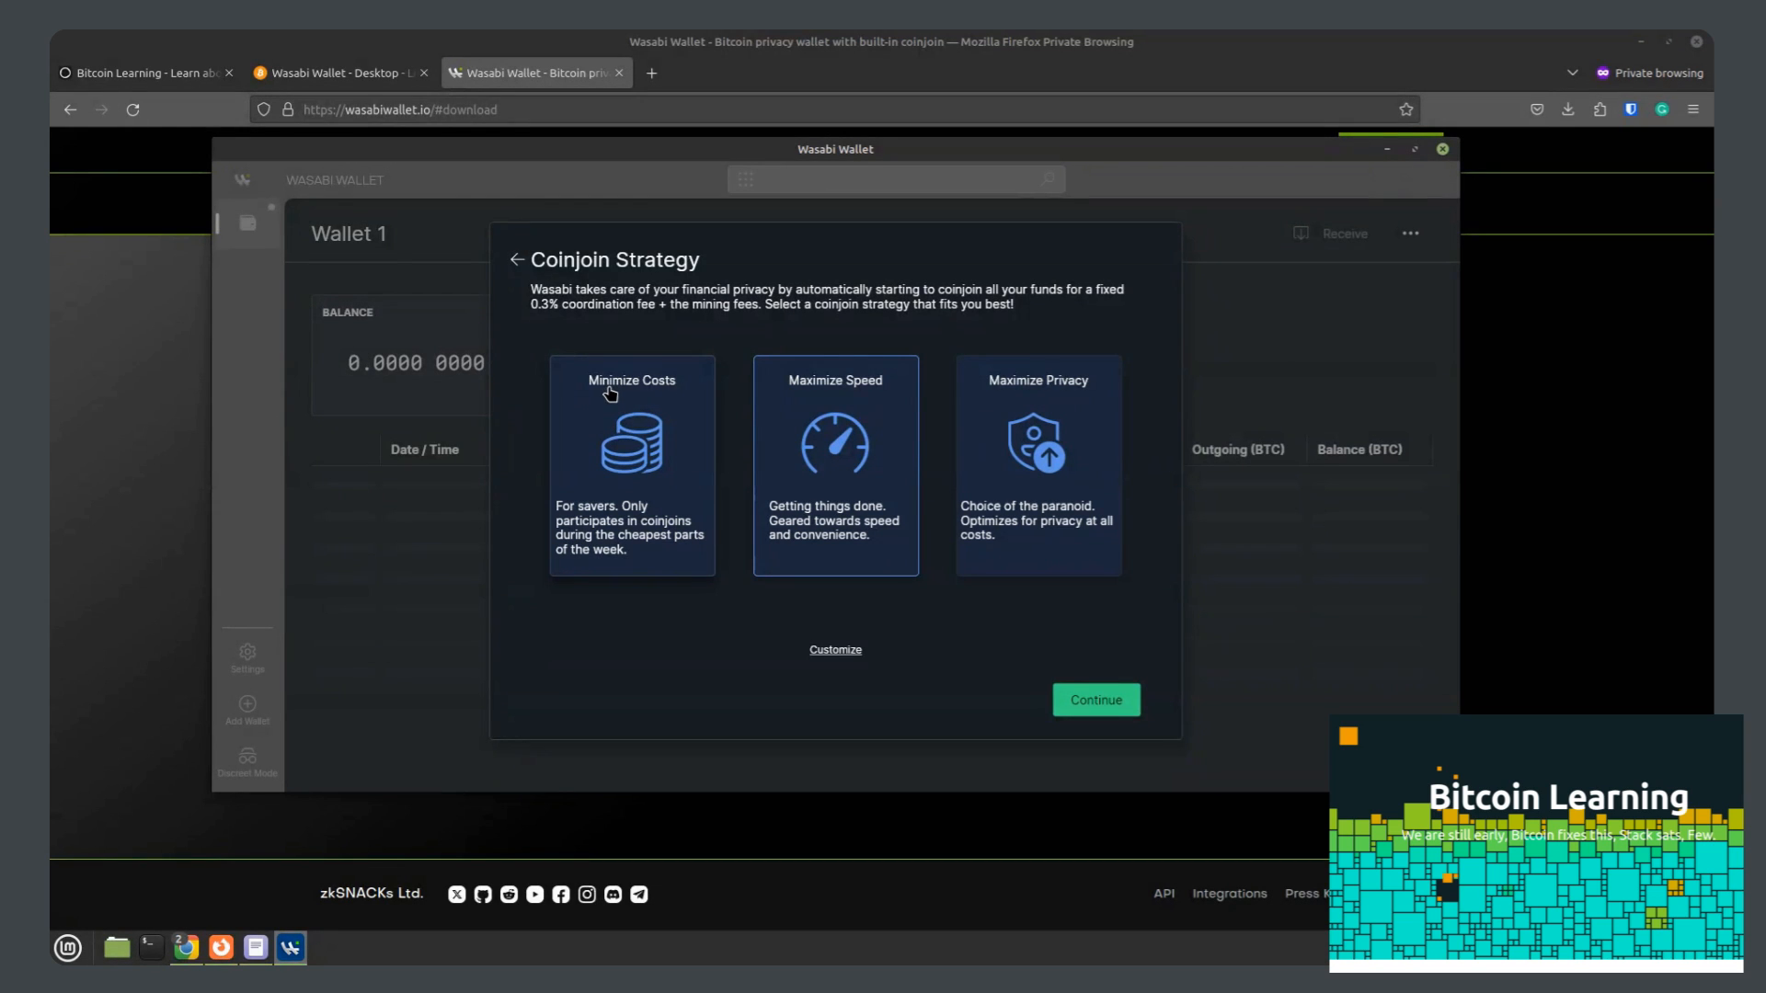
pyautogui.moveTo(664, 410)
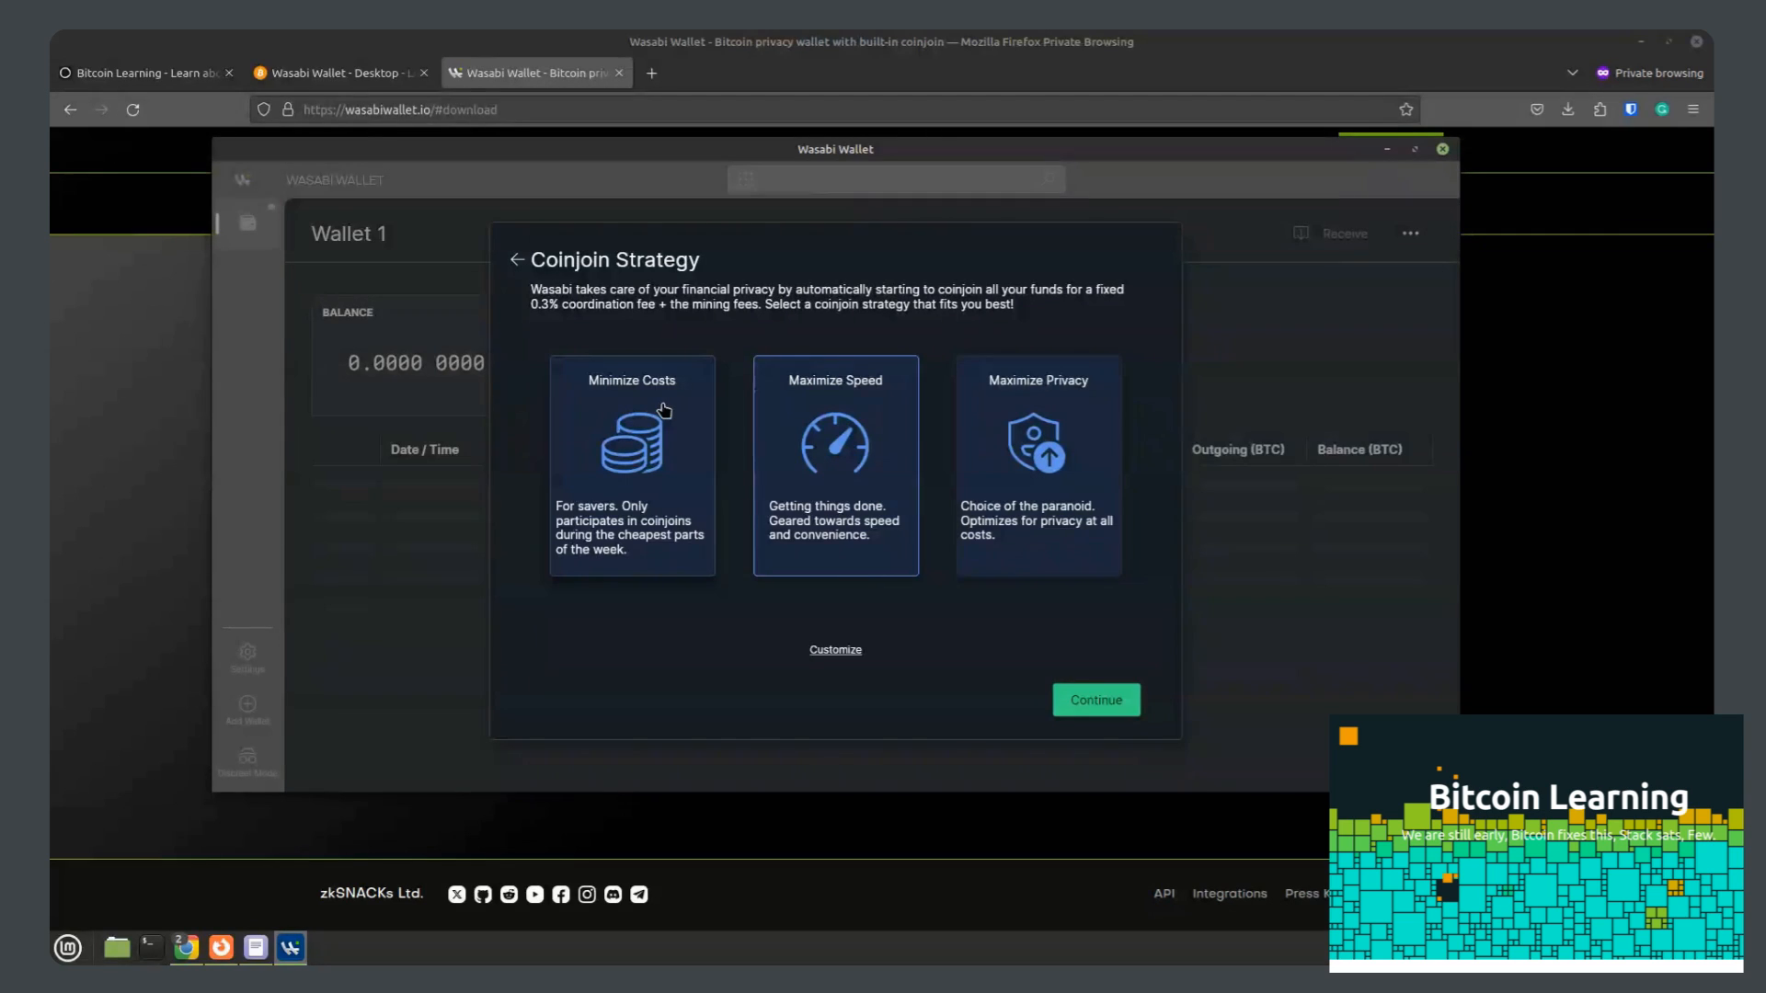
pyautogui.moveTo(1050, 394)
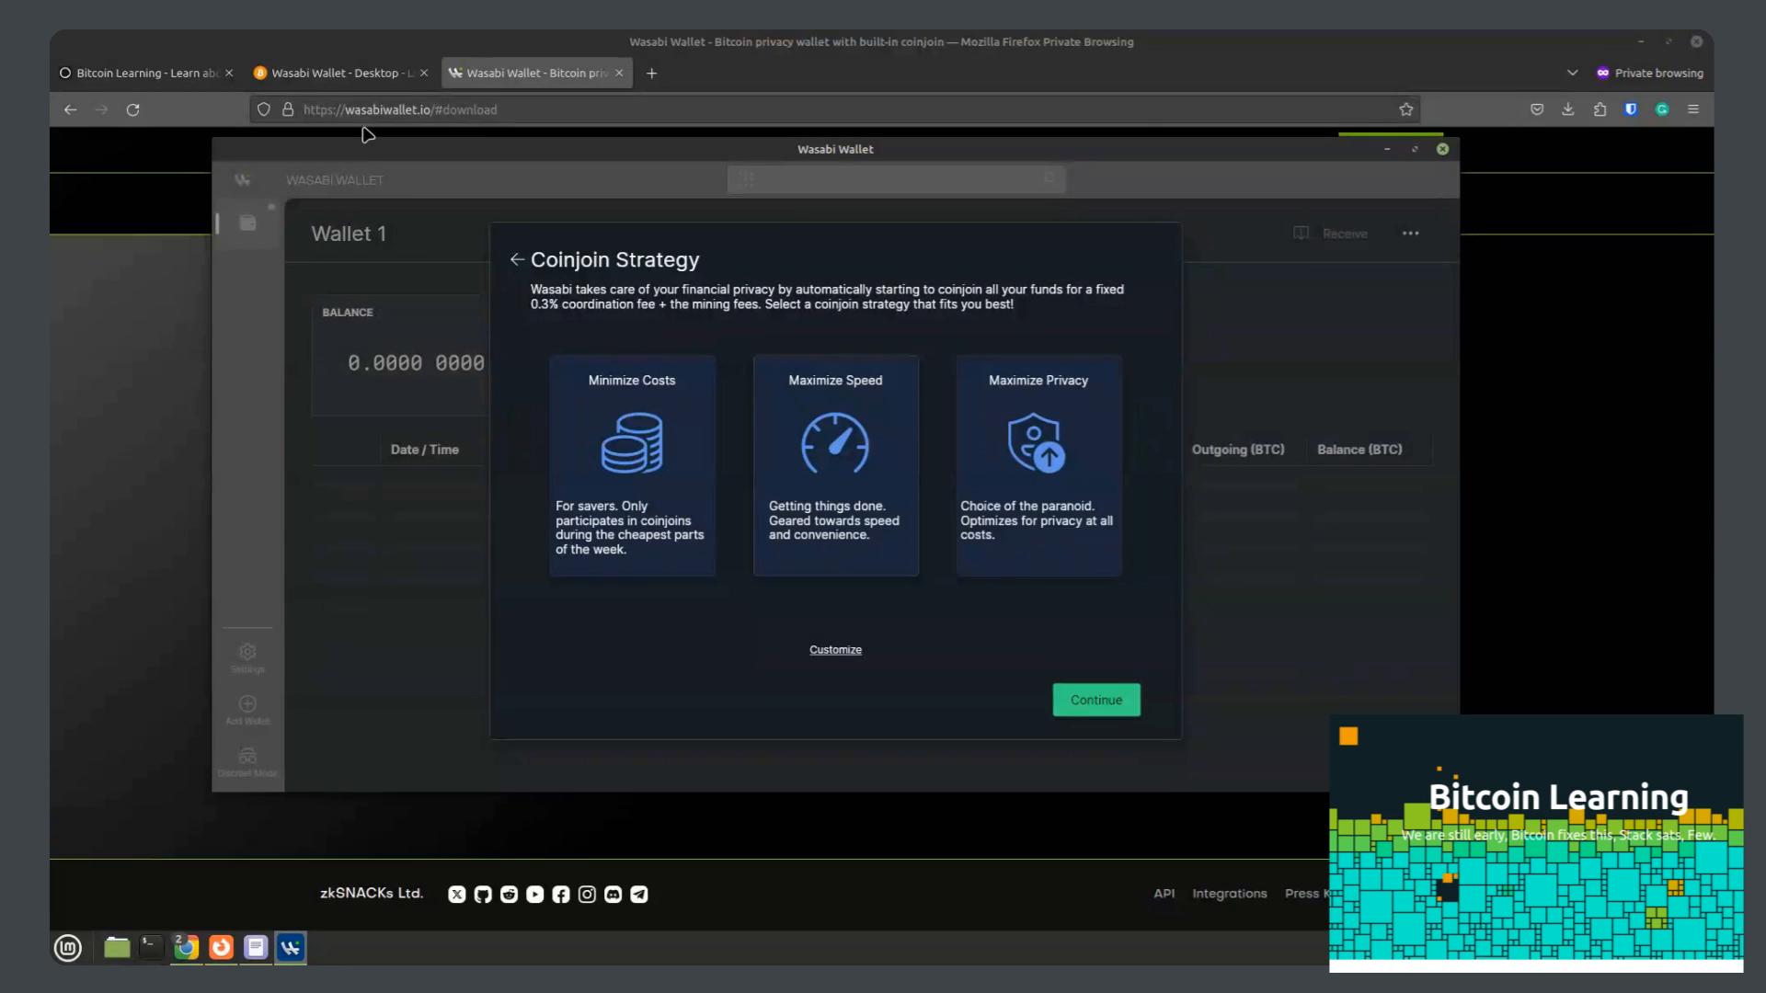
pyautogui.moveTo(541, 74)
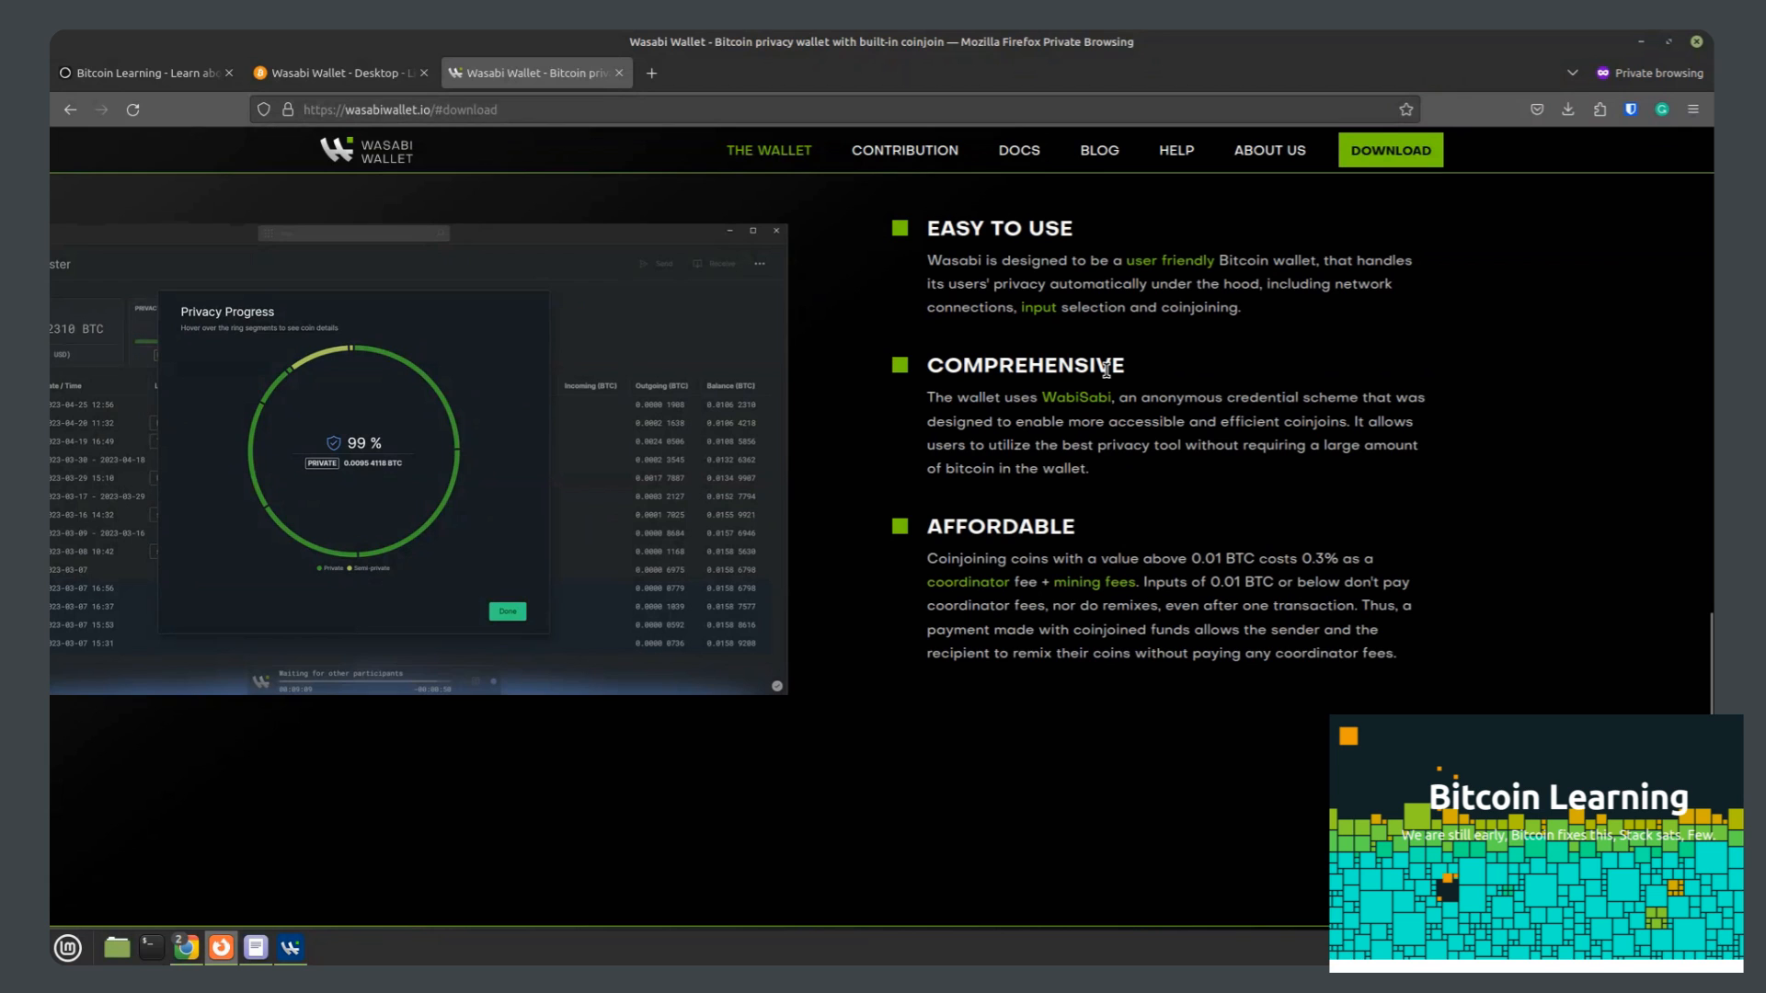
pyautogui.moveTo(1142, 349)
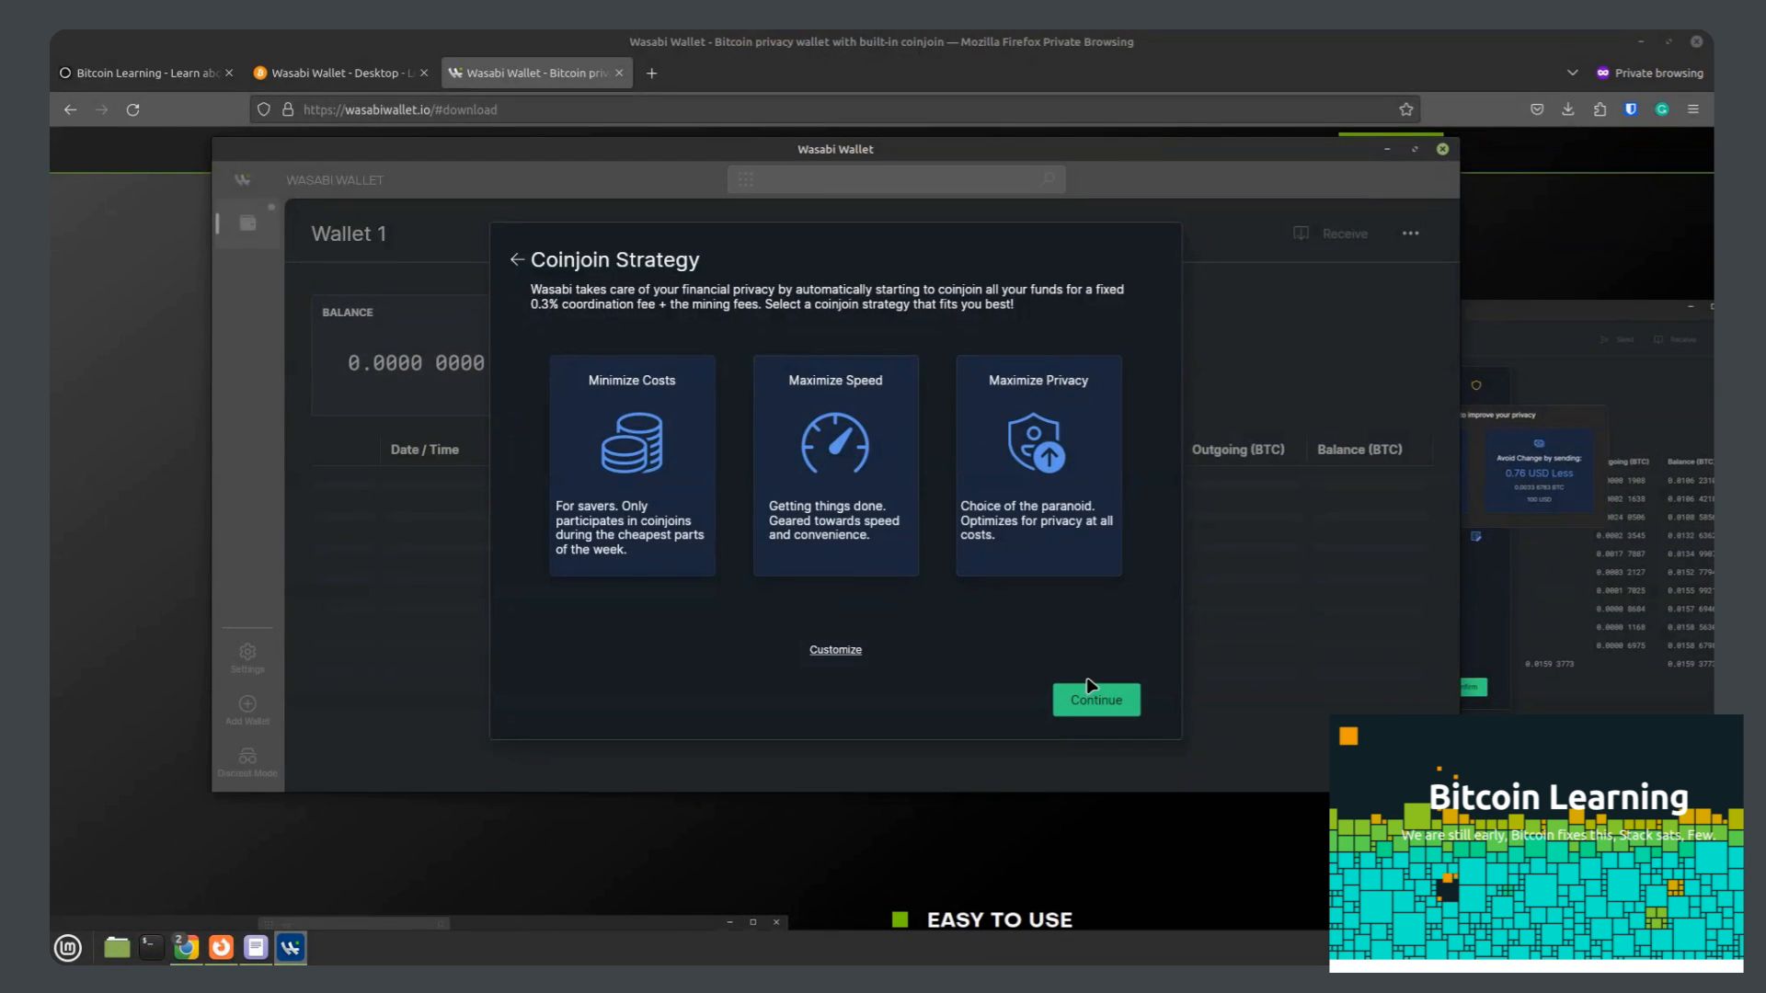
pyautogui.moveTo(1135, 599)
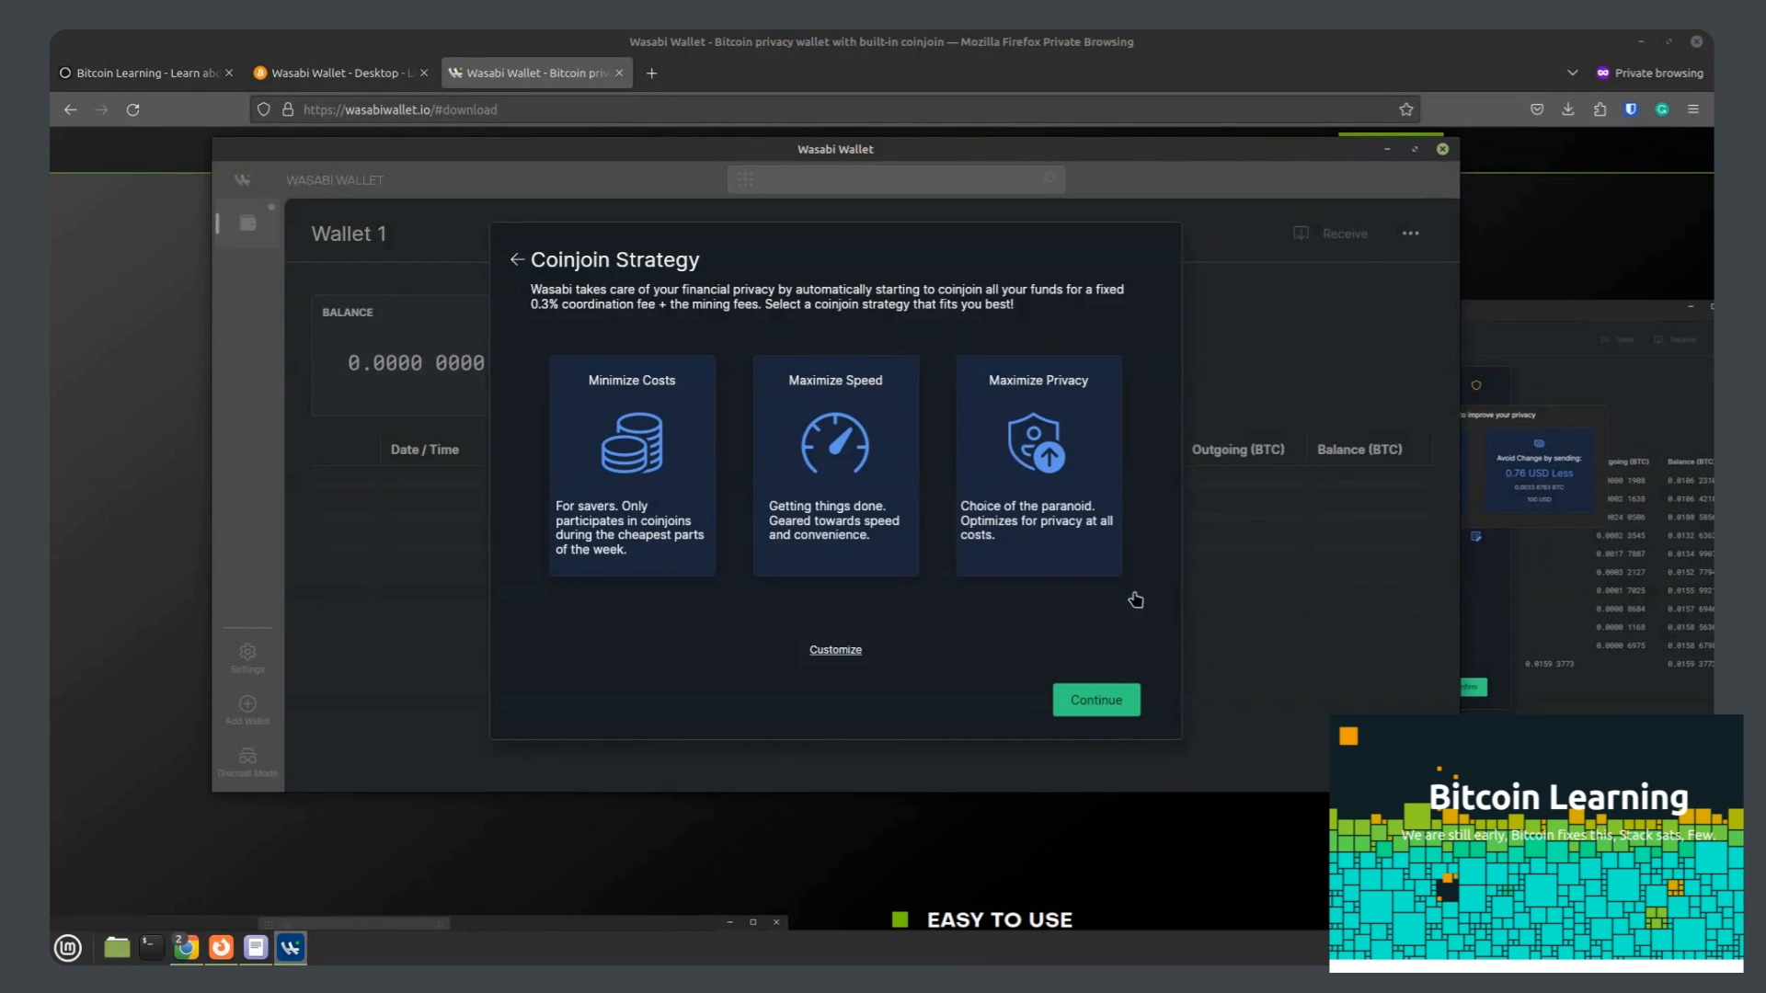
pyautogui.click(835, 465)
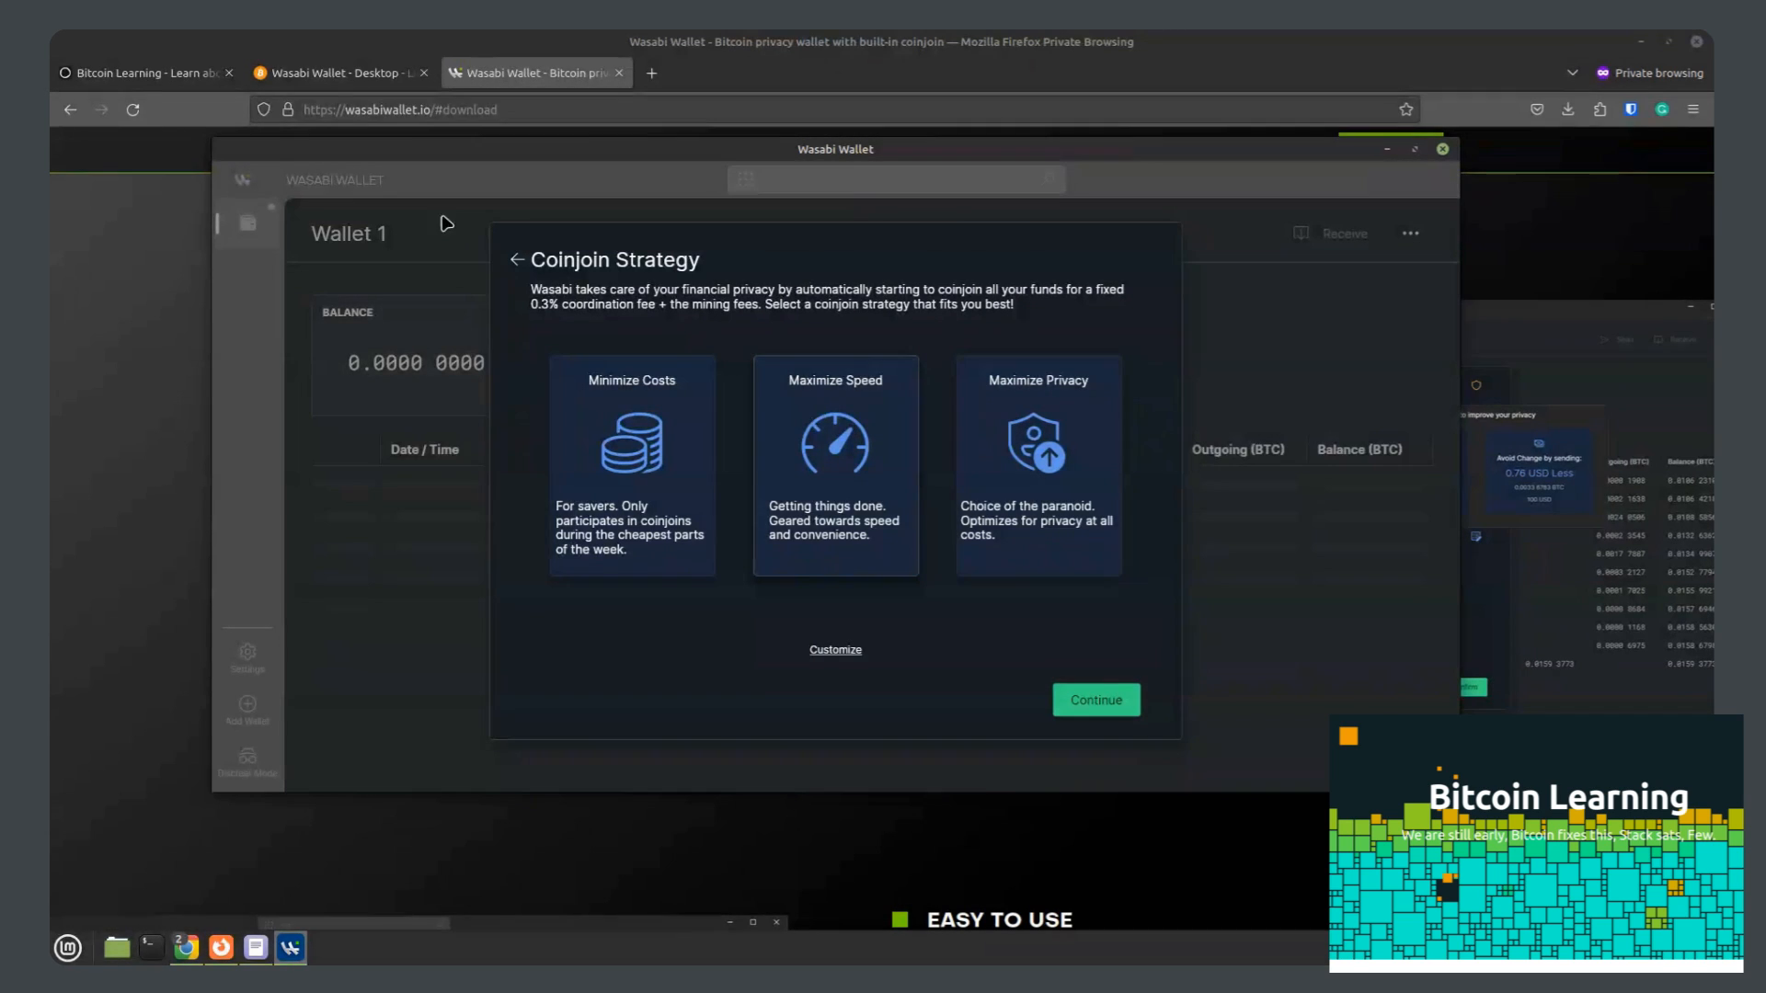
pyautogui.click(339, 71)
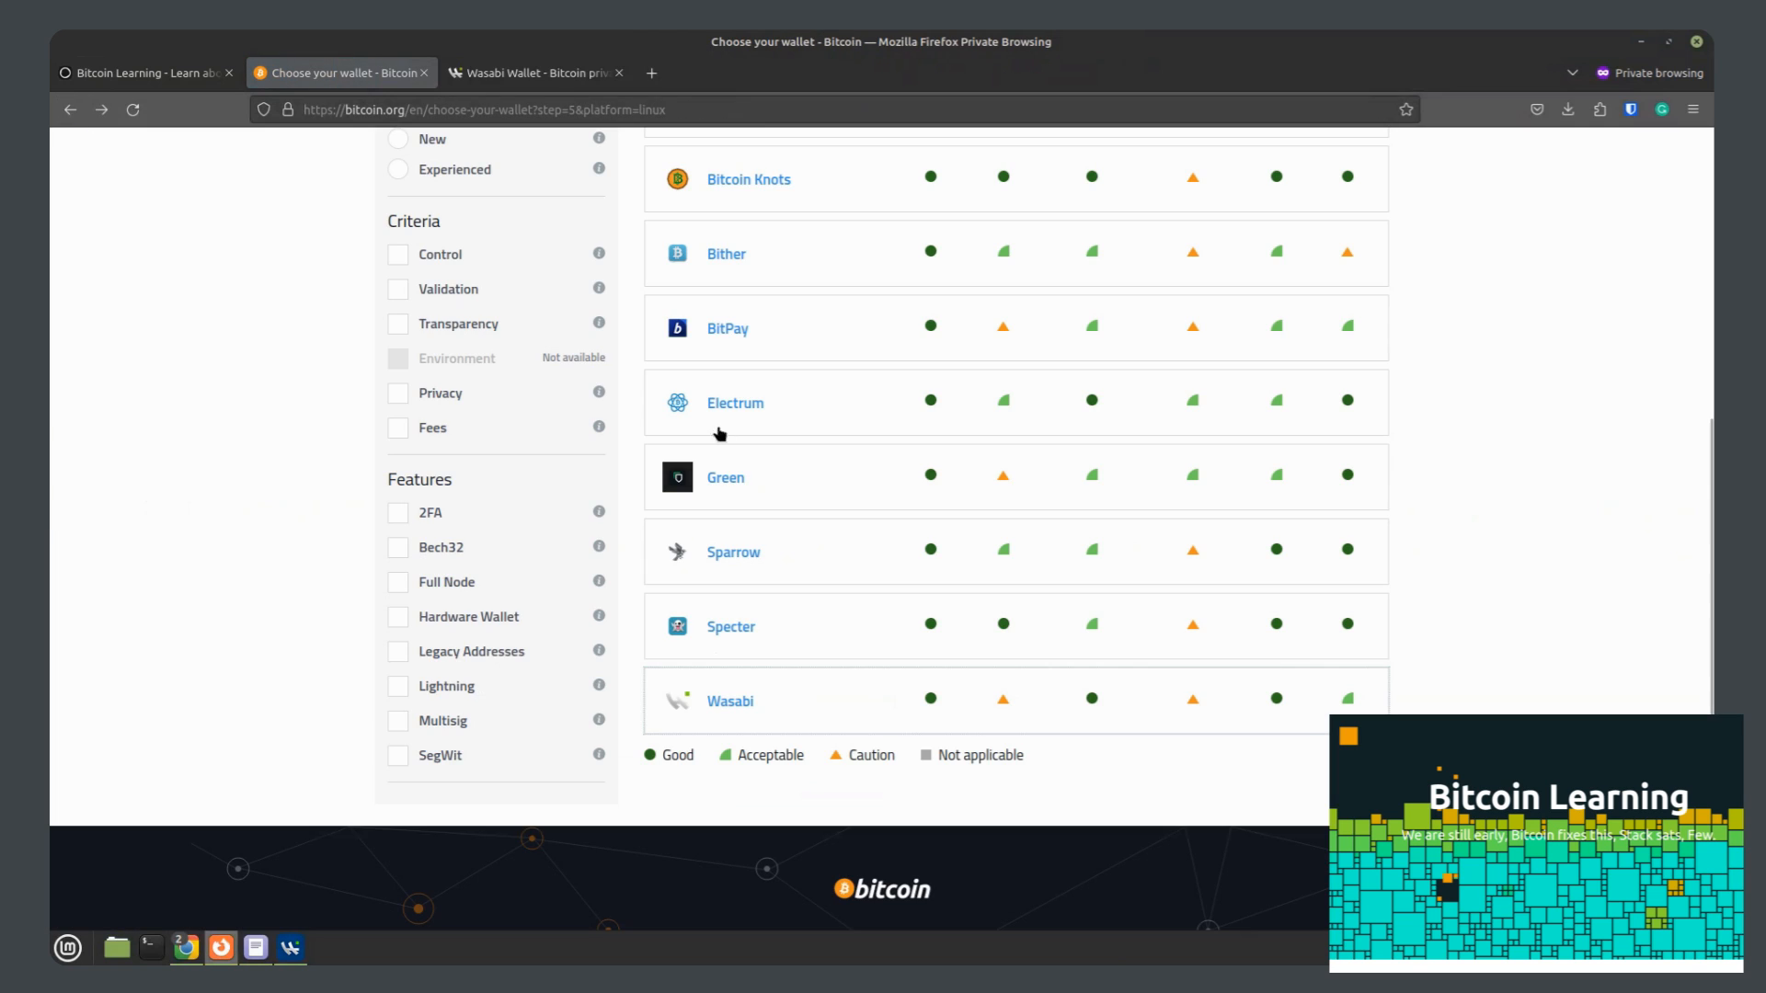
pyautogui.scroll(3)
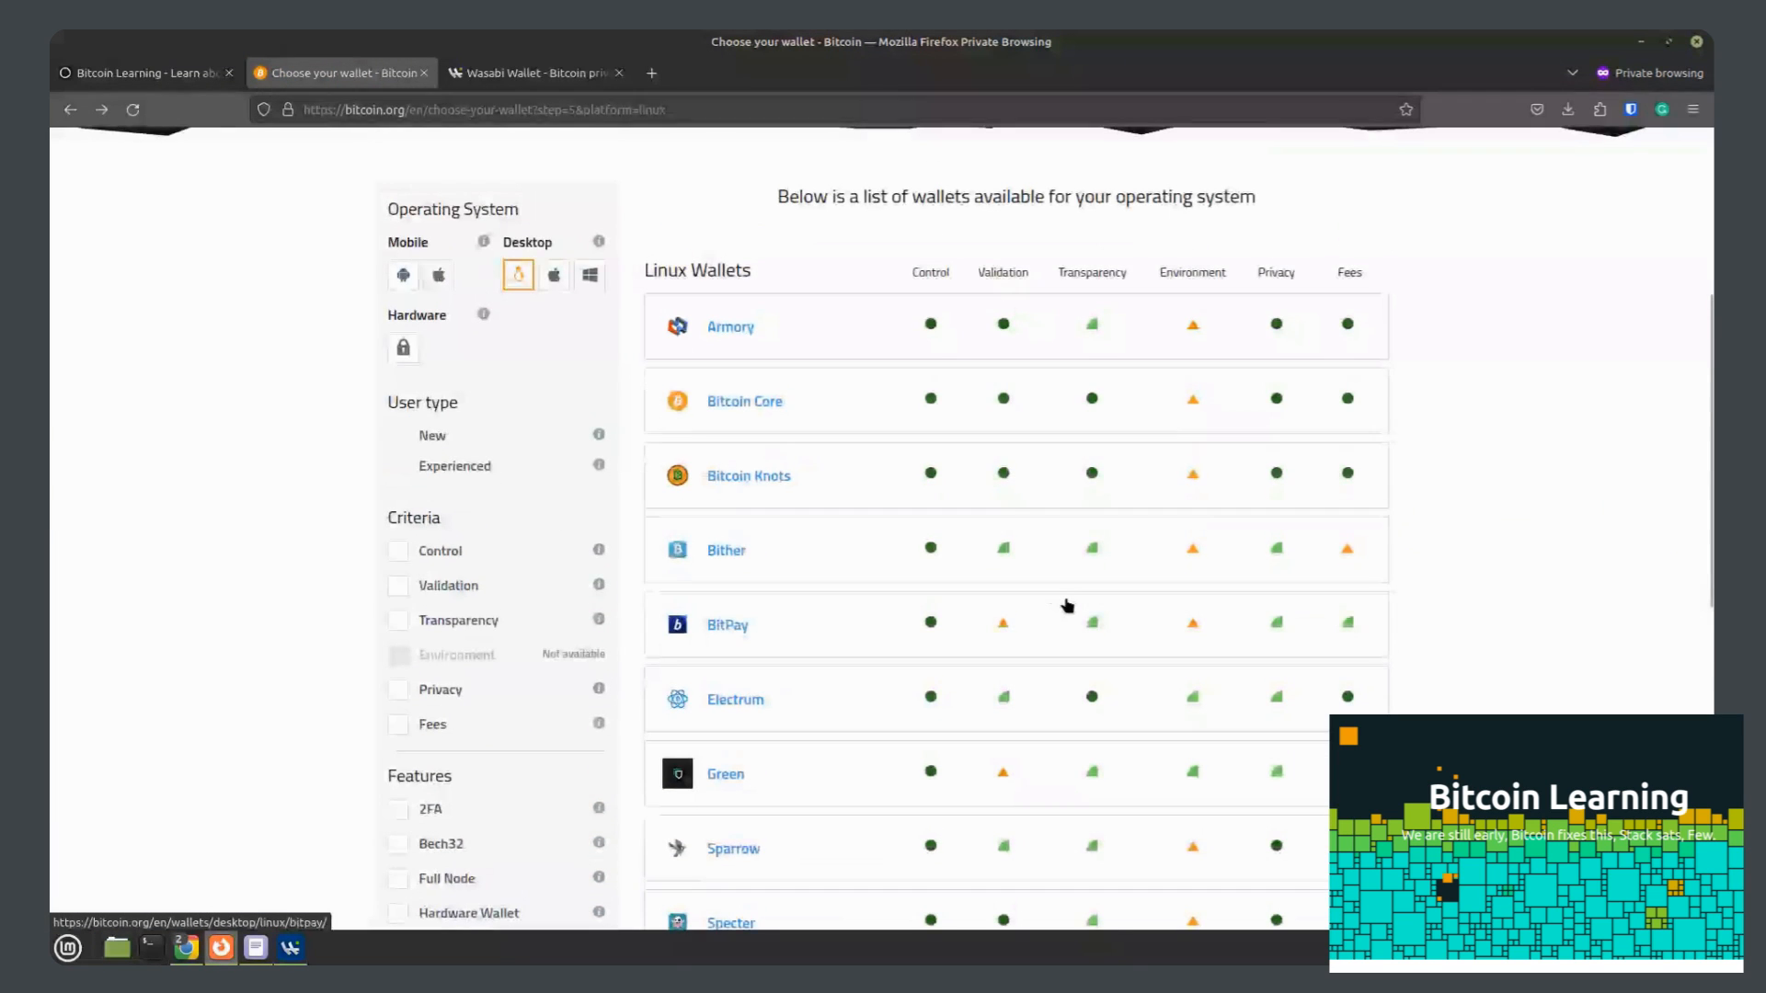
pyautogui.scroll(-3)
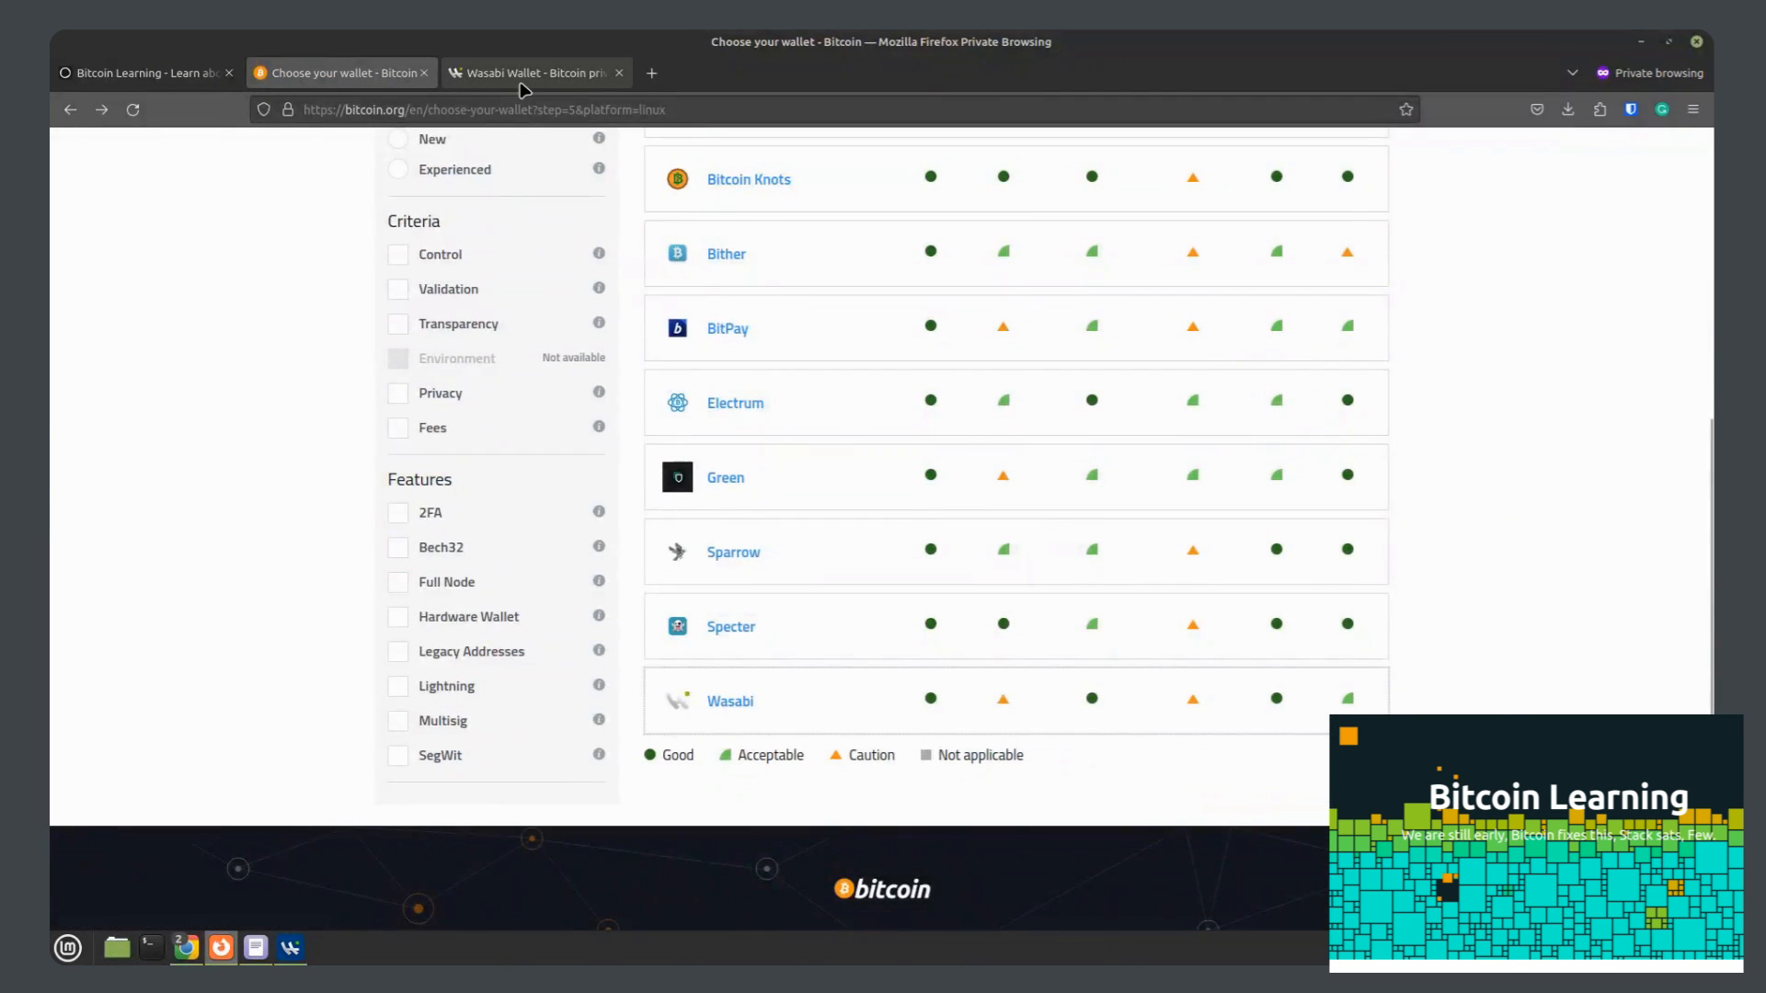
pyautogui.click(530, 71)
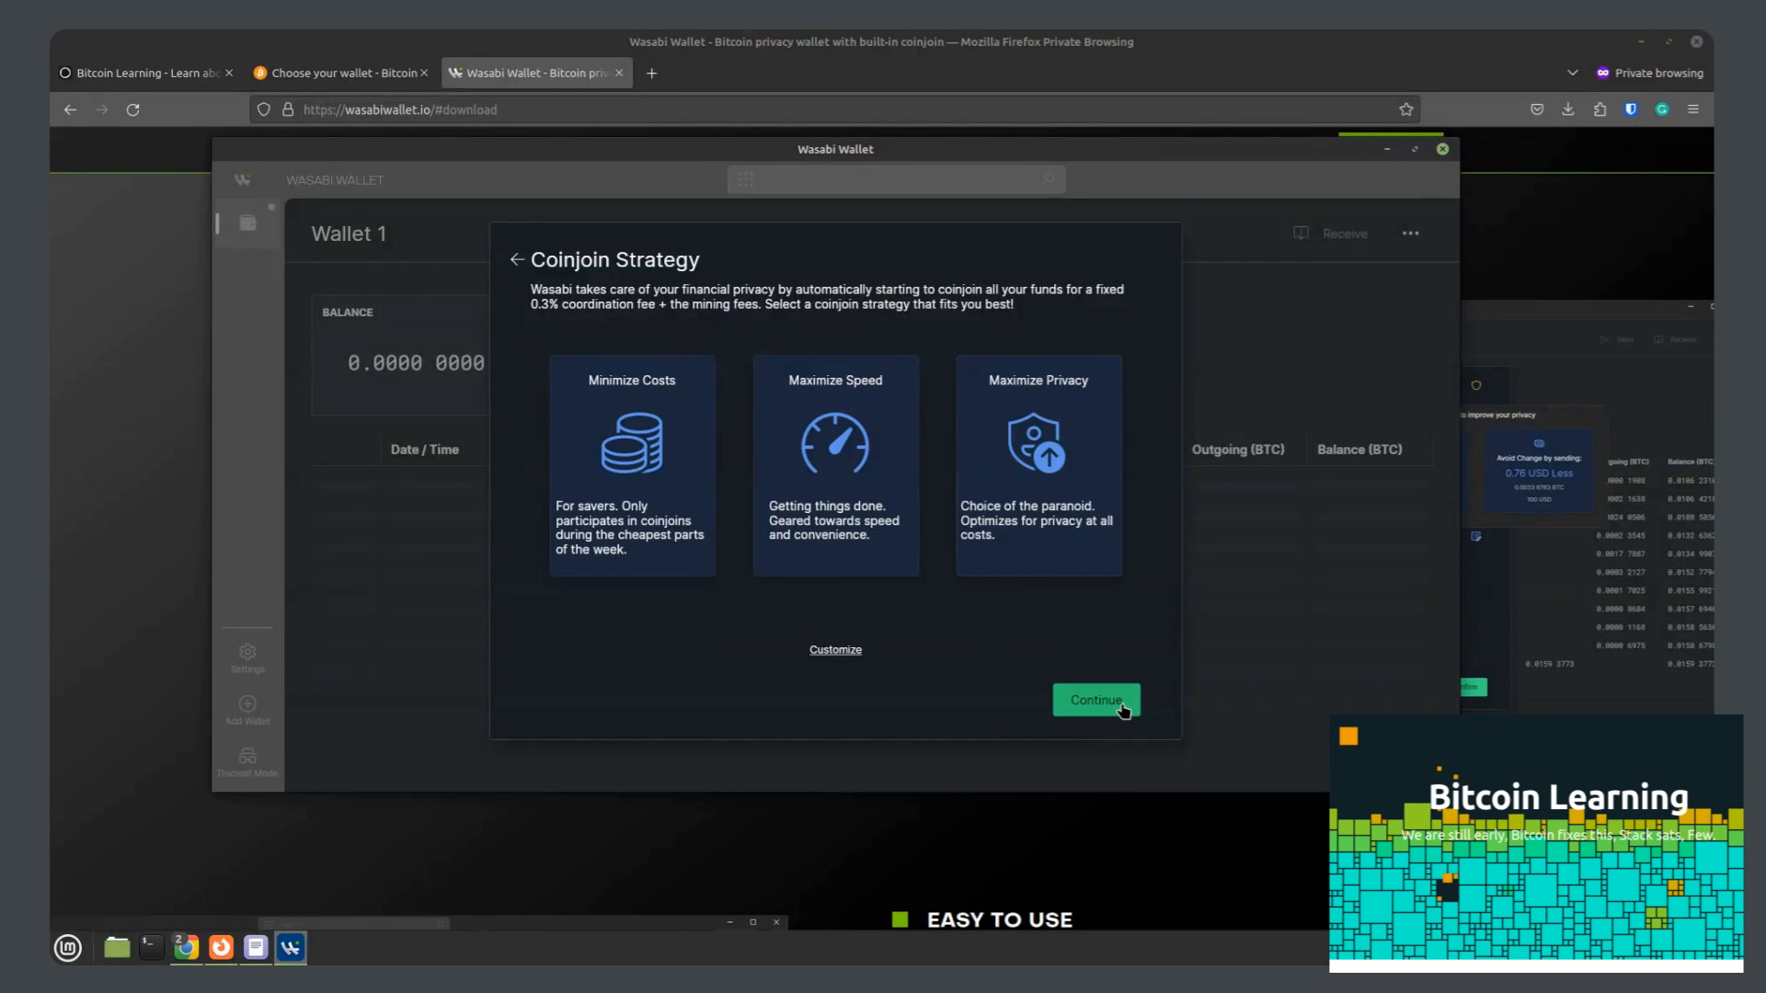
# - Keep the Maximize Speed strategy, then toggle Discreet Mode on and back off
pyautogui.click(1092, 699)
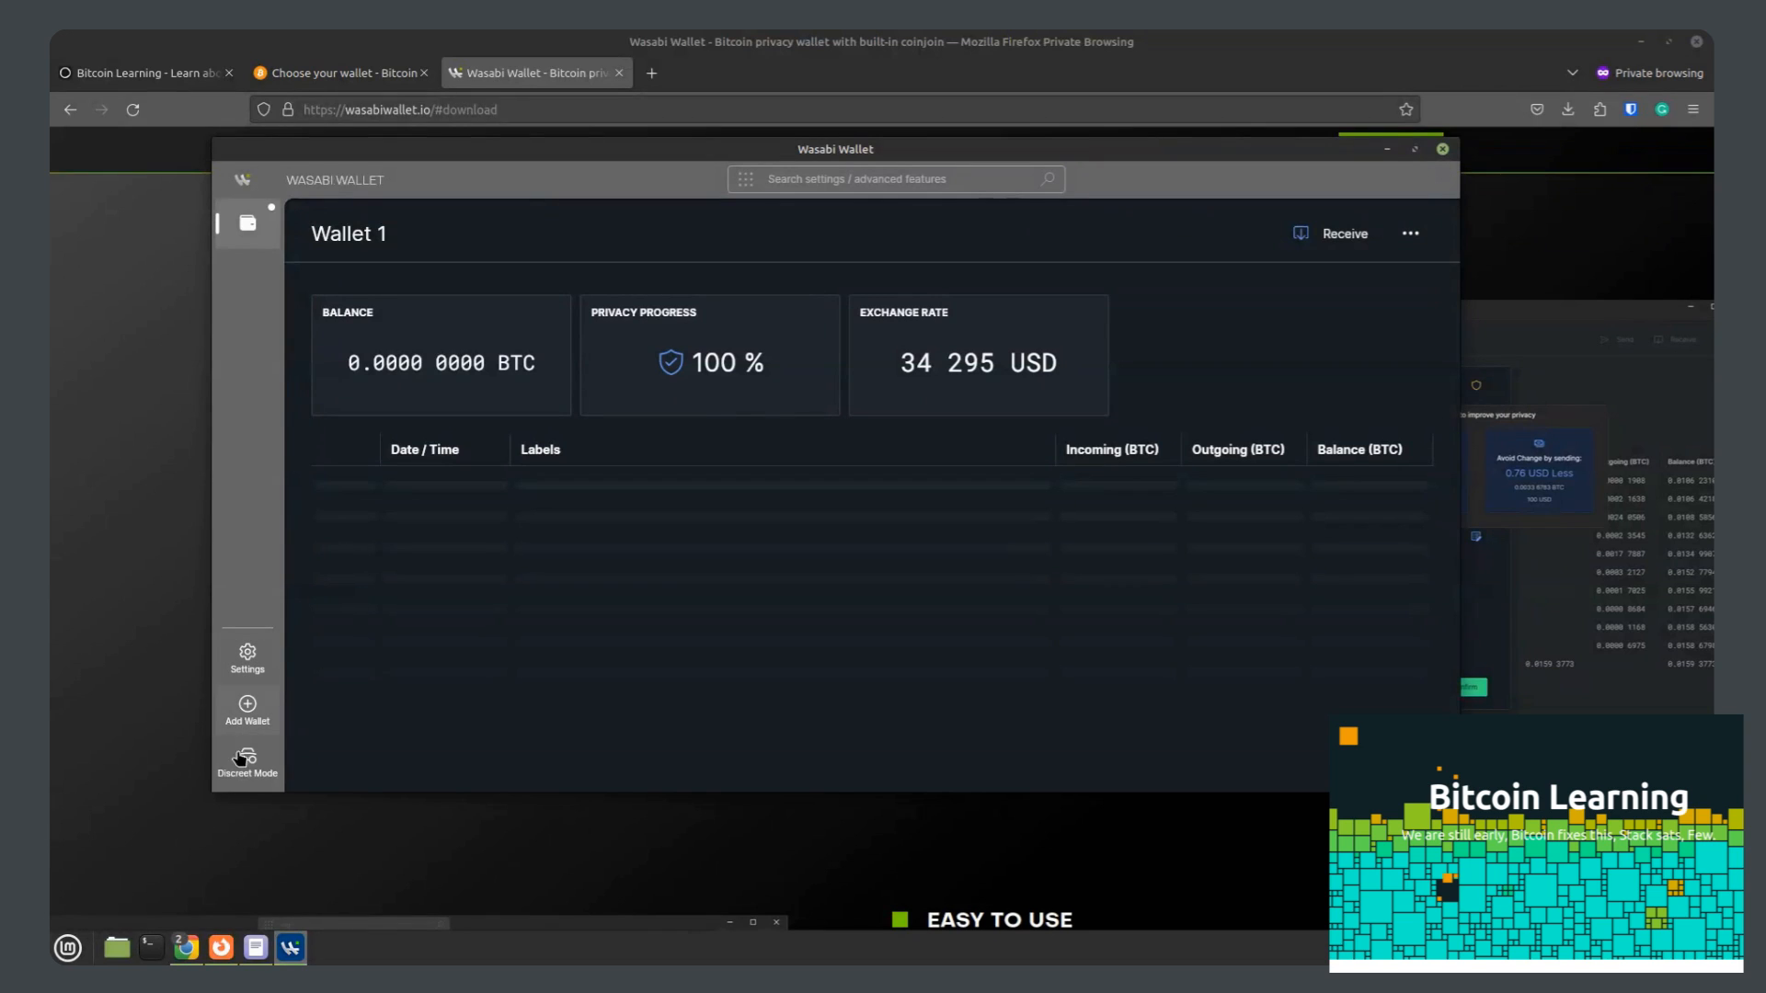
pyautogui.click(246, 762)
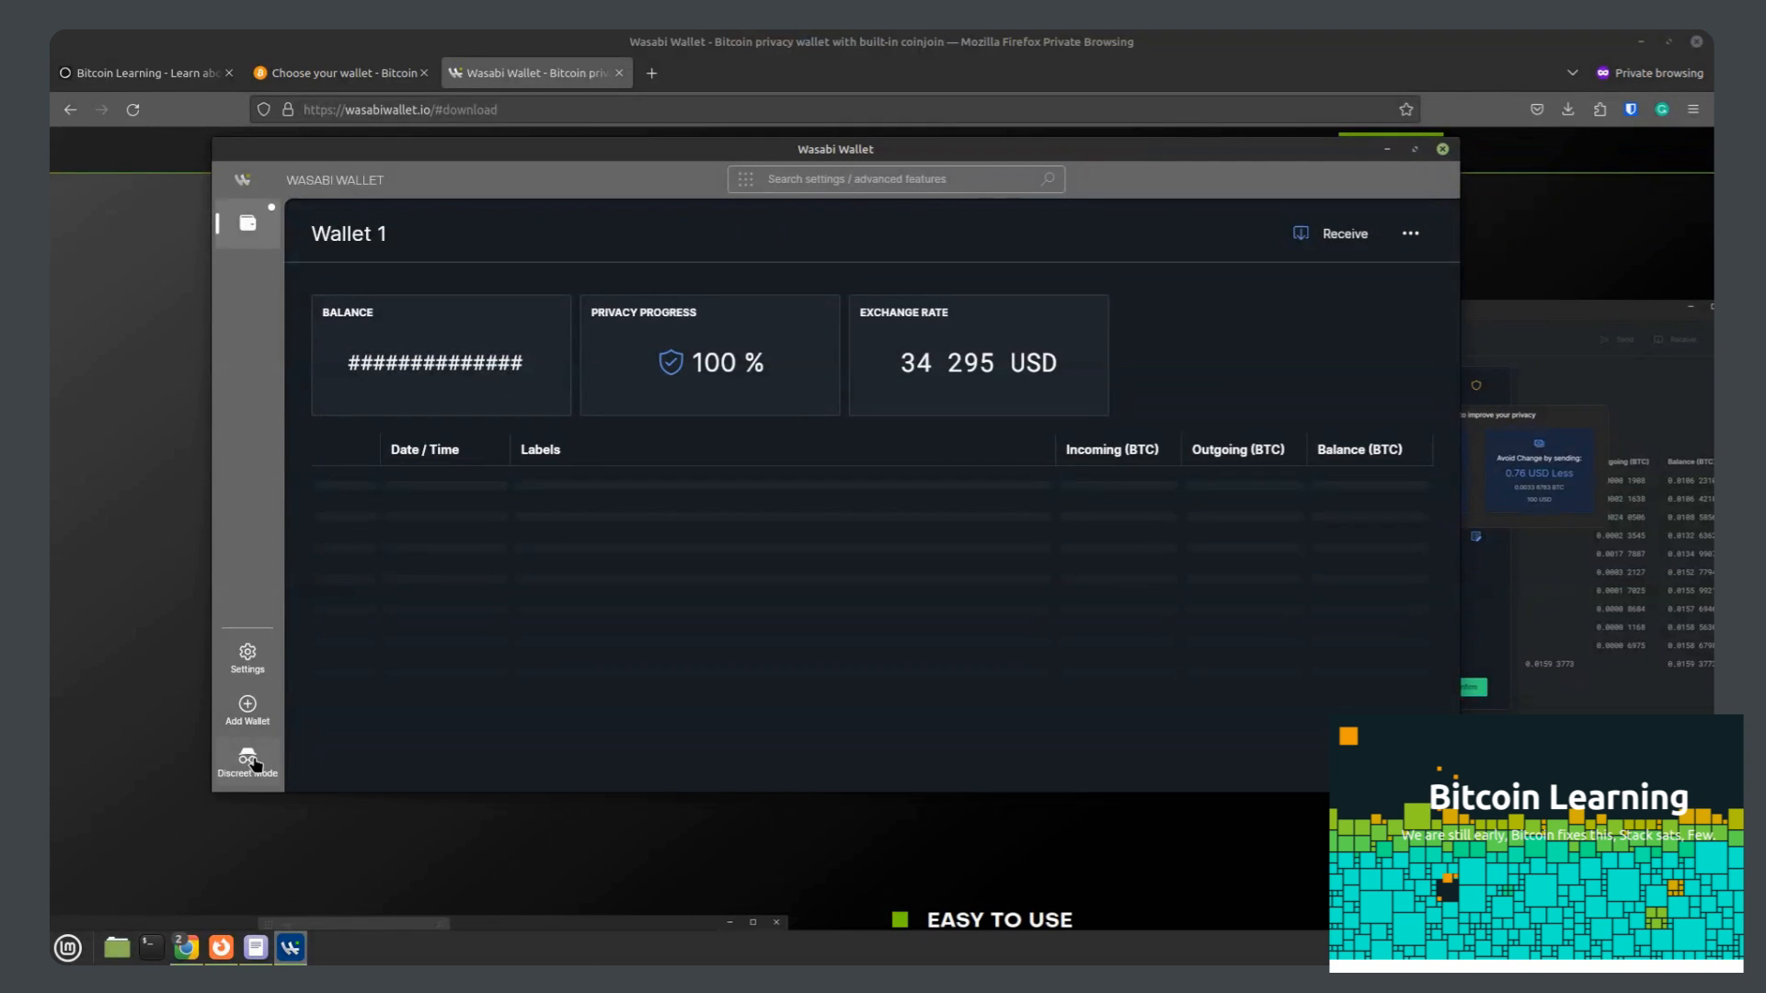
pyautogui.click(245, 762)
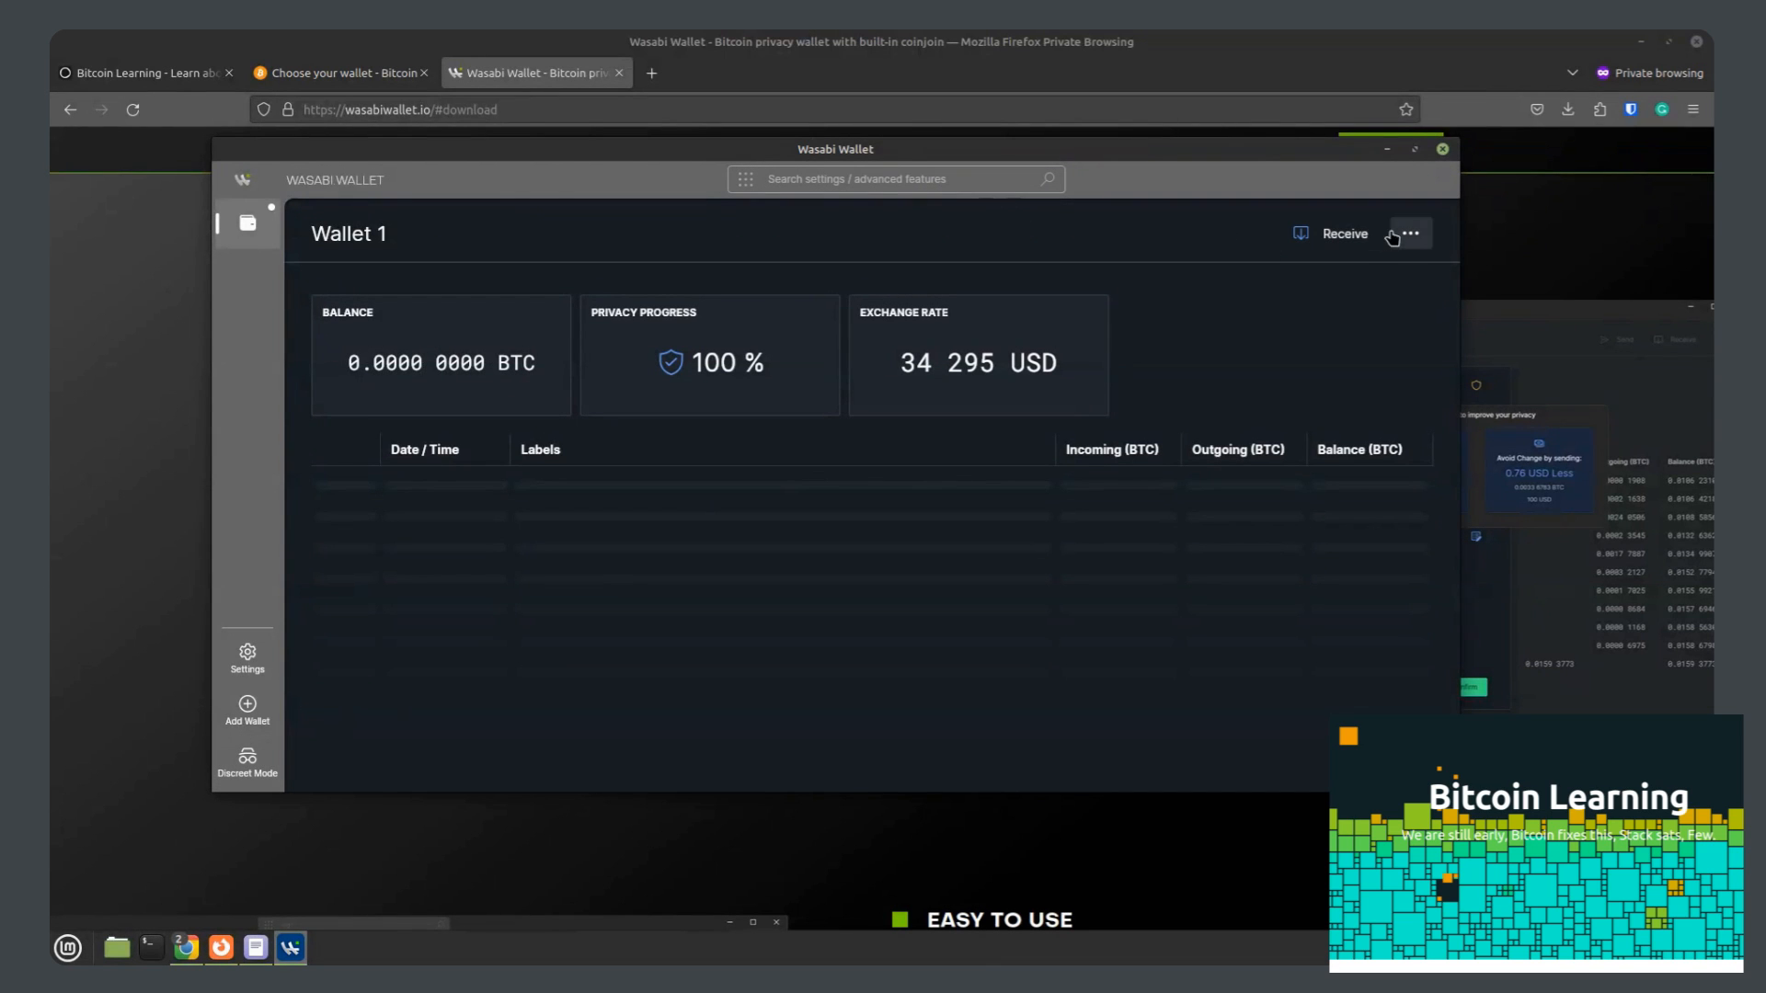
# - Visit Wallet Settings, then bring up Wallet Stats from the ⋯ menu
pyautogui.click(1409, 234)
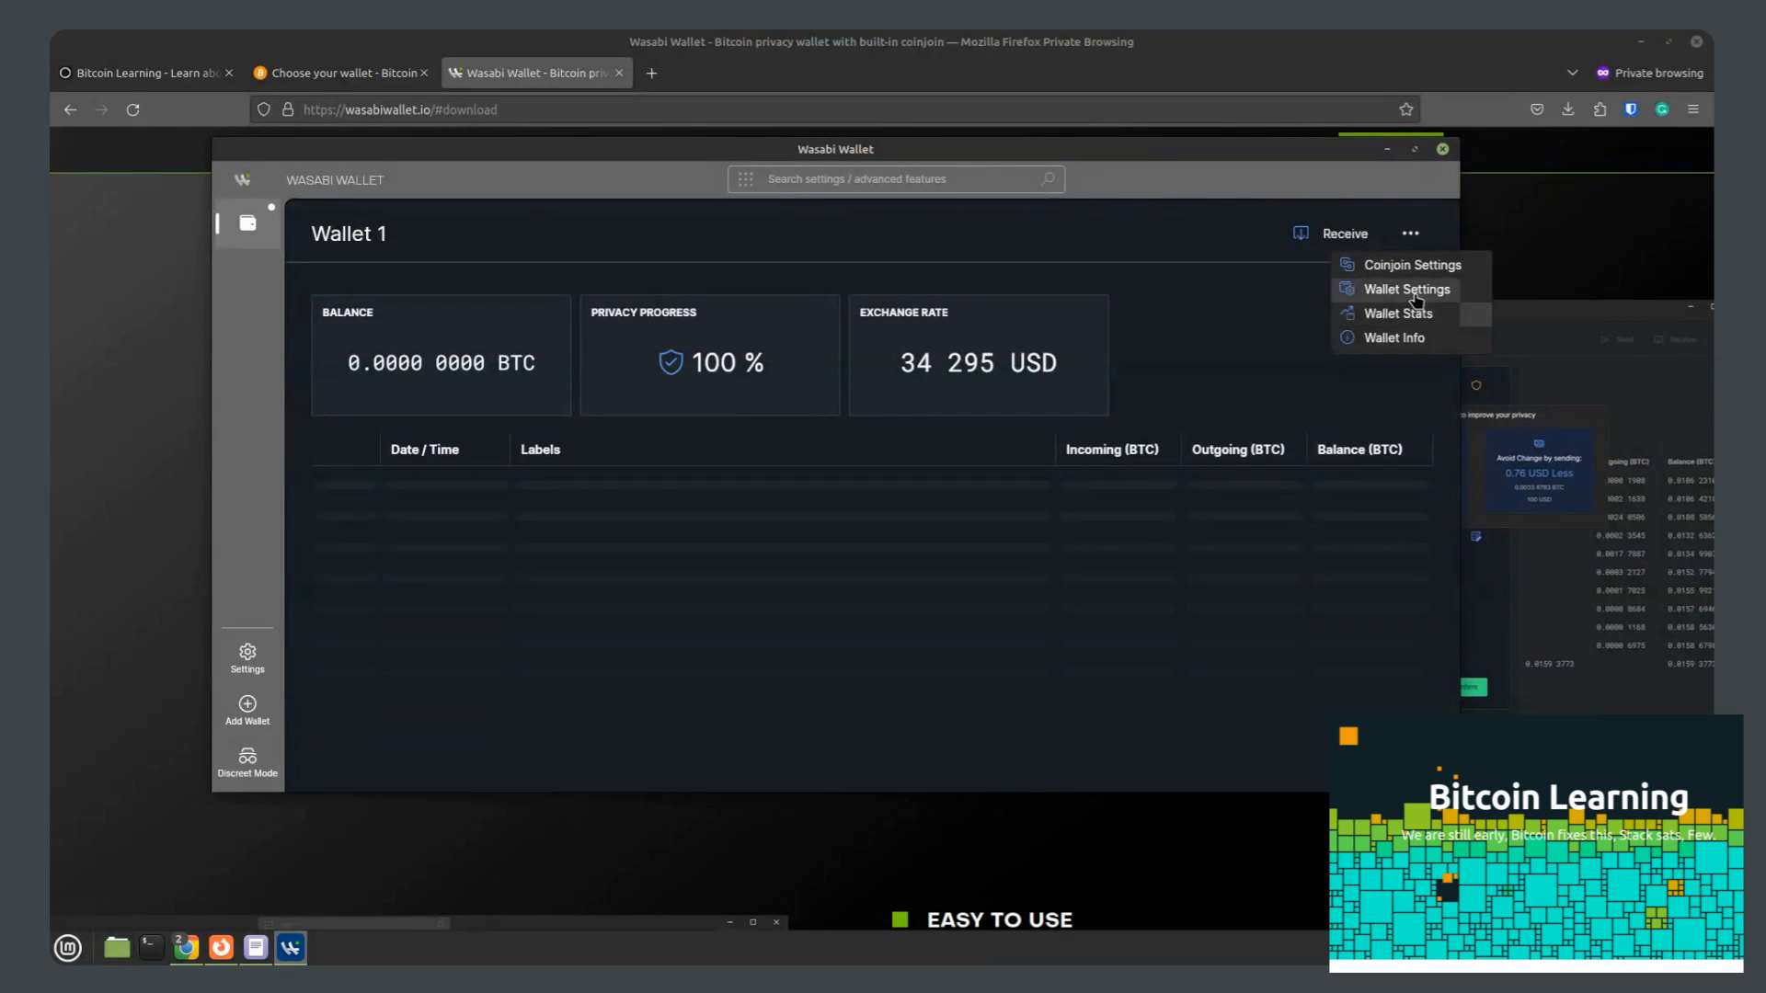
pyautogui.click(1405, 289)
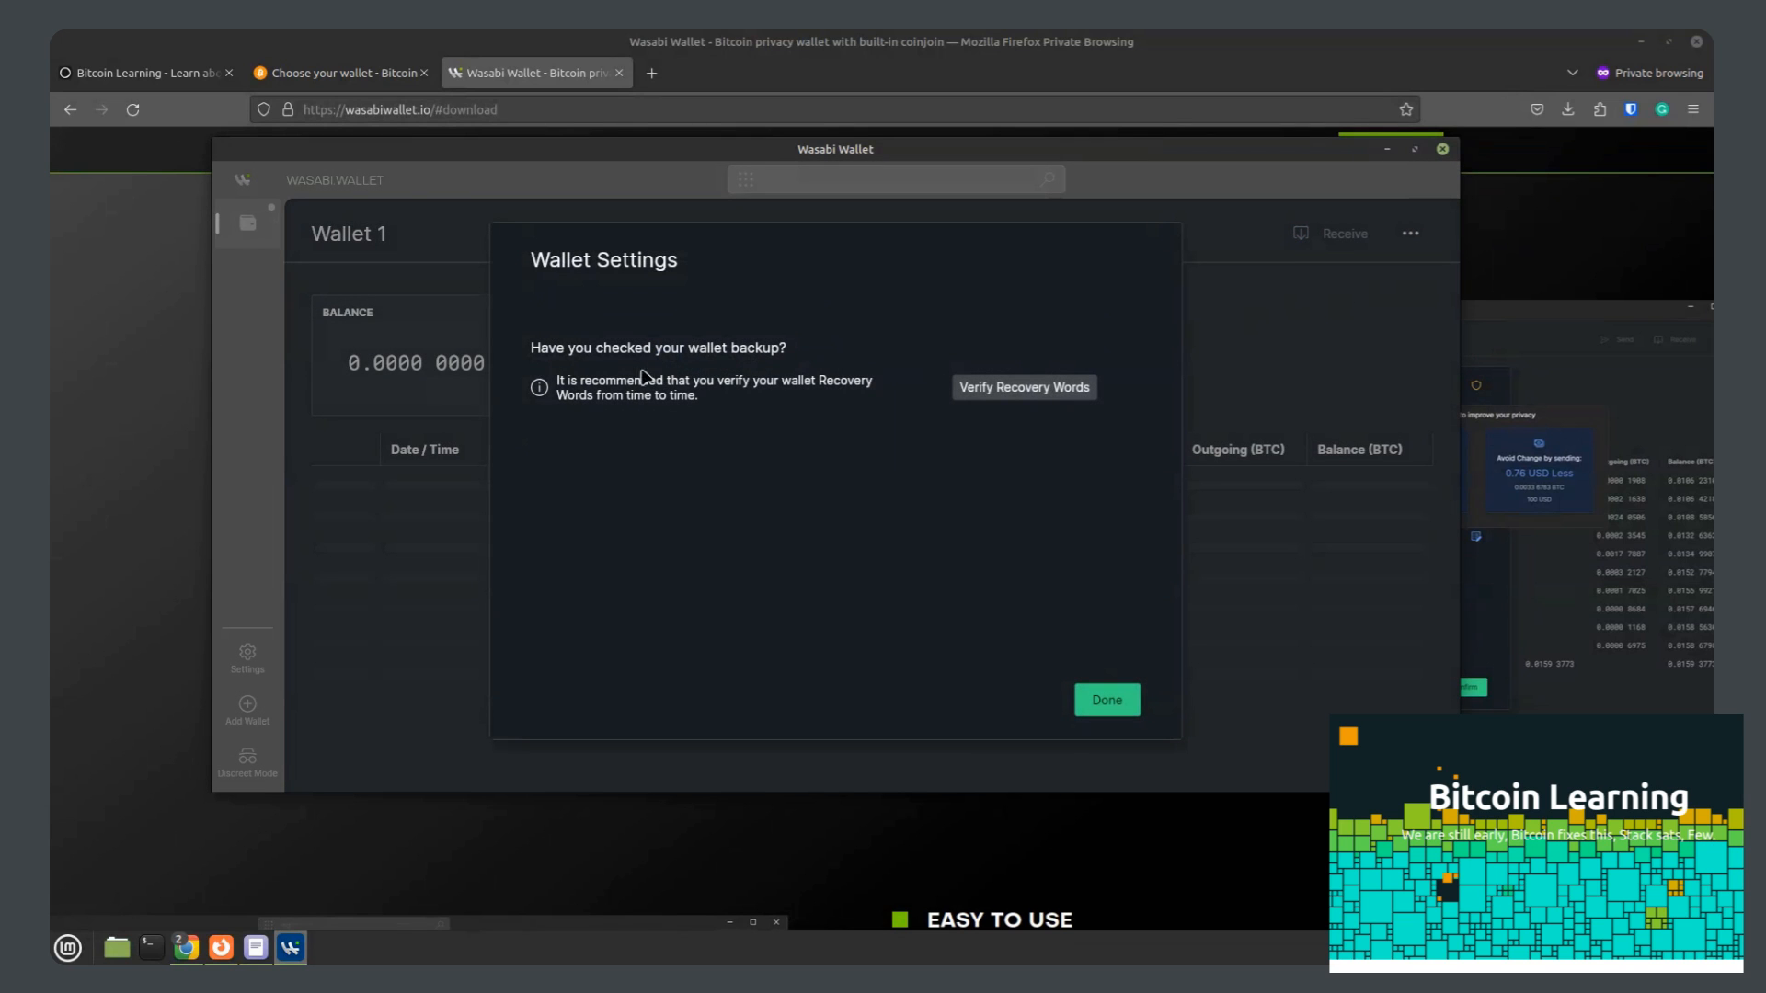
pyautogui.moveTo(1023, 388)
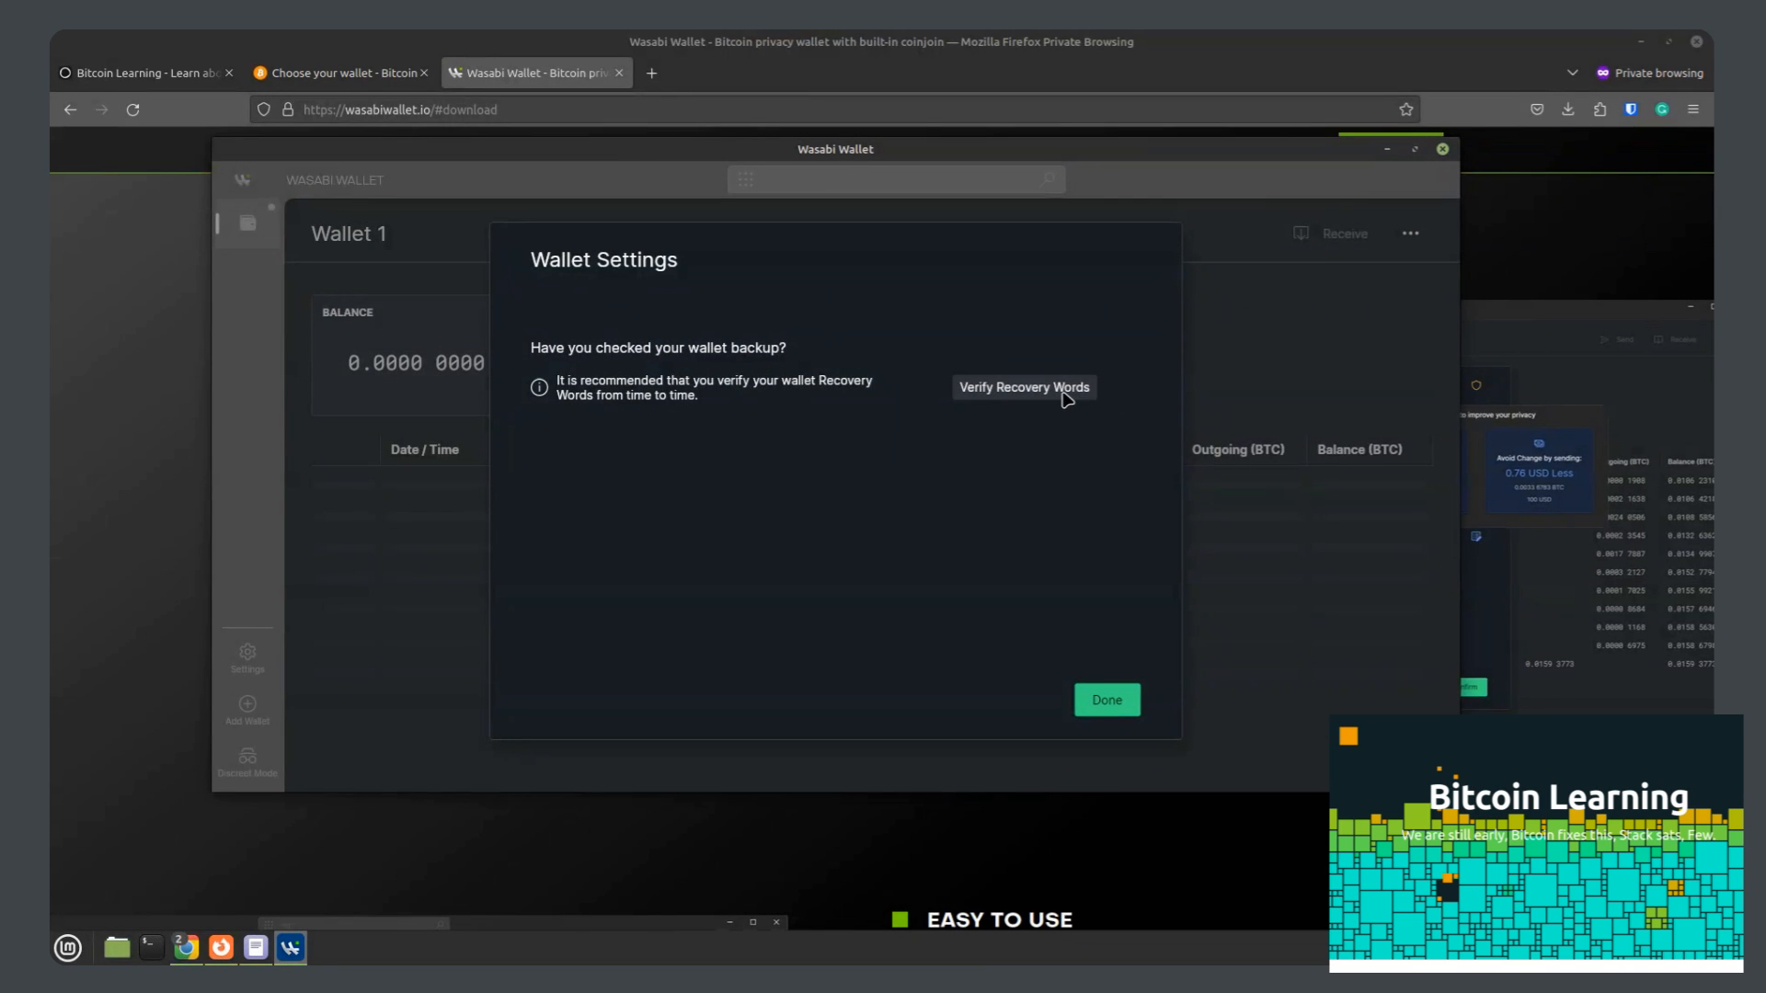
pyautogui.click(1410, 233)
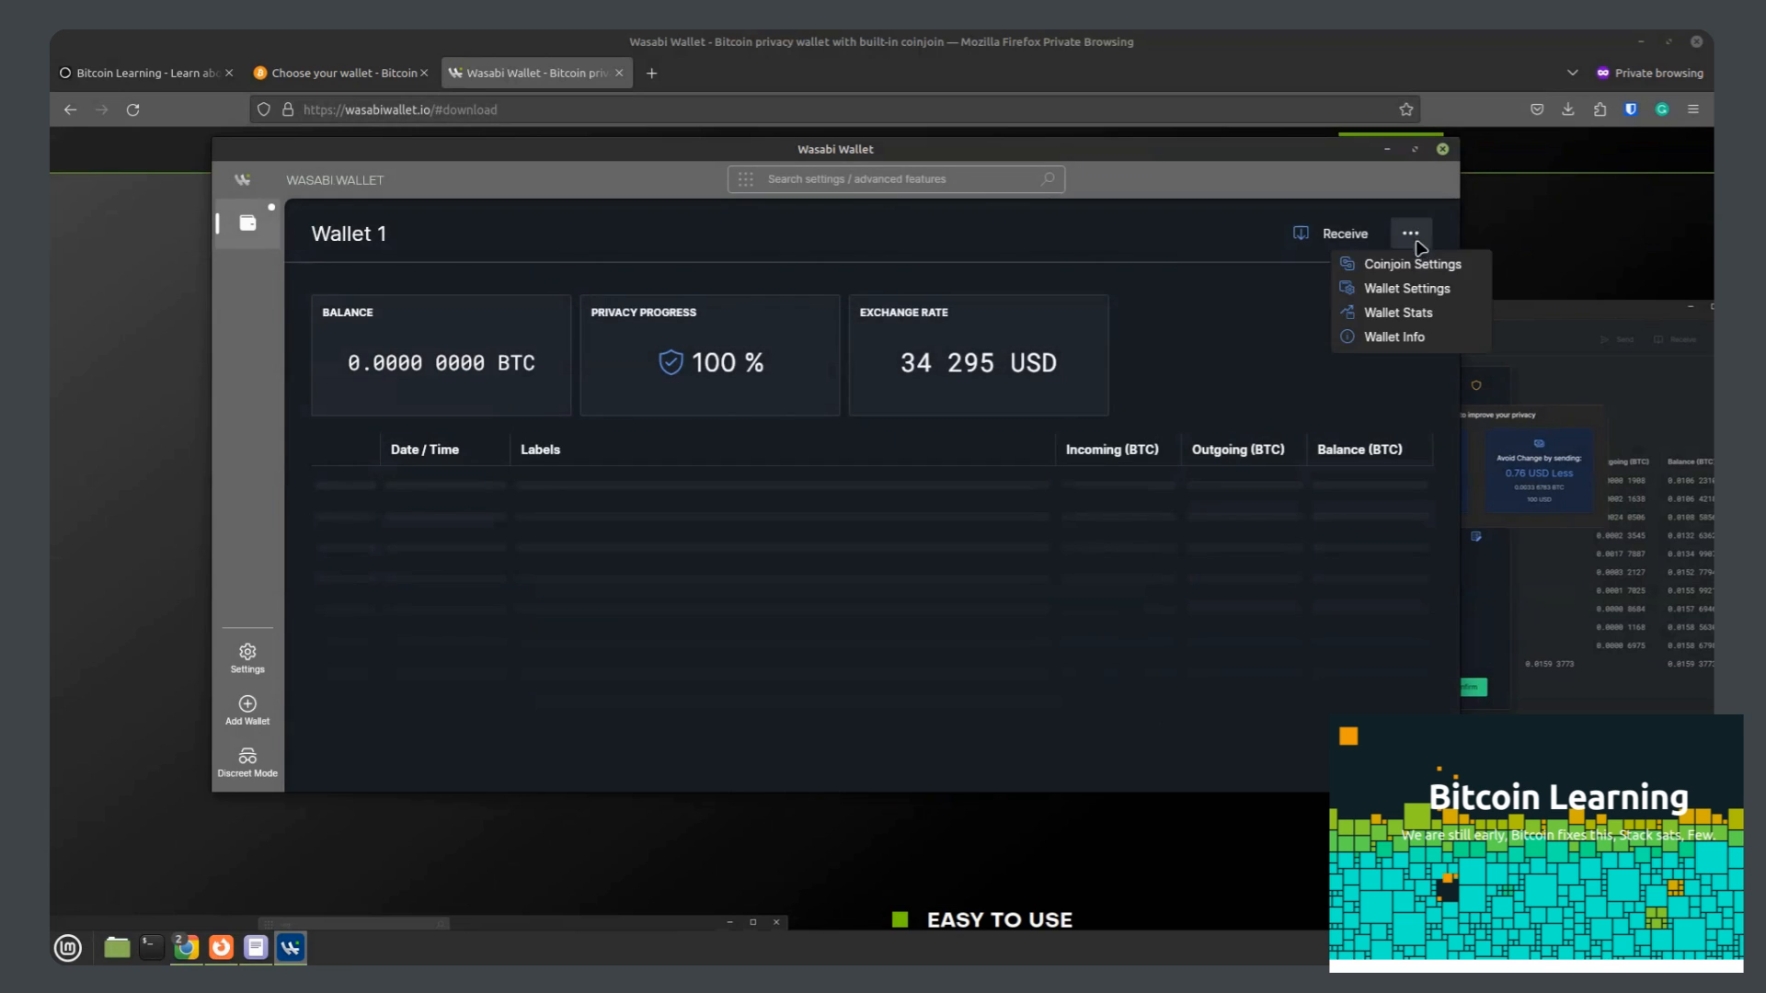
pyautogui.click(1396, 312)
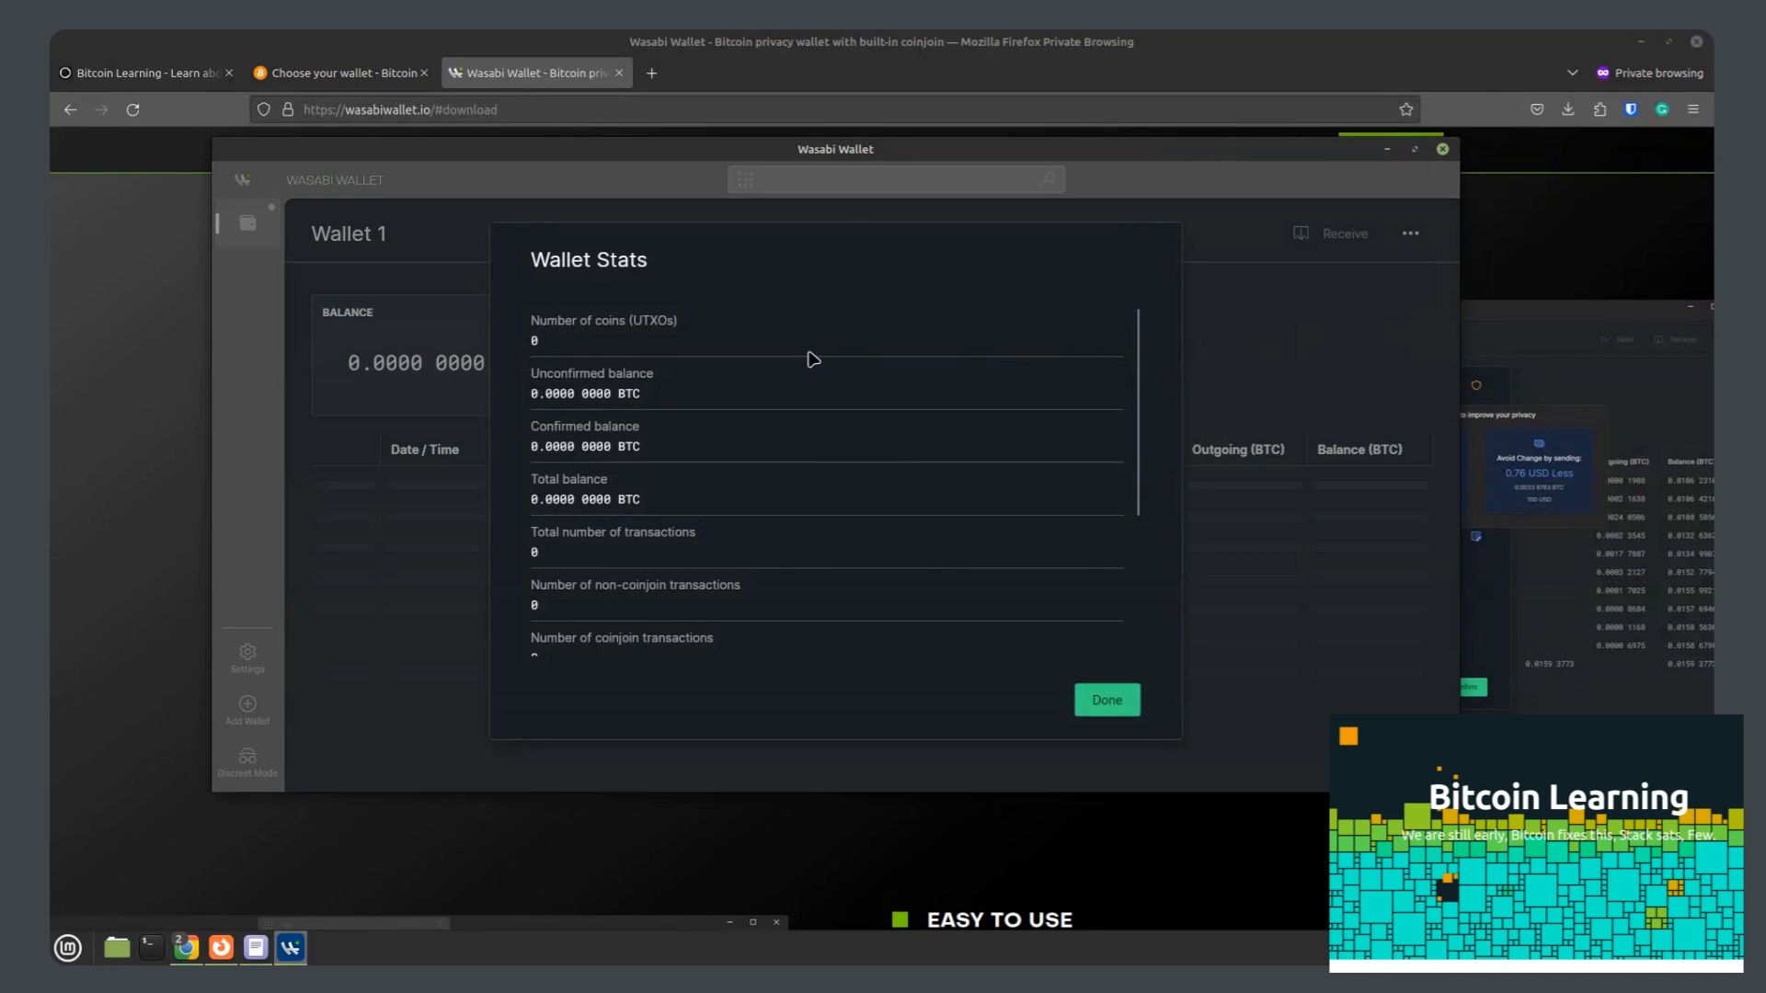
pyautogui.moveTo(651, 493)
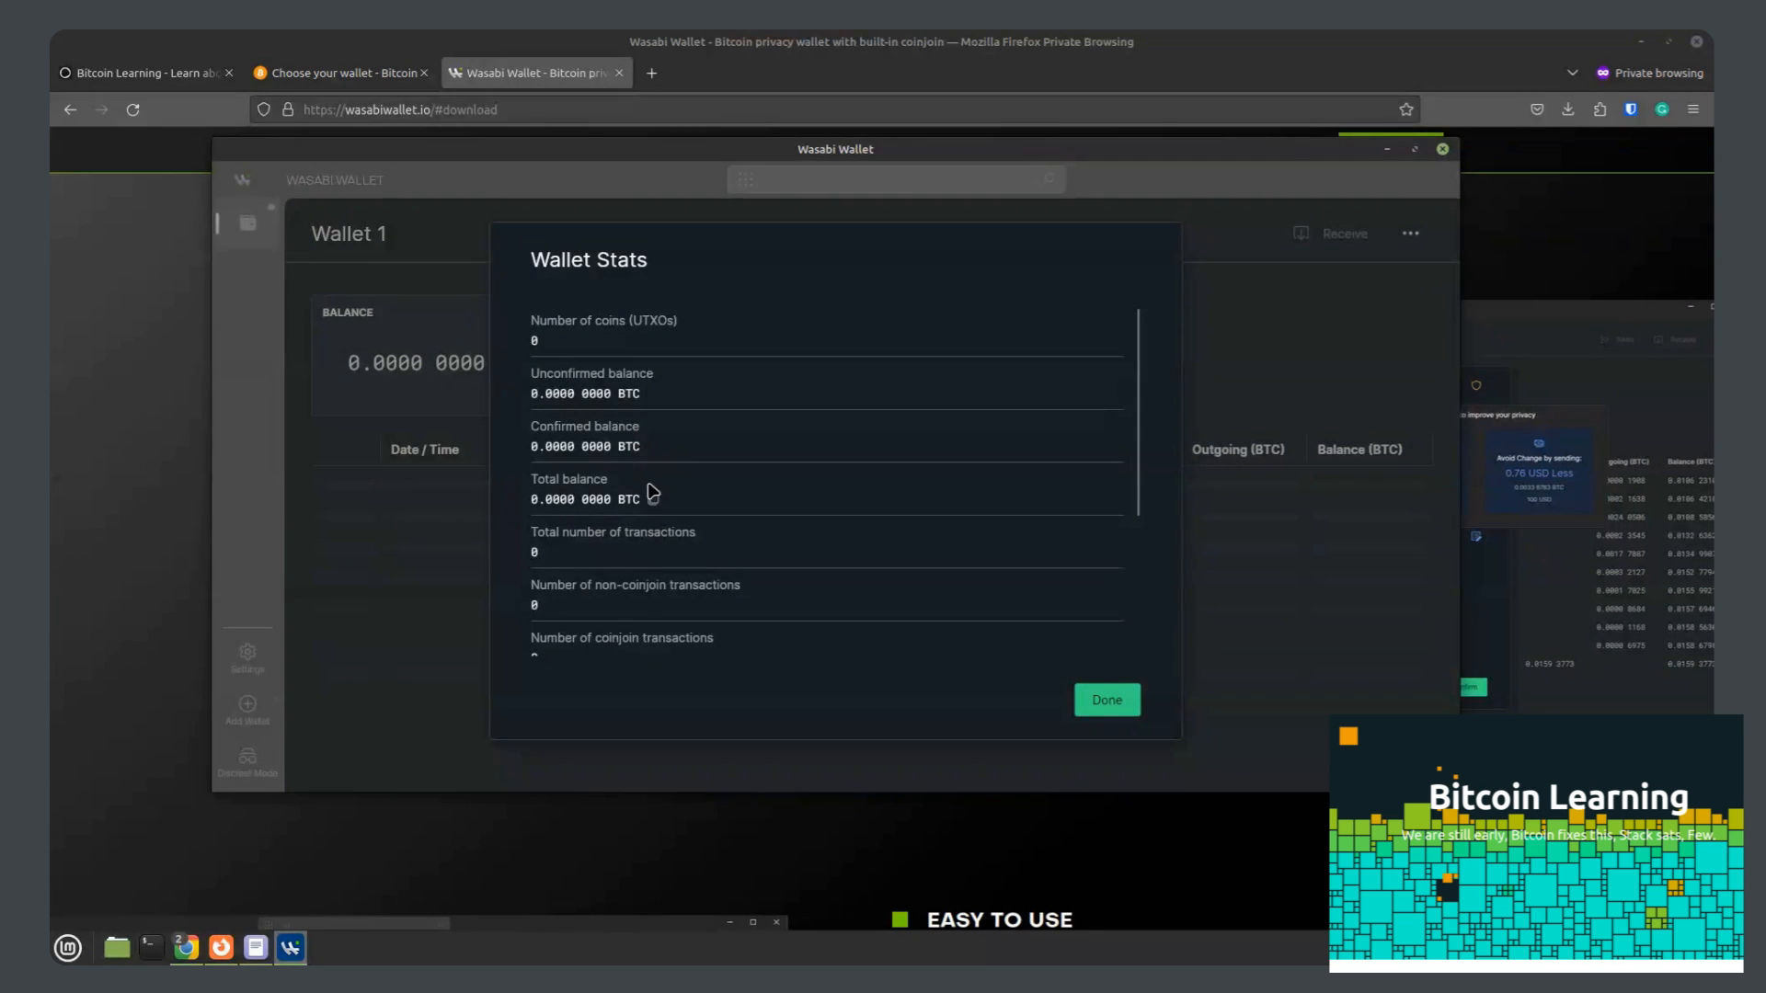
# - Scroll through the statistics (zero coins, 84 clean addresses) and close them
pyautogui.scroll(-3)
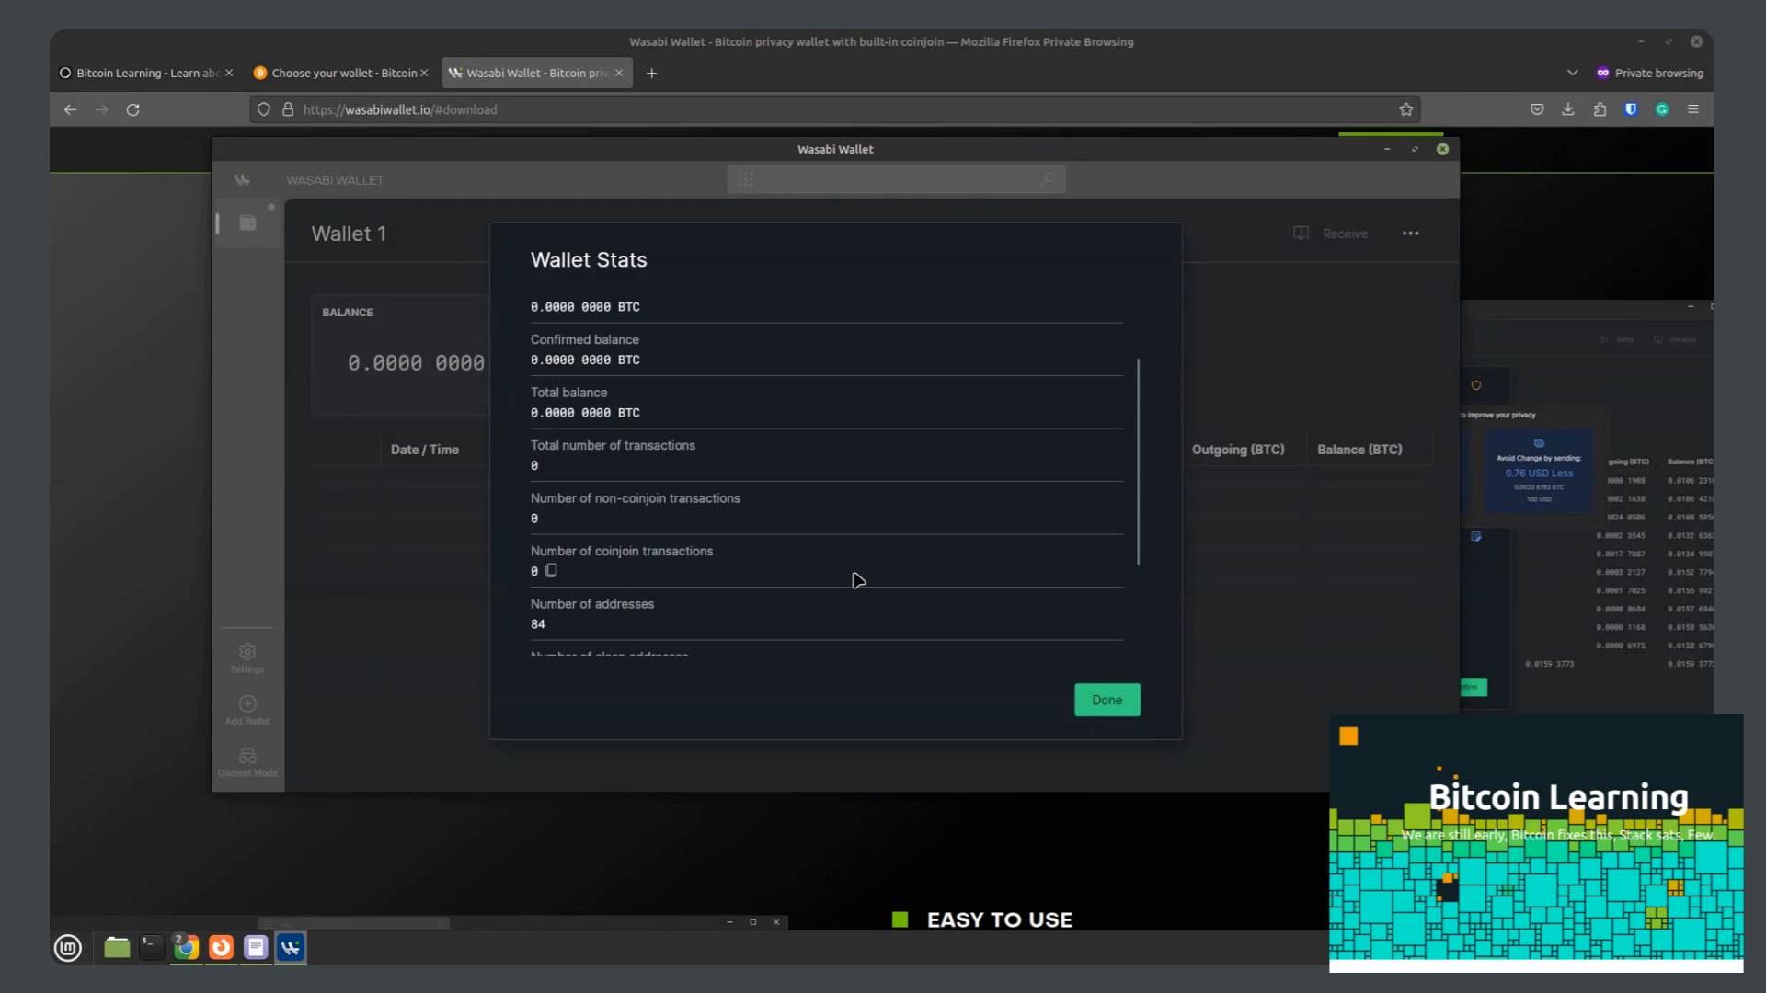
pyautogui.scroll(-3)
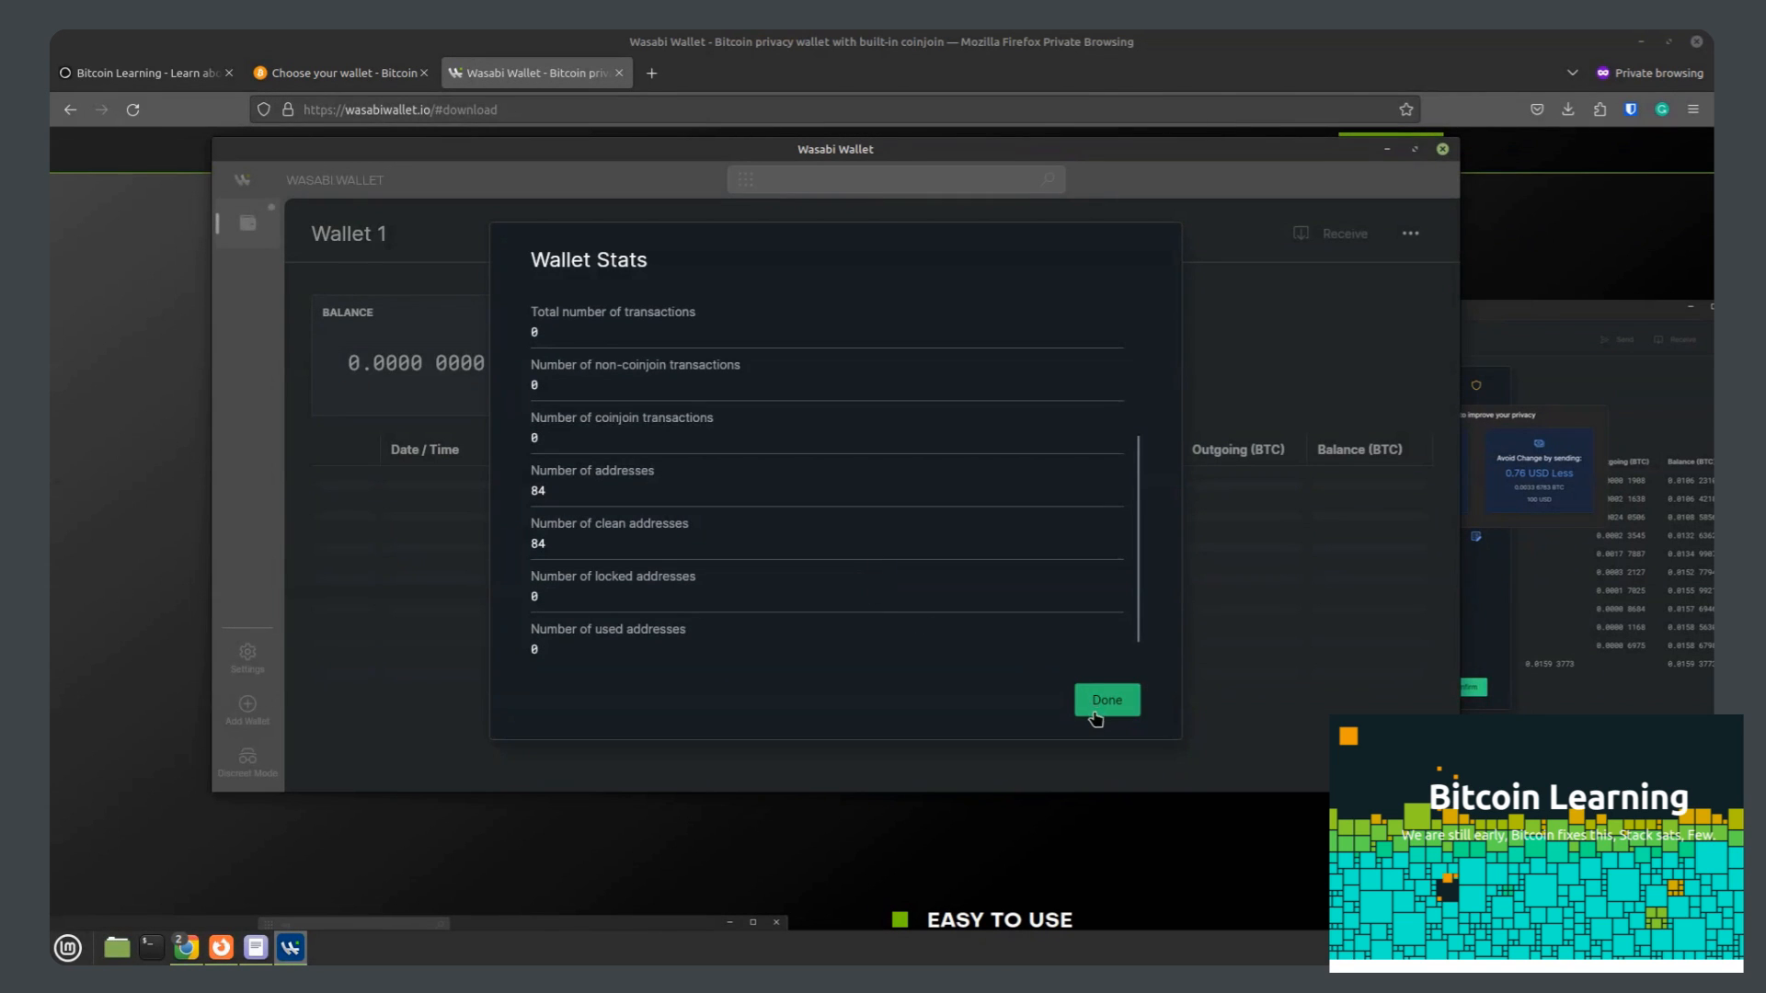
pyautogui.click(1103, 699)
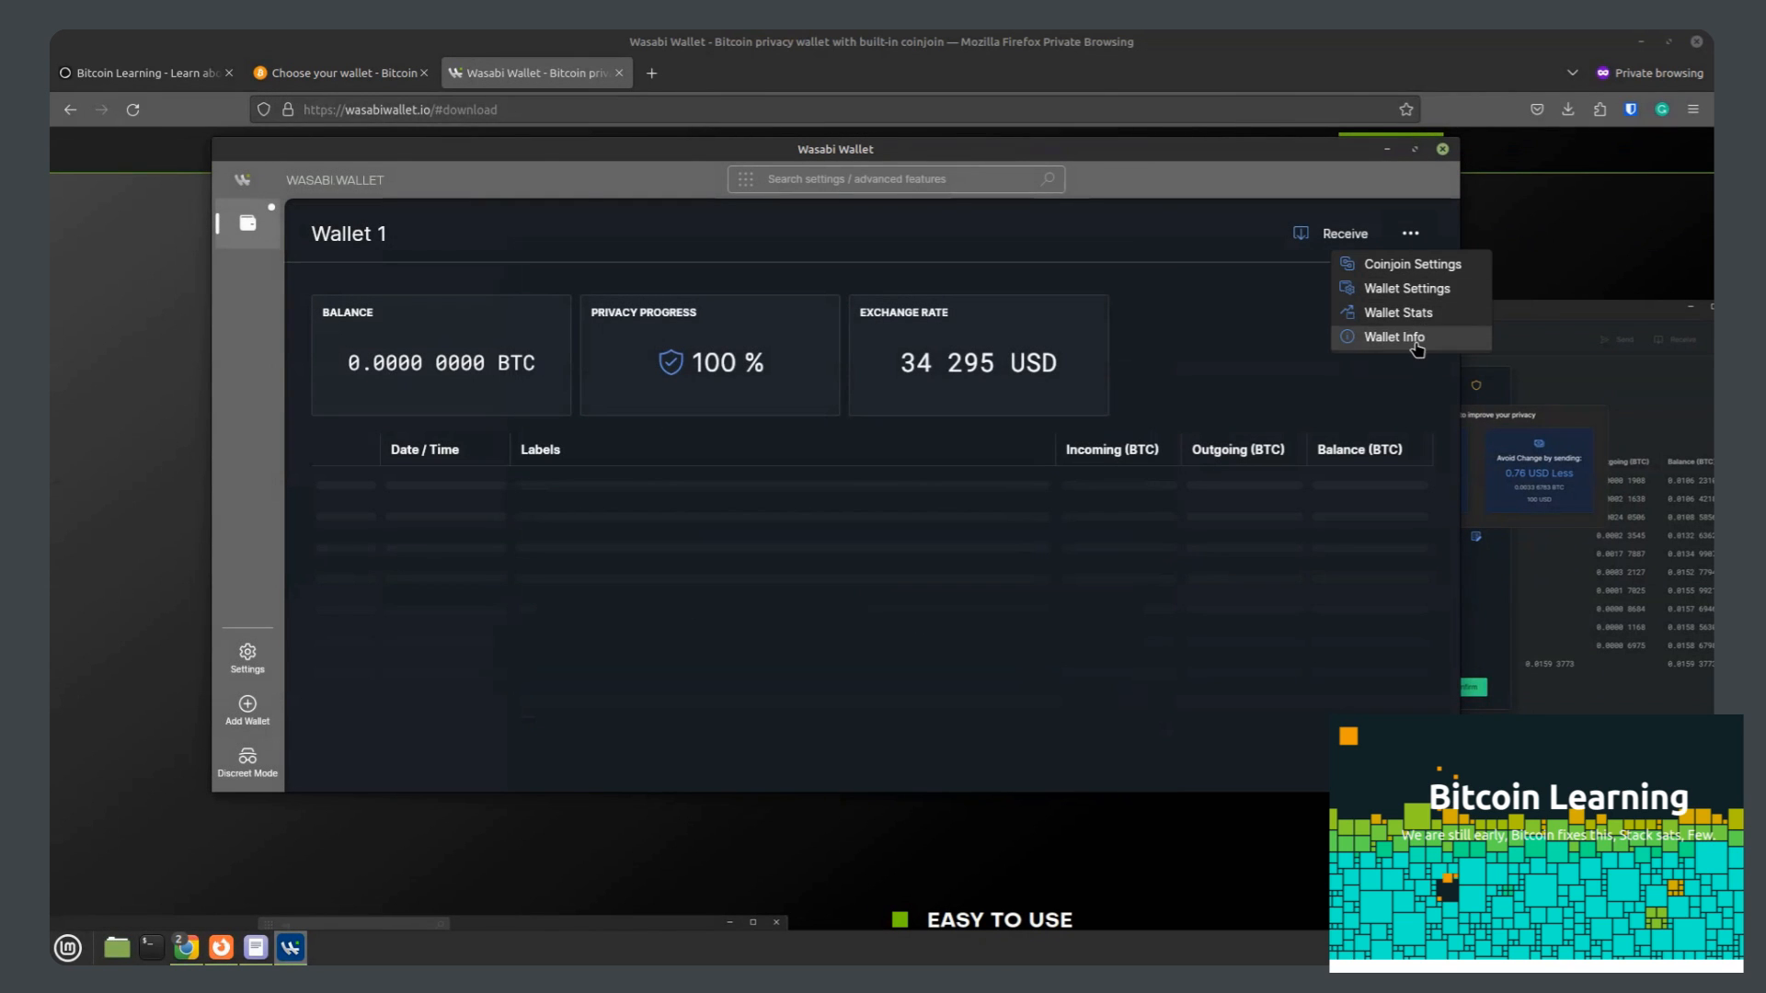
# - Unlock Wallet 1's Wallet Info with the wallet password
pyautogui.click(1393, 336)
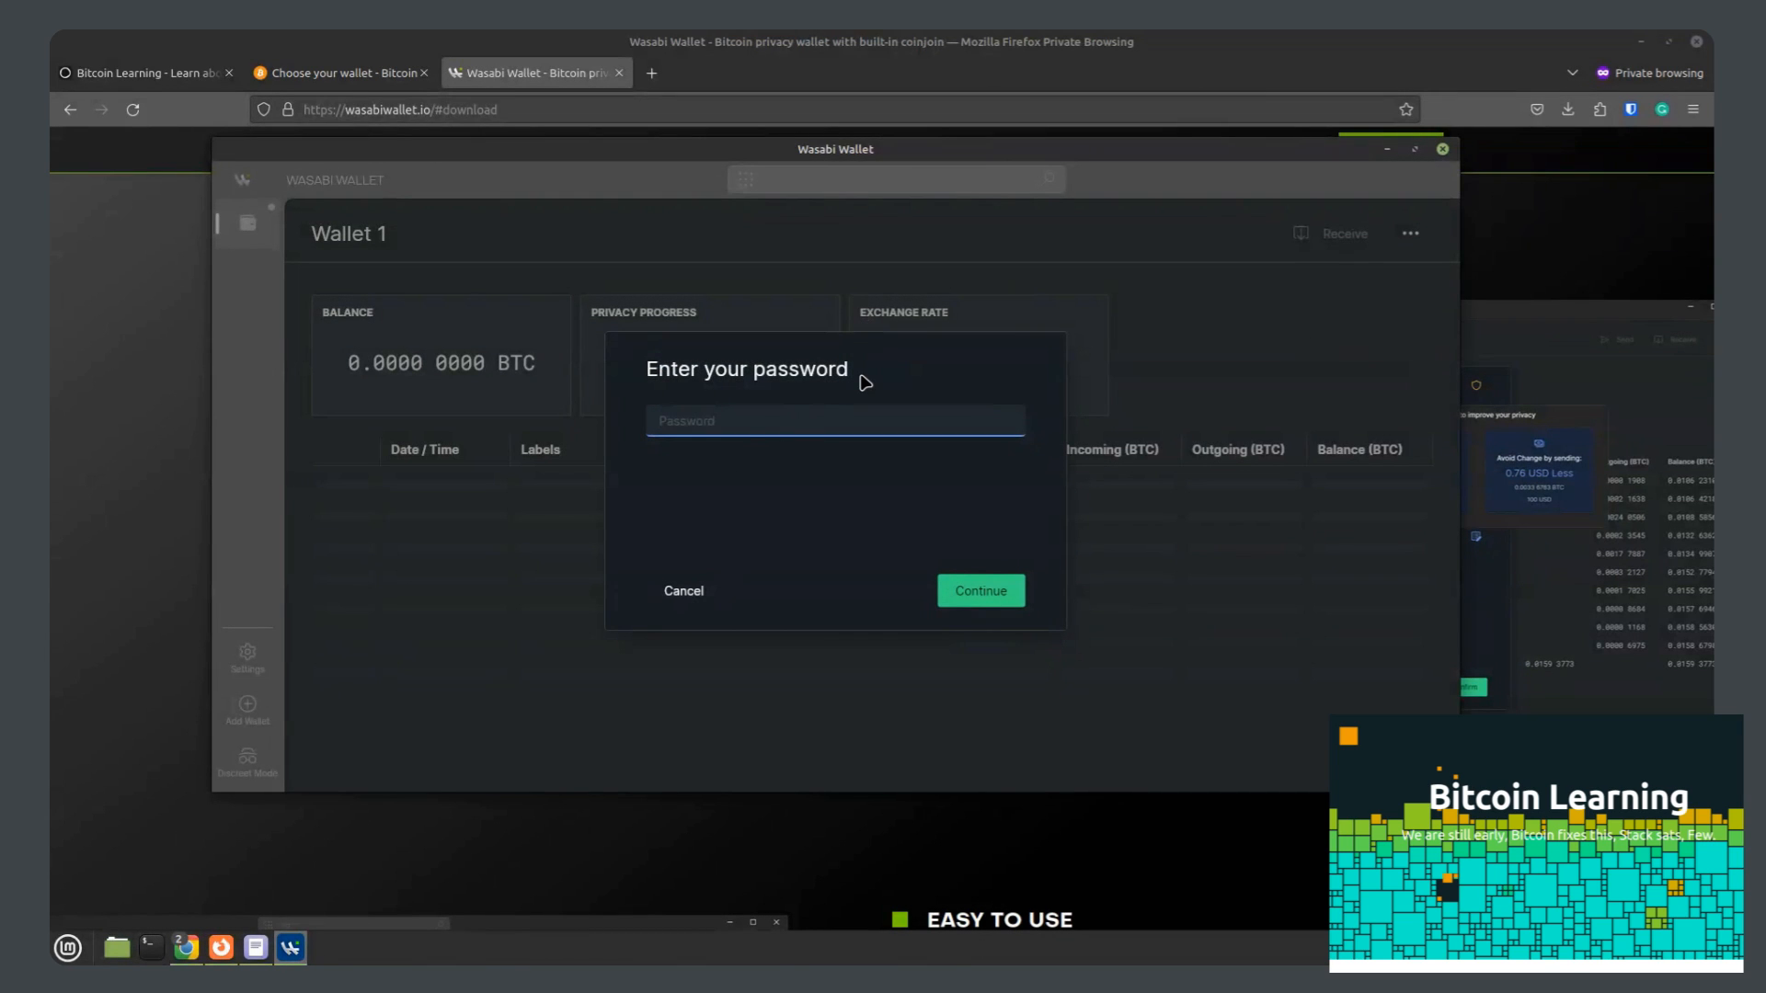
pyautogui.write('password')
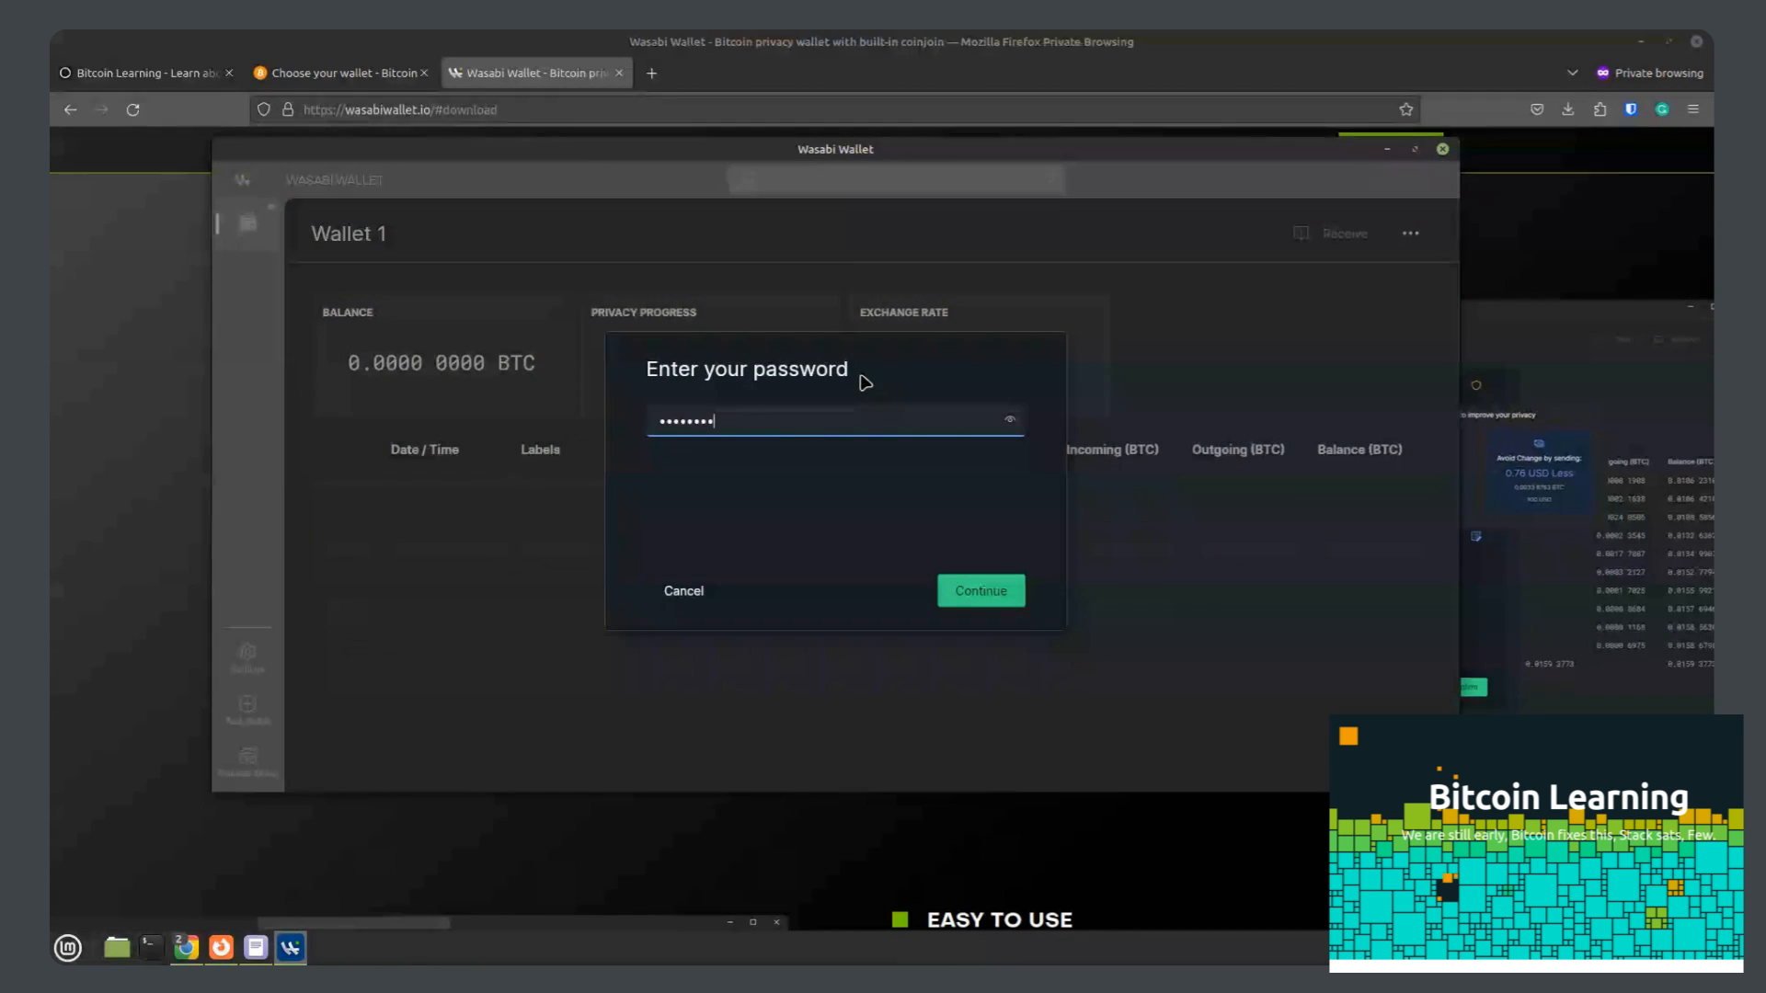
pyautogui.click(978, 590)
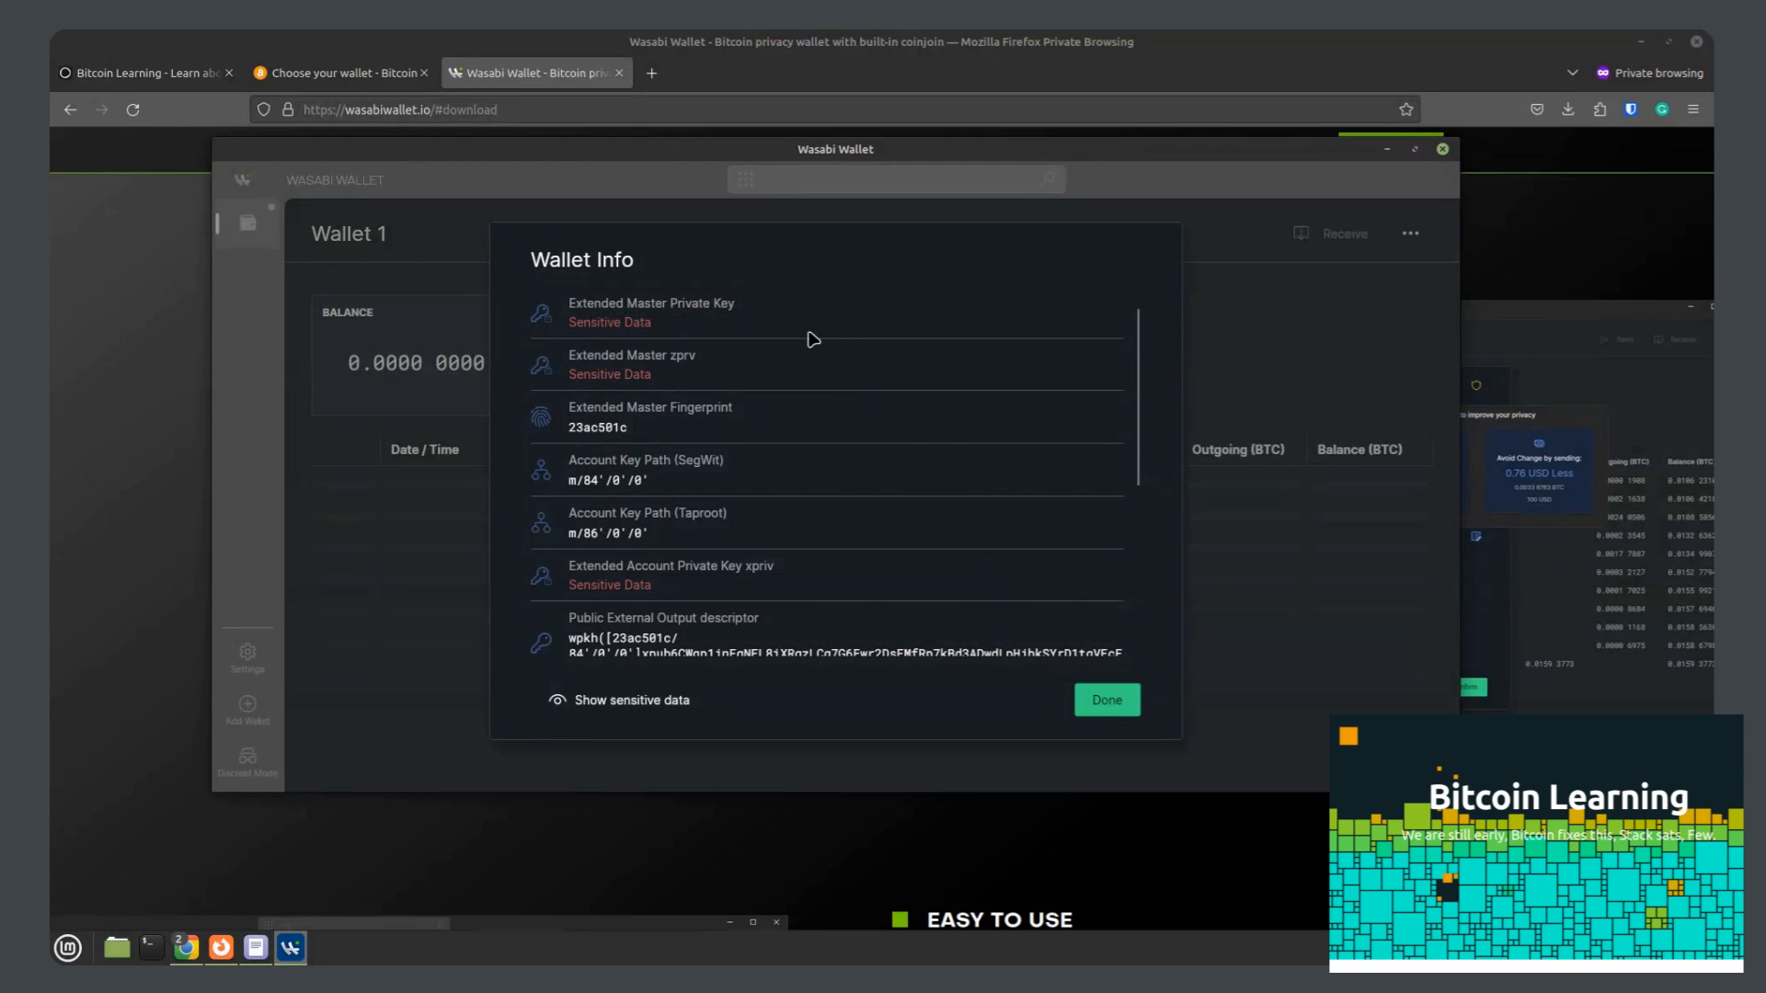
pyautogui.moveTo(690, 342)
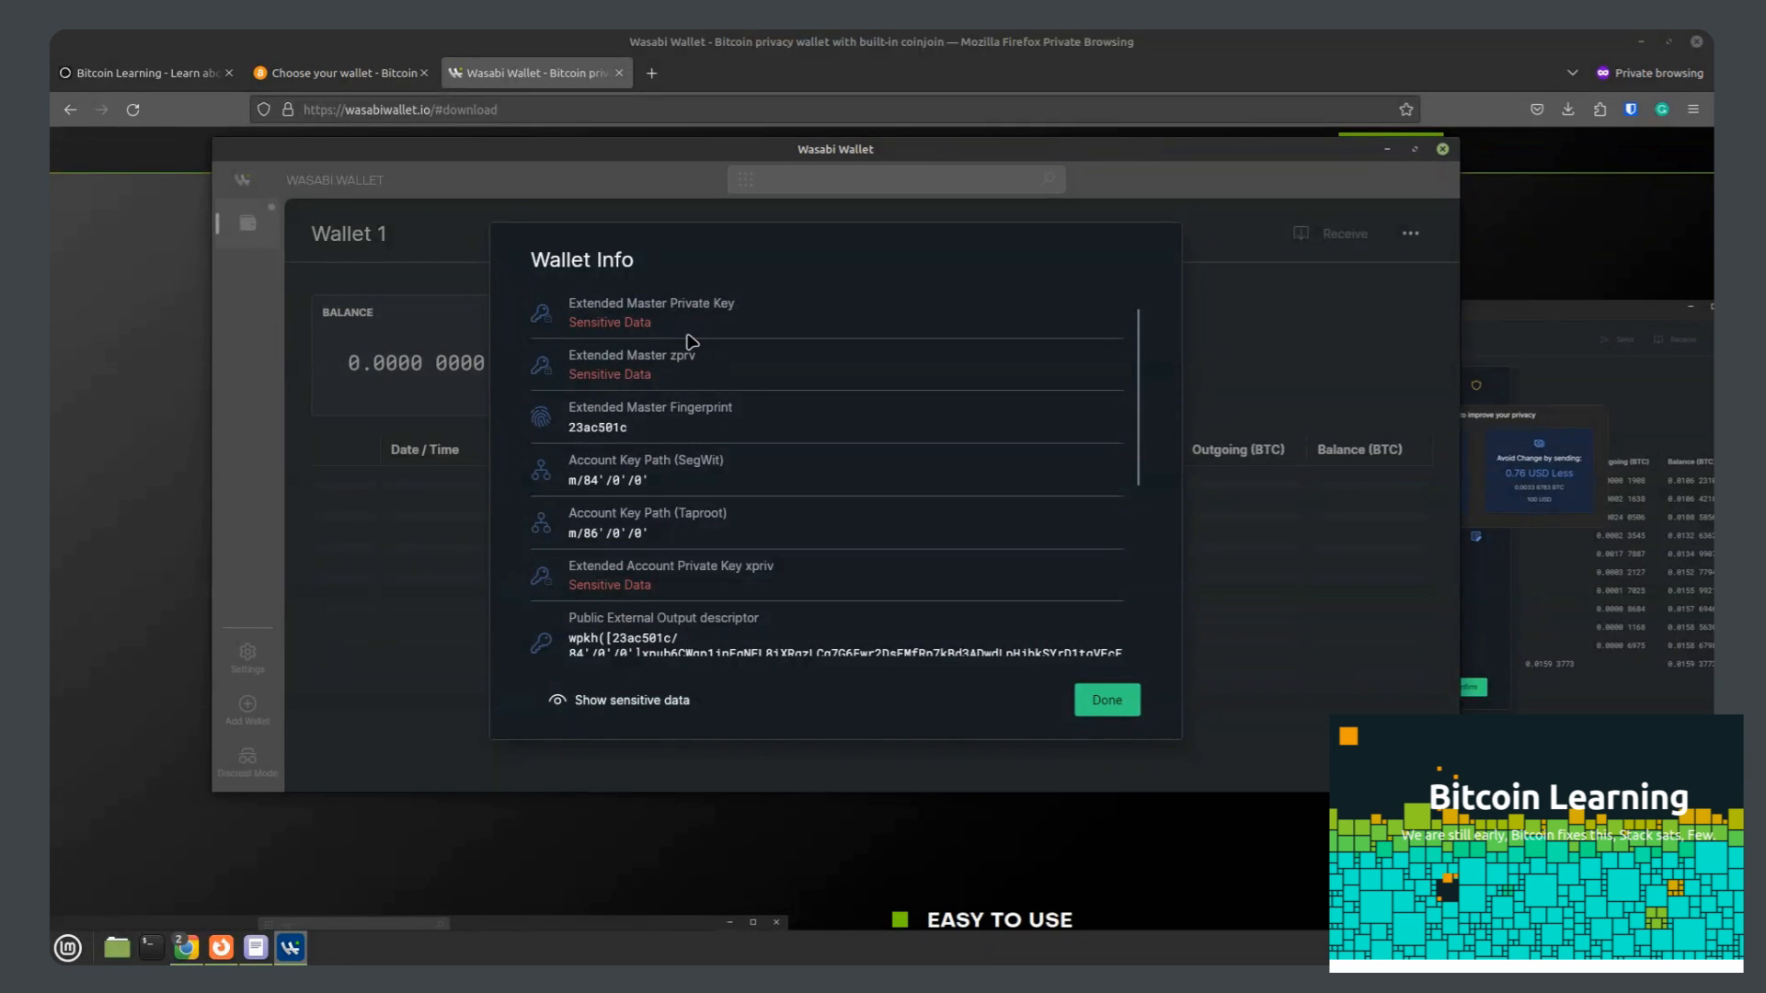
pyautogui.moveTo(761, 434)
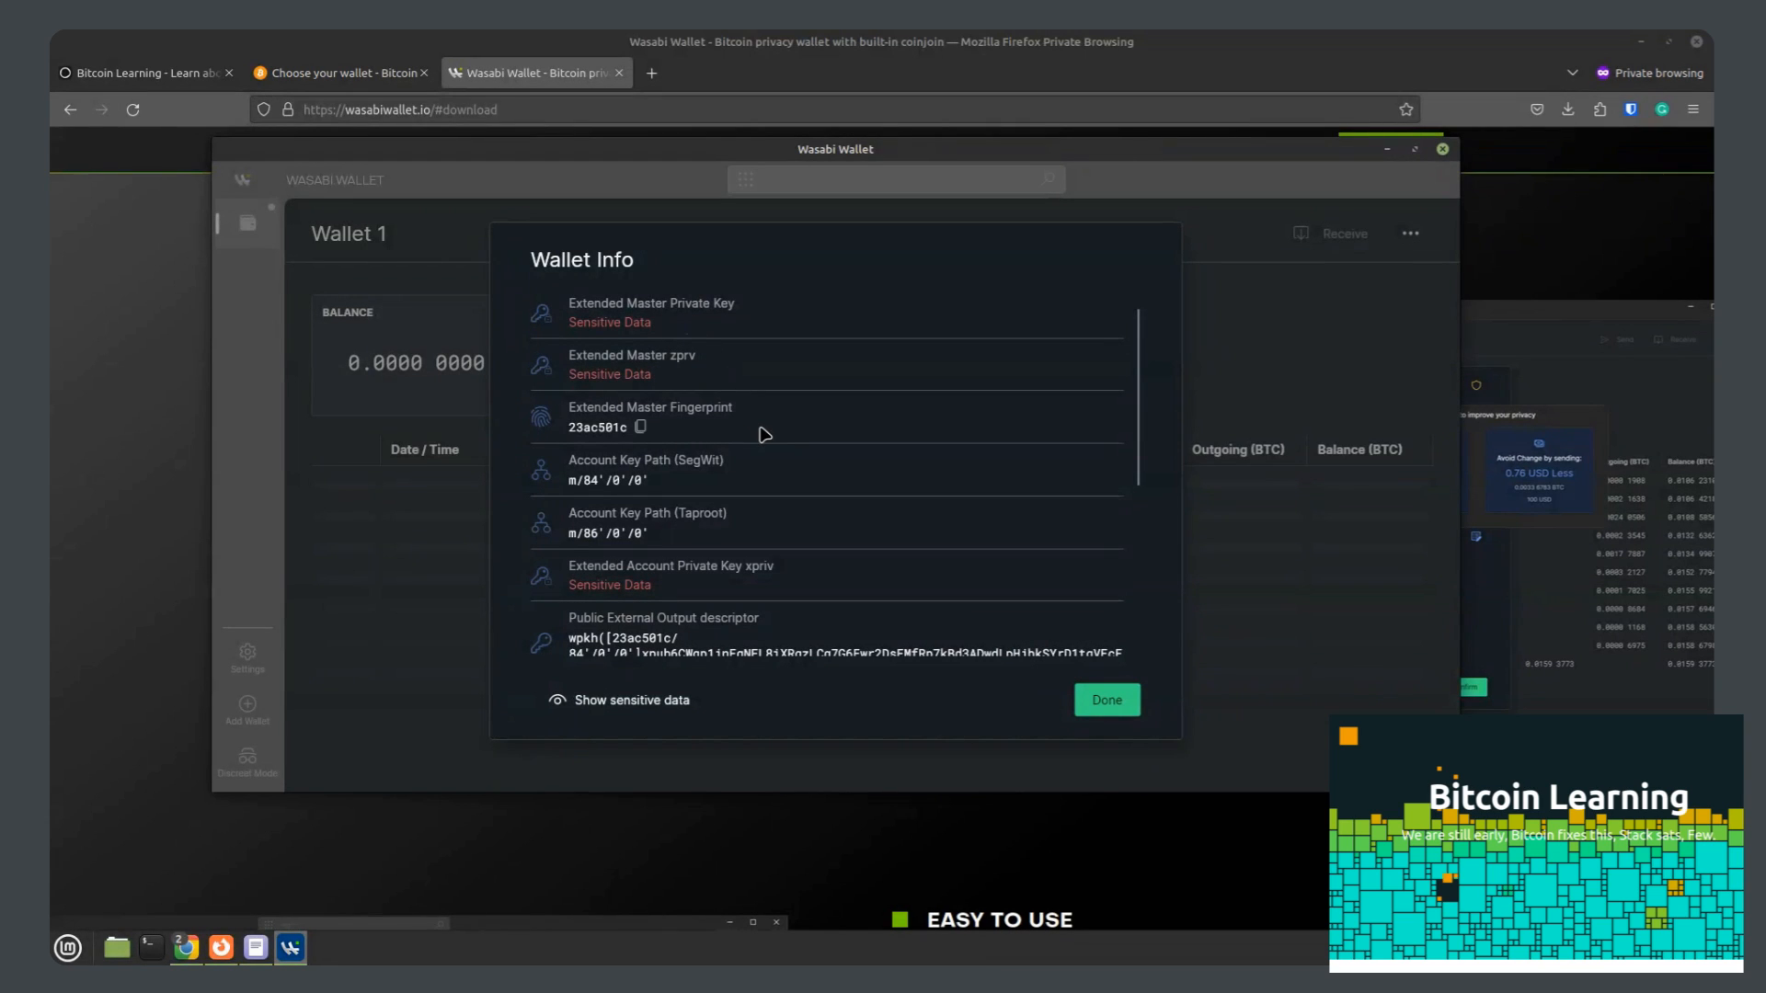
pyautogui.moveTo(804, 527)
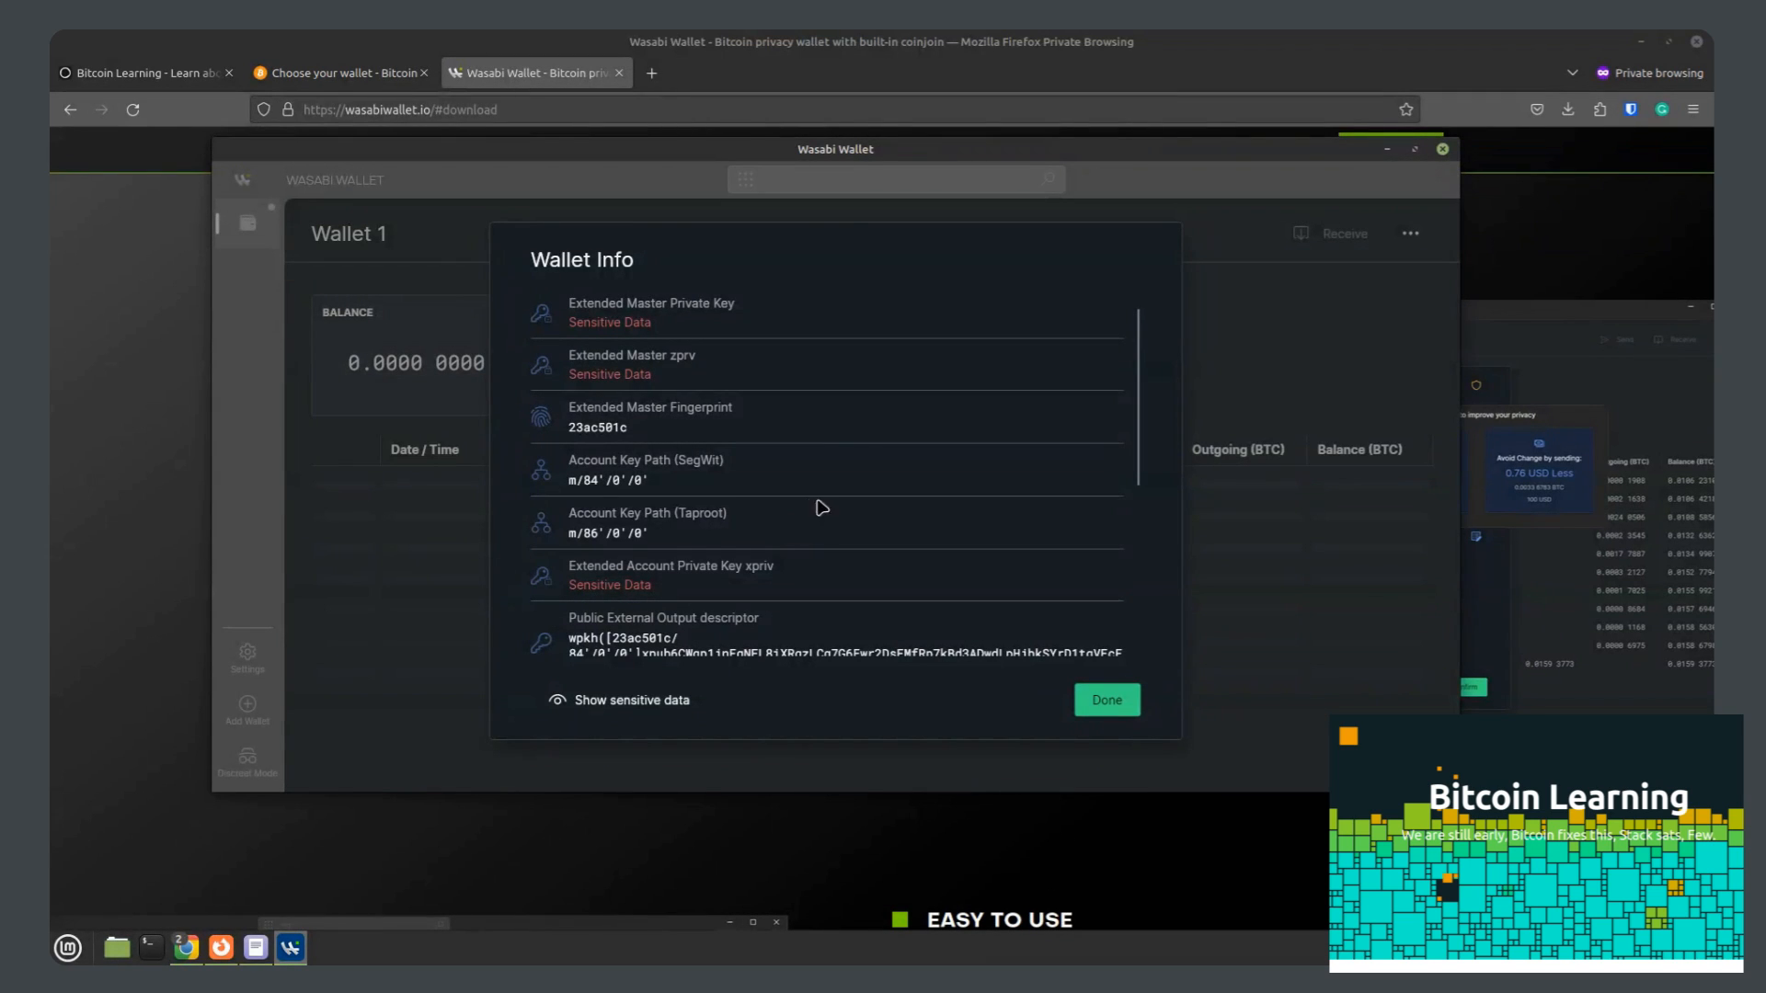
pyautogui.moveTo(693, 498)
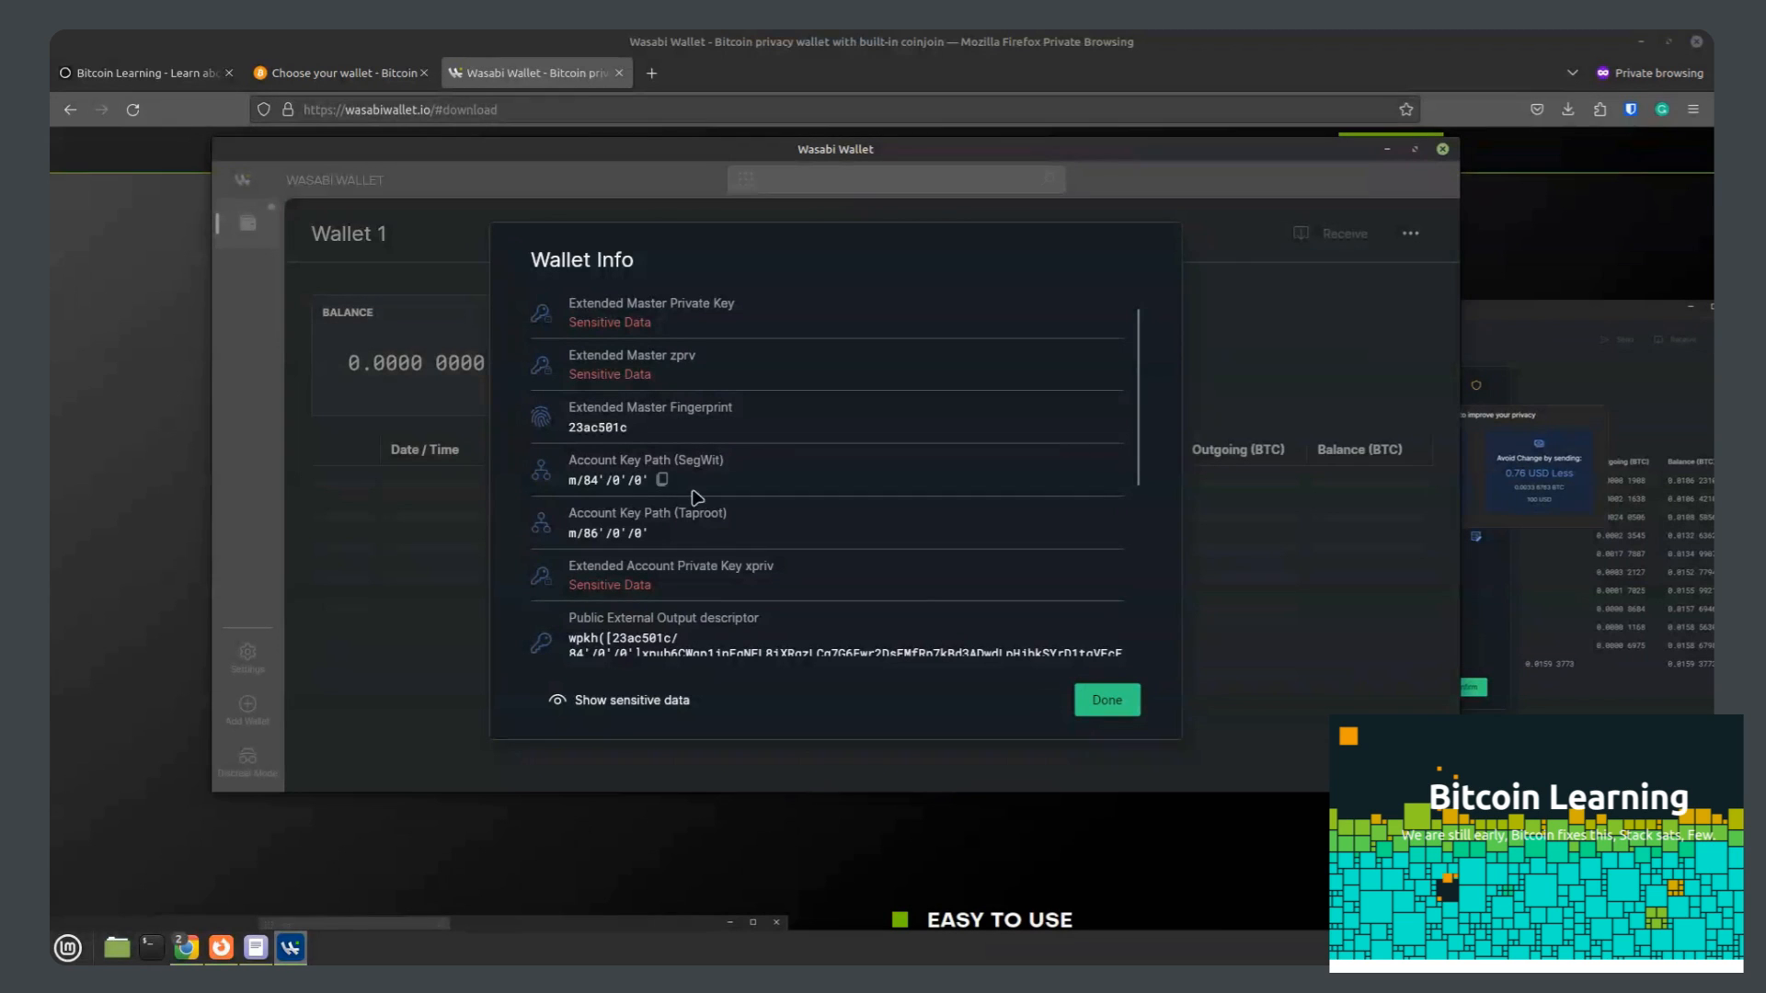
pyautogui.moveTo(716, 525)
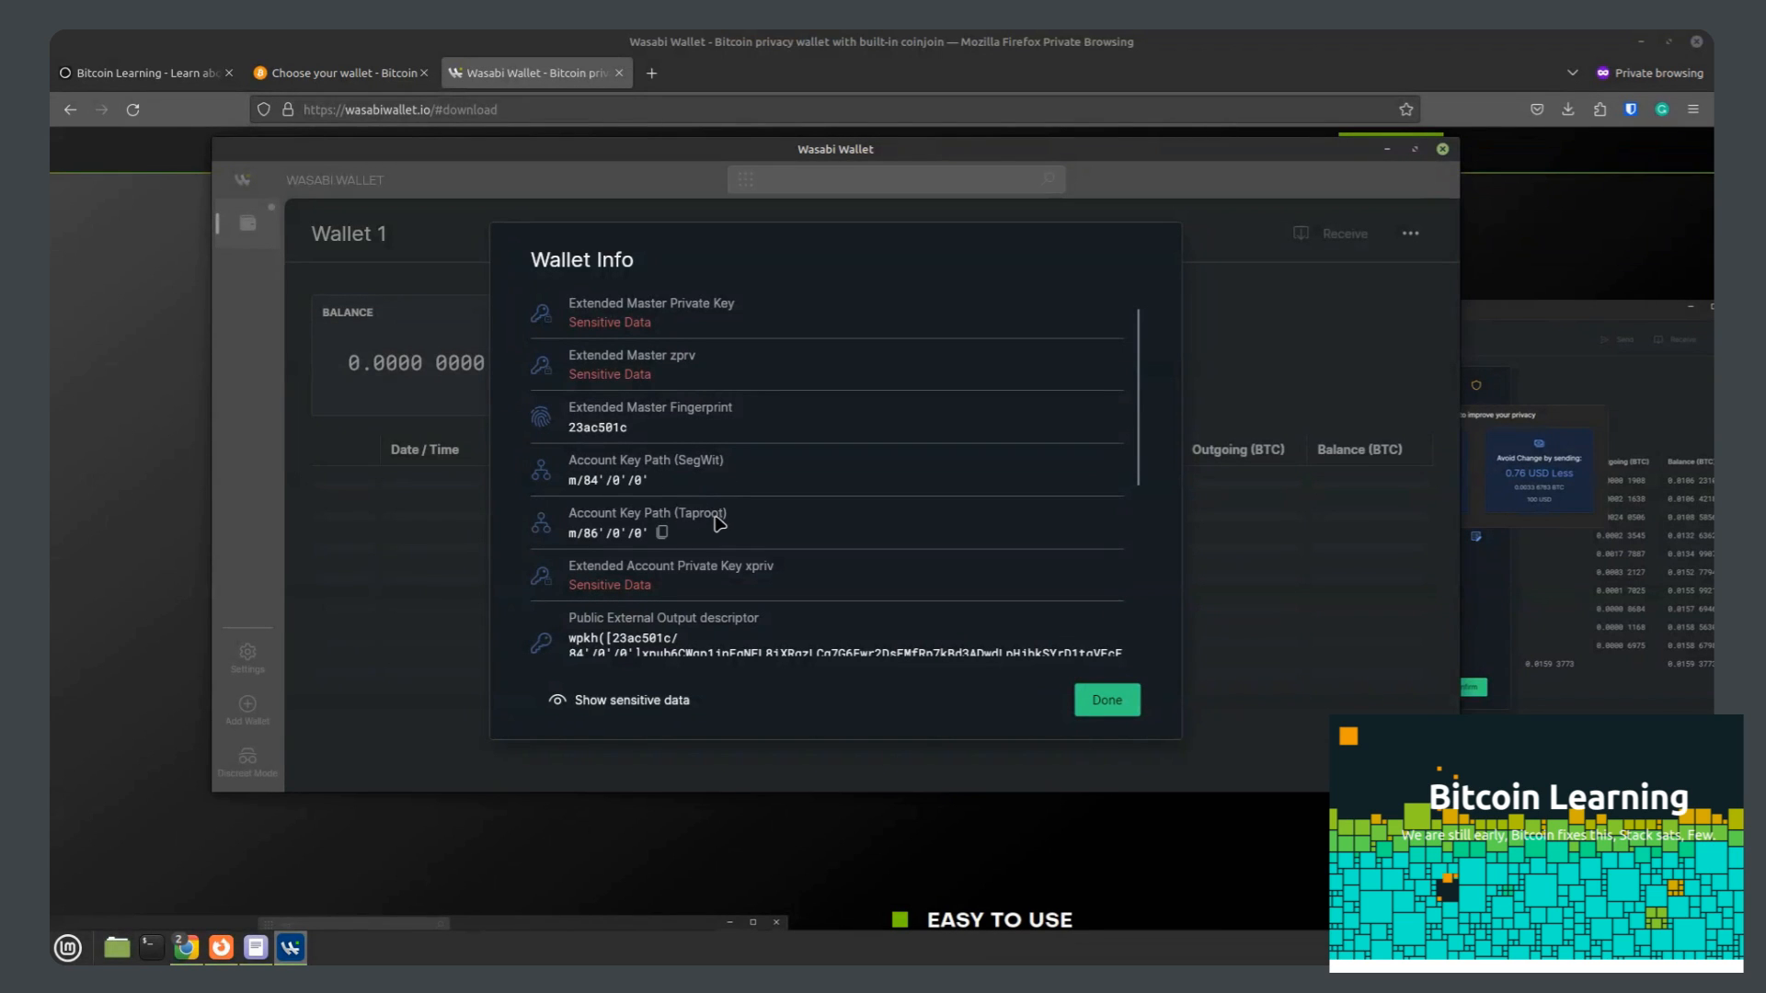
pyautogui.moveTo(704, 492)
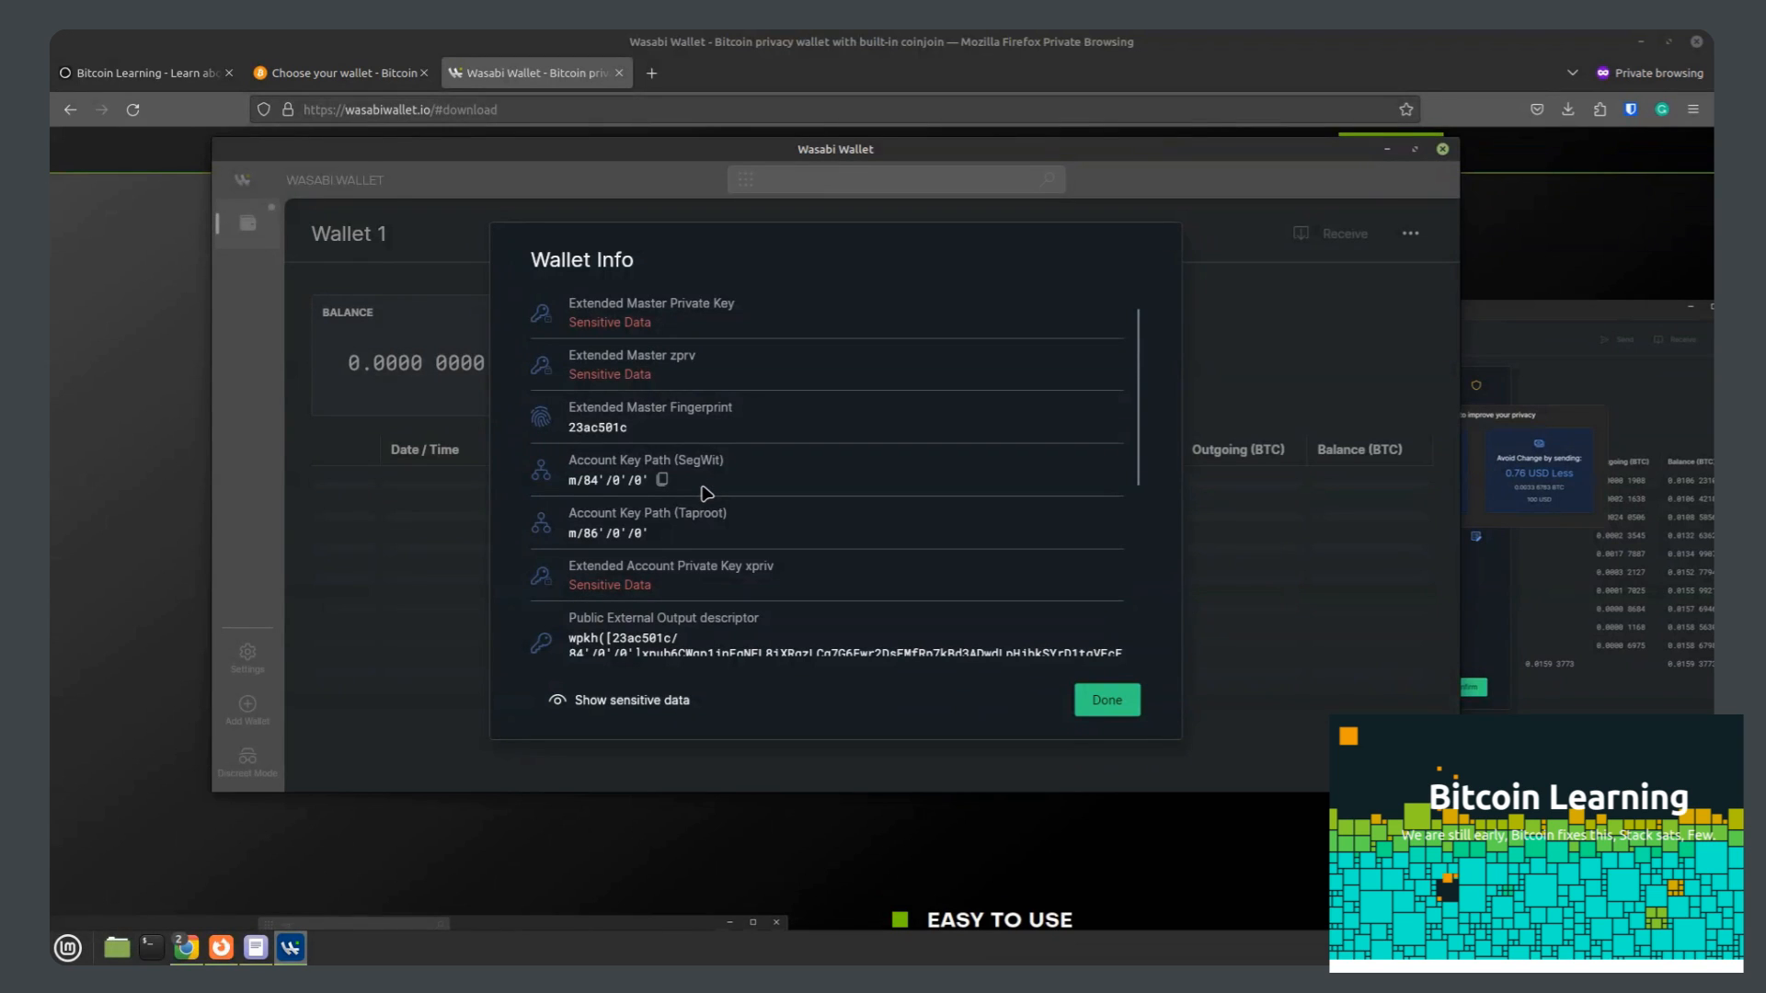
pyautogui.moveTo(789, 520)
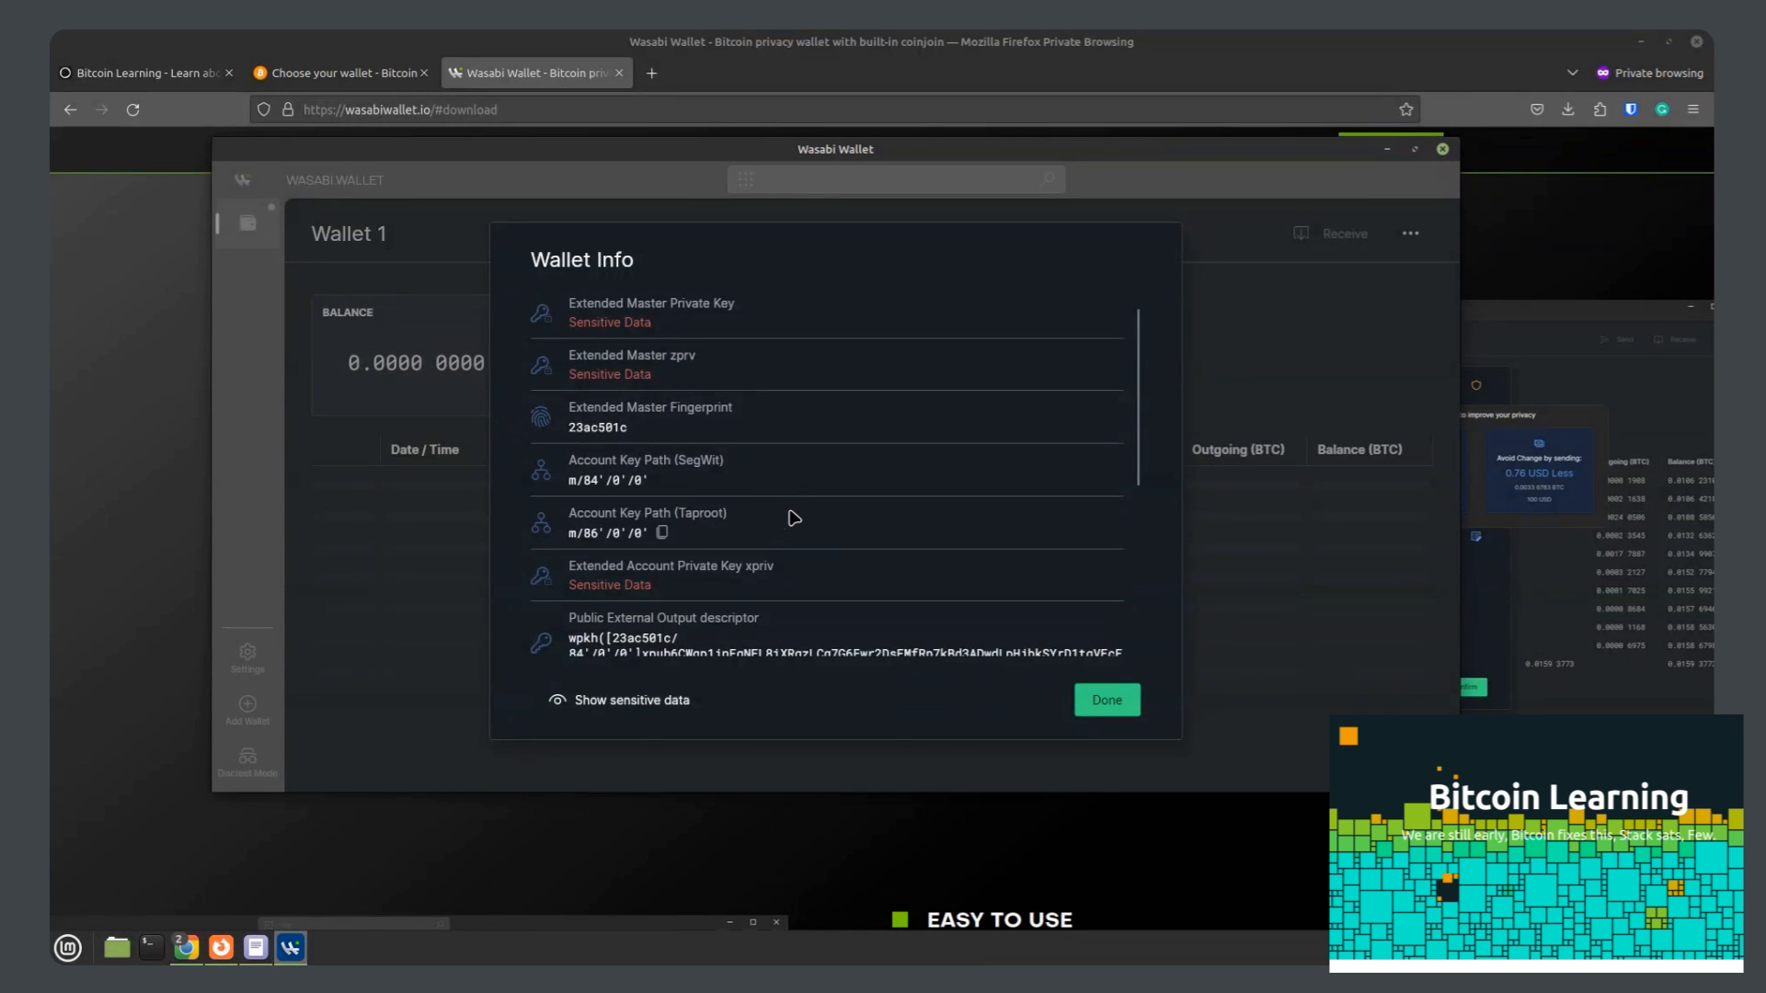
pyautogui.moveTo(795, 484)
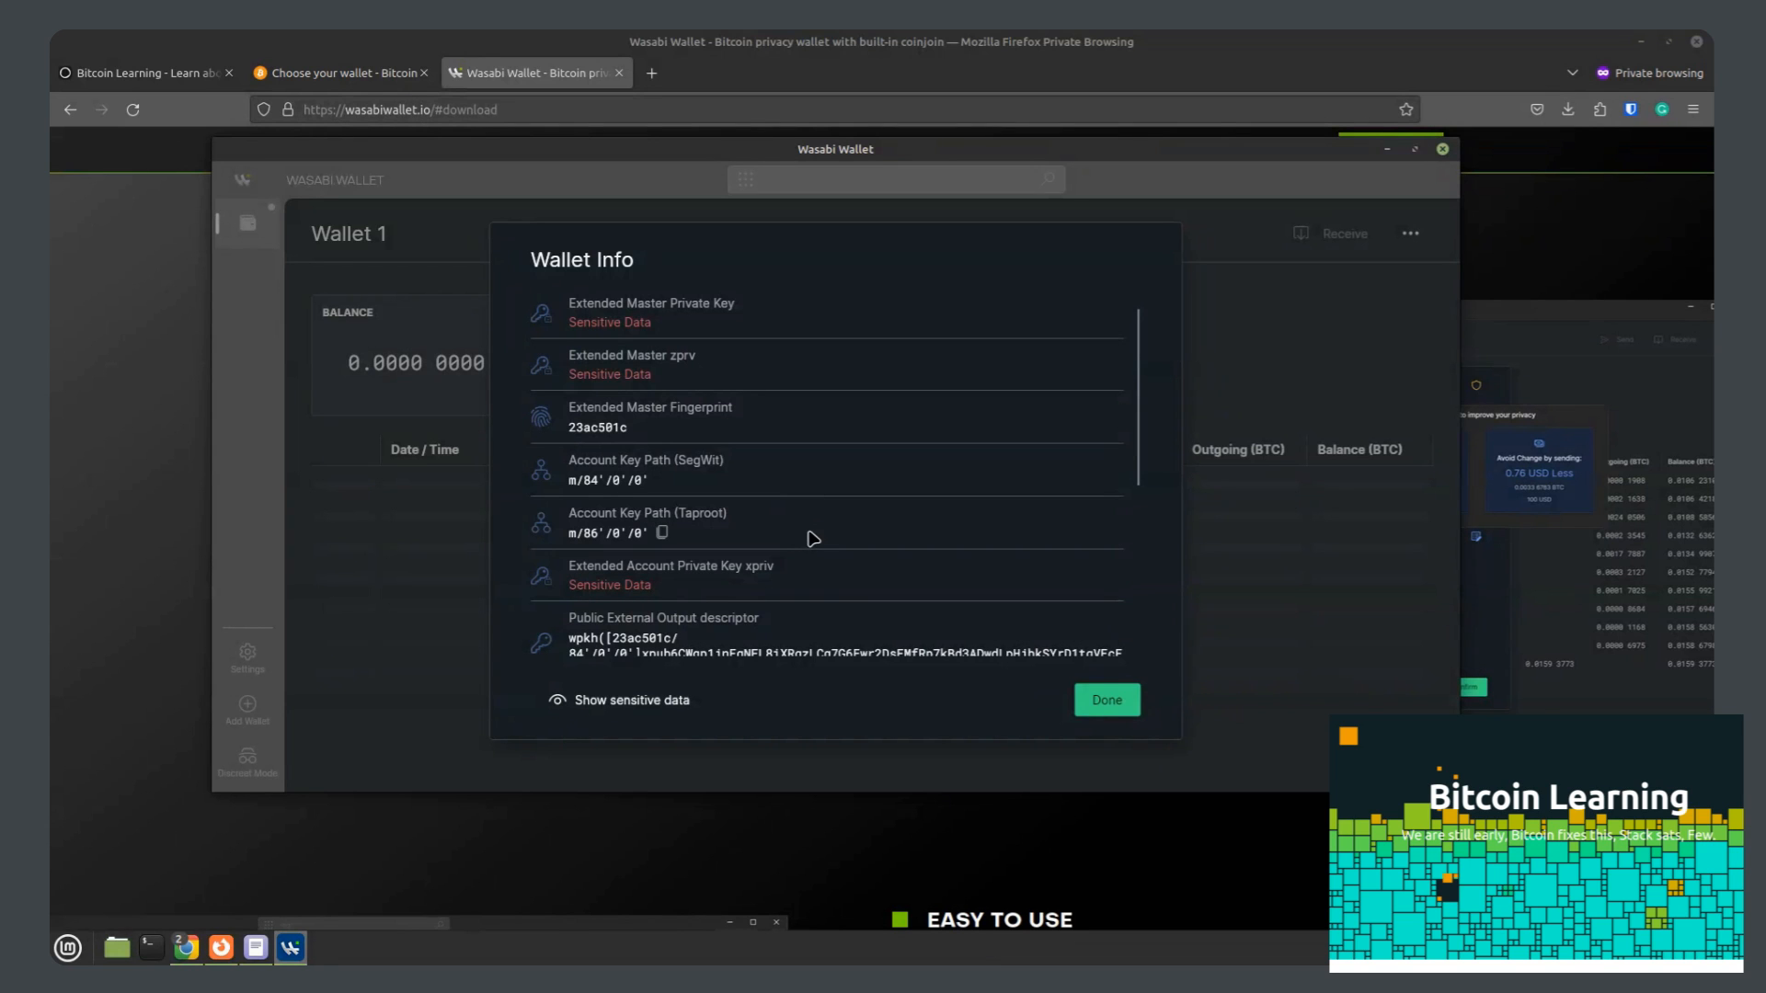
# - Scroll through the fingerprint, key paths and output descriptors
pyautogui.scroll(-3)
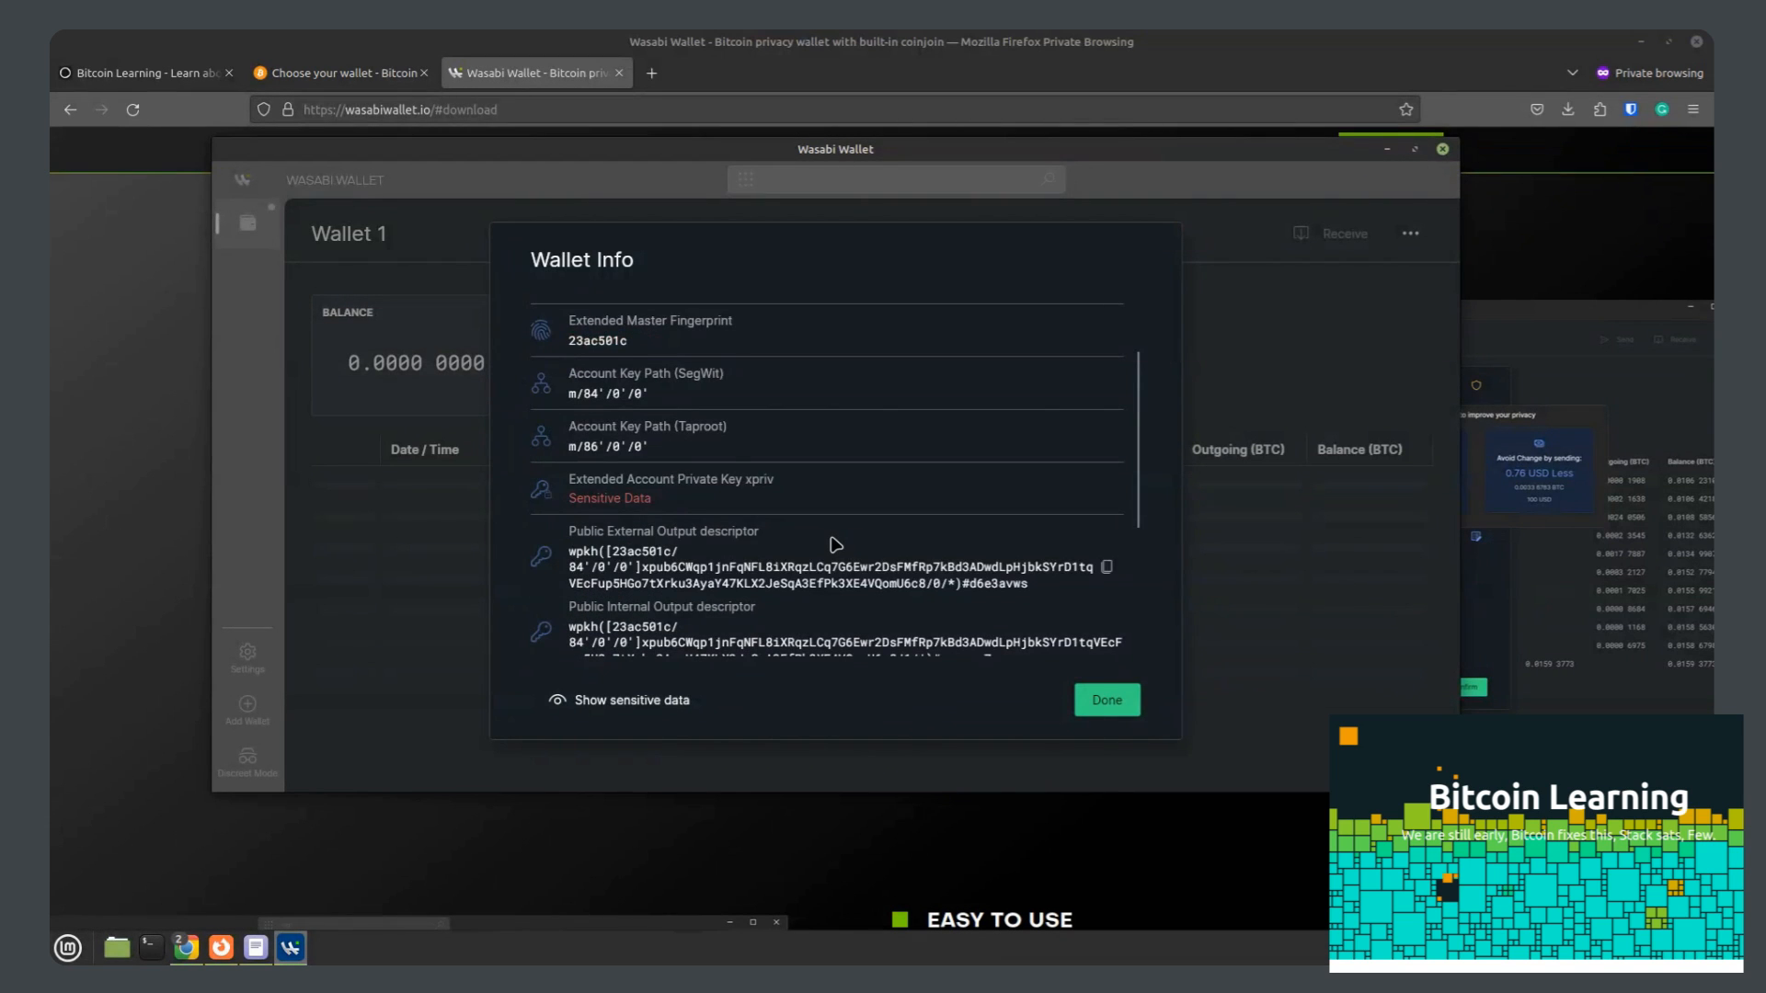
pyautogui.scroll(-3)
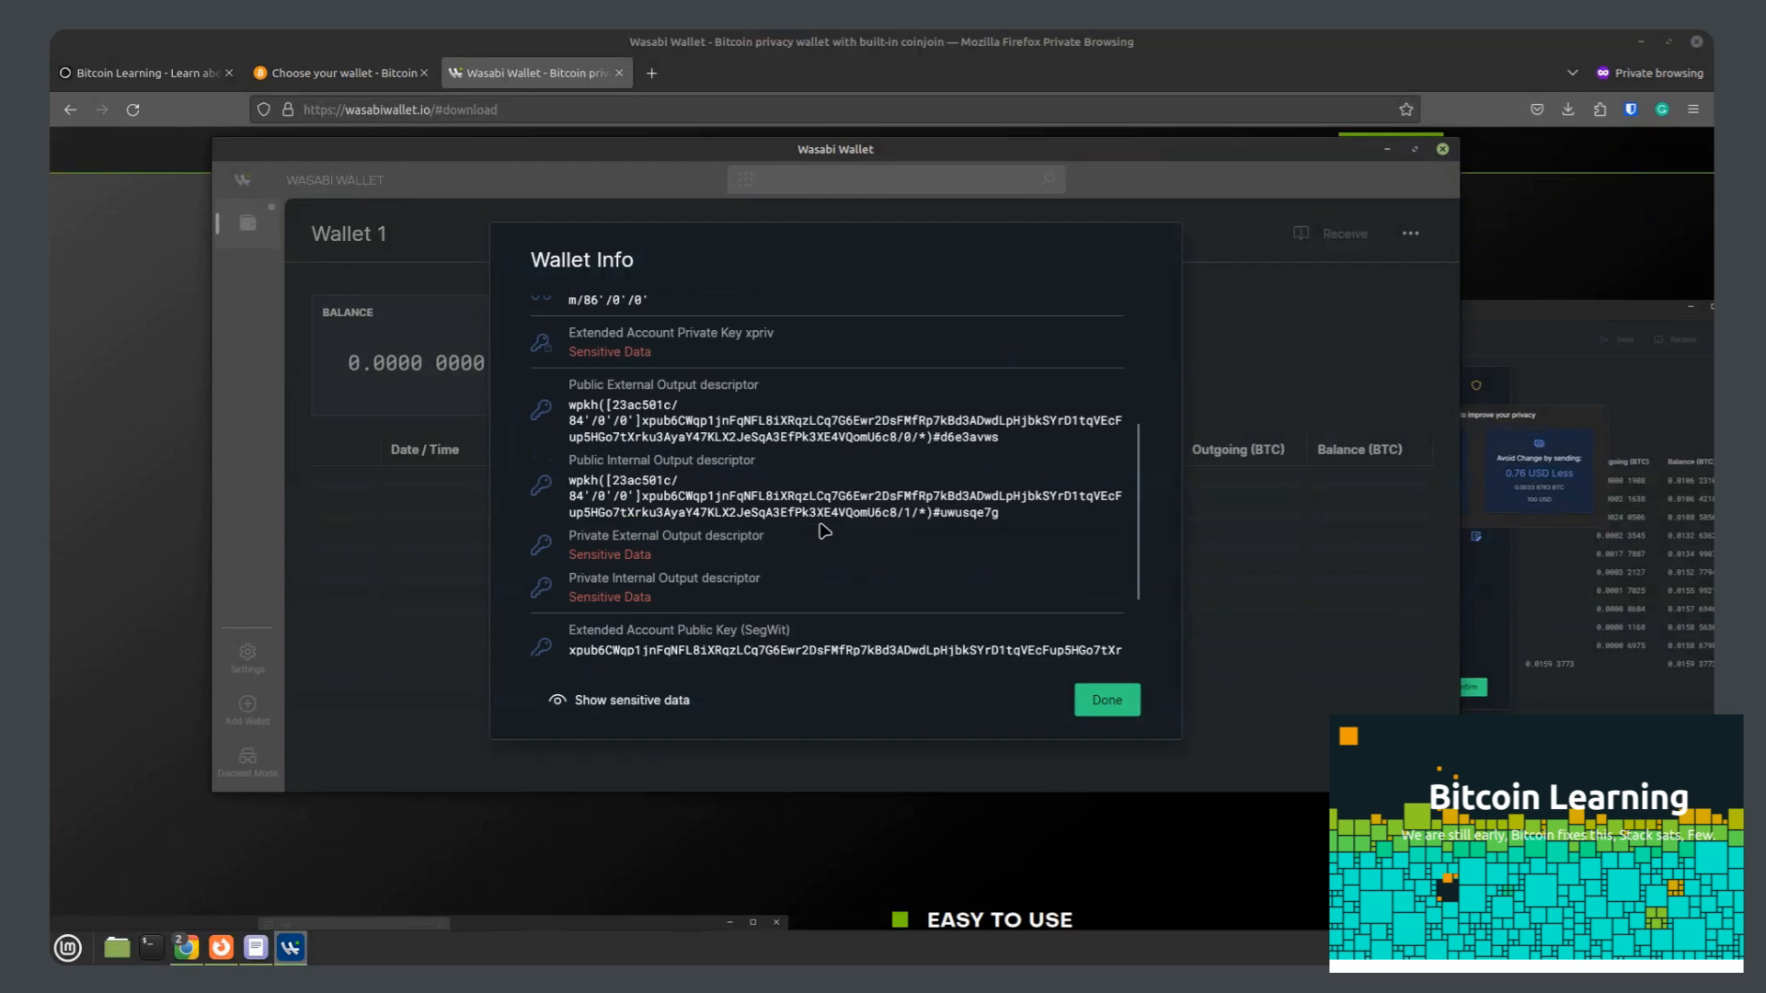
pyautogui.moveTo(912, 588)
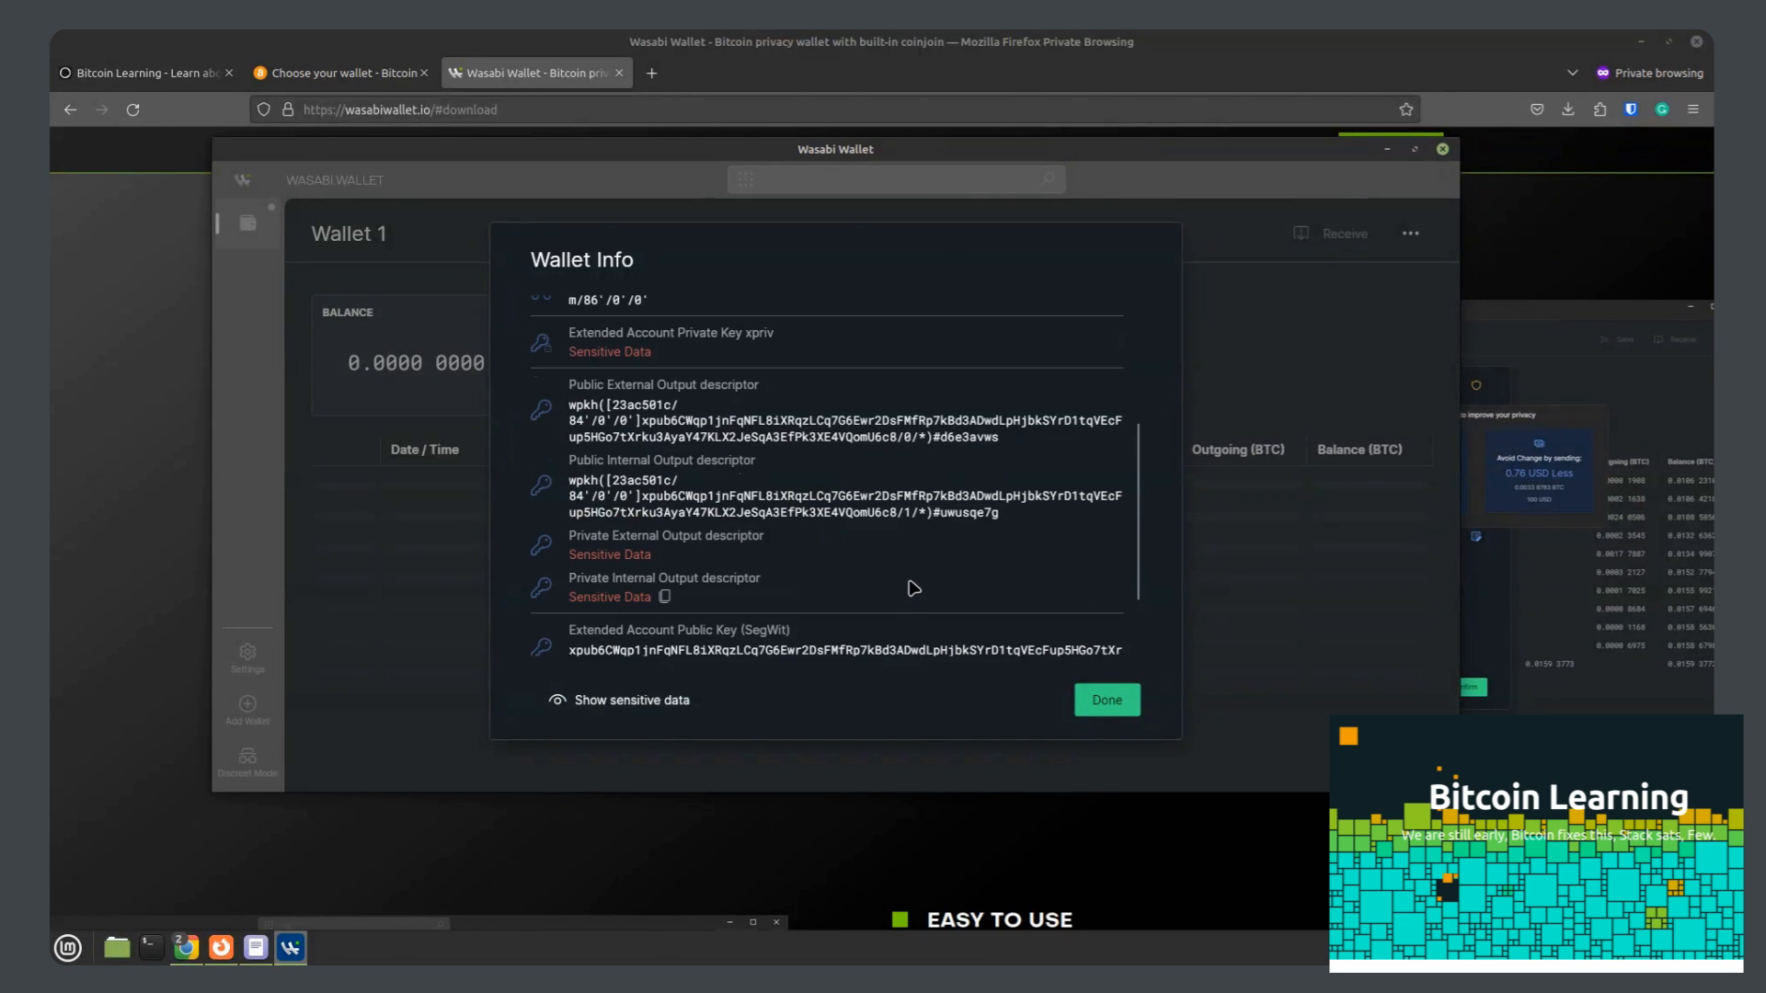
pyautogui.scroll(3)
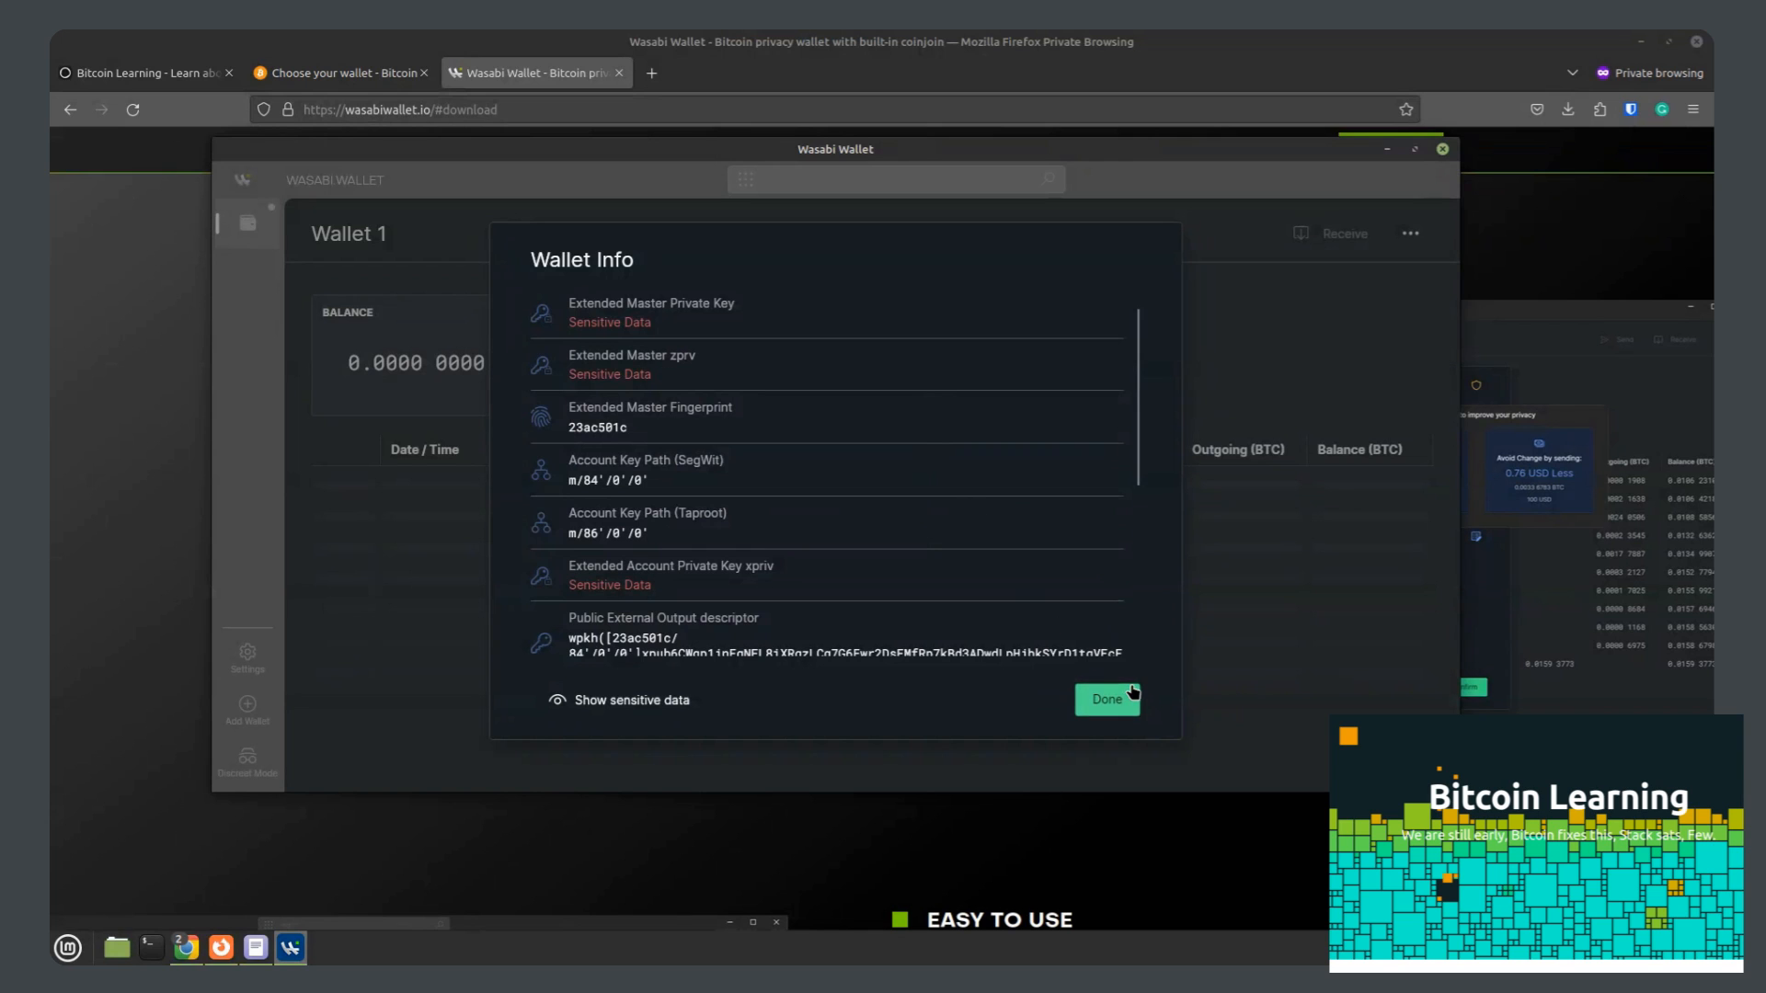
# - Close Wallet Info, browse the General settings, then switch to the Wasabi website in Firefox
pyautogui.click(1106, 699)
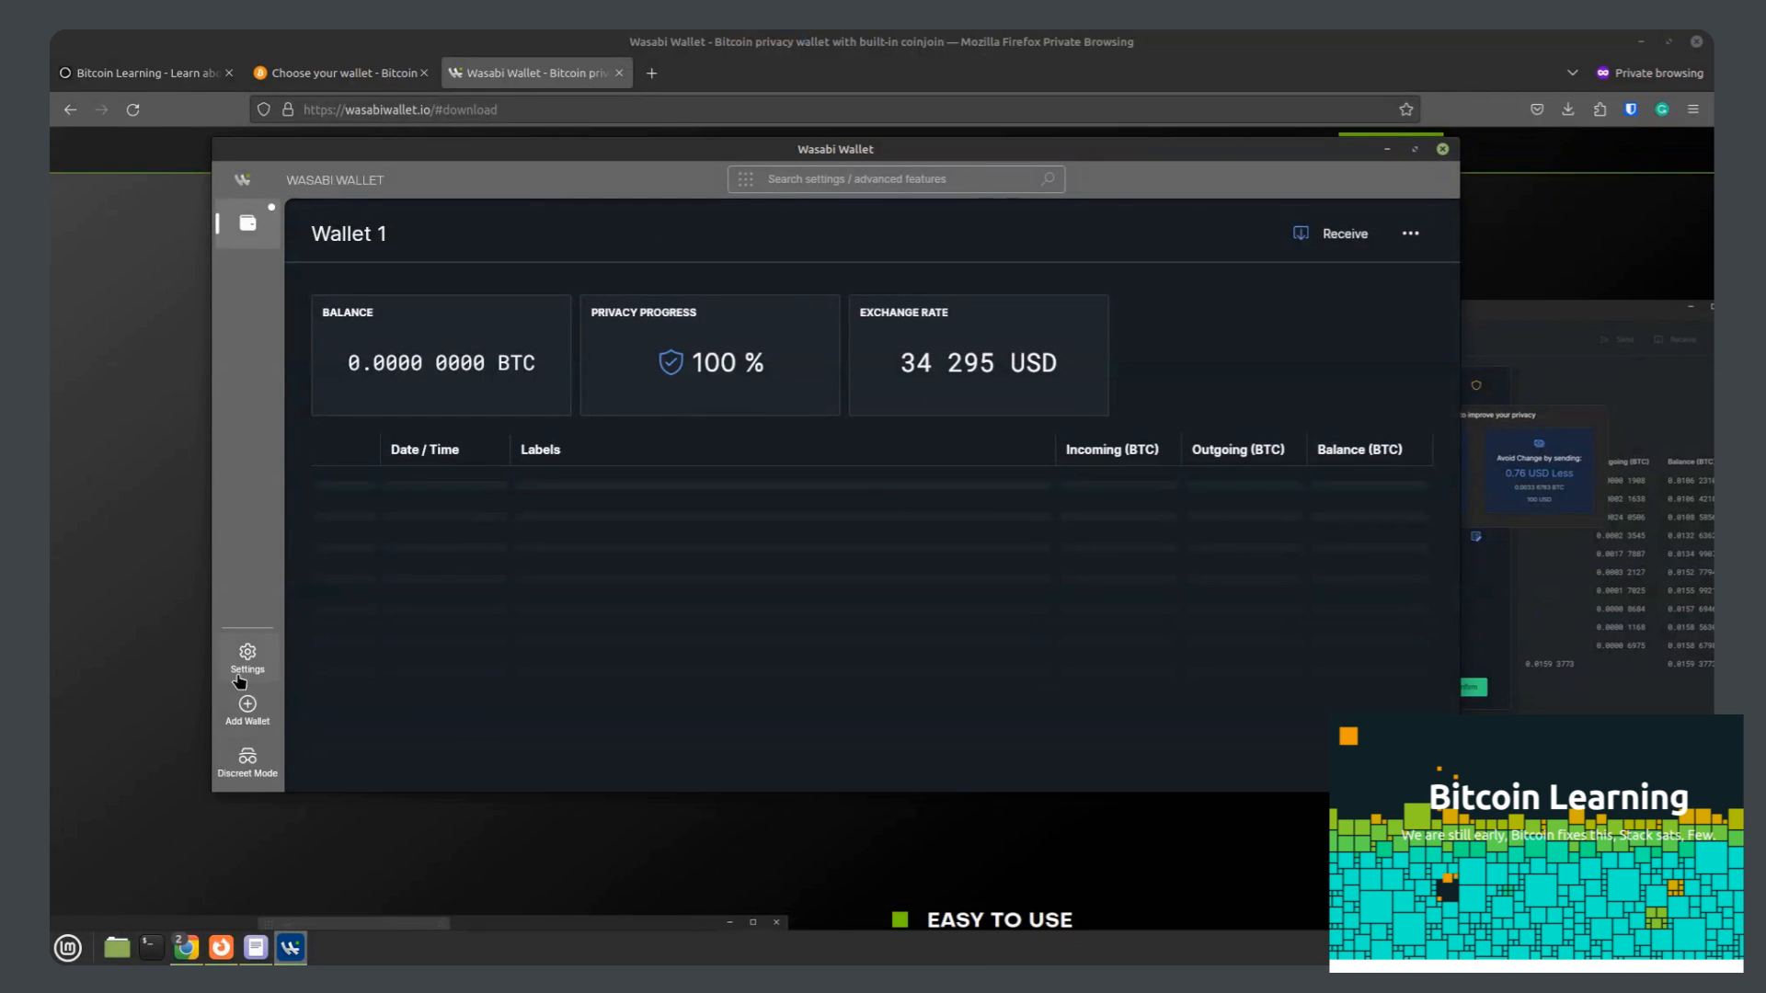
pyautogui.moveTo(925, 205)
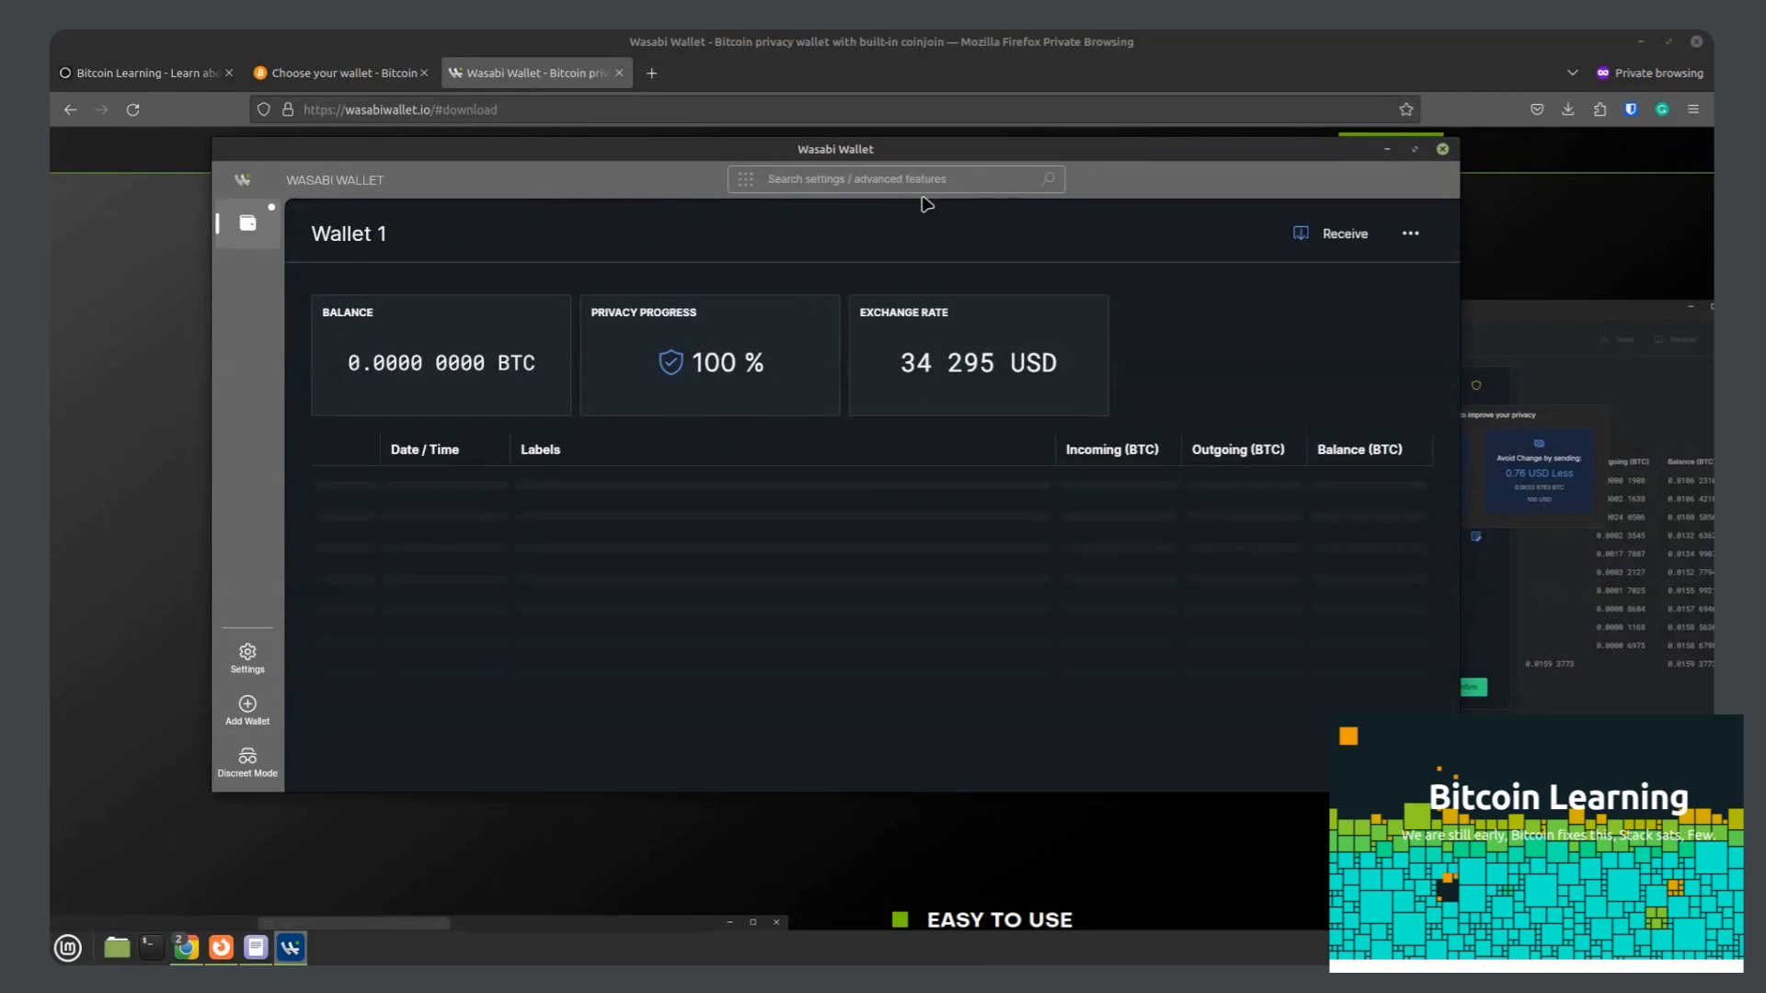
pyautogui.moveTo(1264, 328)
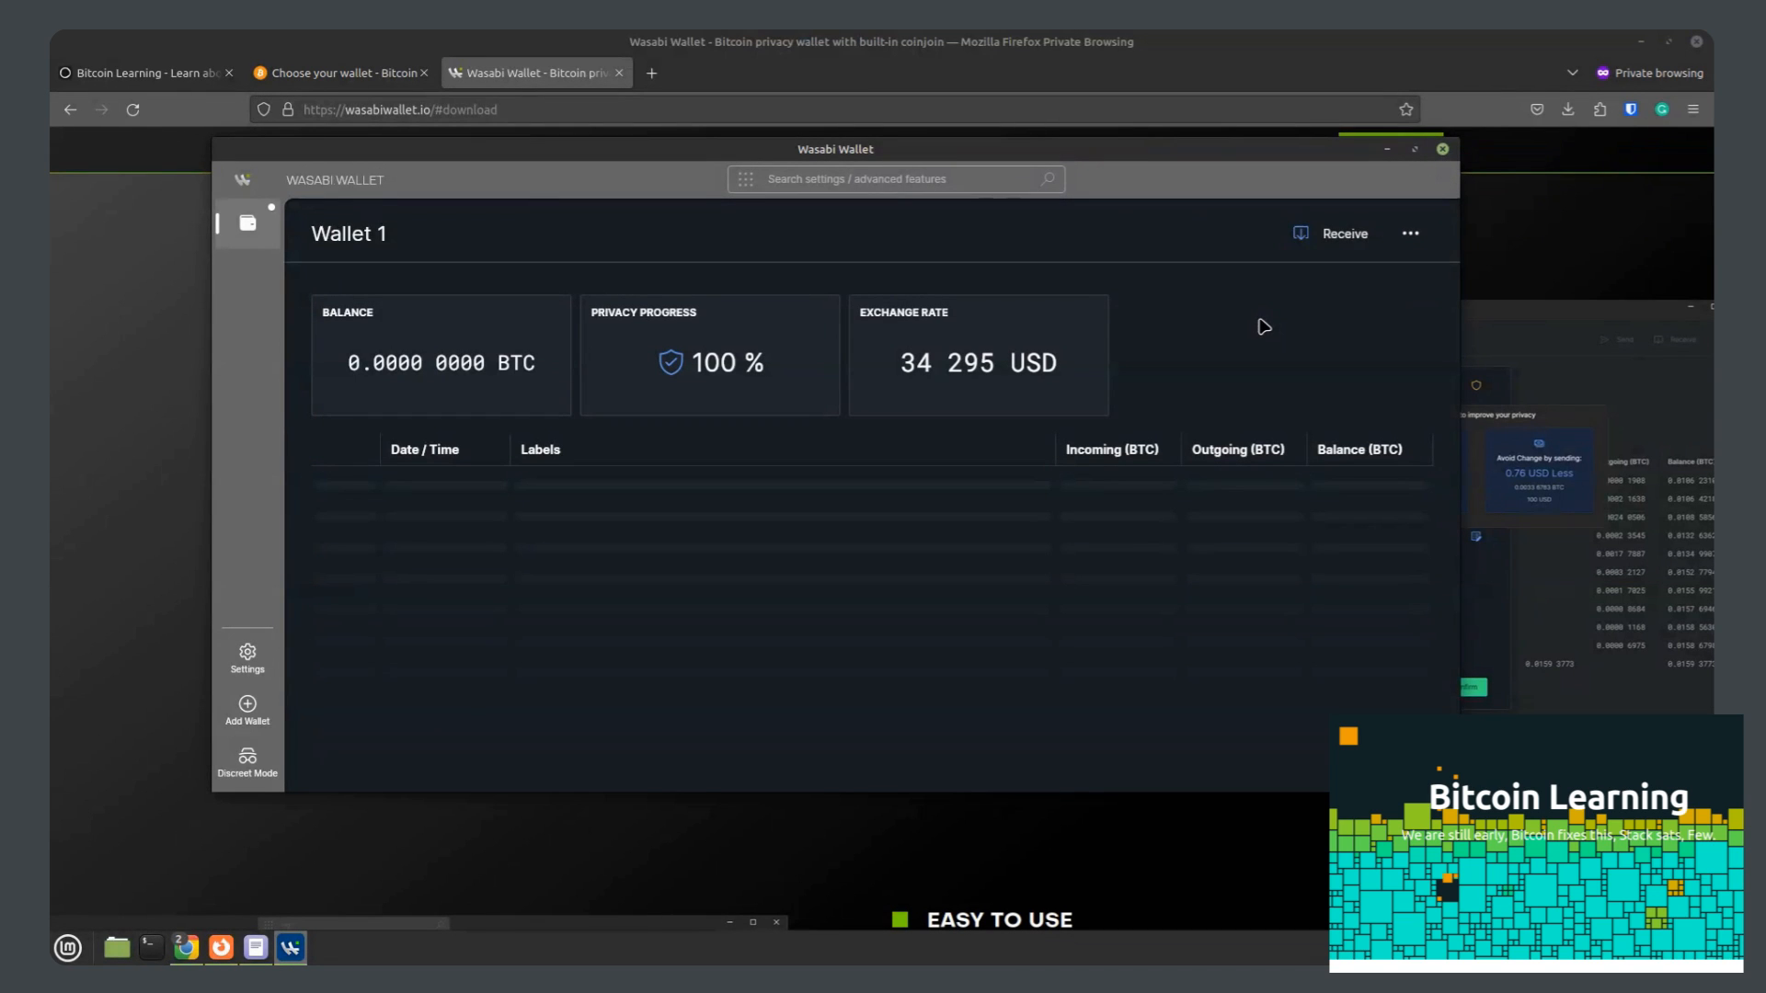
pyautogui.click(247, 657)
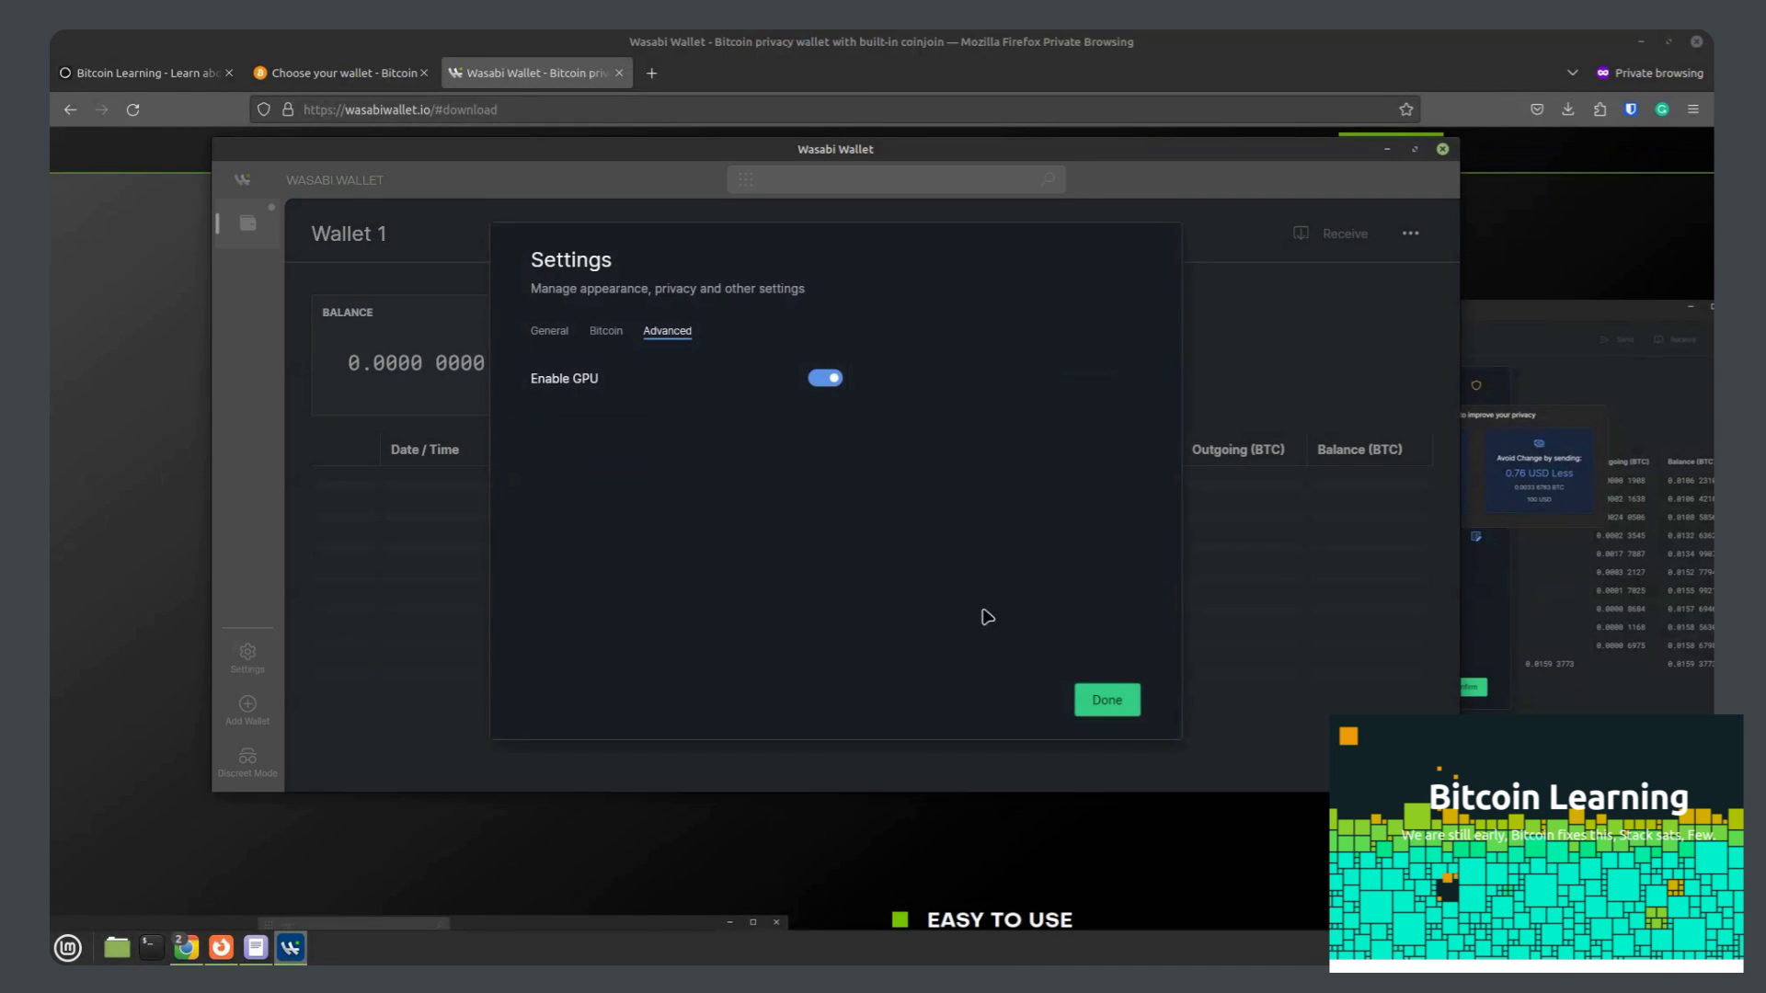
pyautogui.click(550, 329)
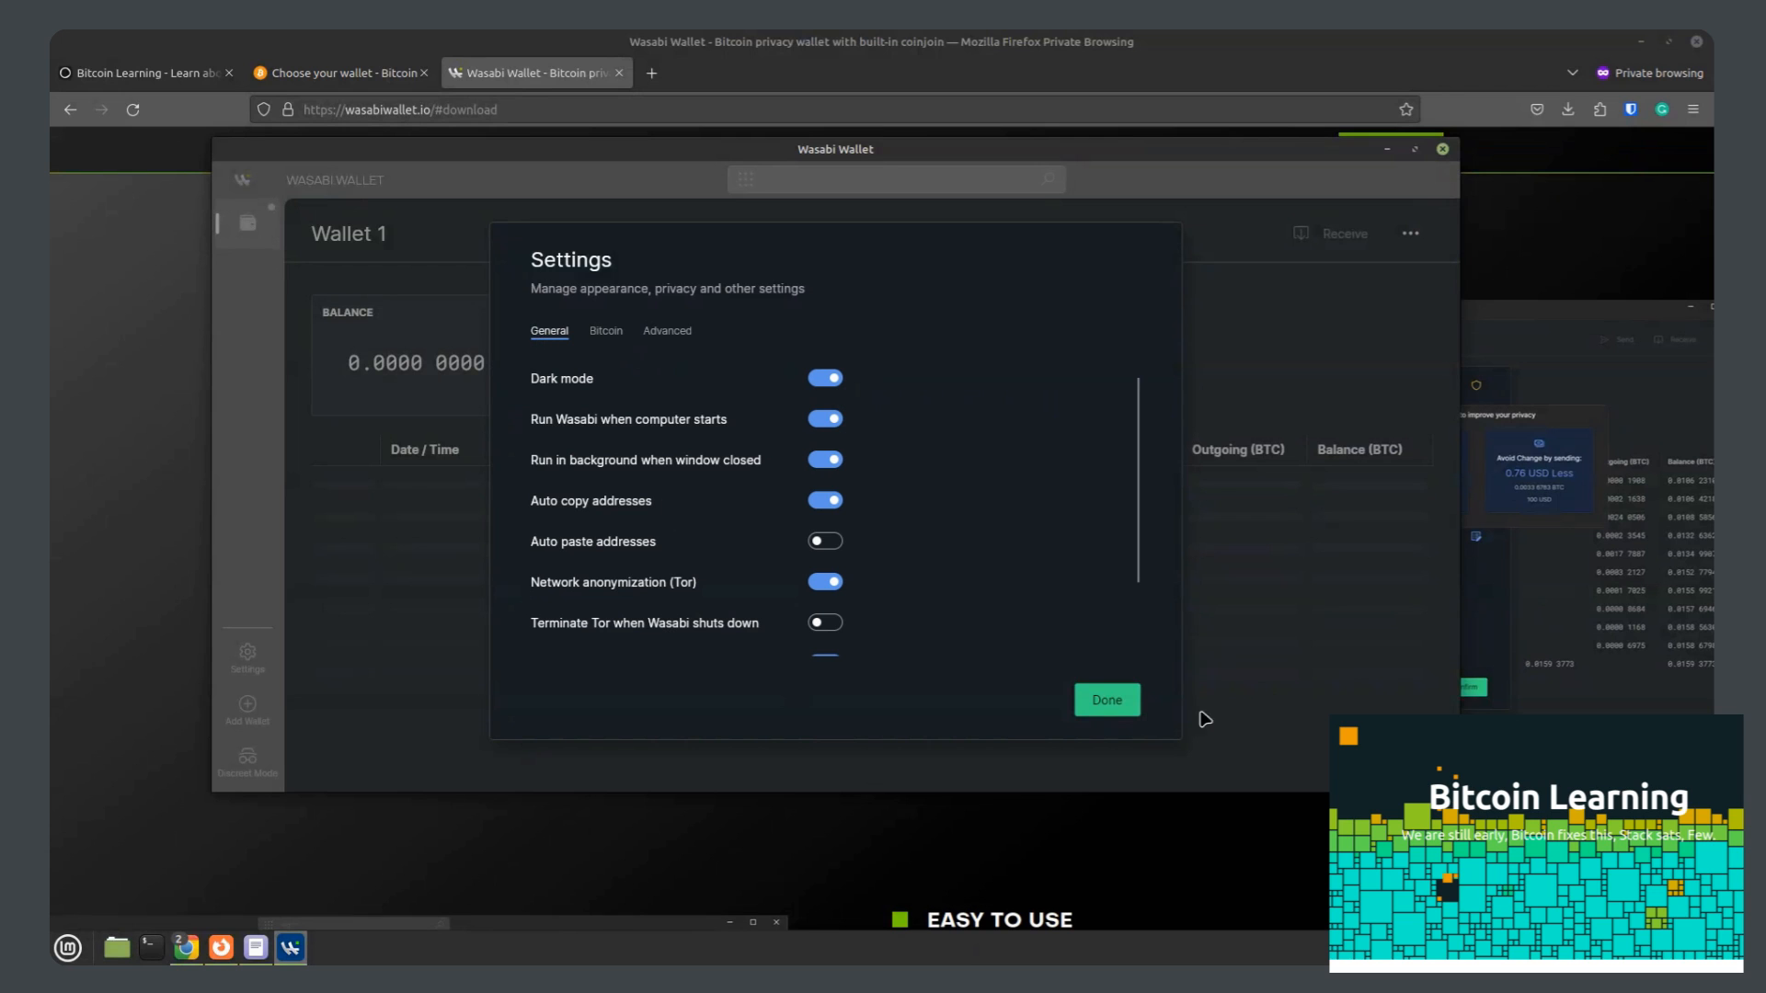
pyautogui.scroll(-3)
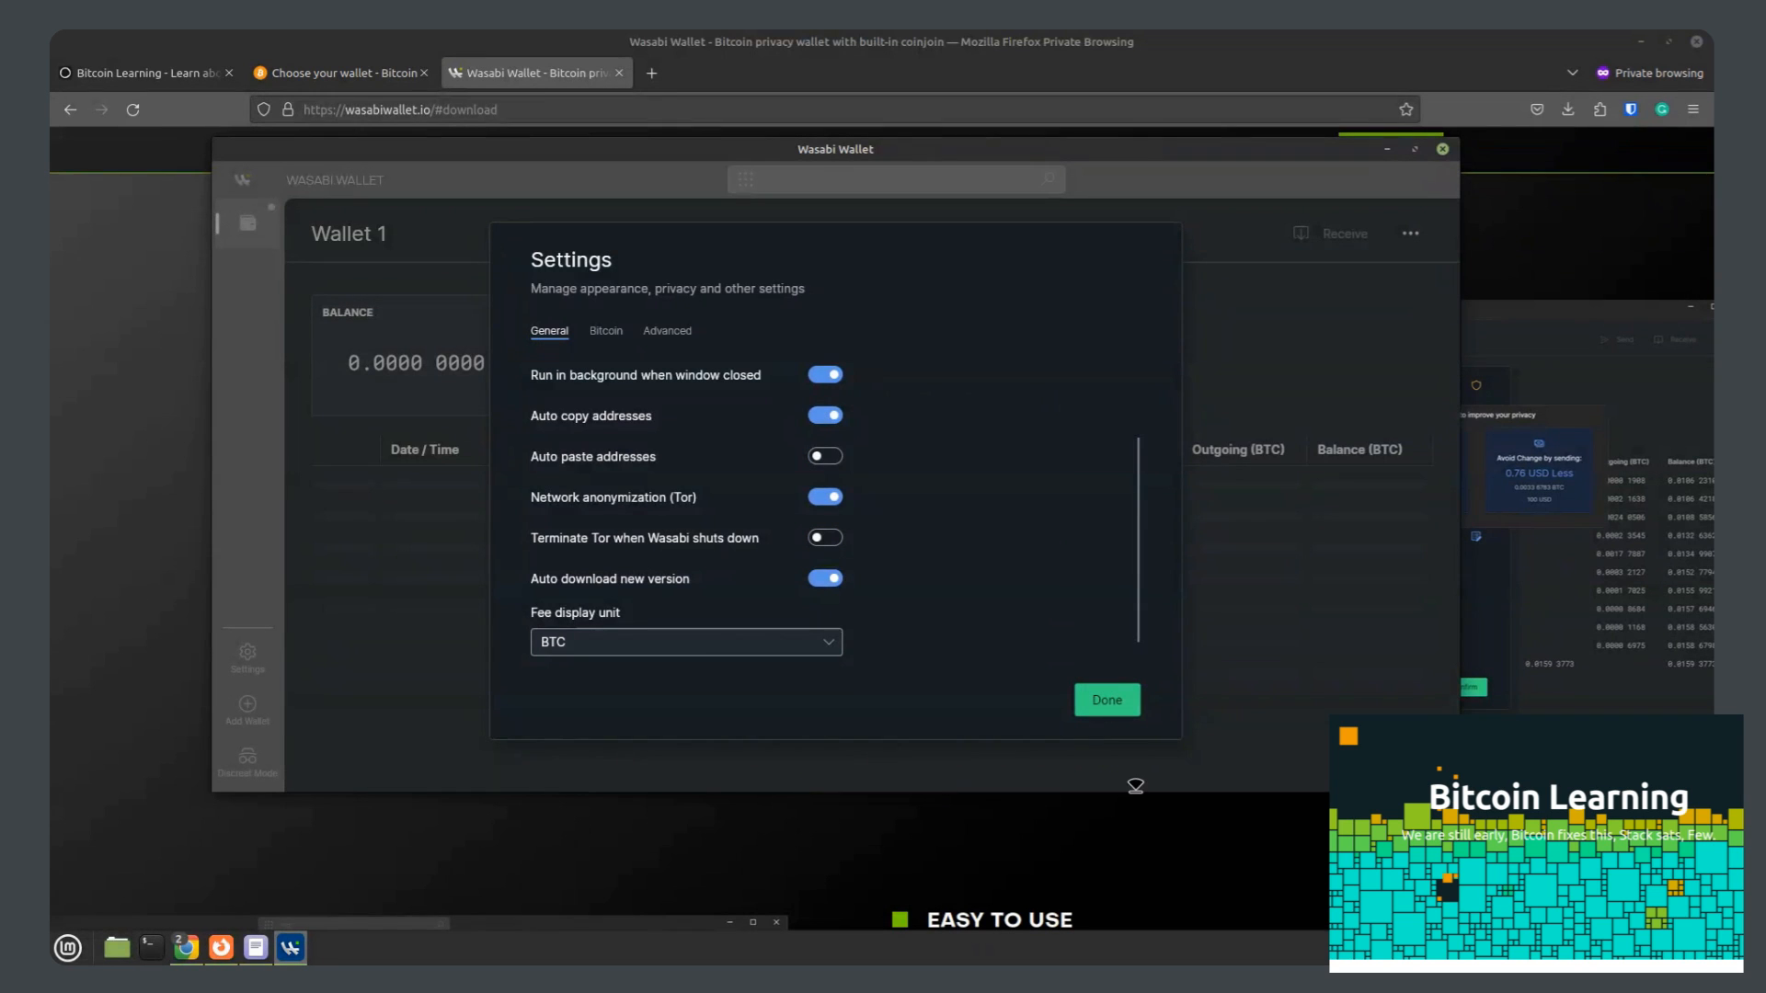
pyautogui.click(1105, 699)
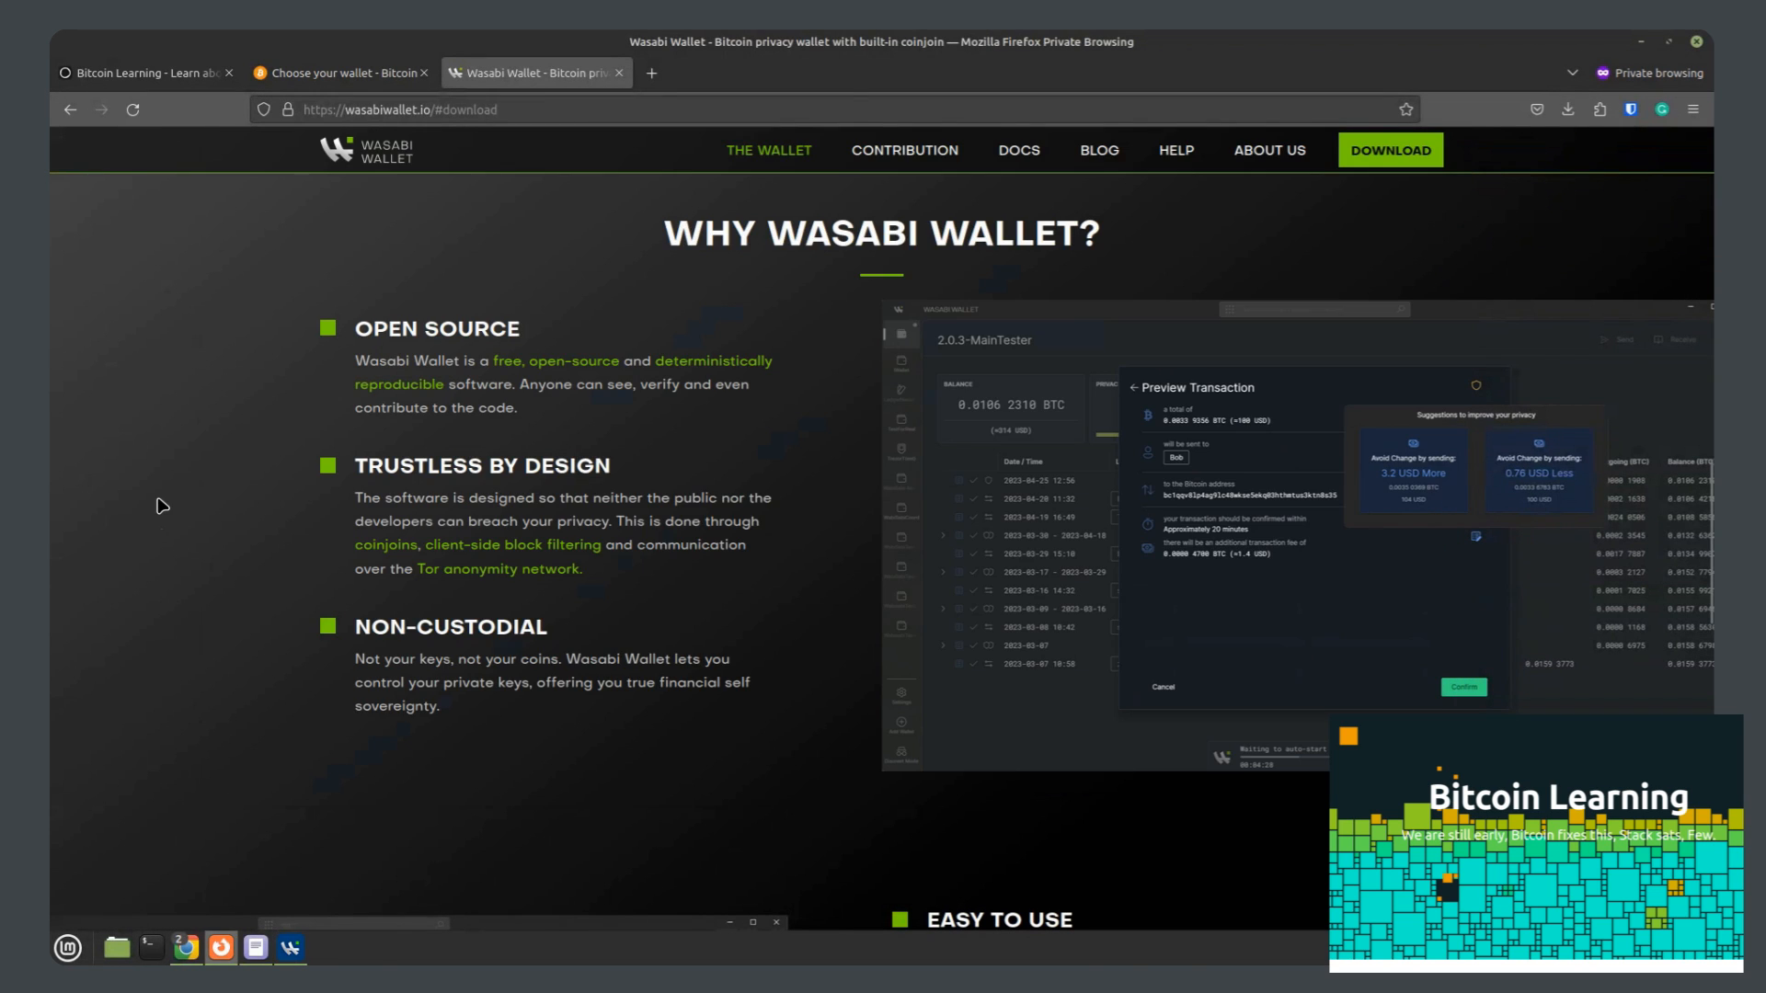
# - Open the Wasabi Docs site and scroll to its How to use this documentation section
pyautogui.click(1018, 149)
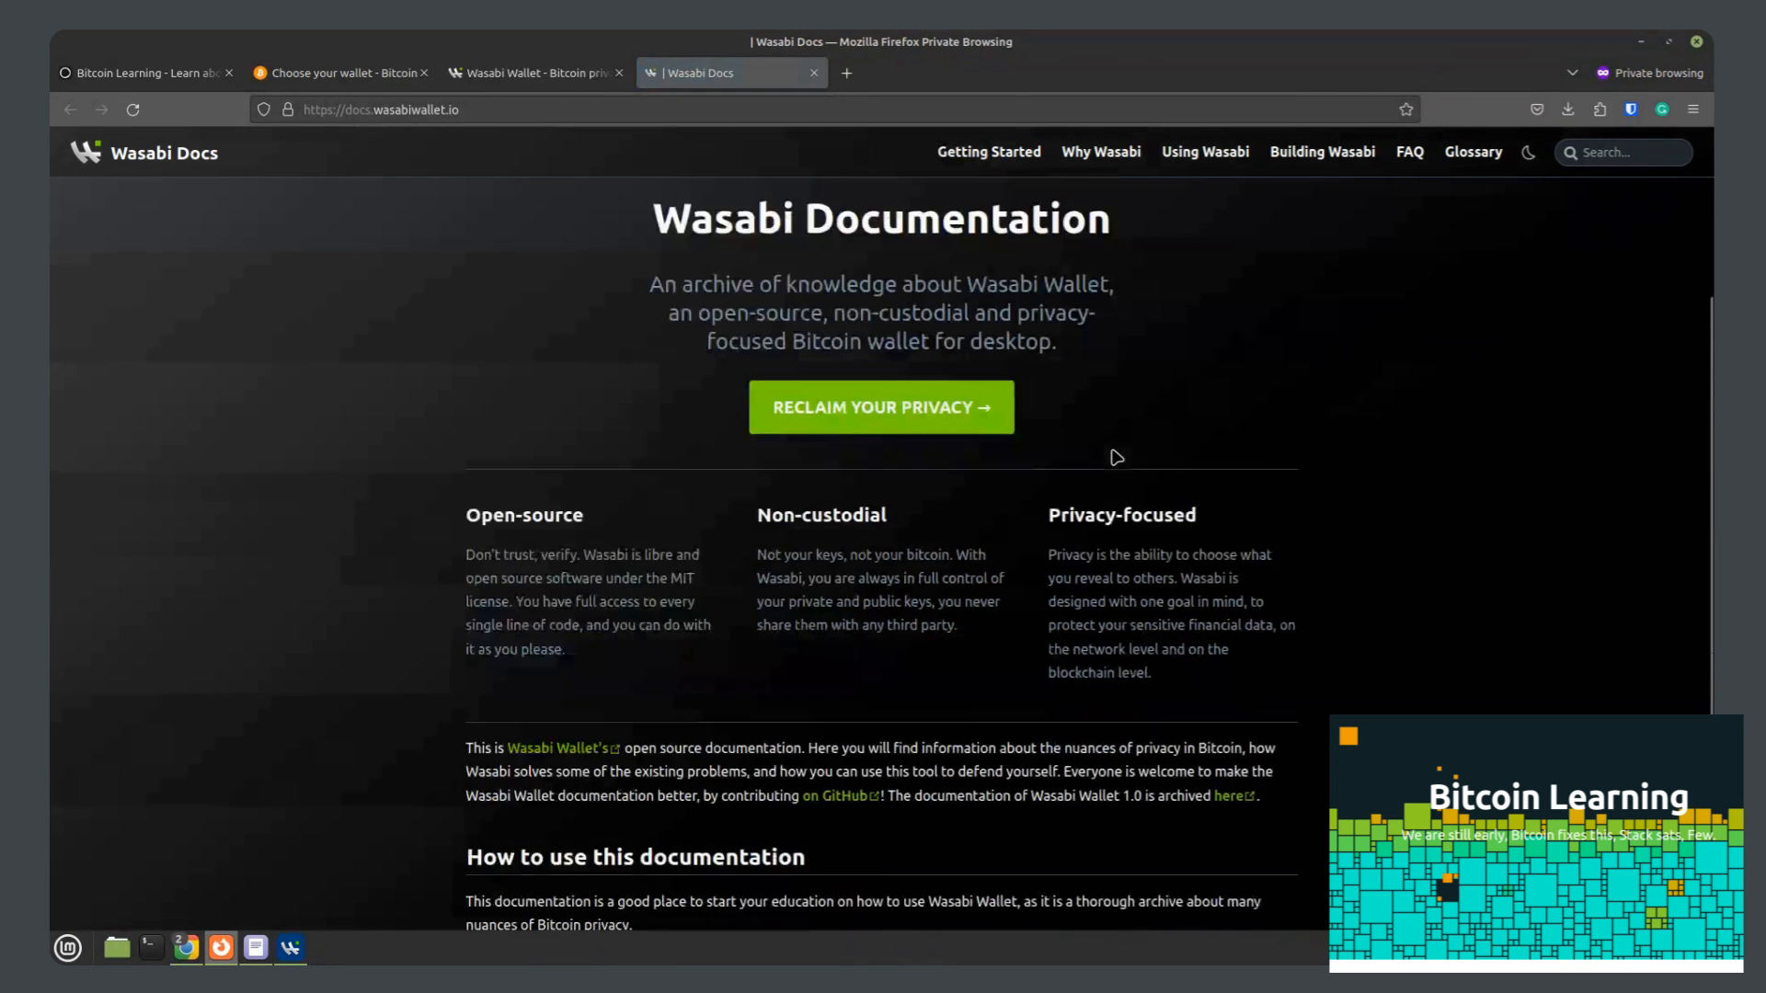
pyautogui.scroll(-3)
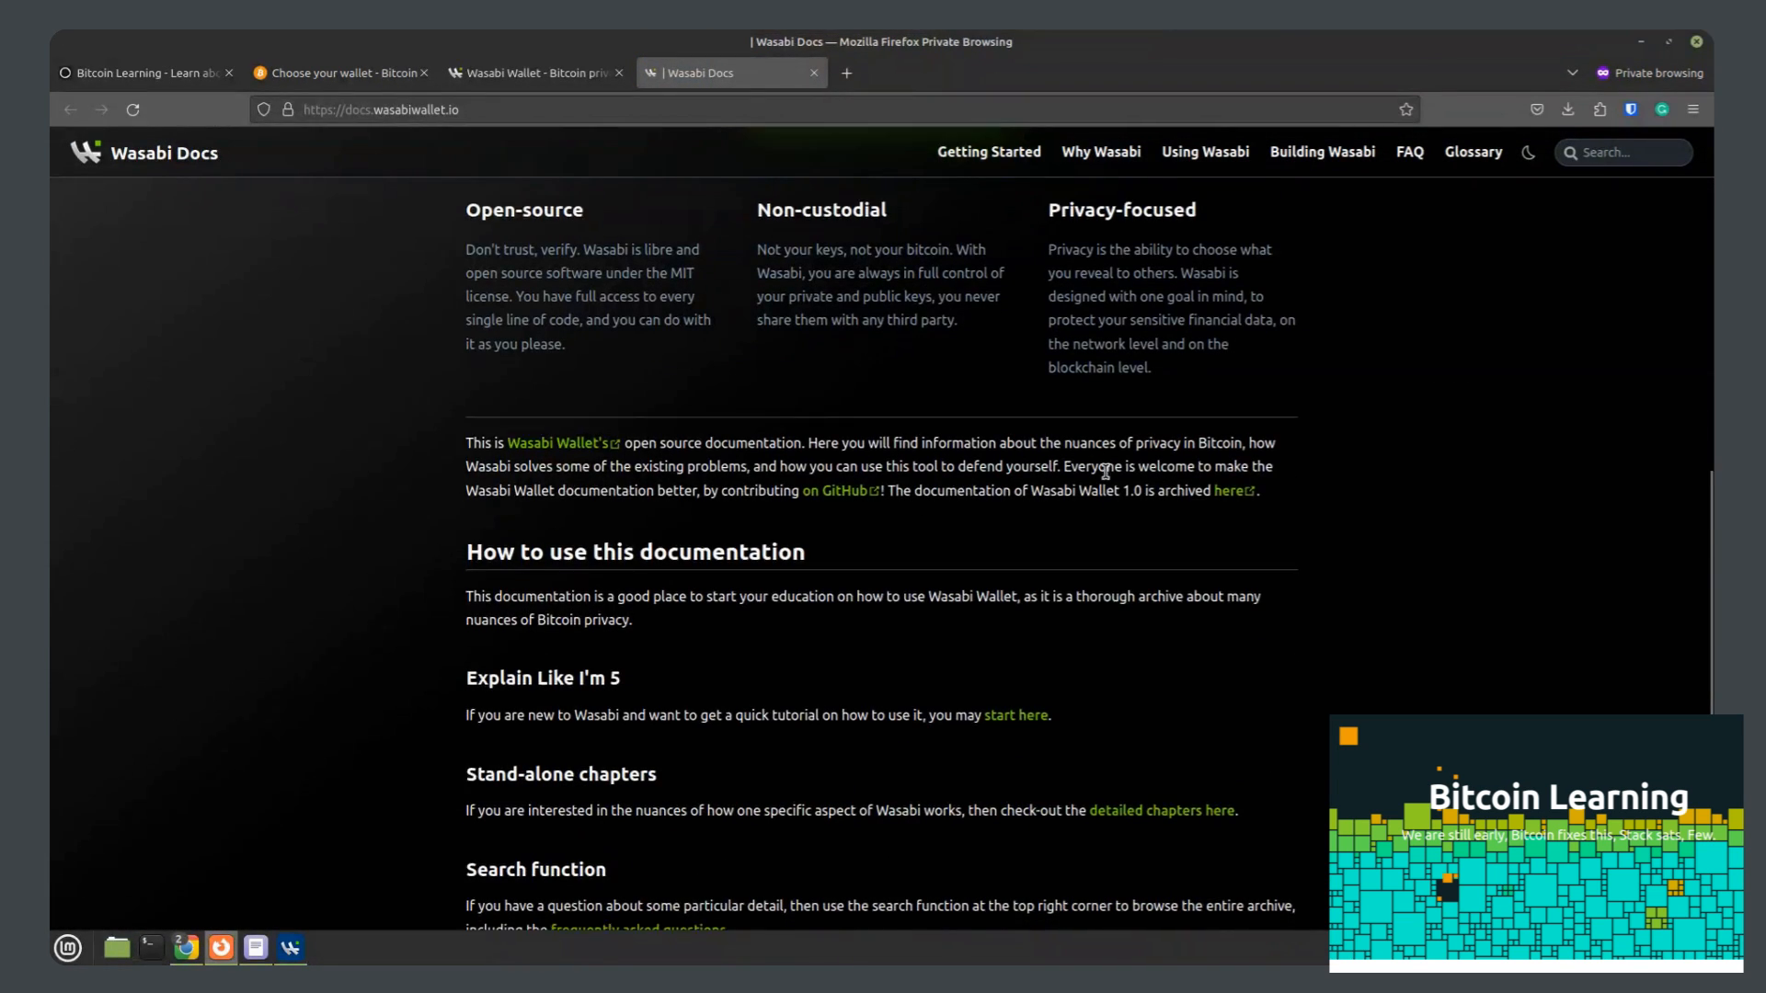
pyautogui.scroll(-3)
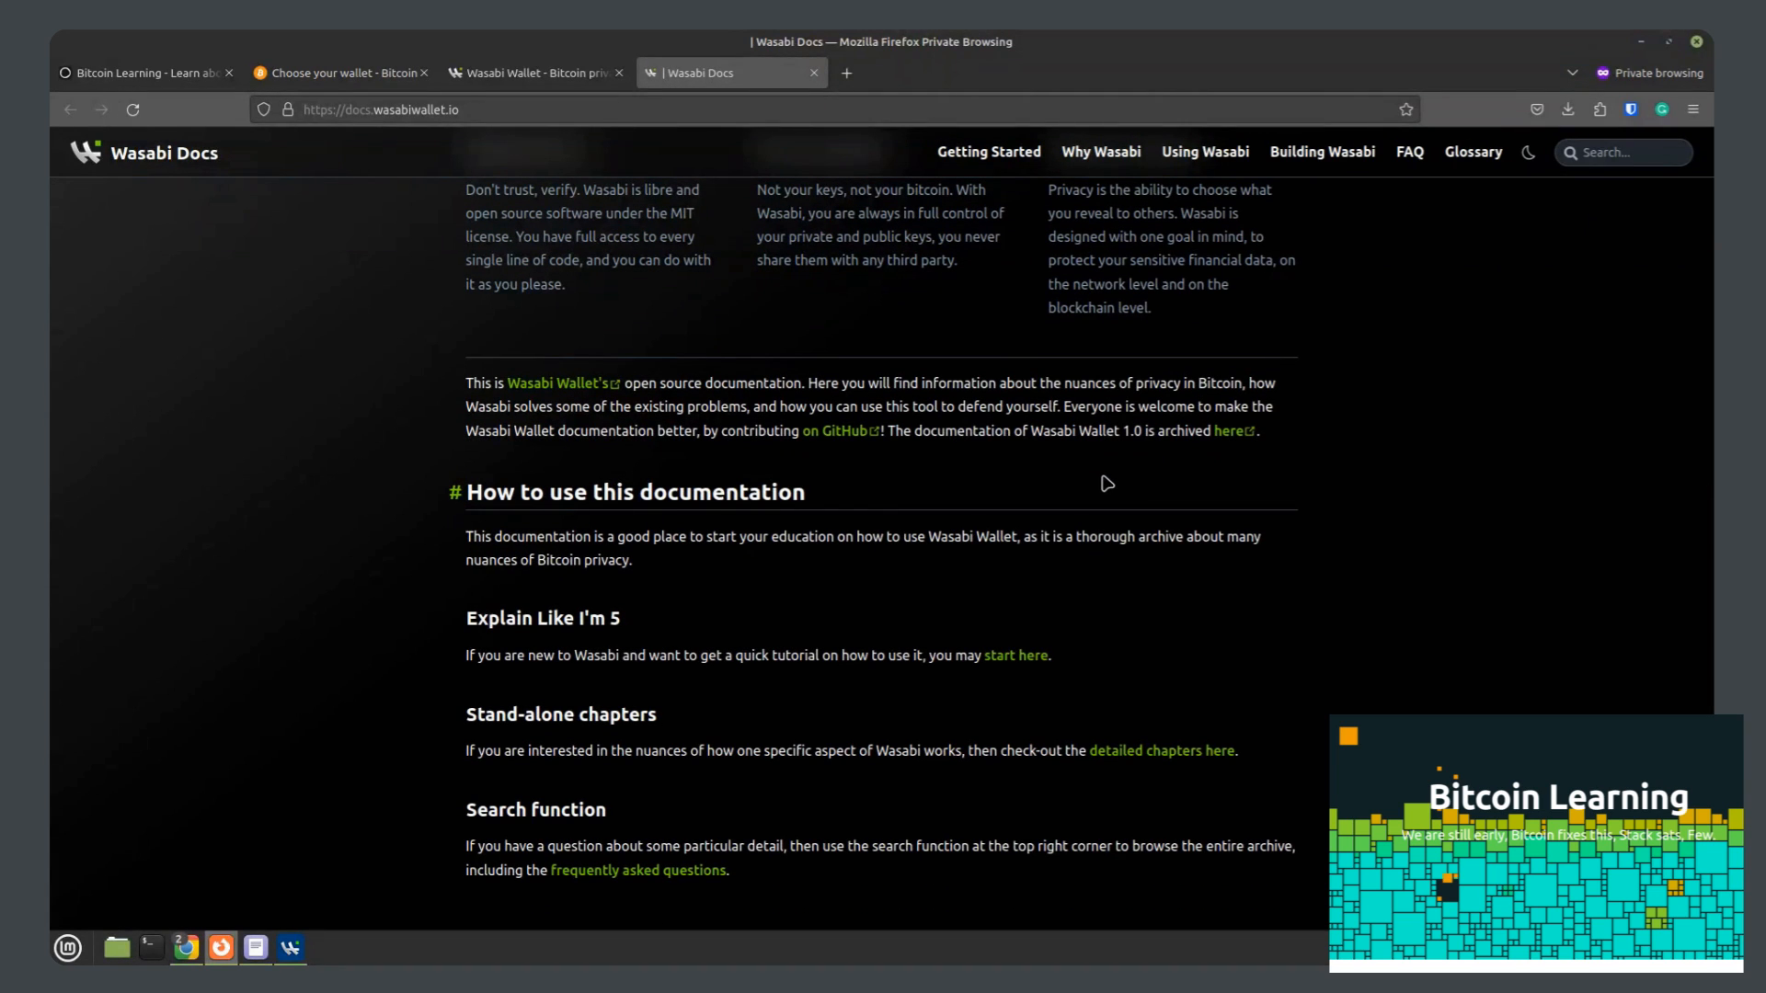
pyautogui.moveTo(1648, 655)
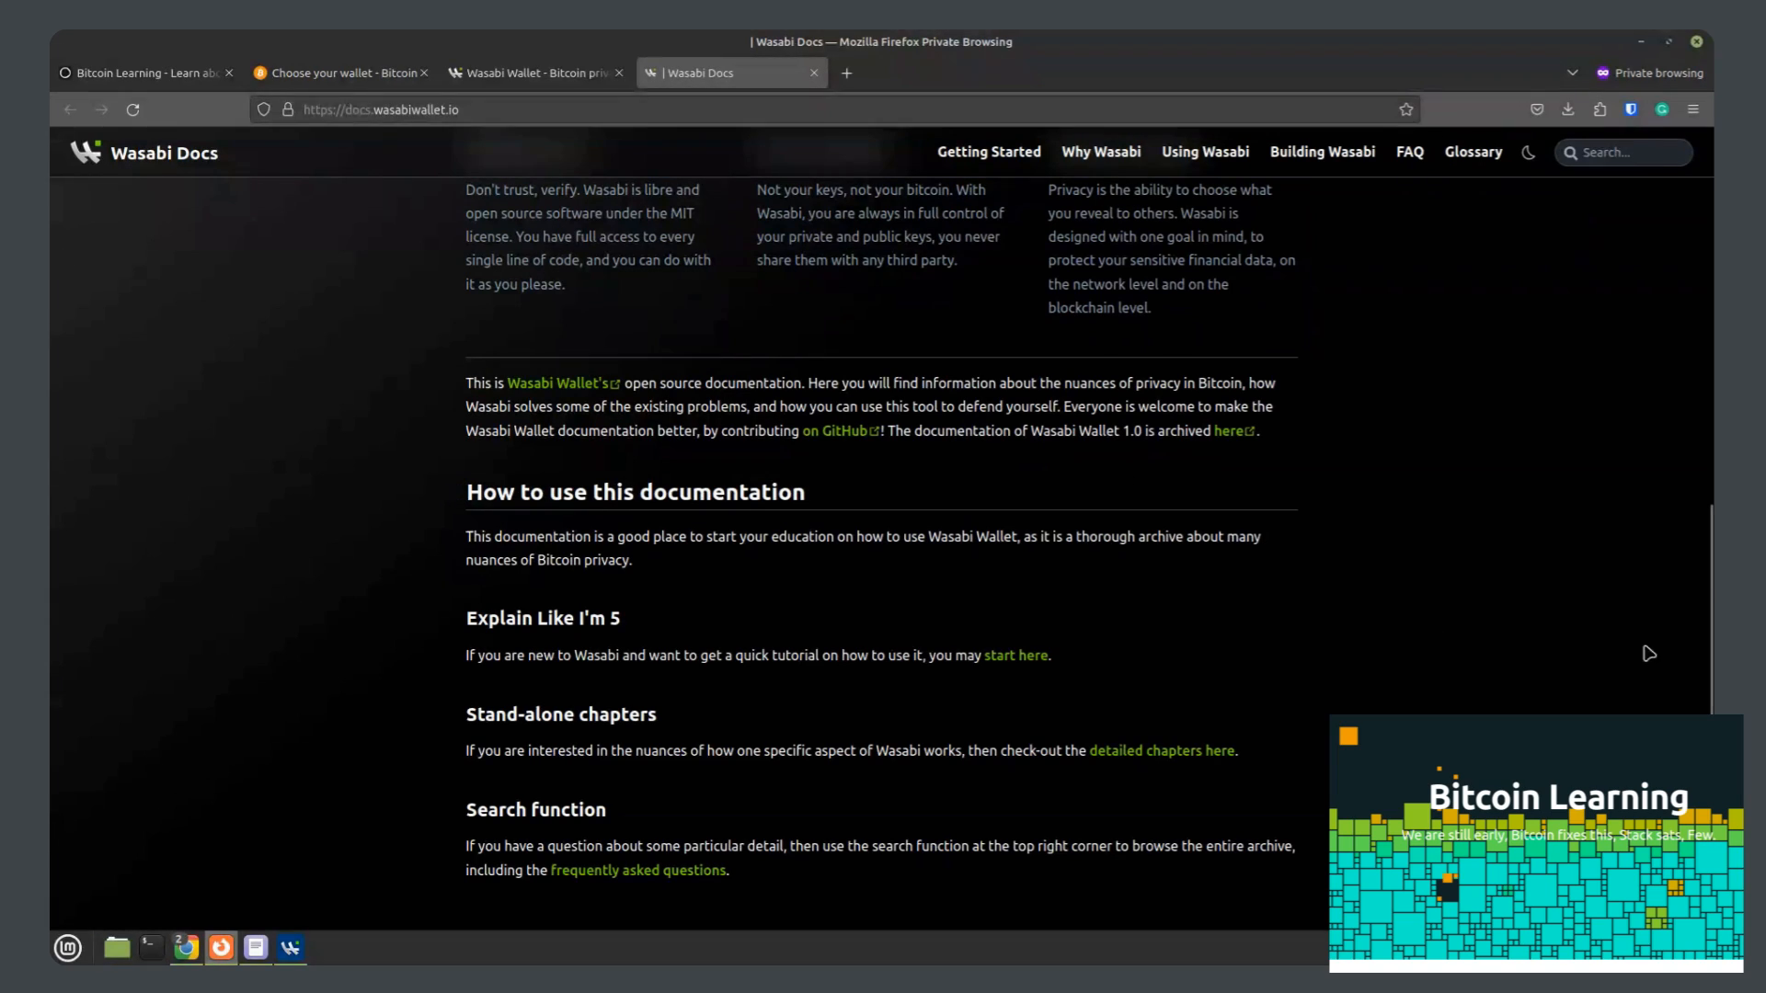